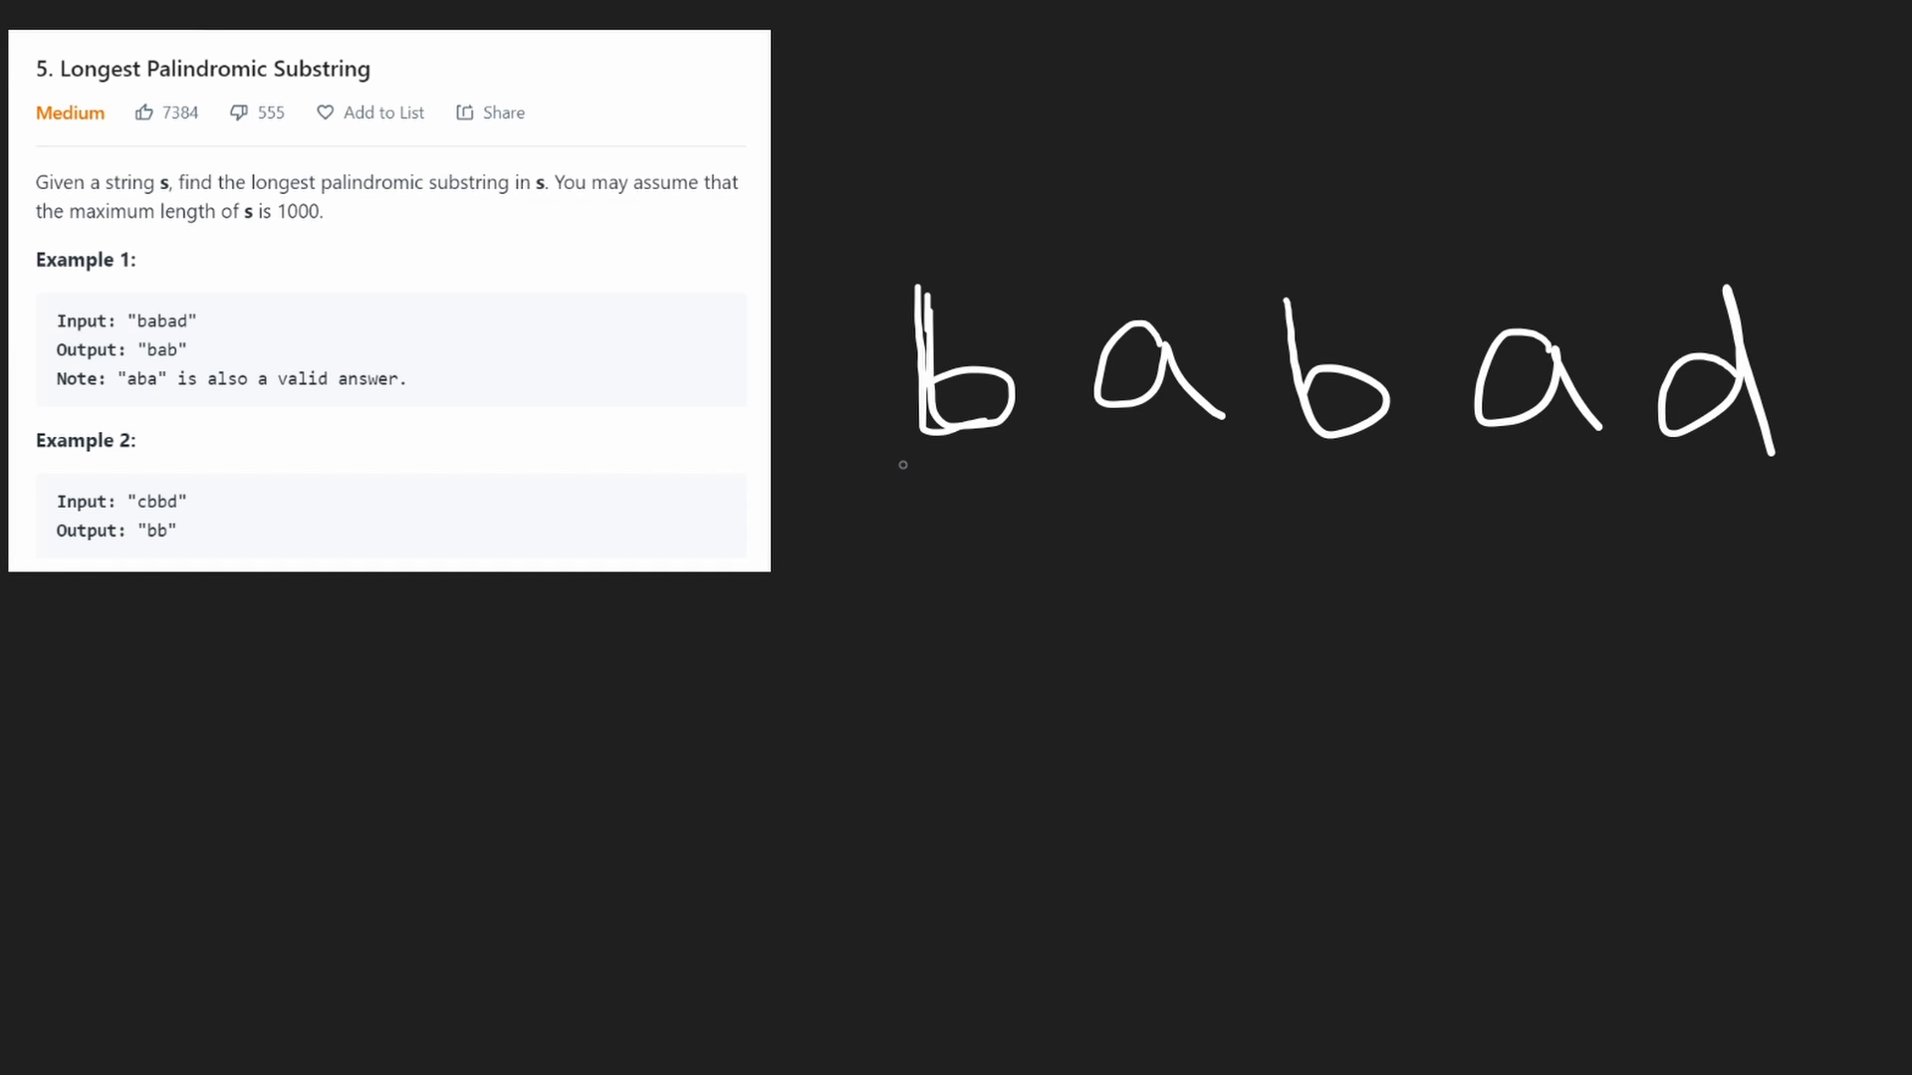
mouse_move(1181, 68)
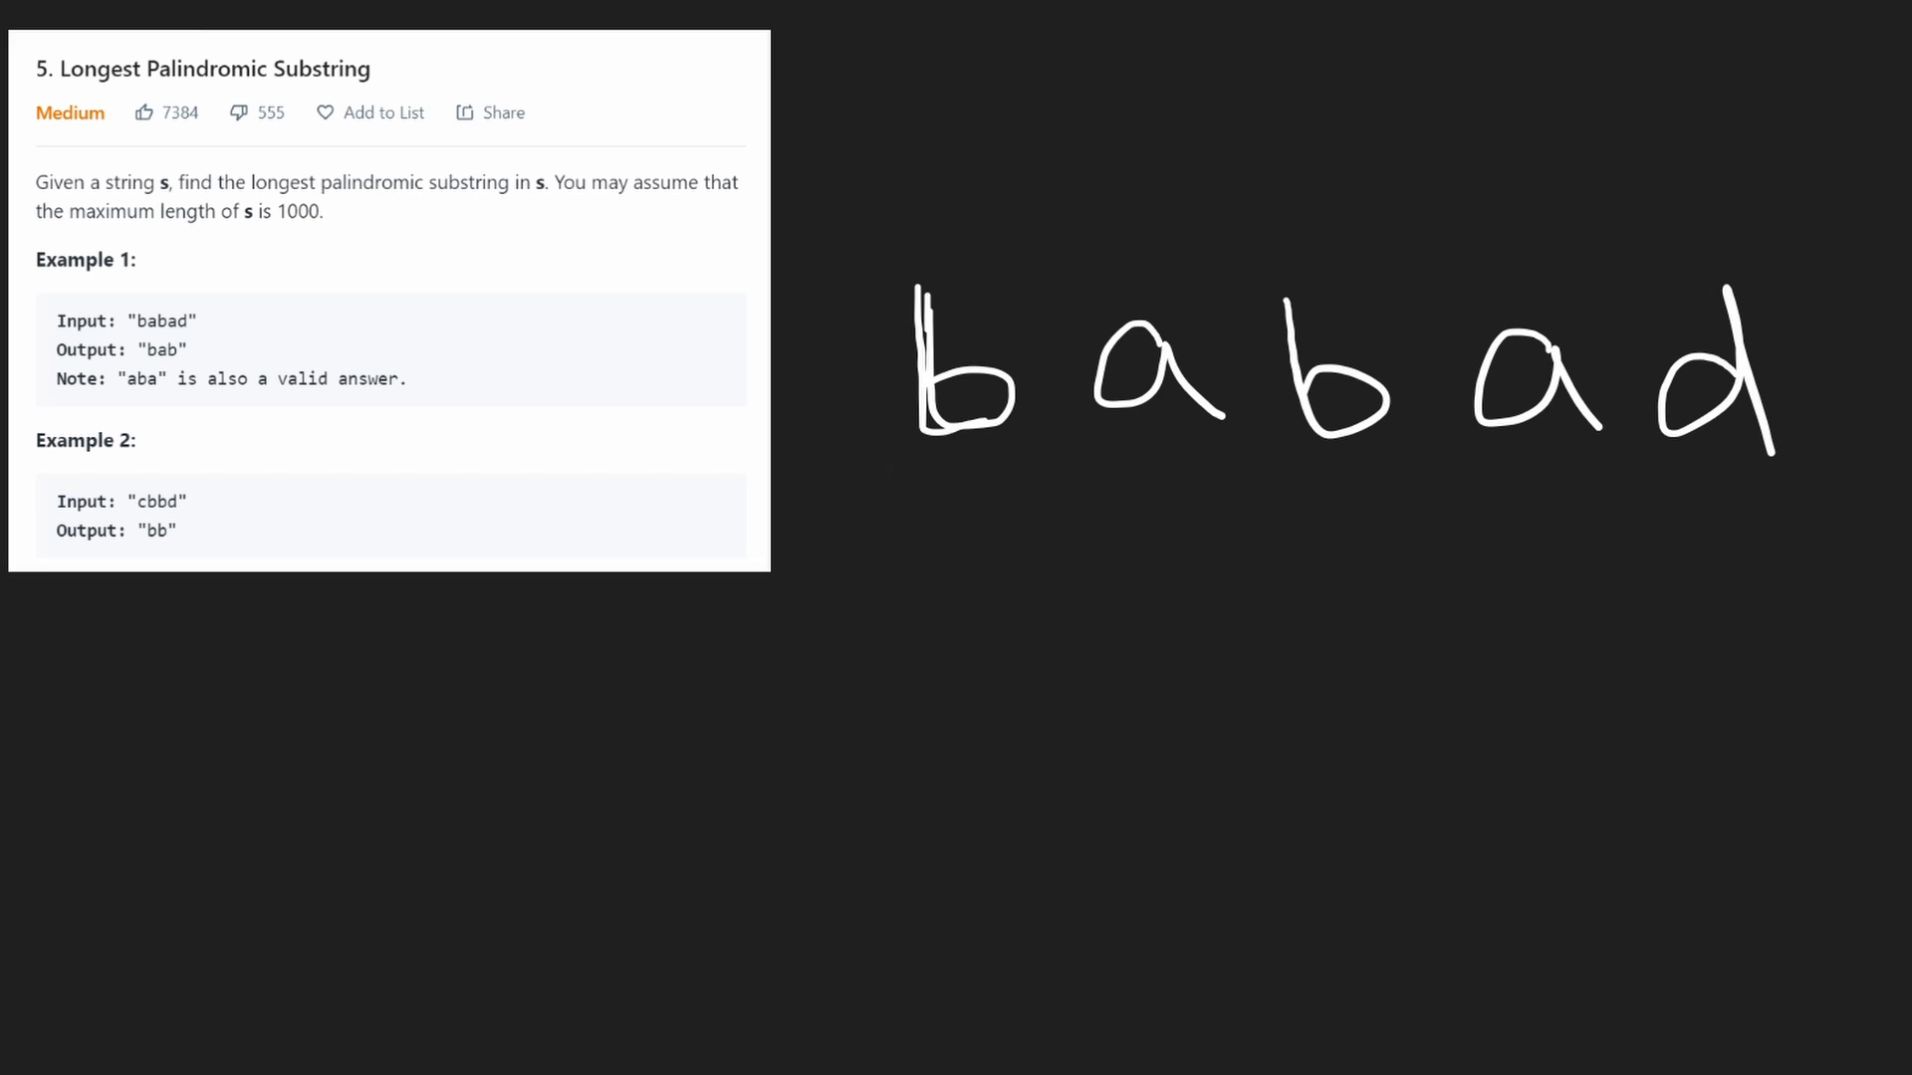
- Bracket the leading 'bab' of 'babad' and add a handwritten note beneath it
drag(884, 432, 1384, 487)
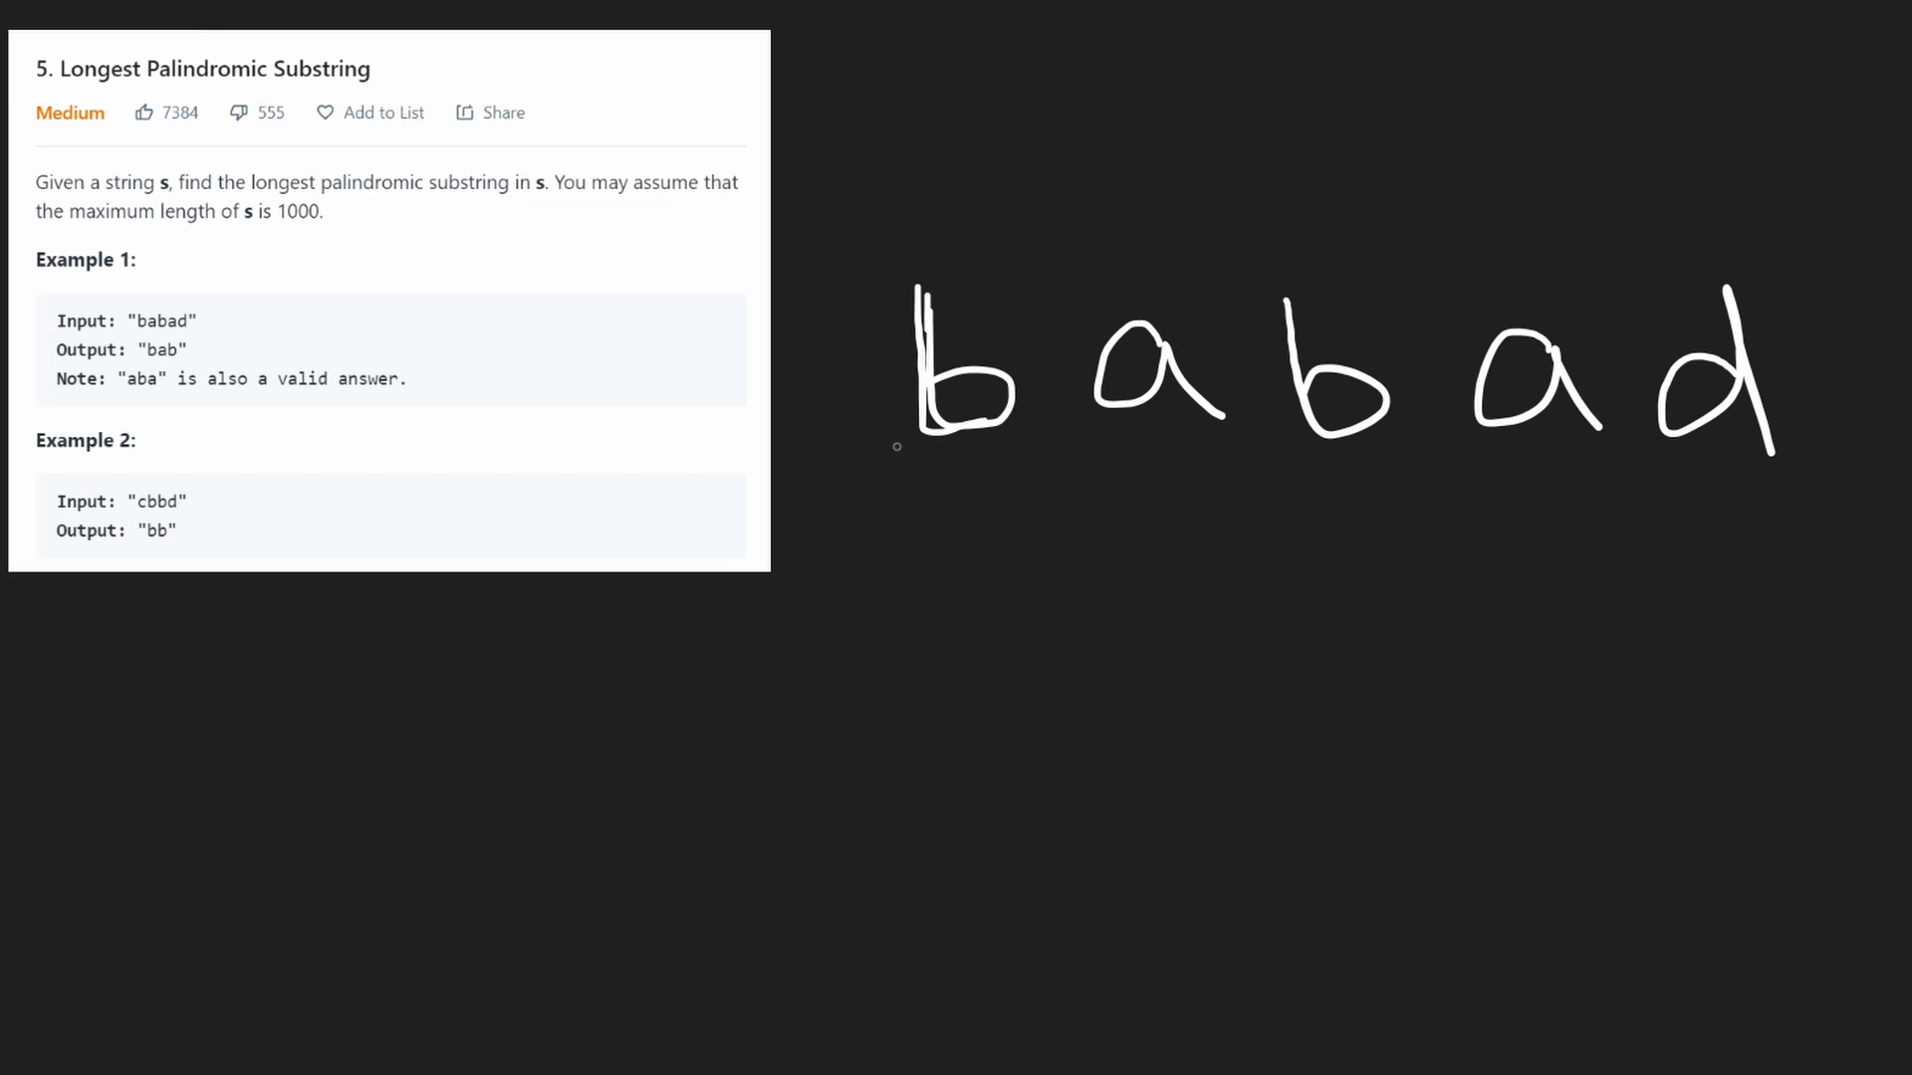
drag(872, 414, 1390, 503)
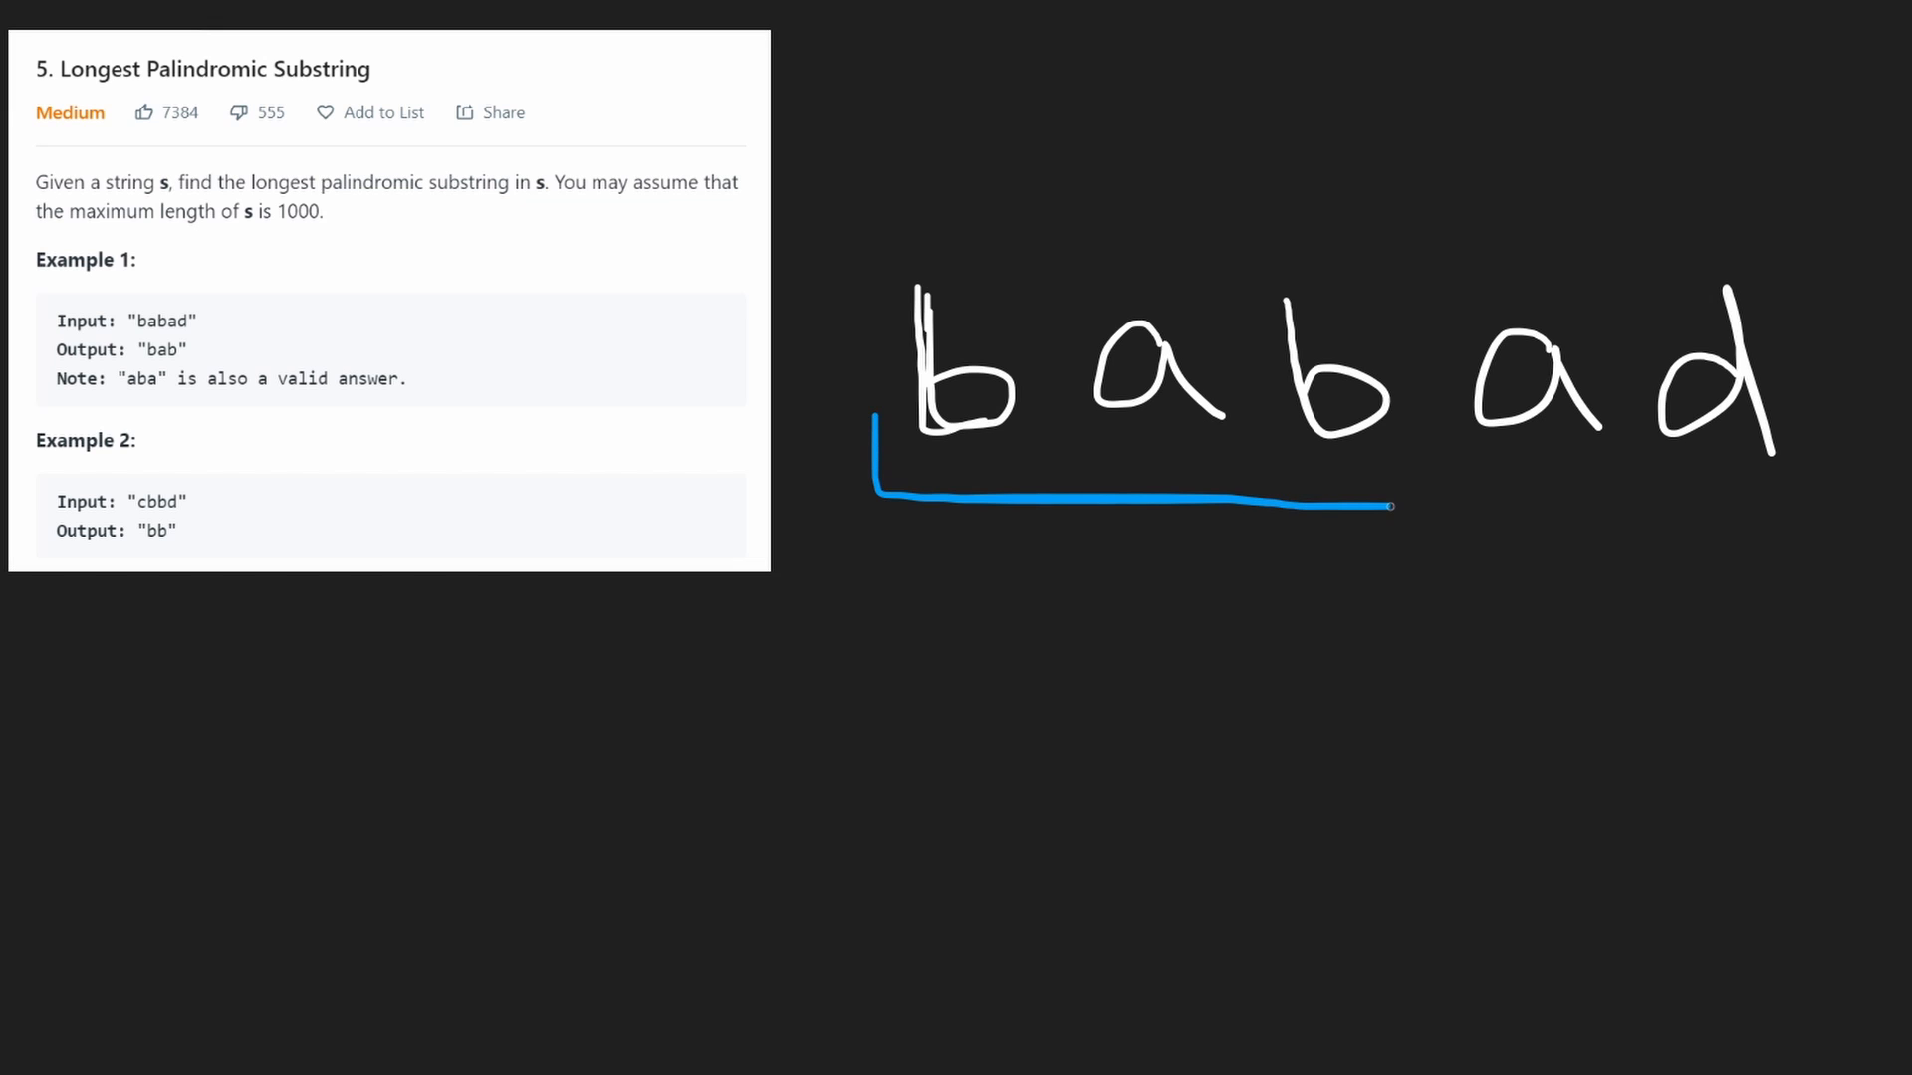
drag(1394, 504, 1402, 418)
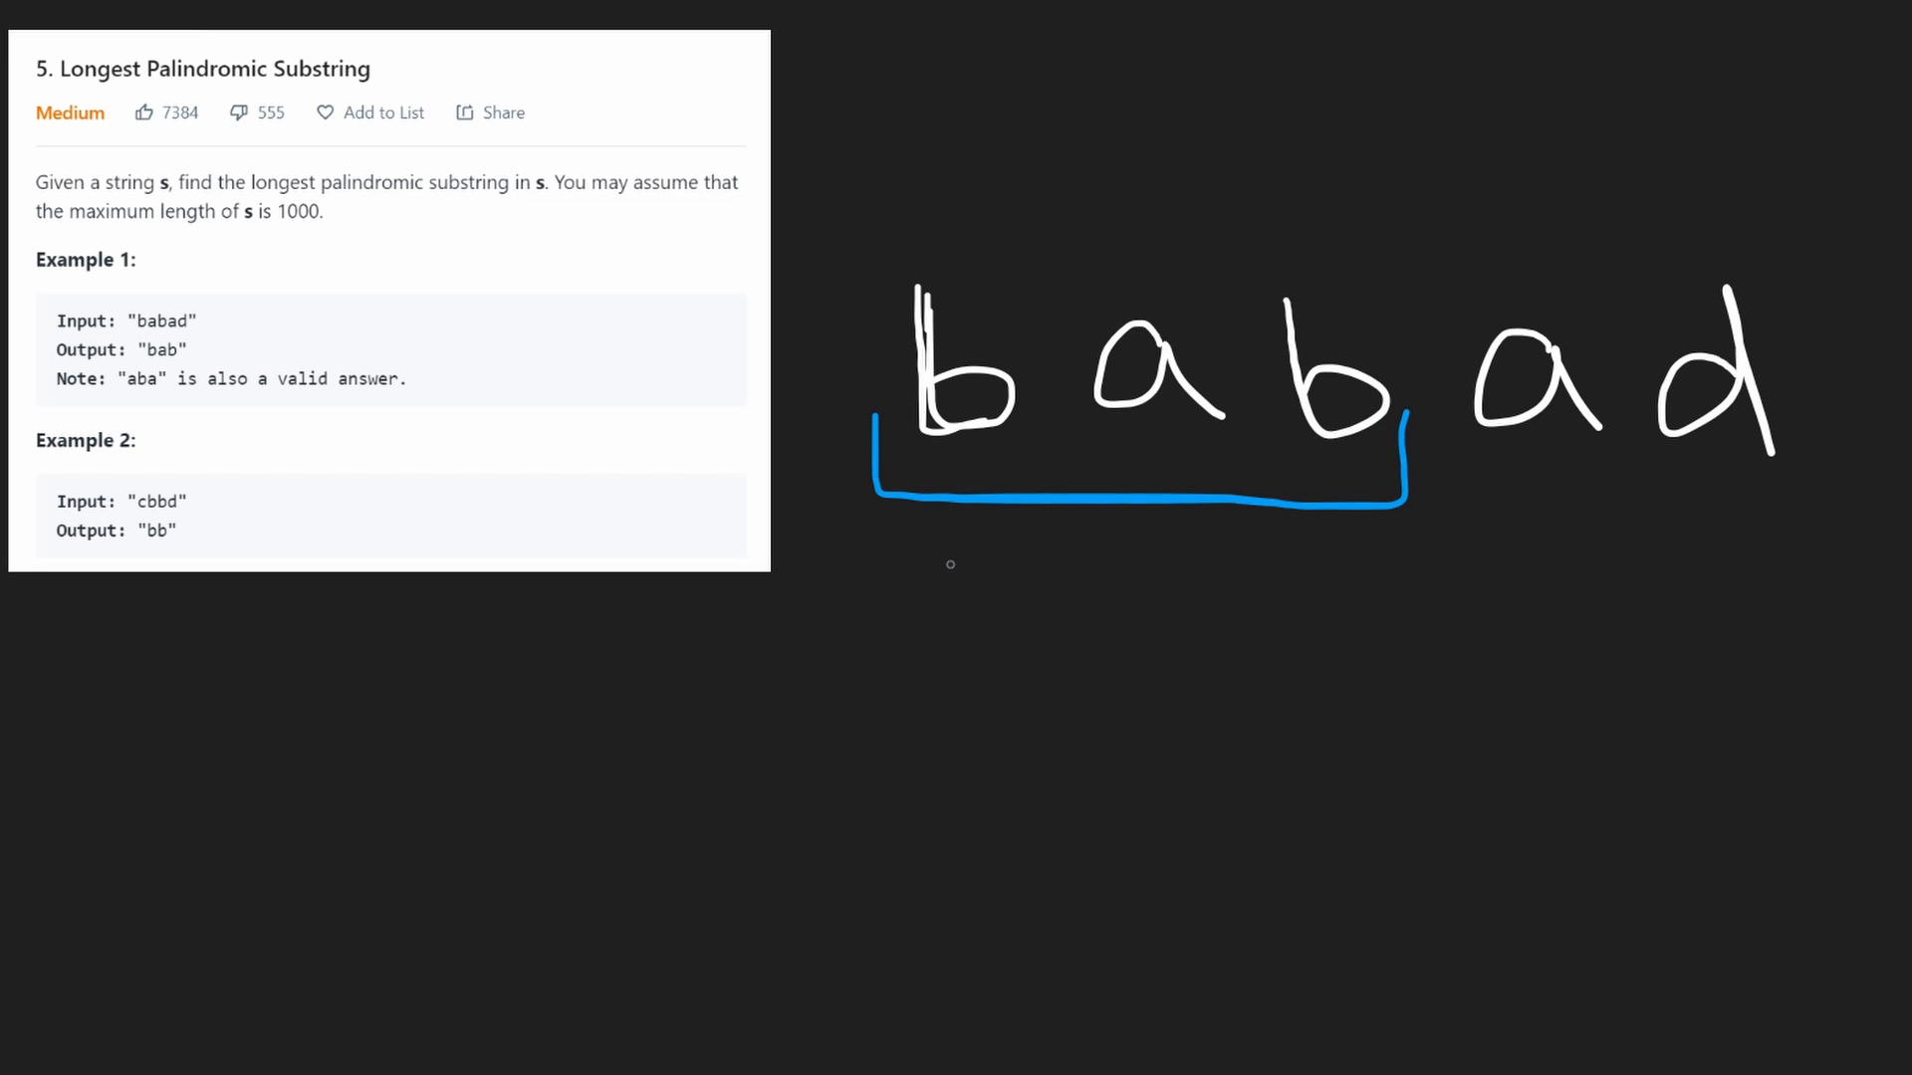
drag(988, 574, 1219, 683)
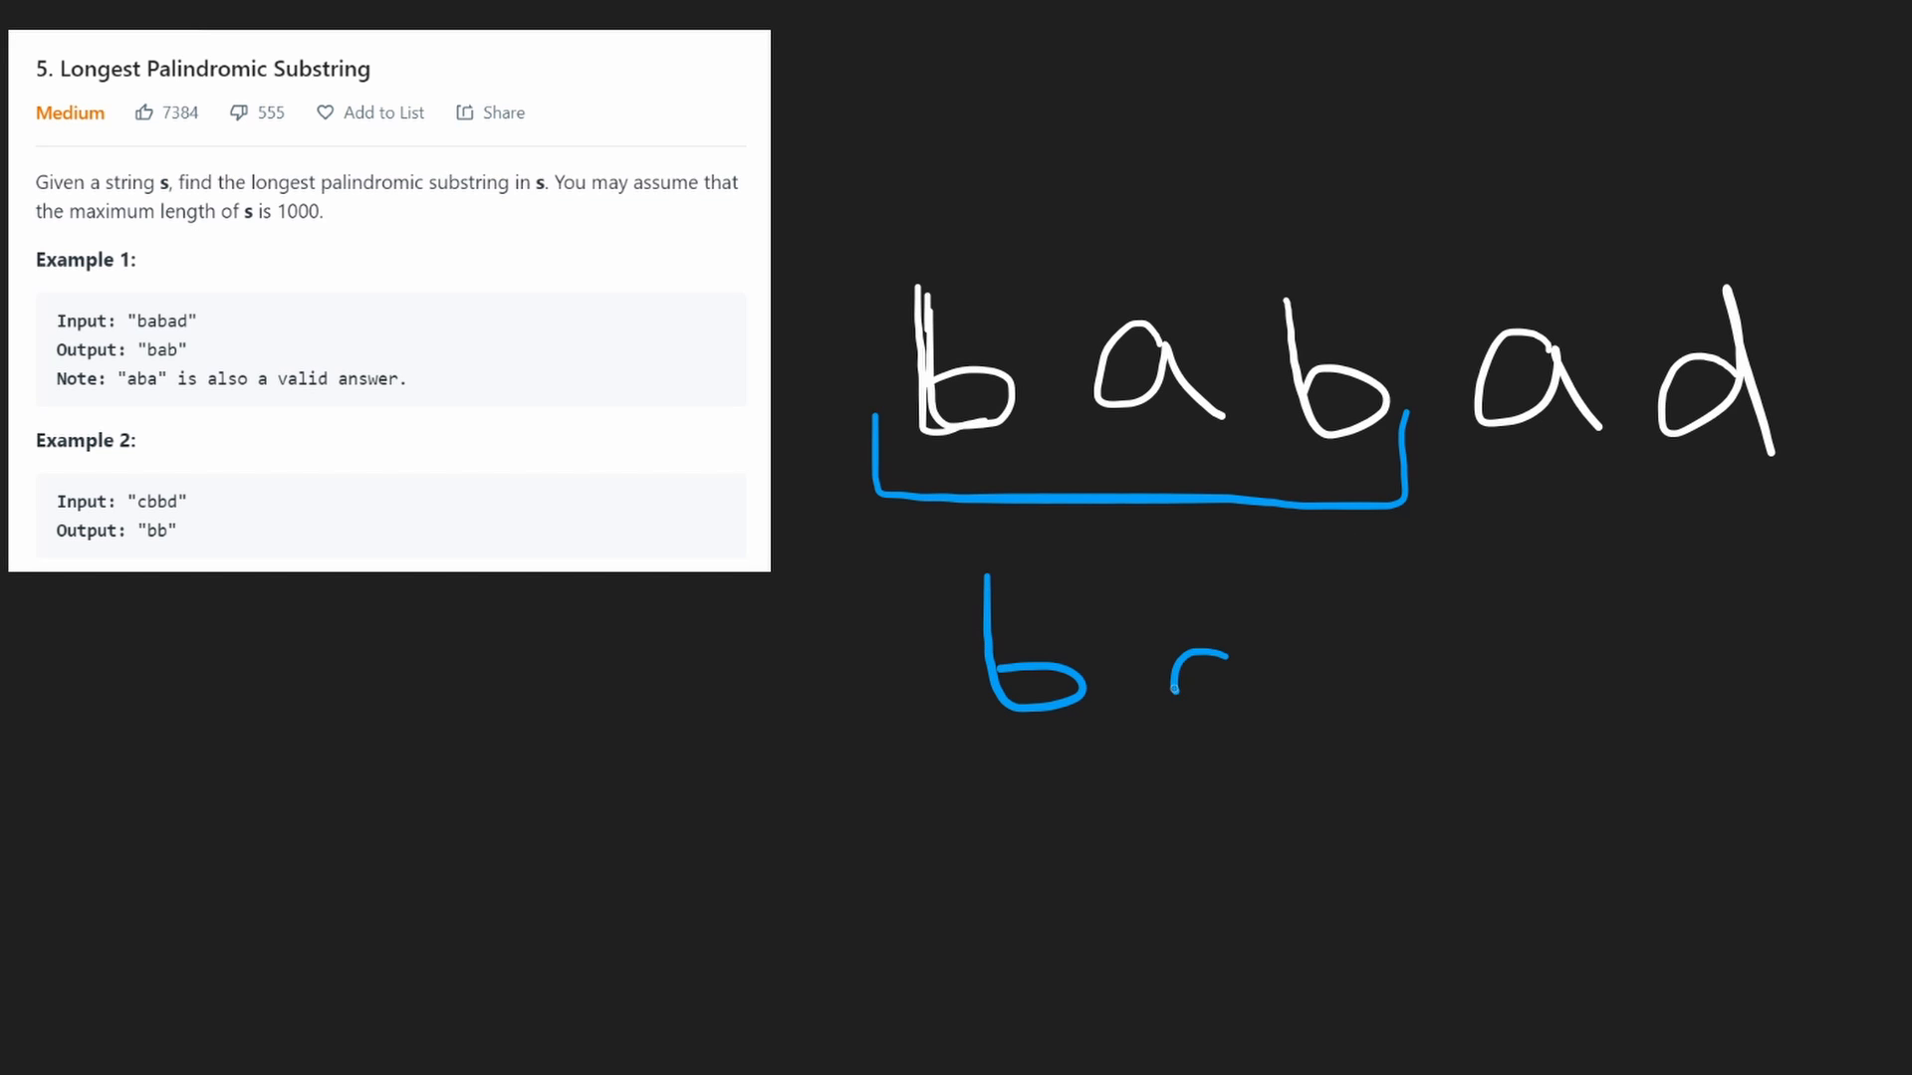
drag(1171, 689, 1389, 683)
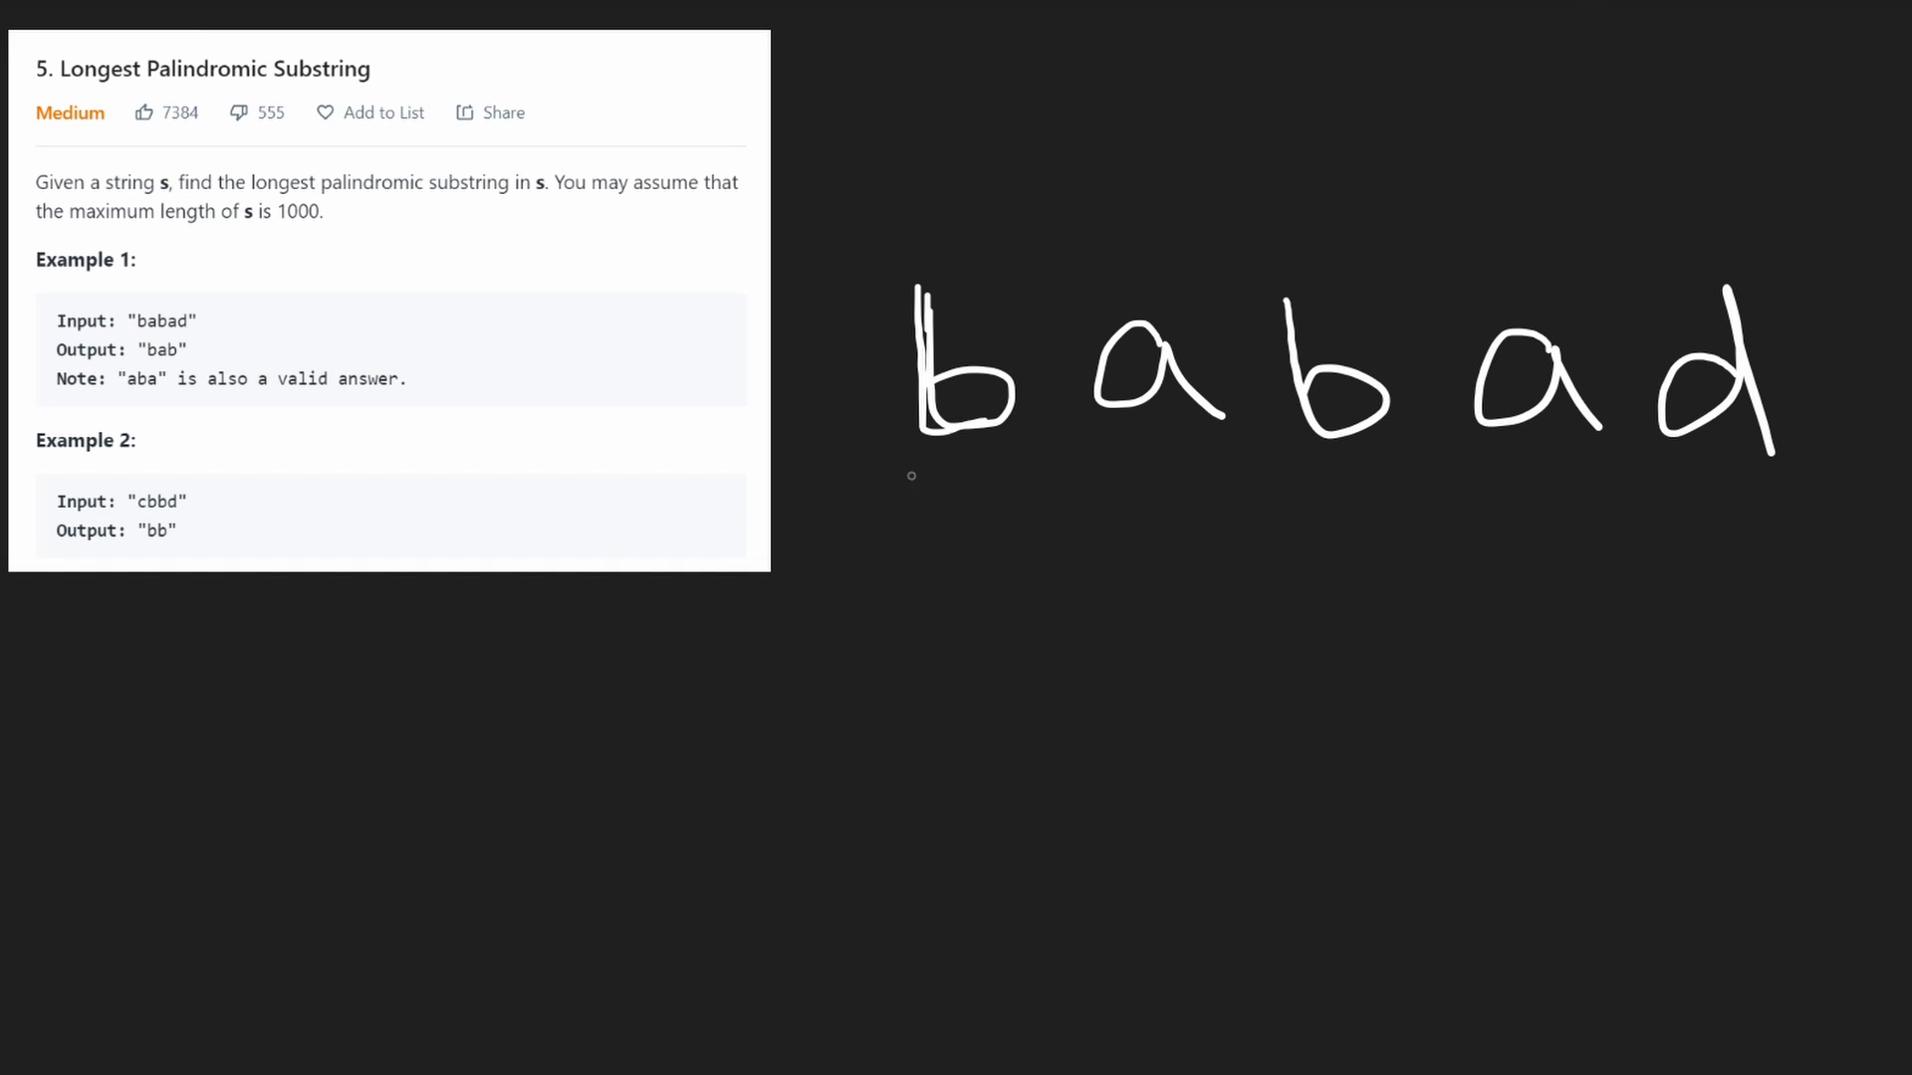
- Bracket successively longer substrings starting at b and write 'bab' below the string
drag(890, 464, 1041, 573)
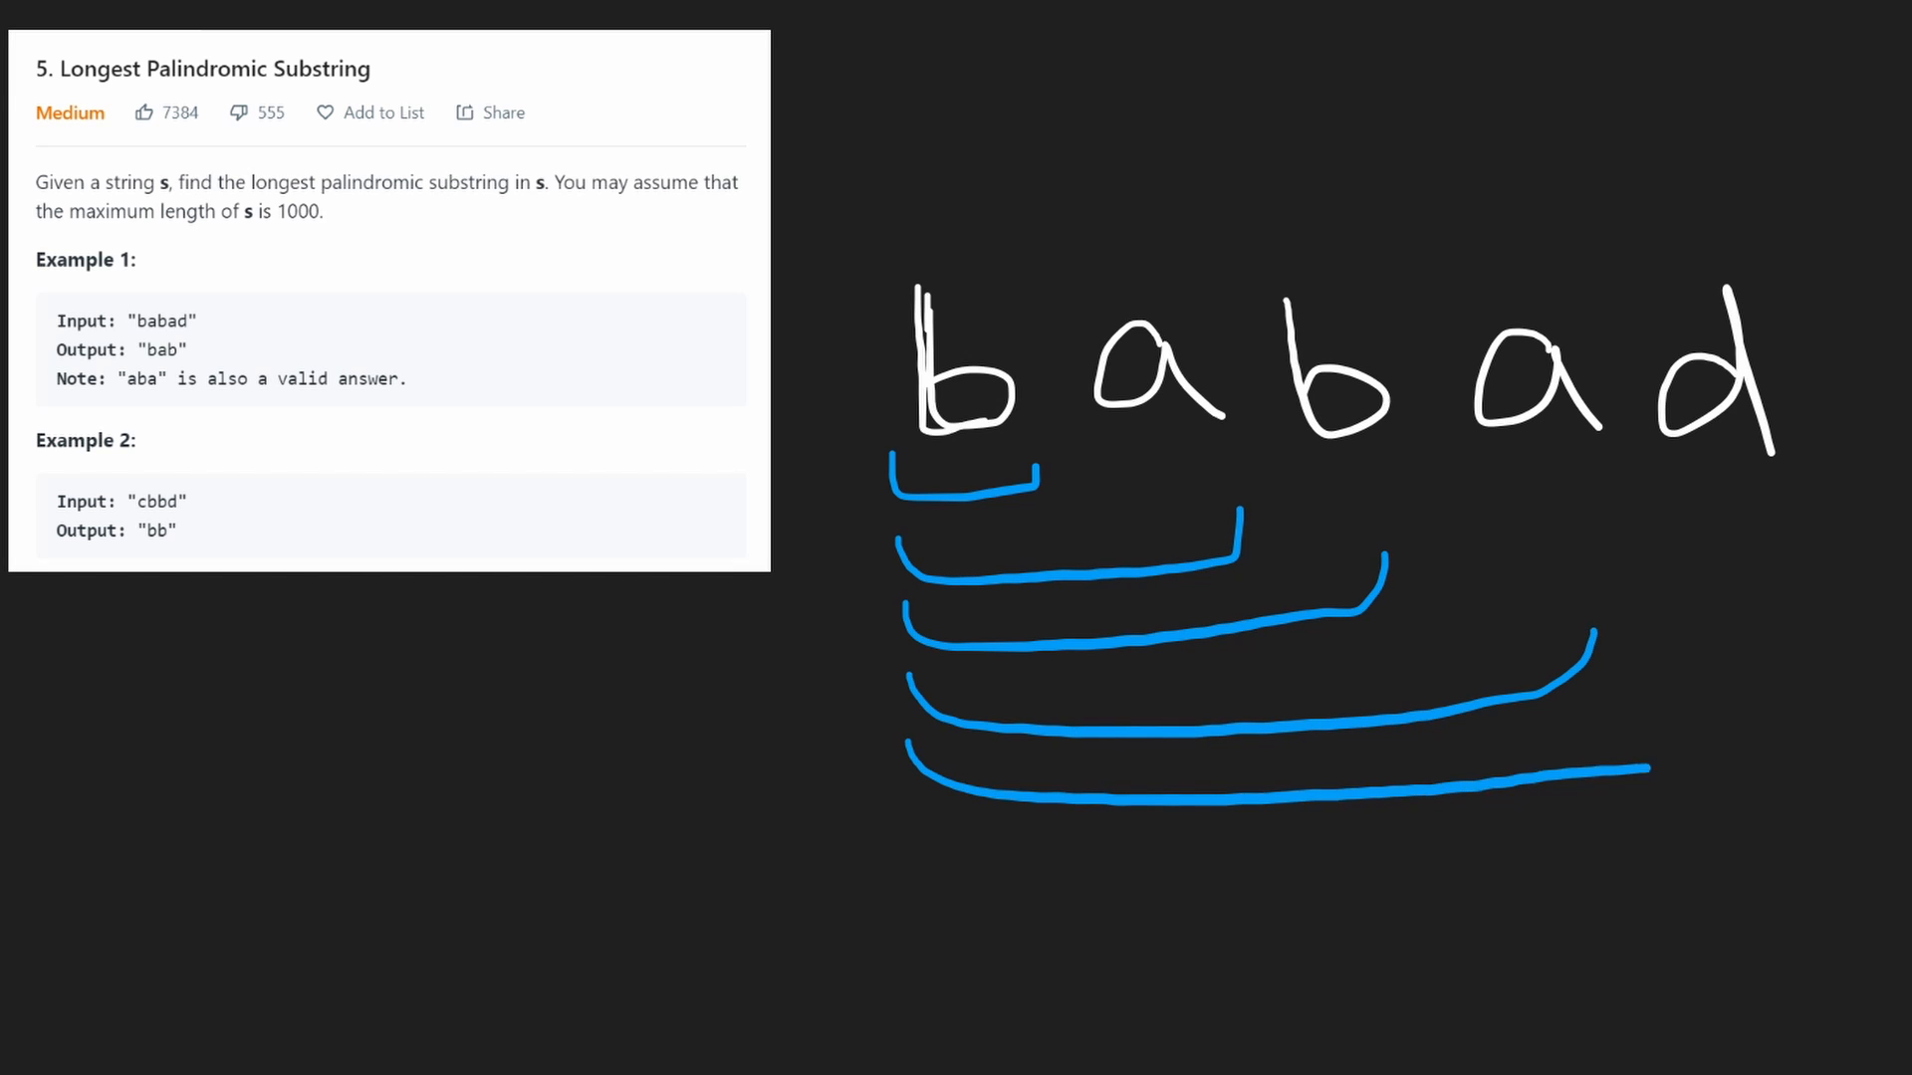
drag(1652, 768, 1792, 665)
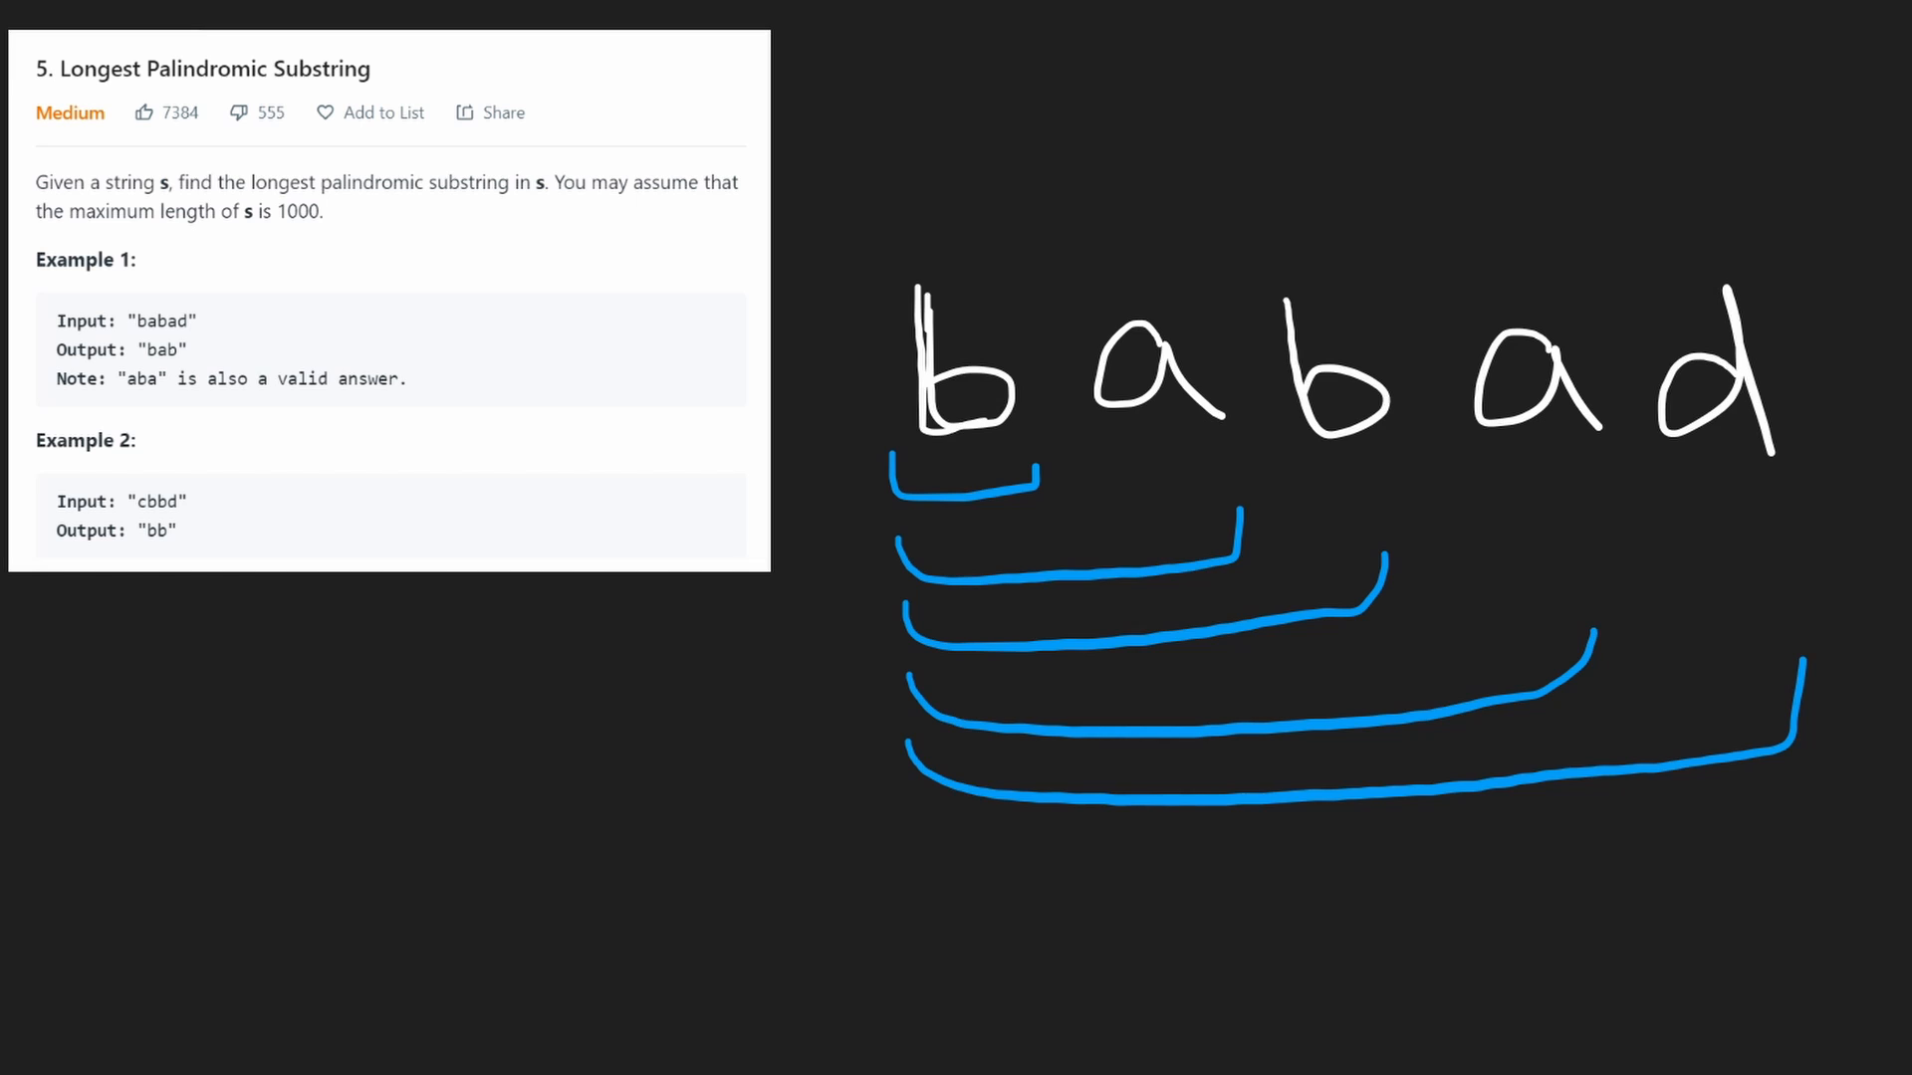
mouse_move(1023, 257)
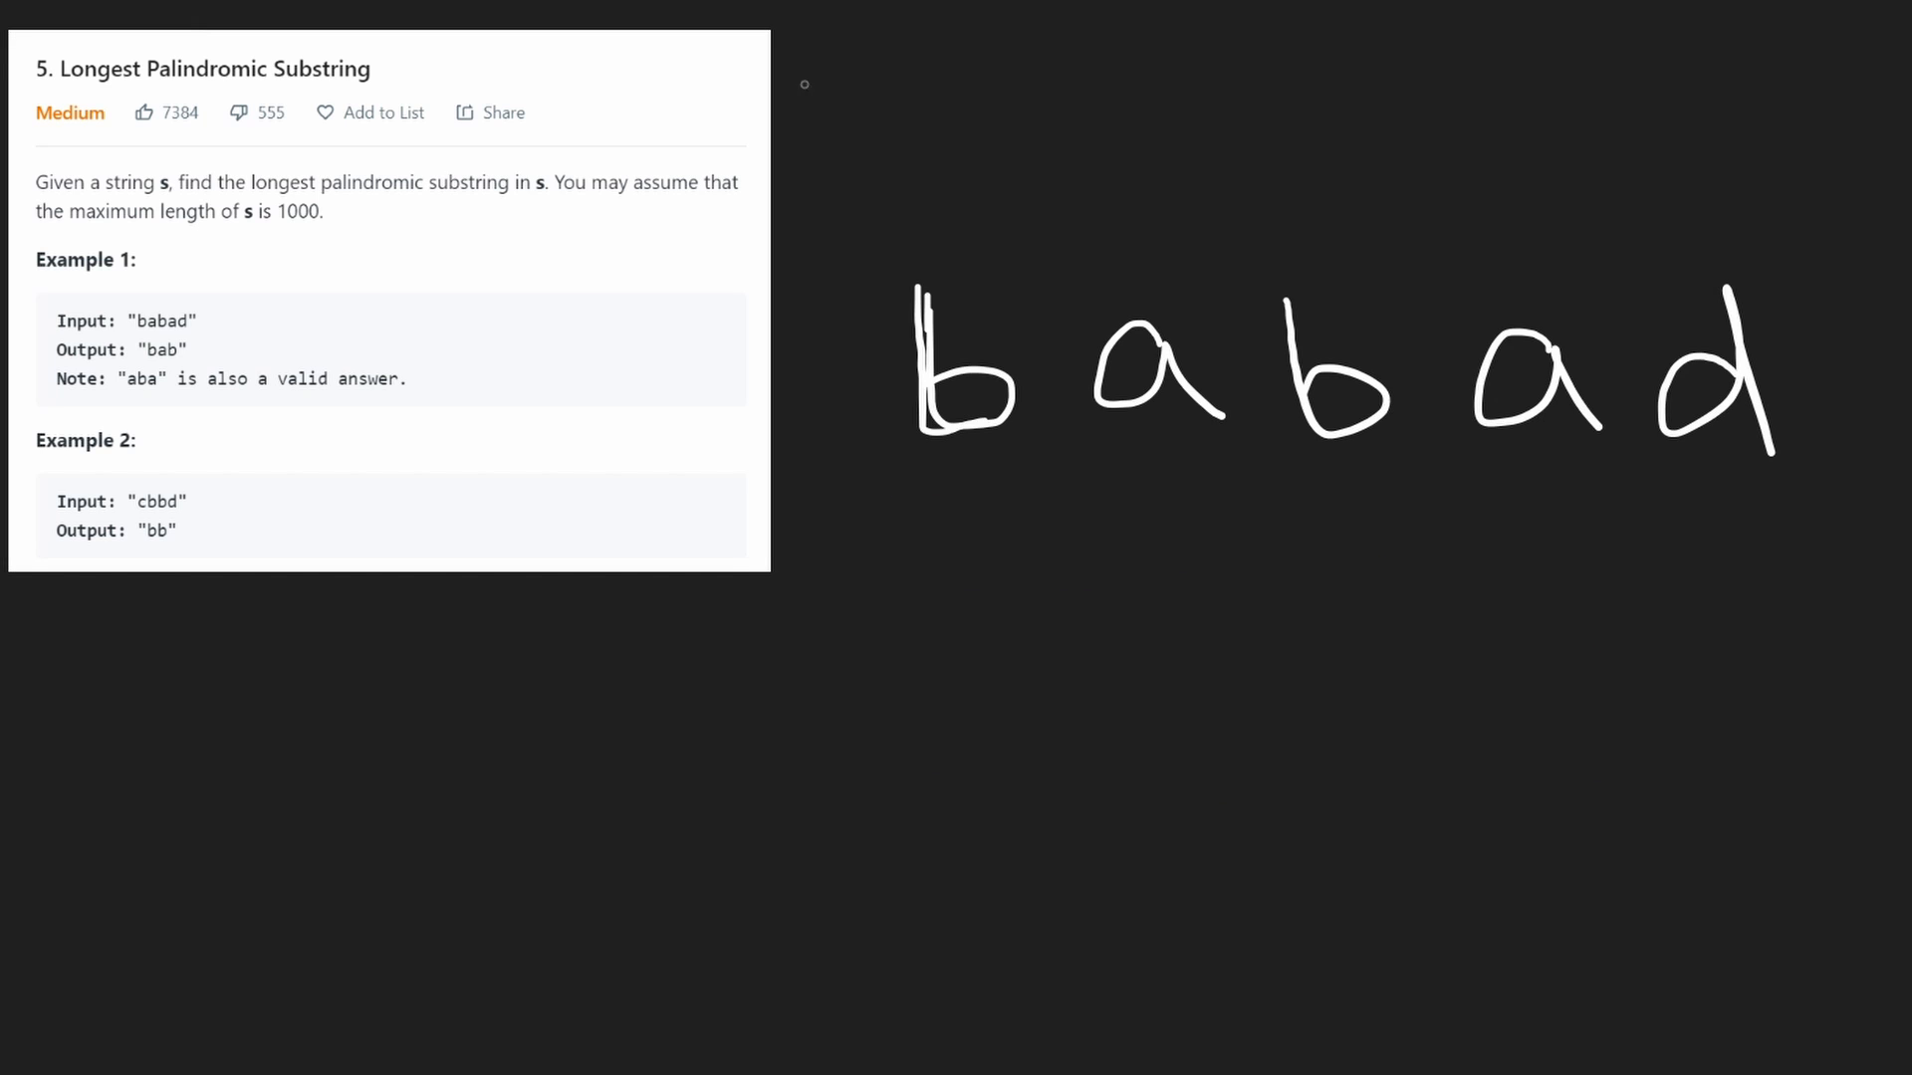
mouse_move(1085, 426)
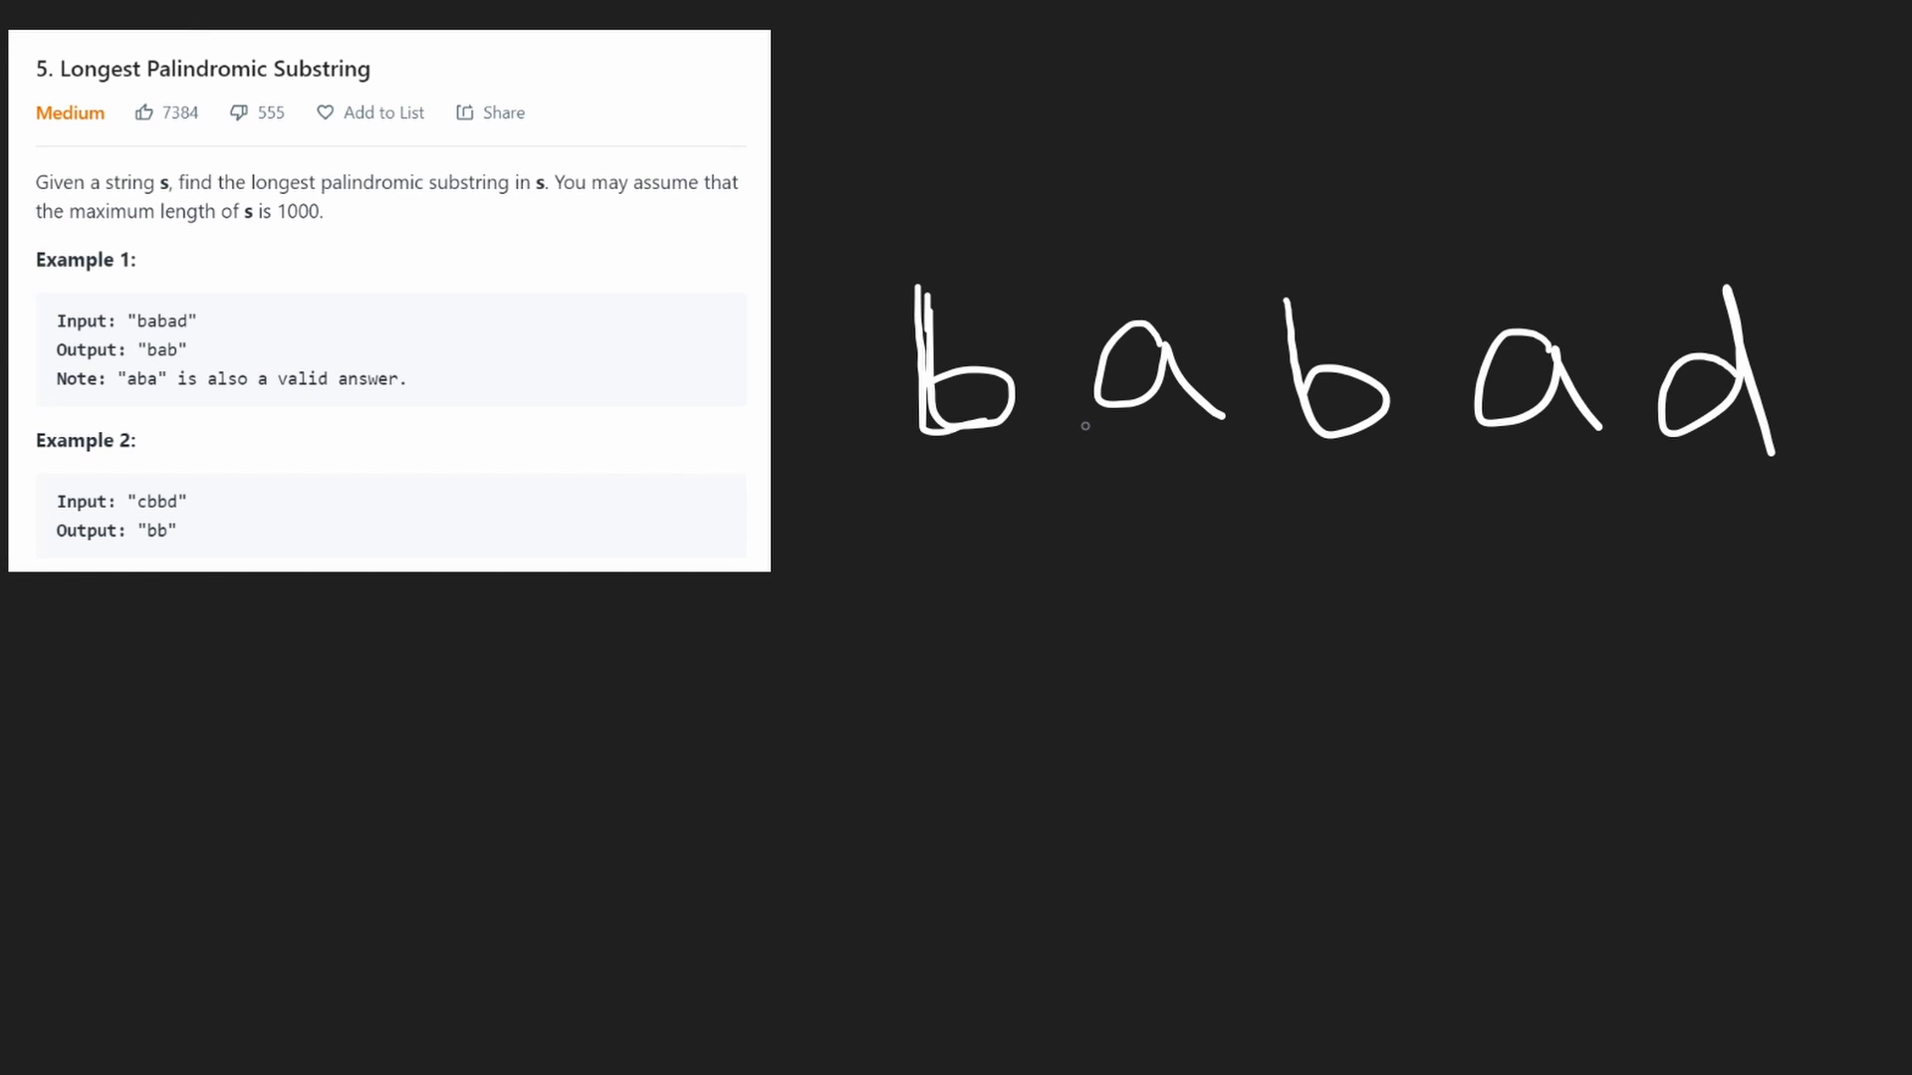
drag(1089, 421, 1408, 518)
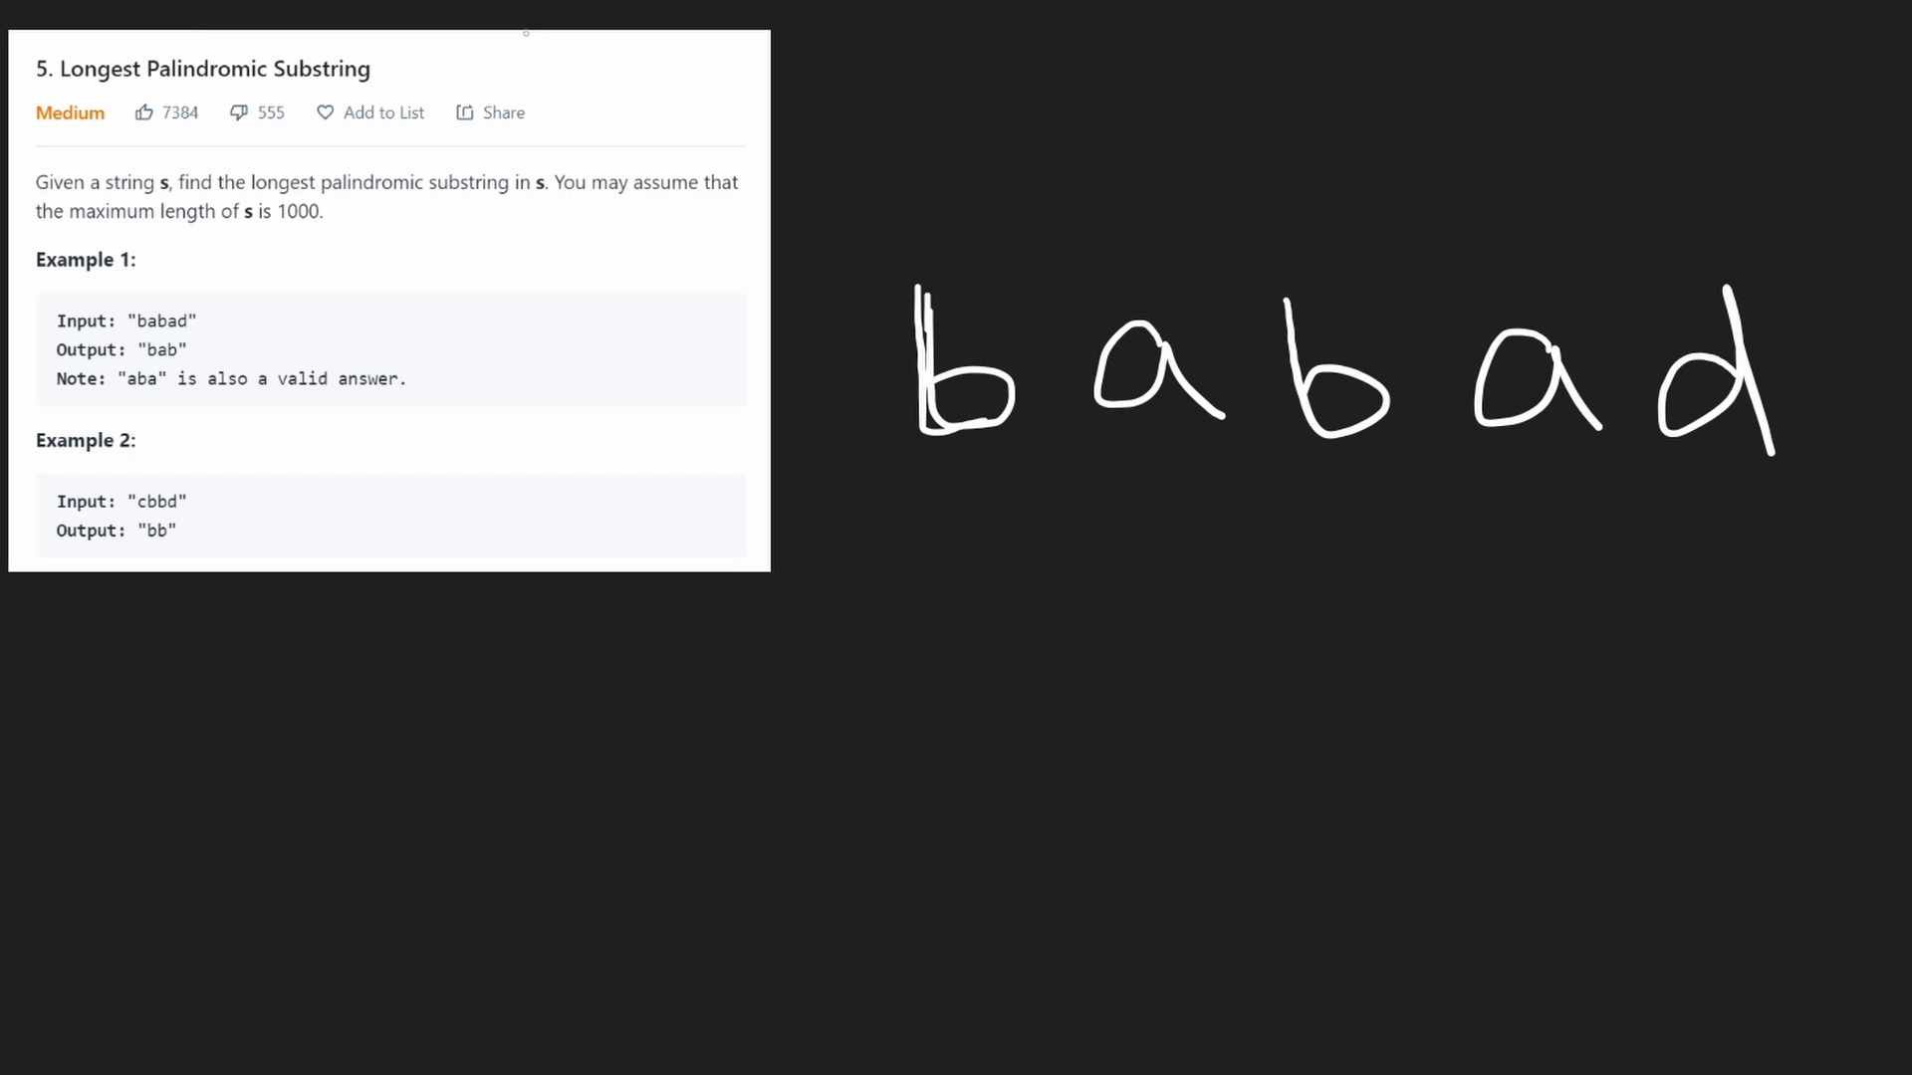
mouse_move(926, 627)
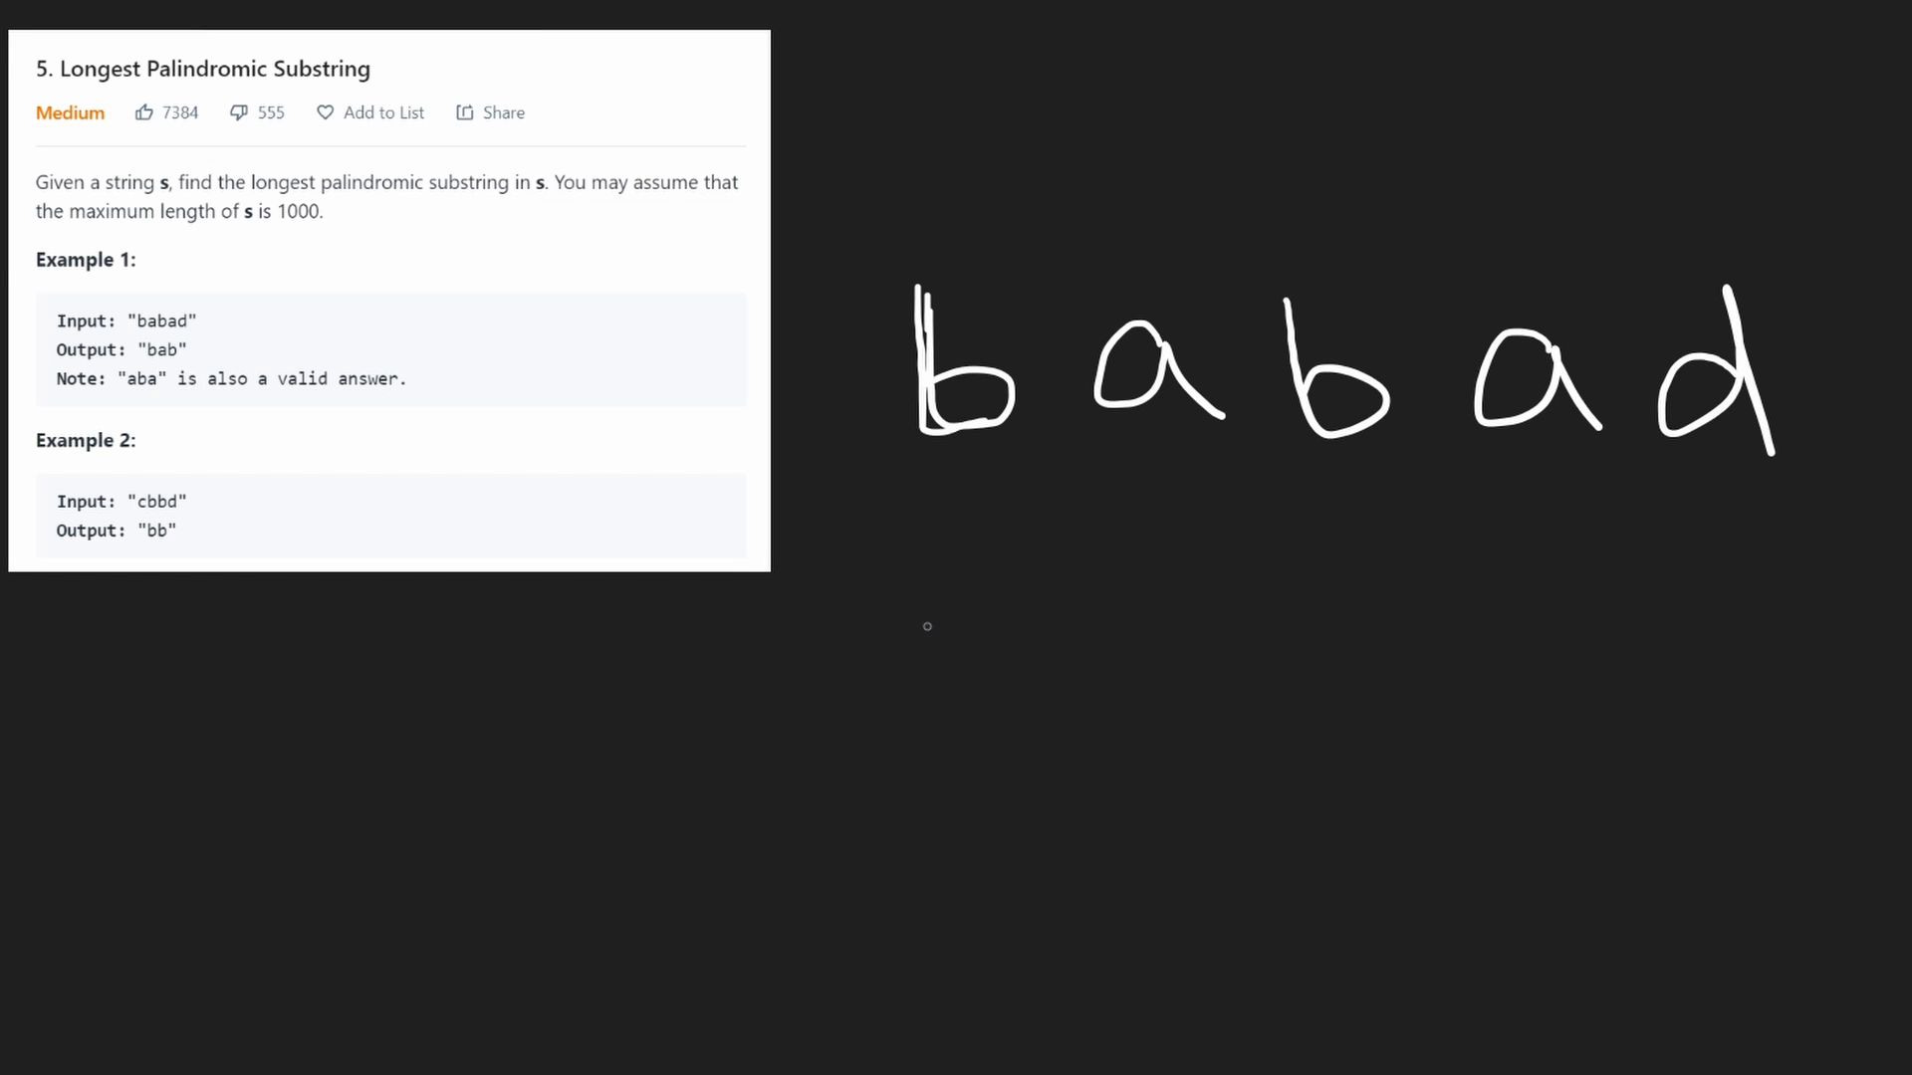
drag(926, 633, 1231, 713)
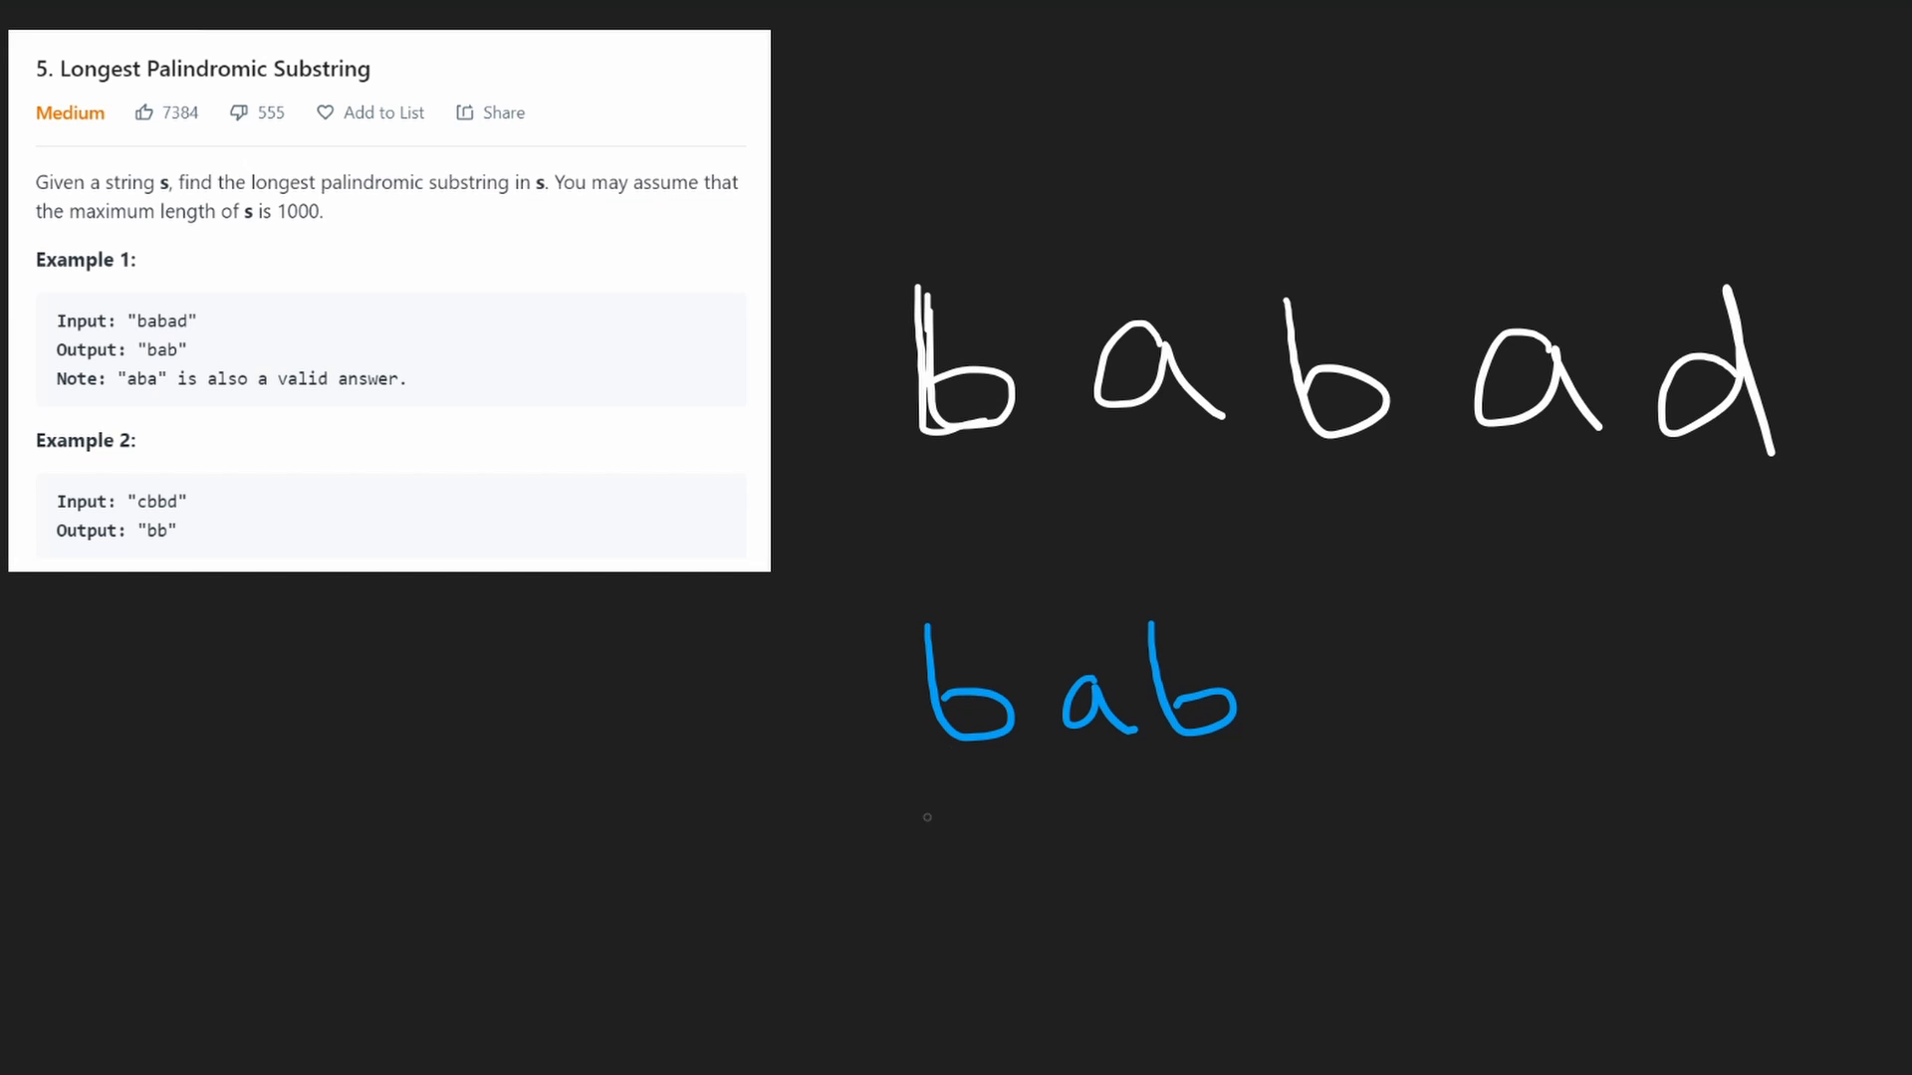
drag(912, 762, 1258, 757)
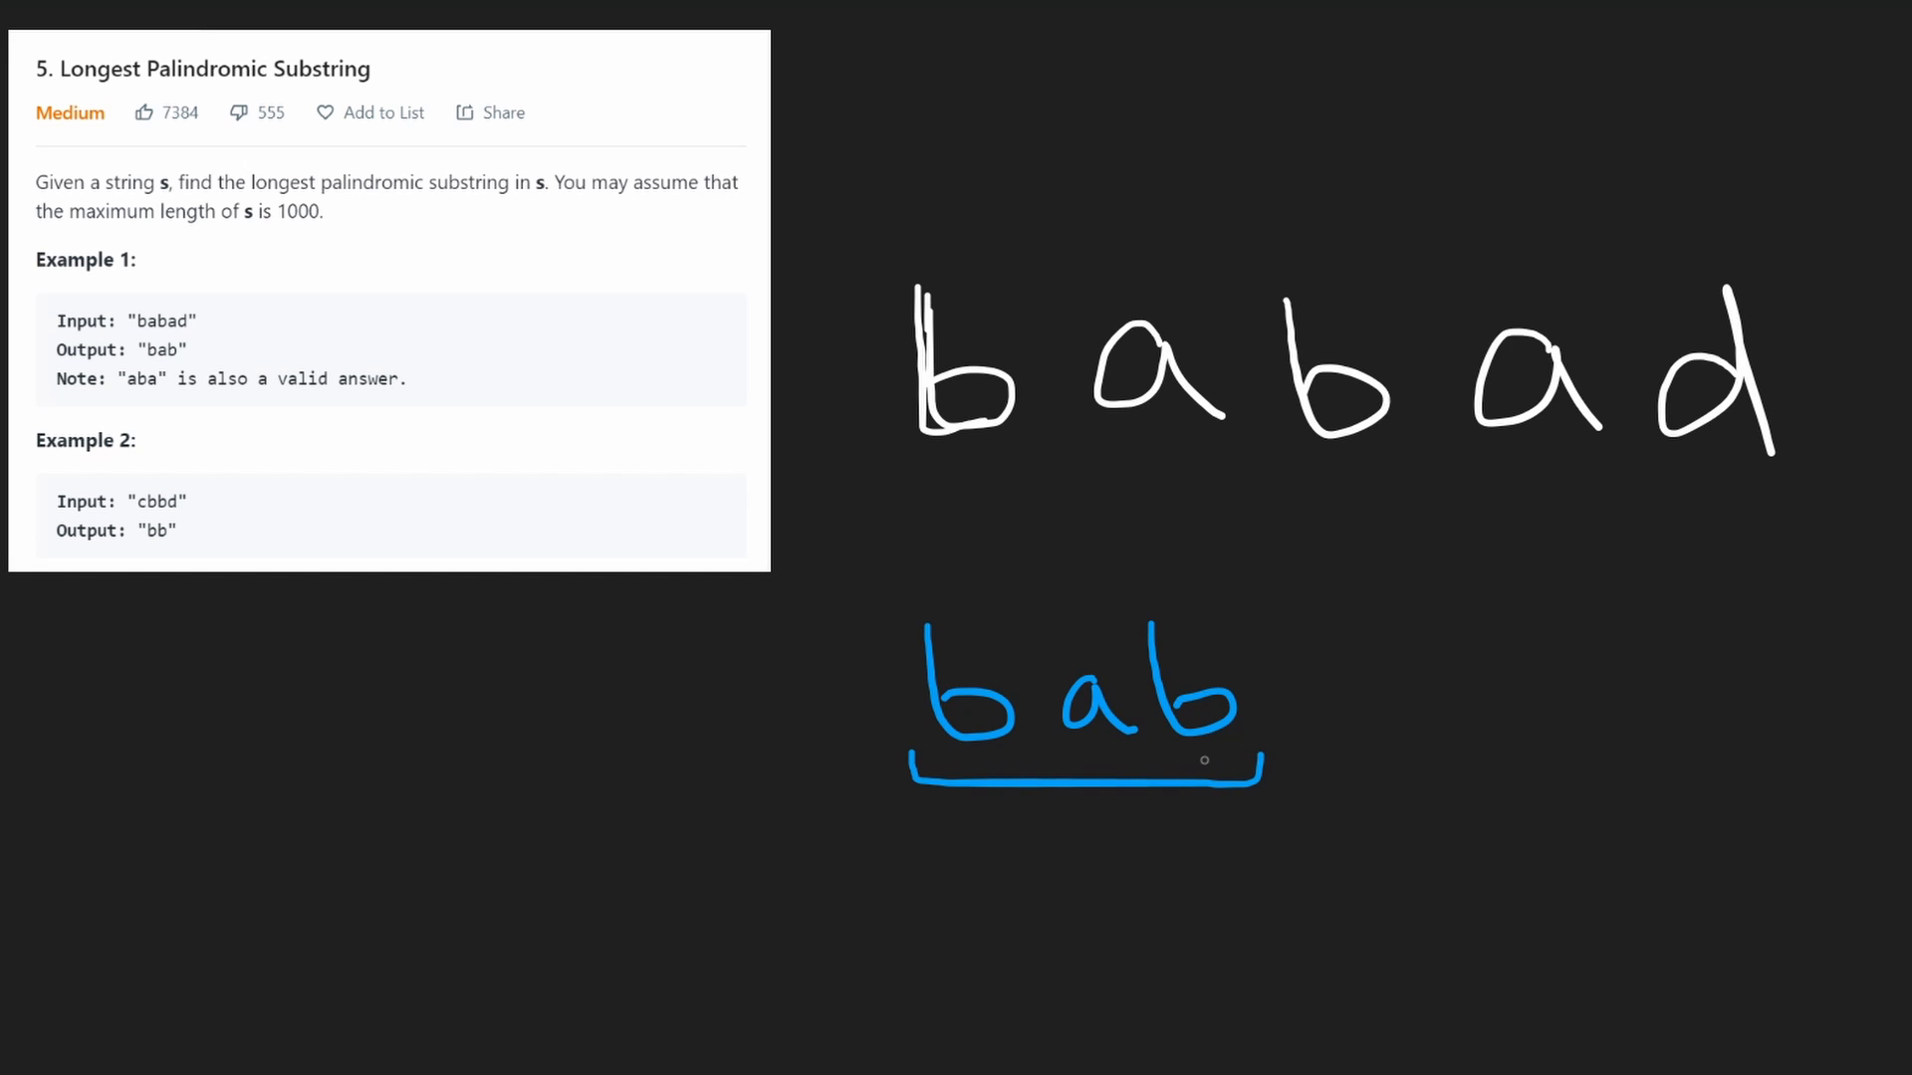
mouse_move(661, 925)
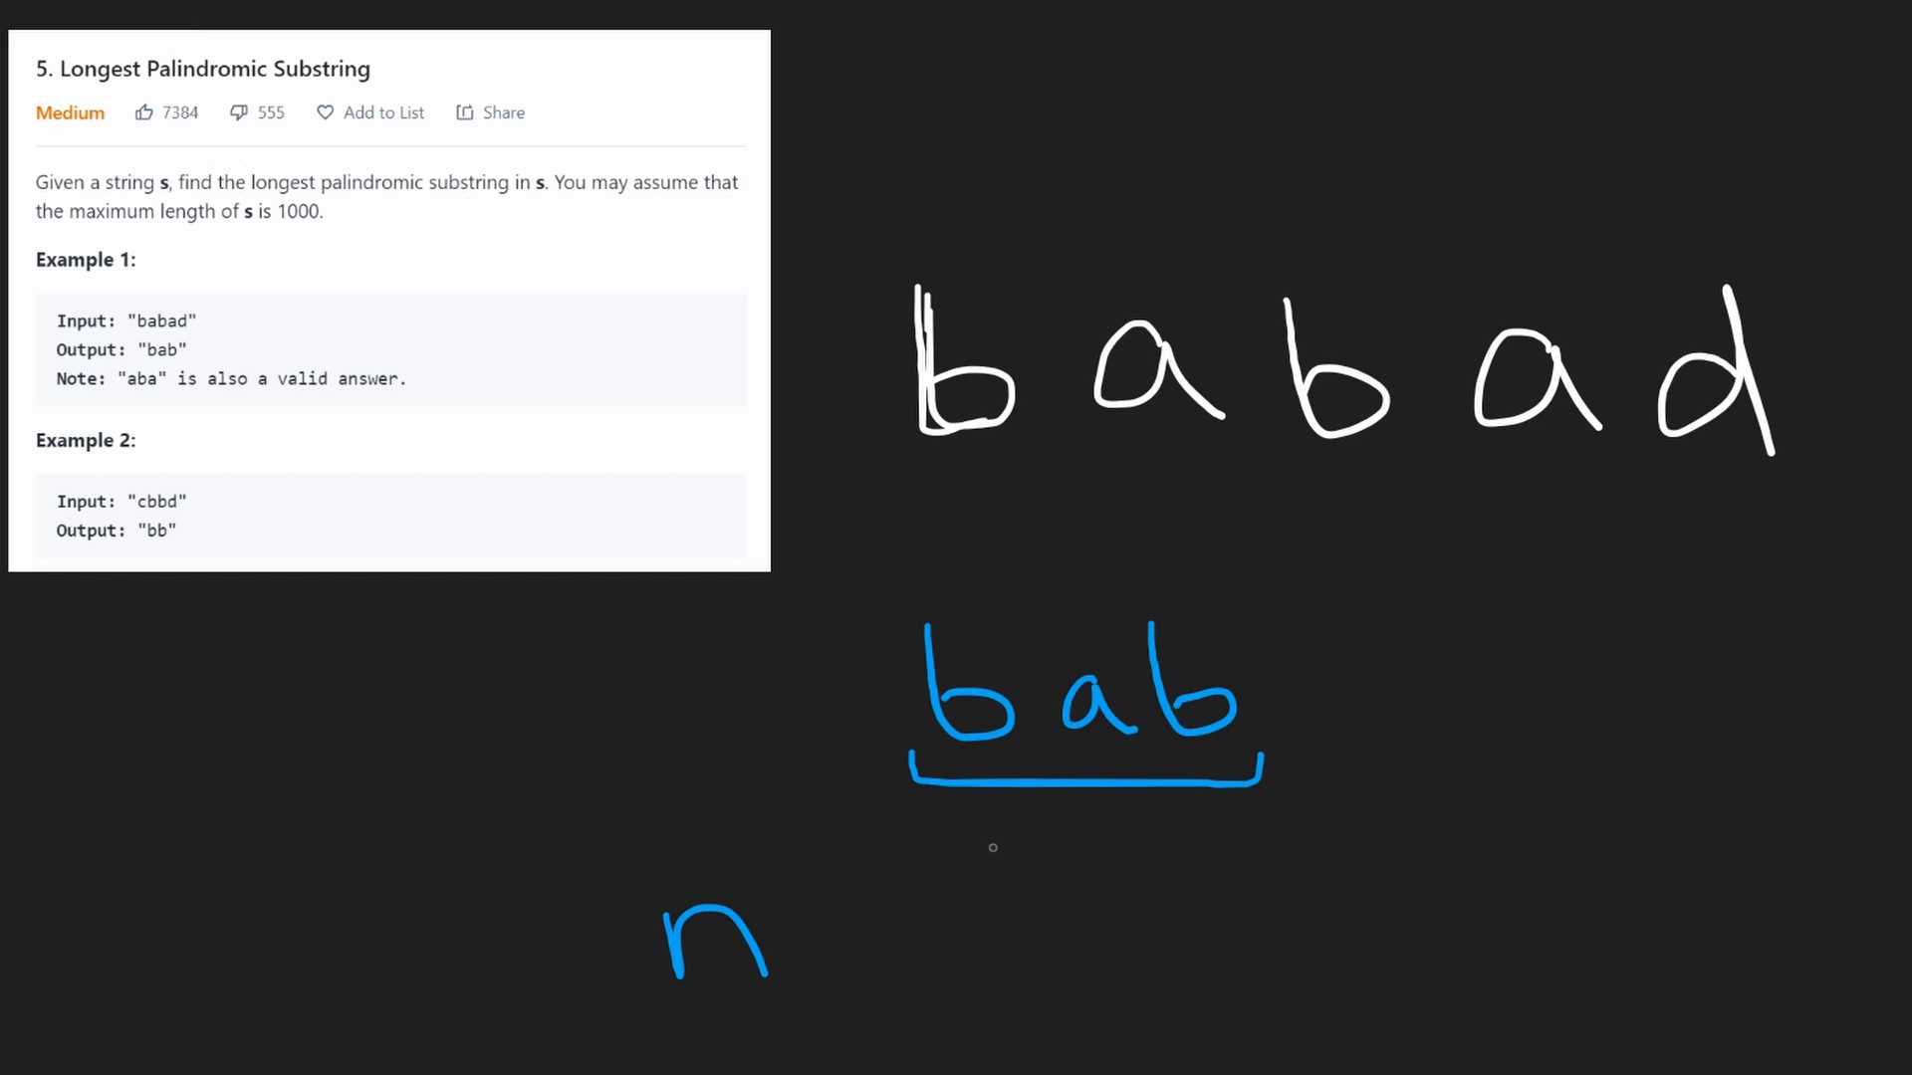
mouse_move(1045, 888)
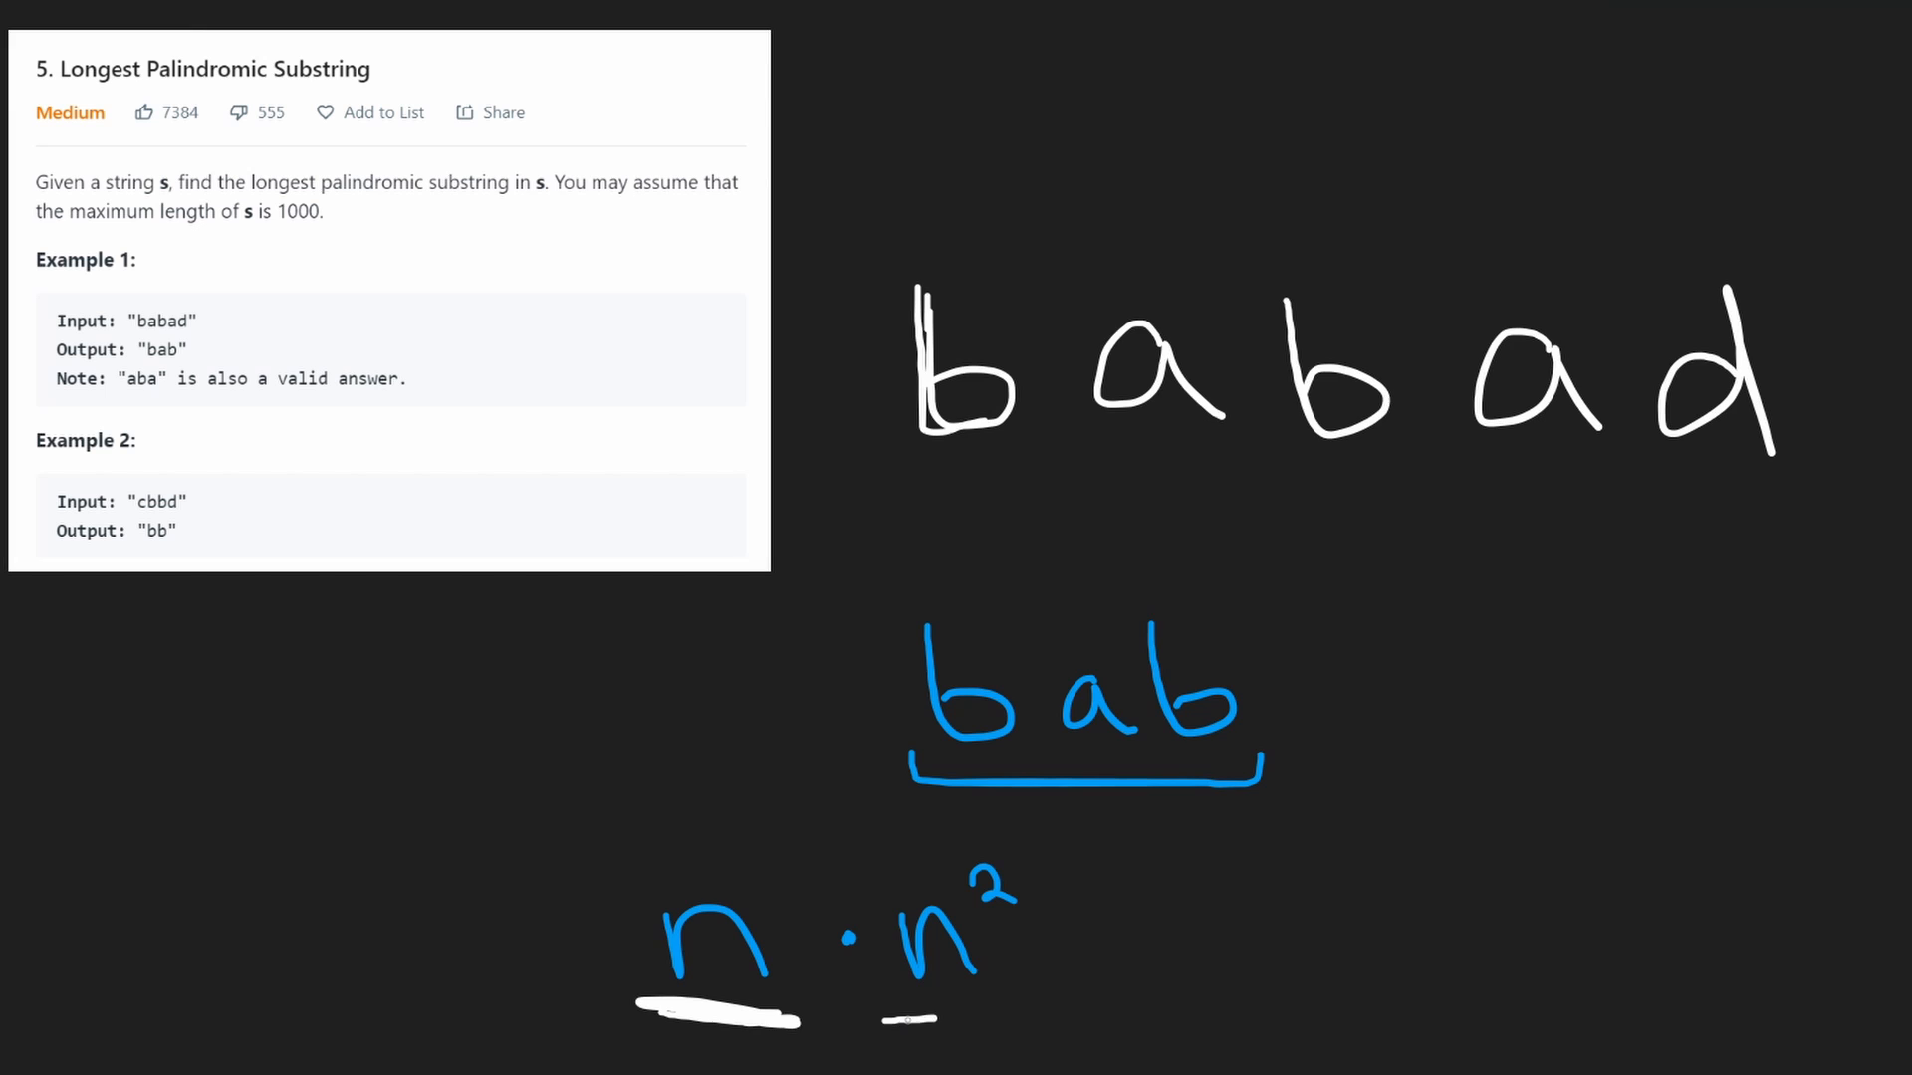
drag(1109, 964, 1274, 944)
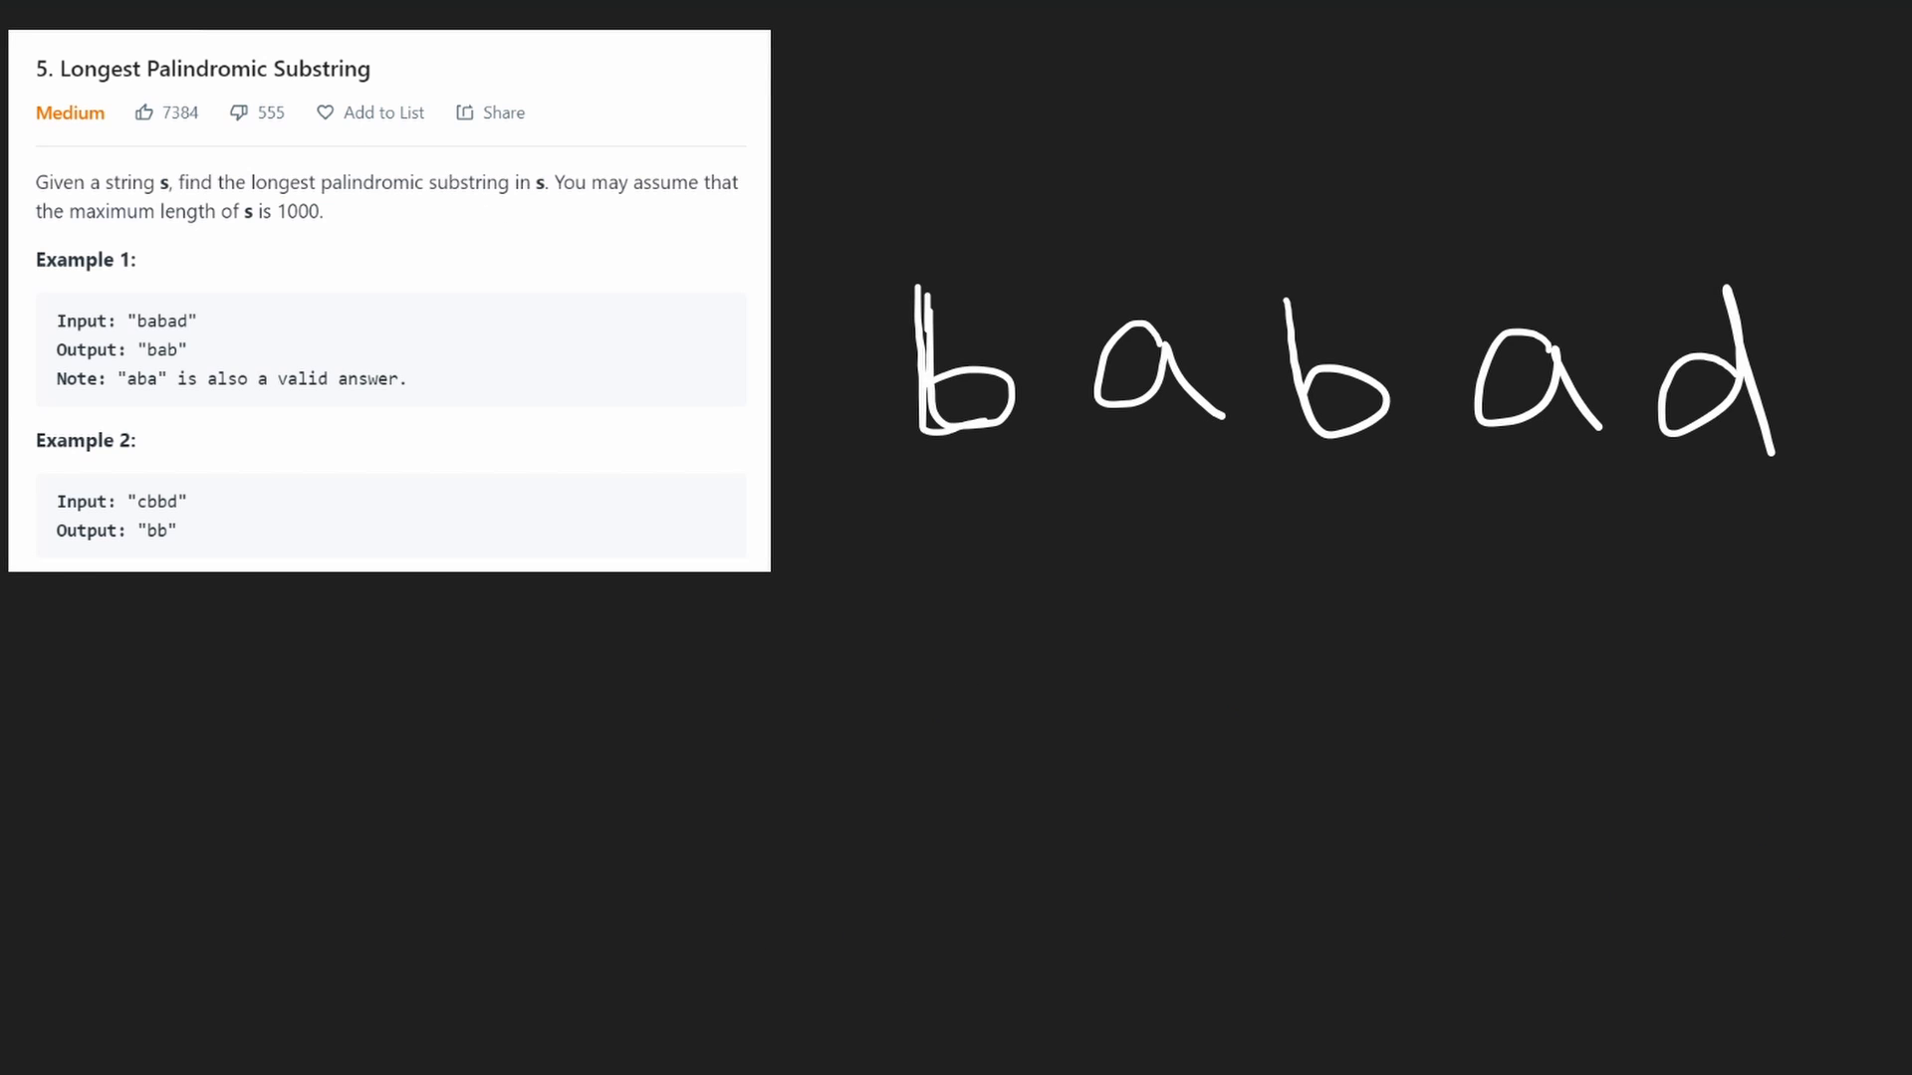
mouse_move(744, 687)
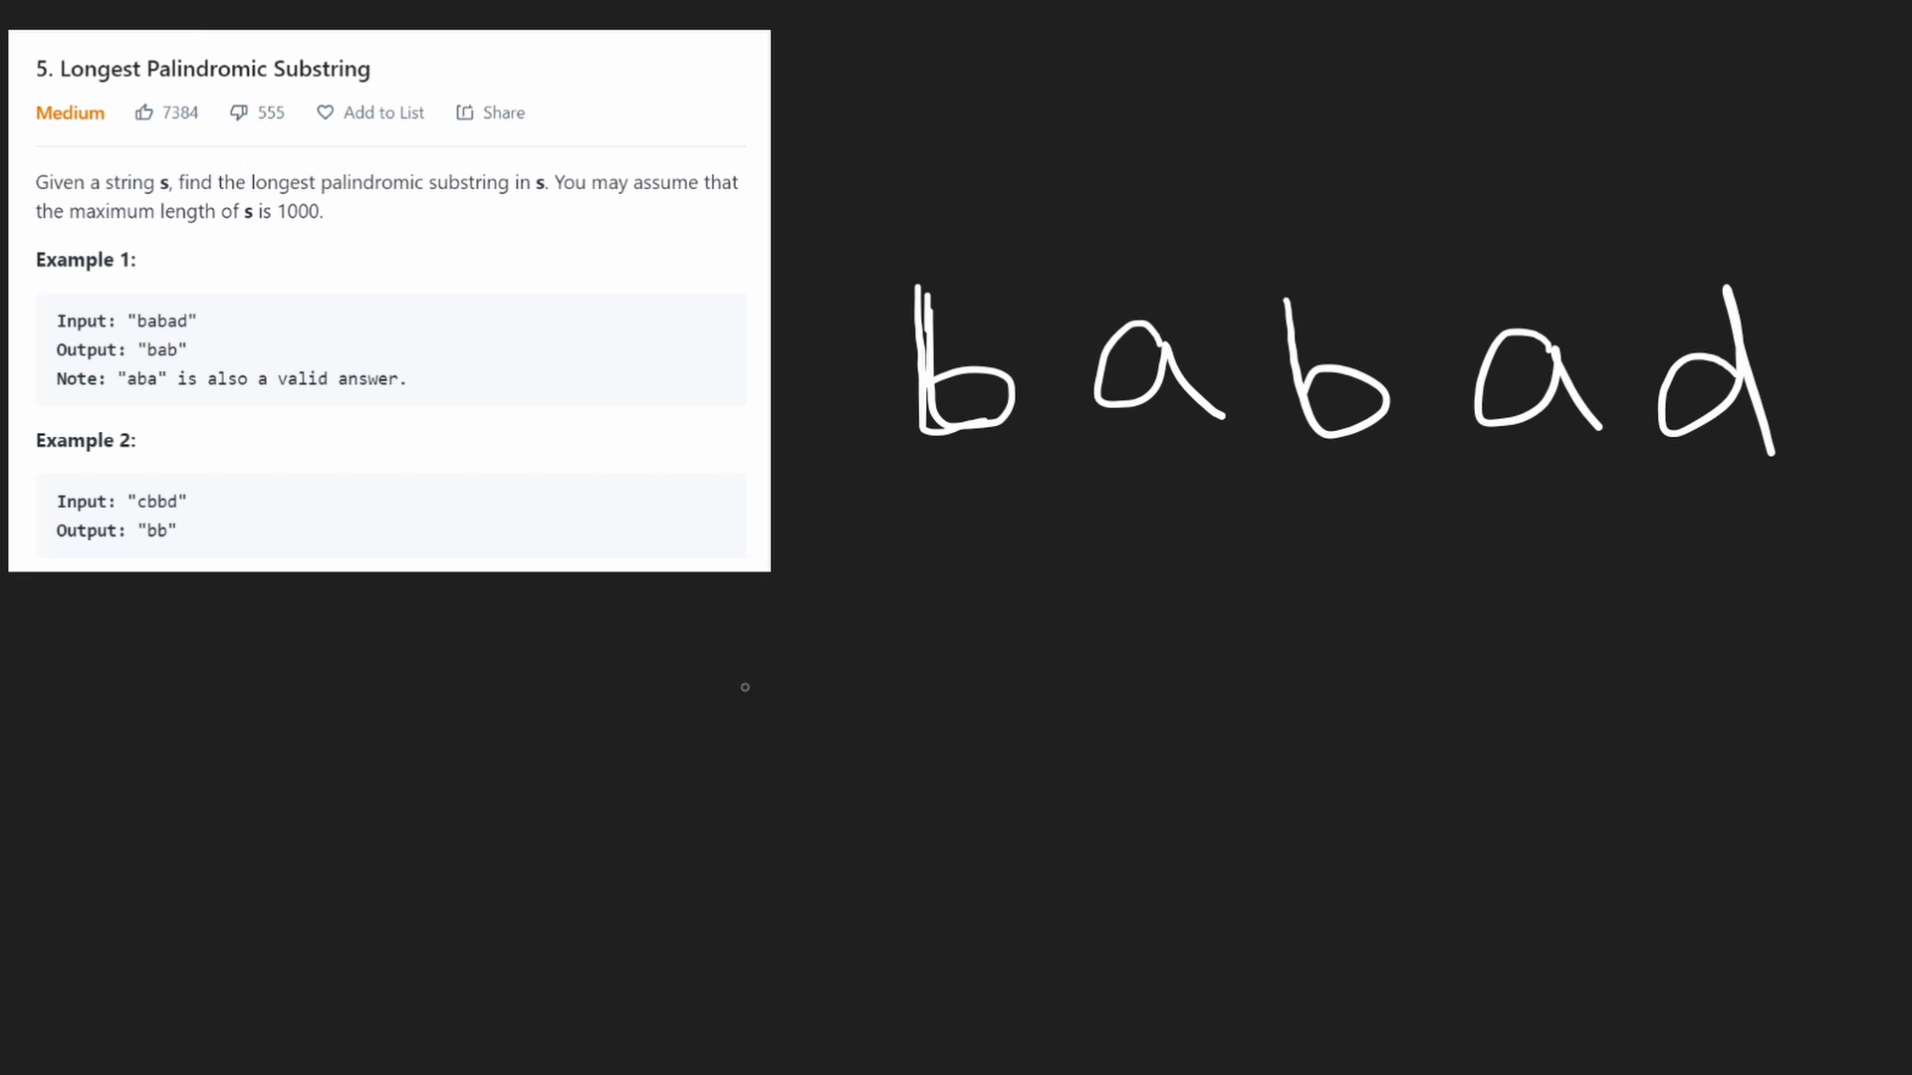
- Write 'bab' expanding from its middle a, link the outer b's, then underline the first b of 'babad'
drag(743, 683, 1036, 840)
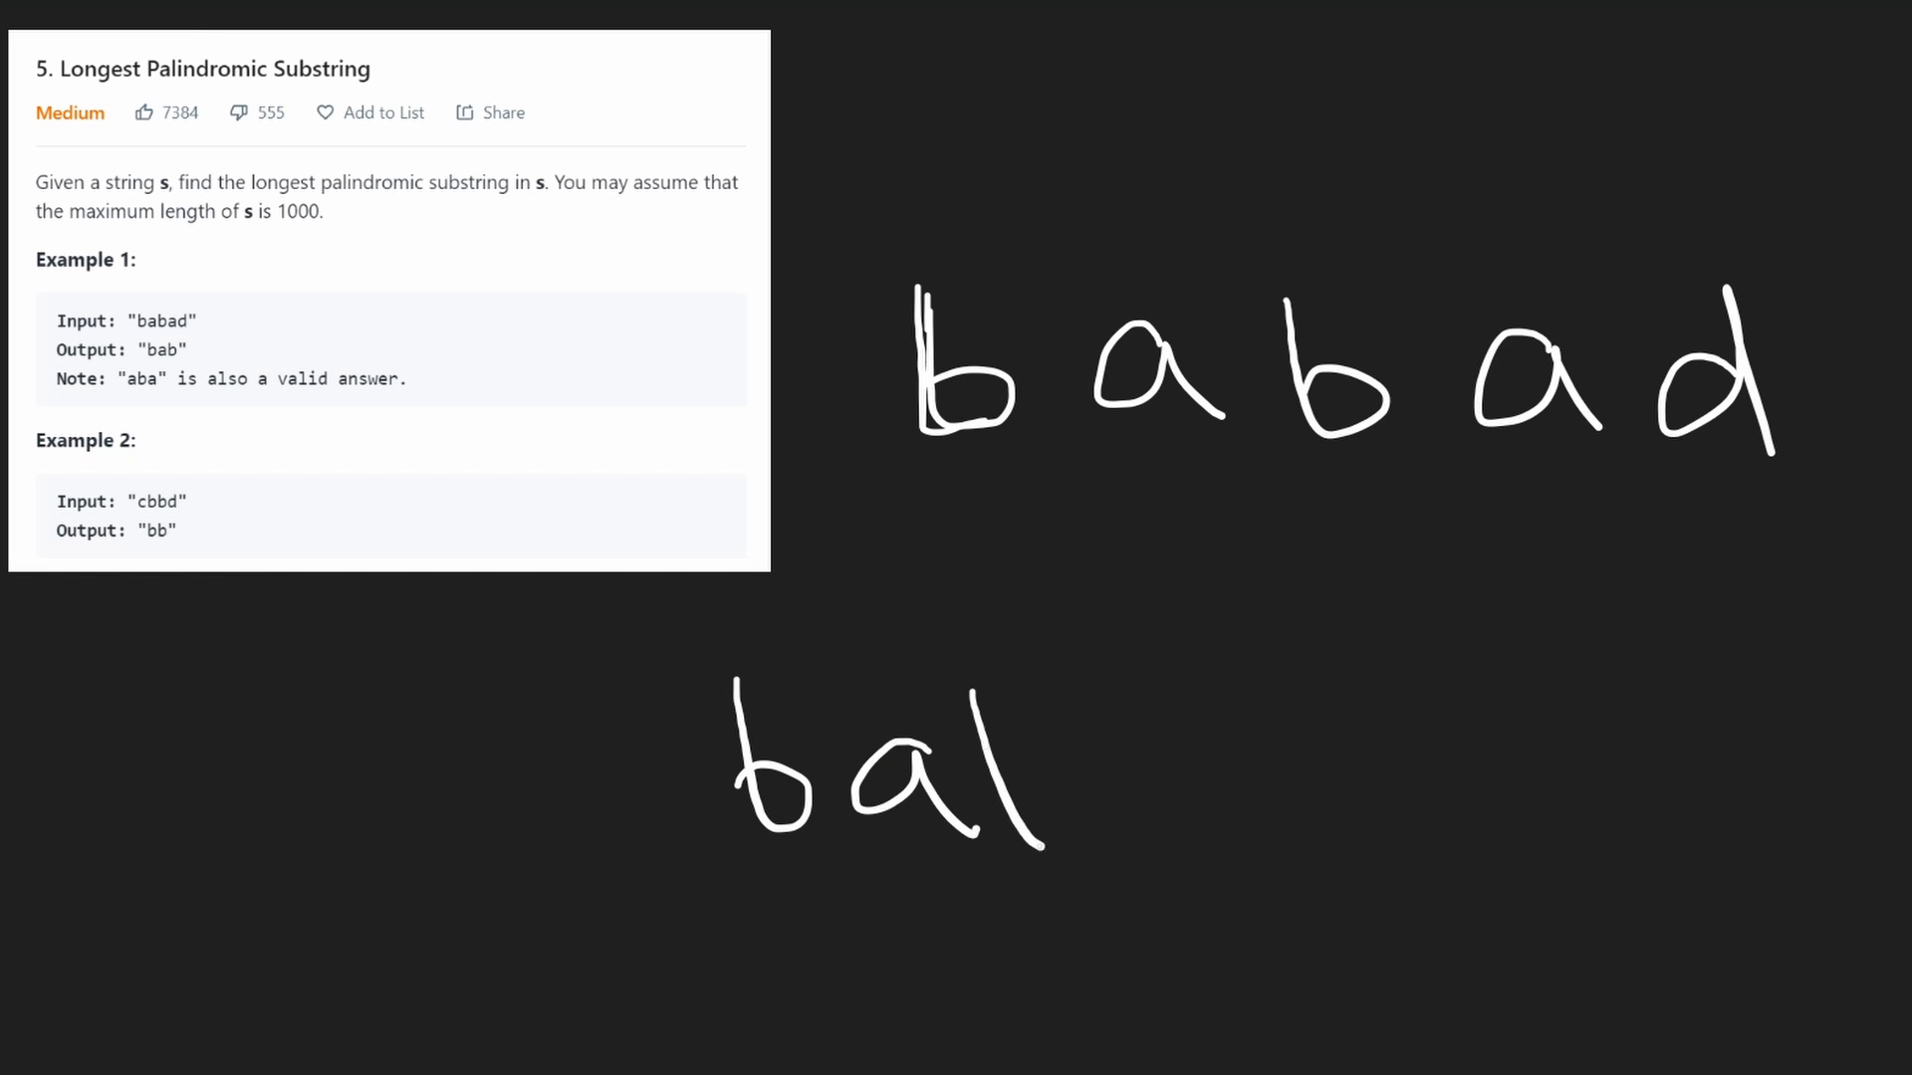
drag(988, 719, 1041, 828)
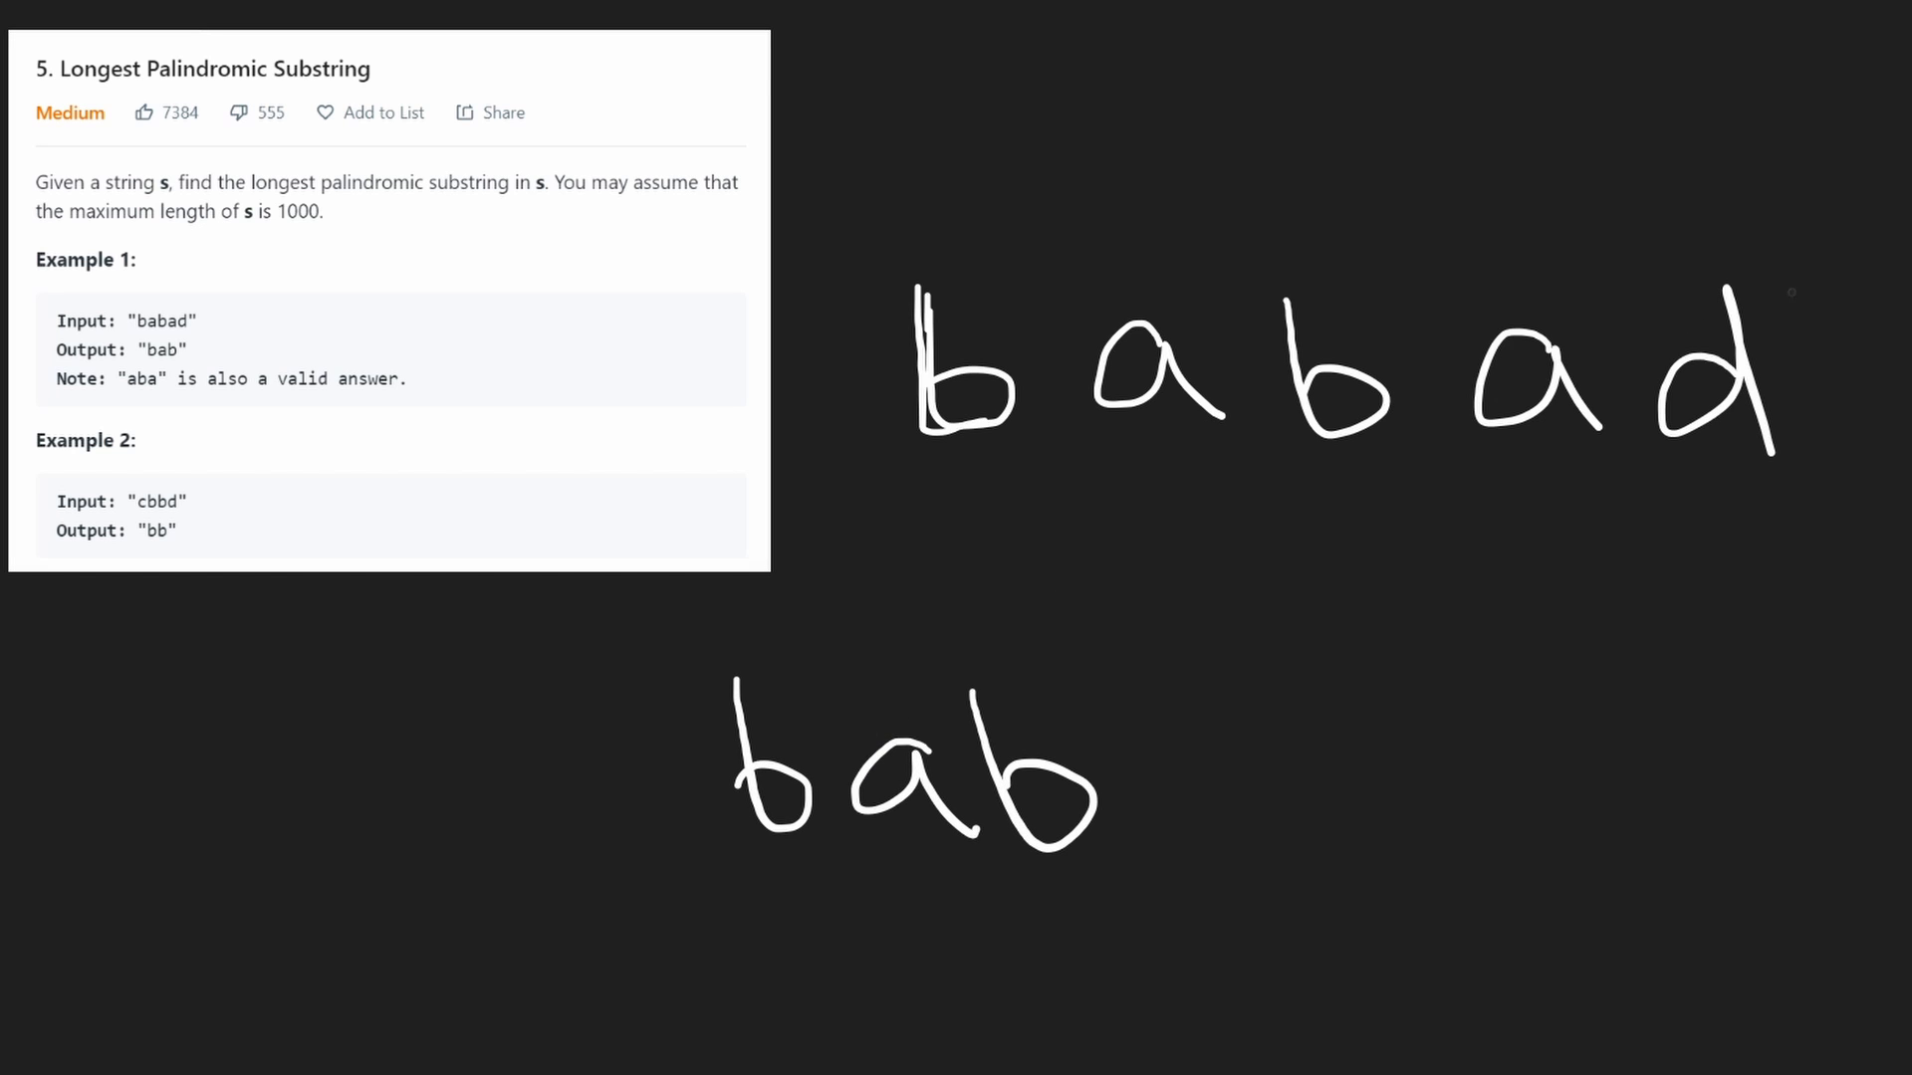
drag(695, 862, 828, 860)
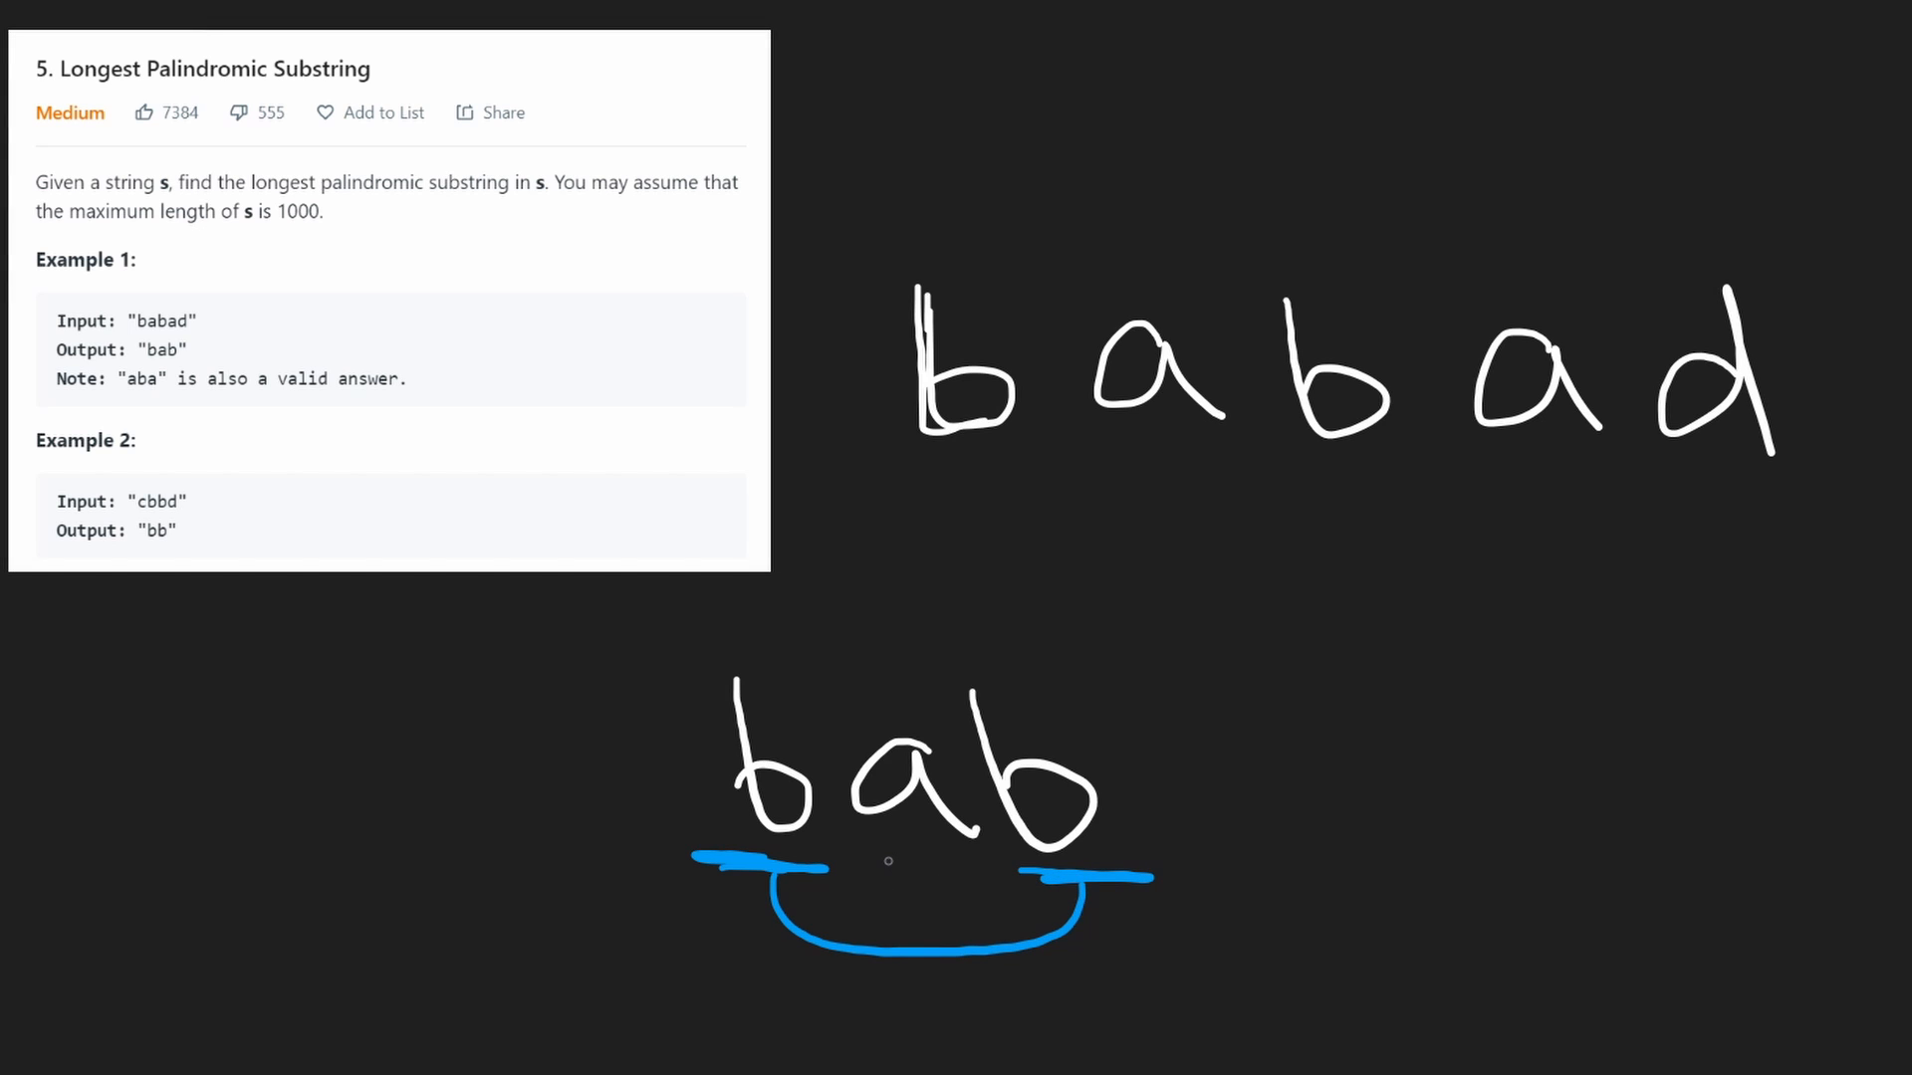
drag(868, 852, 965, 852)
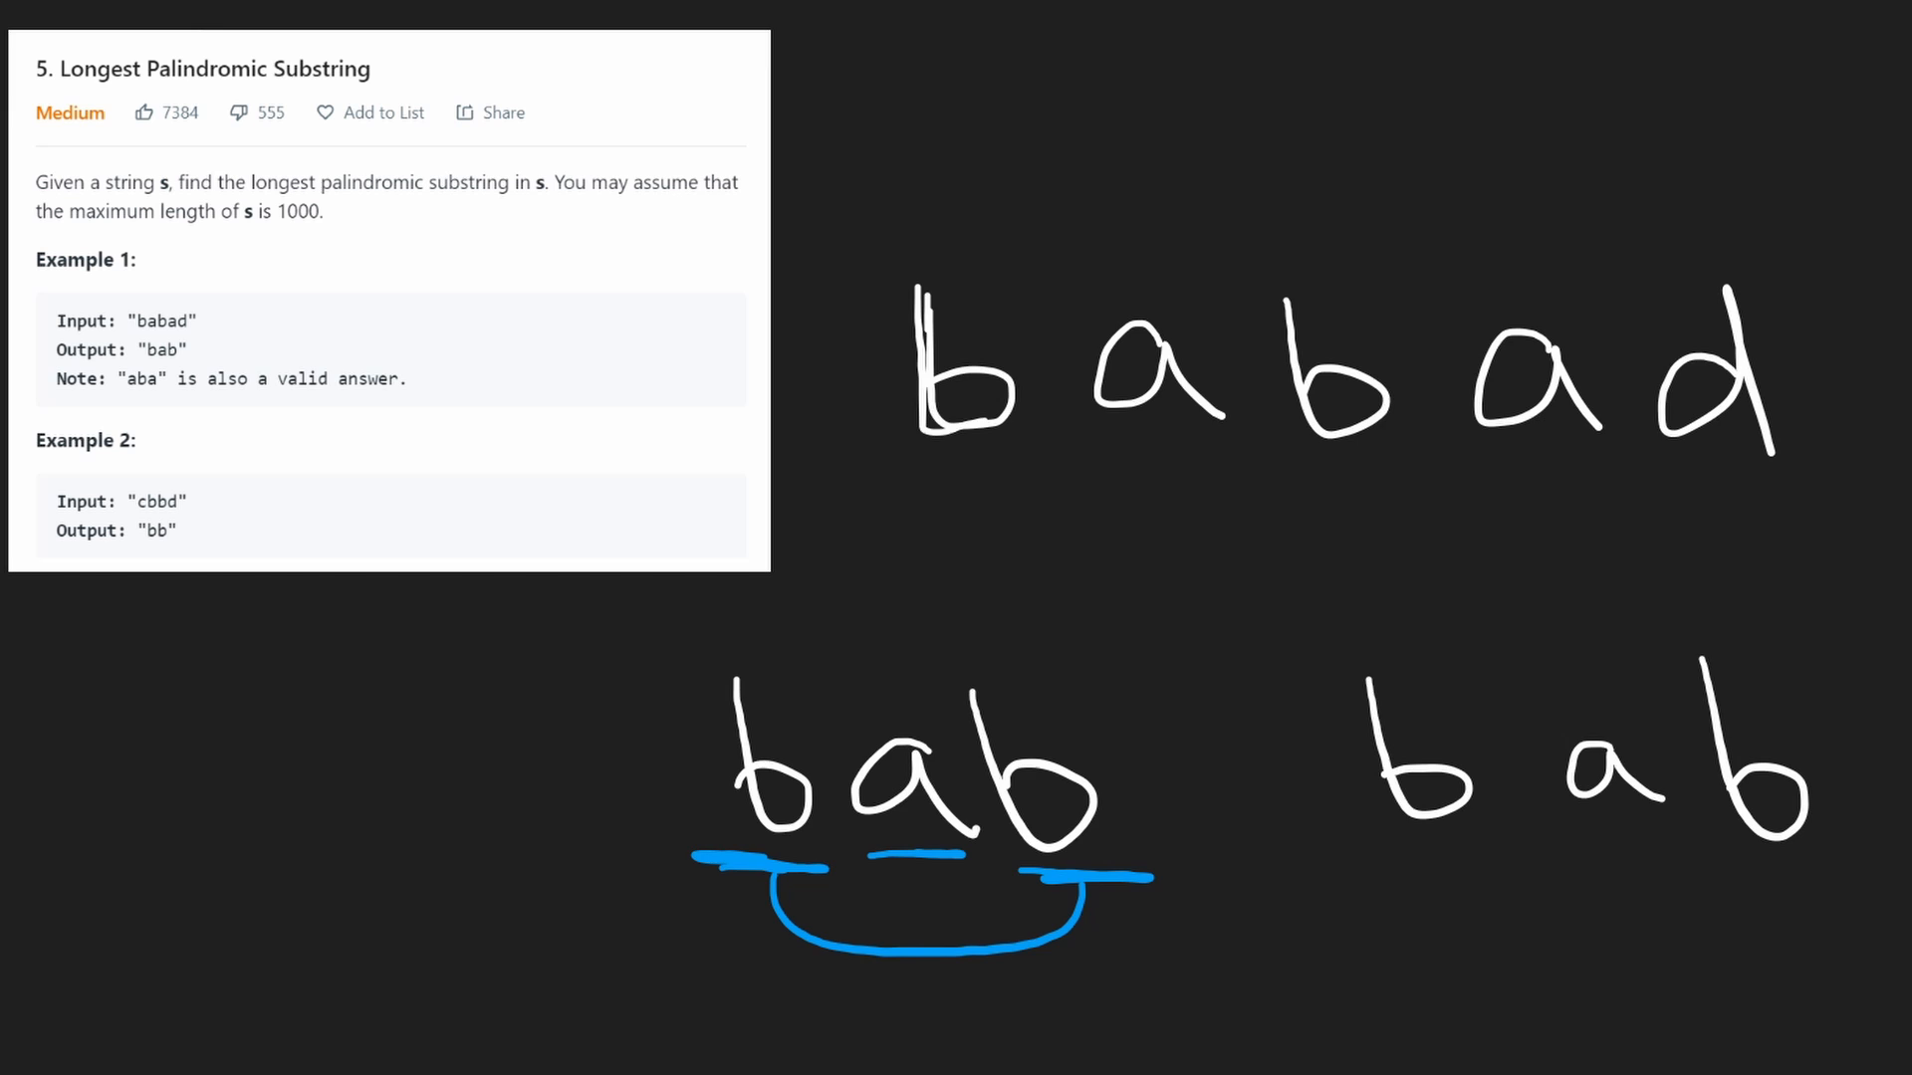
drag(1561, 839, 1681, 840)
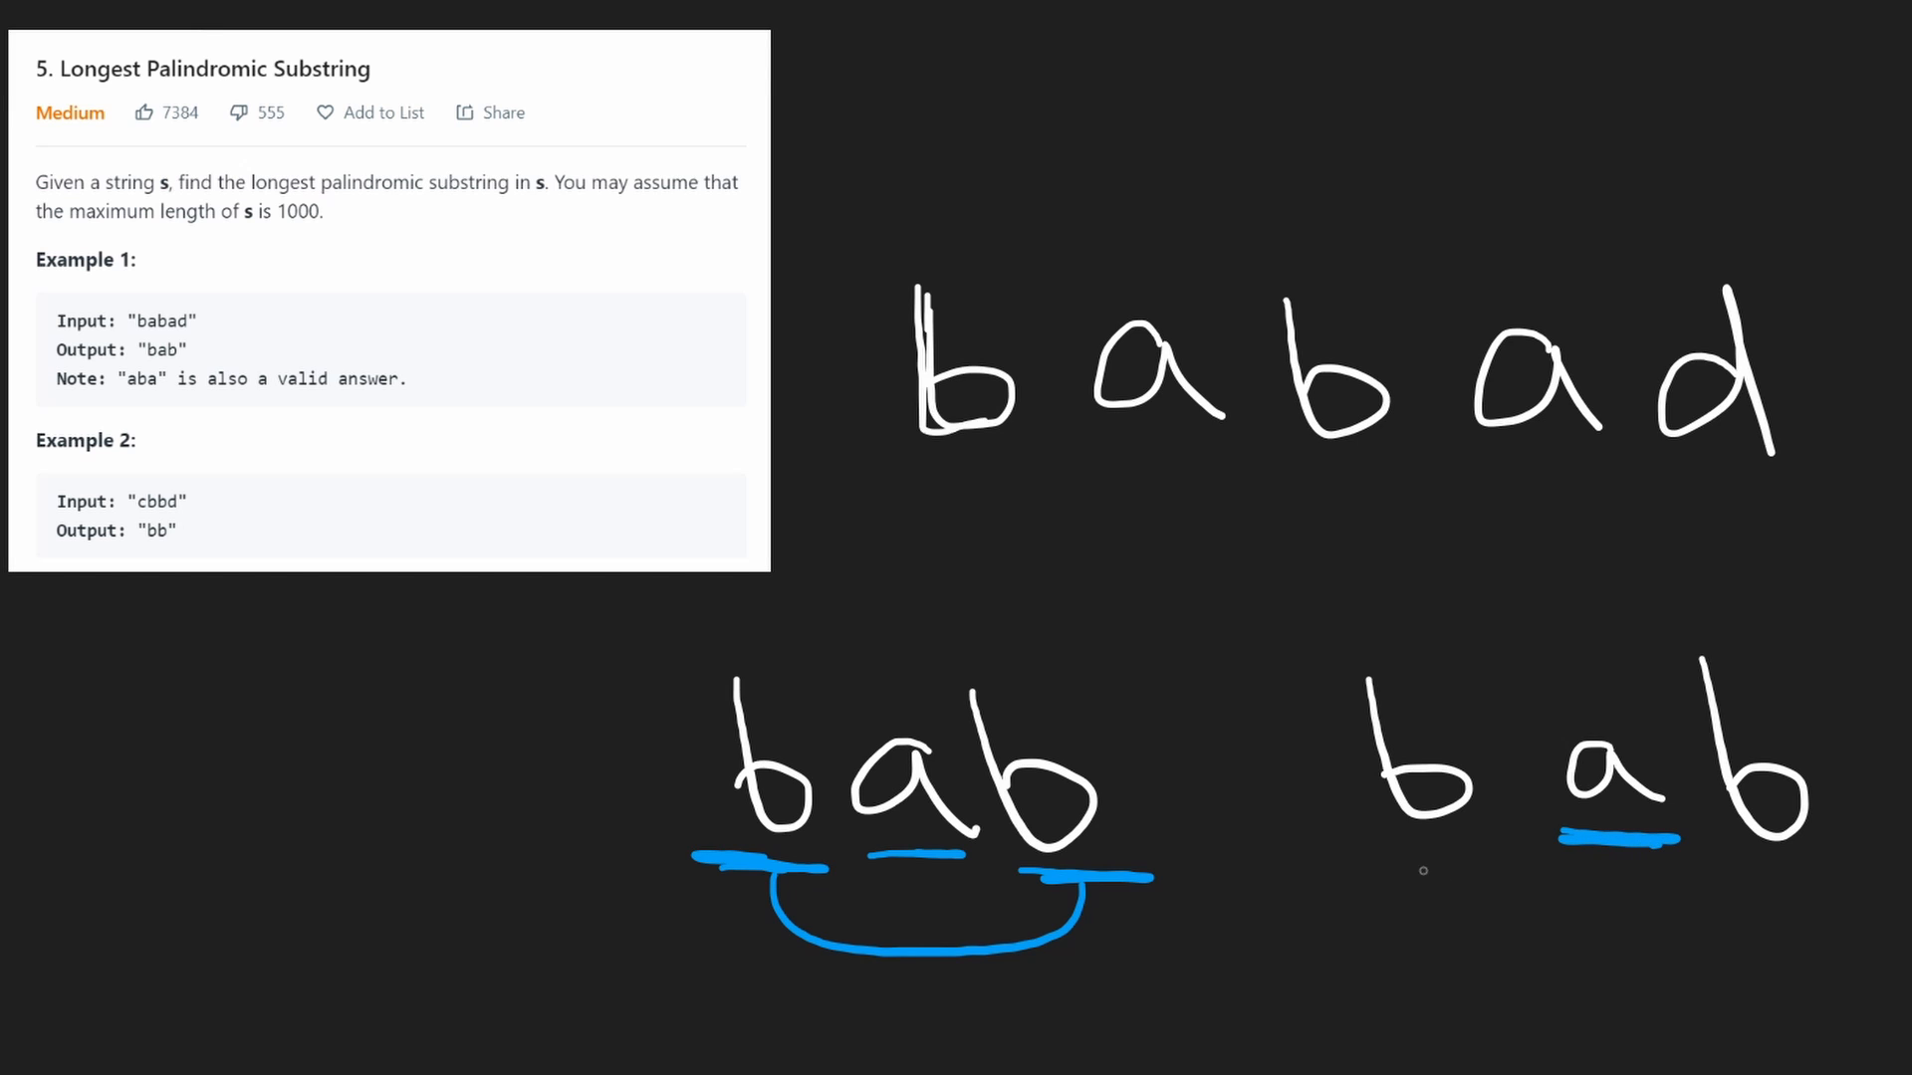
drag(1354, 841, 1816, 860)
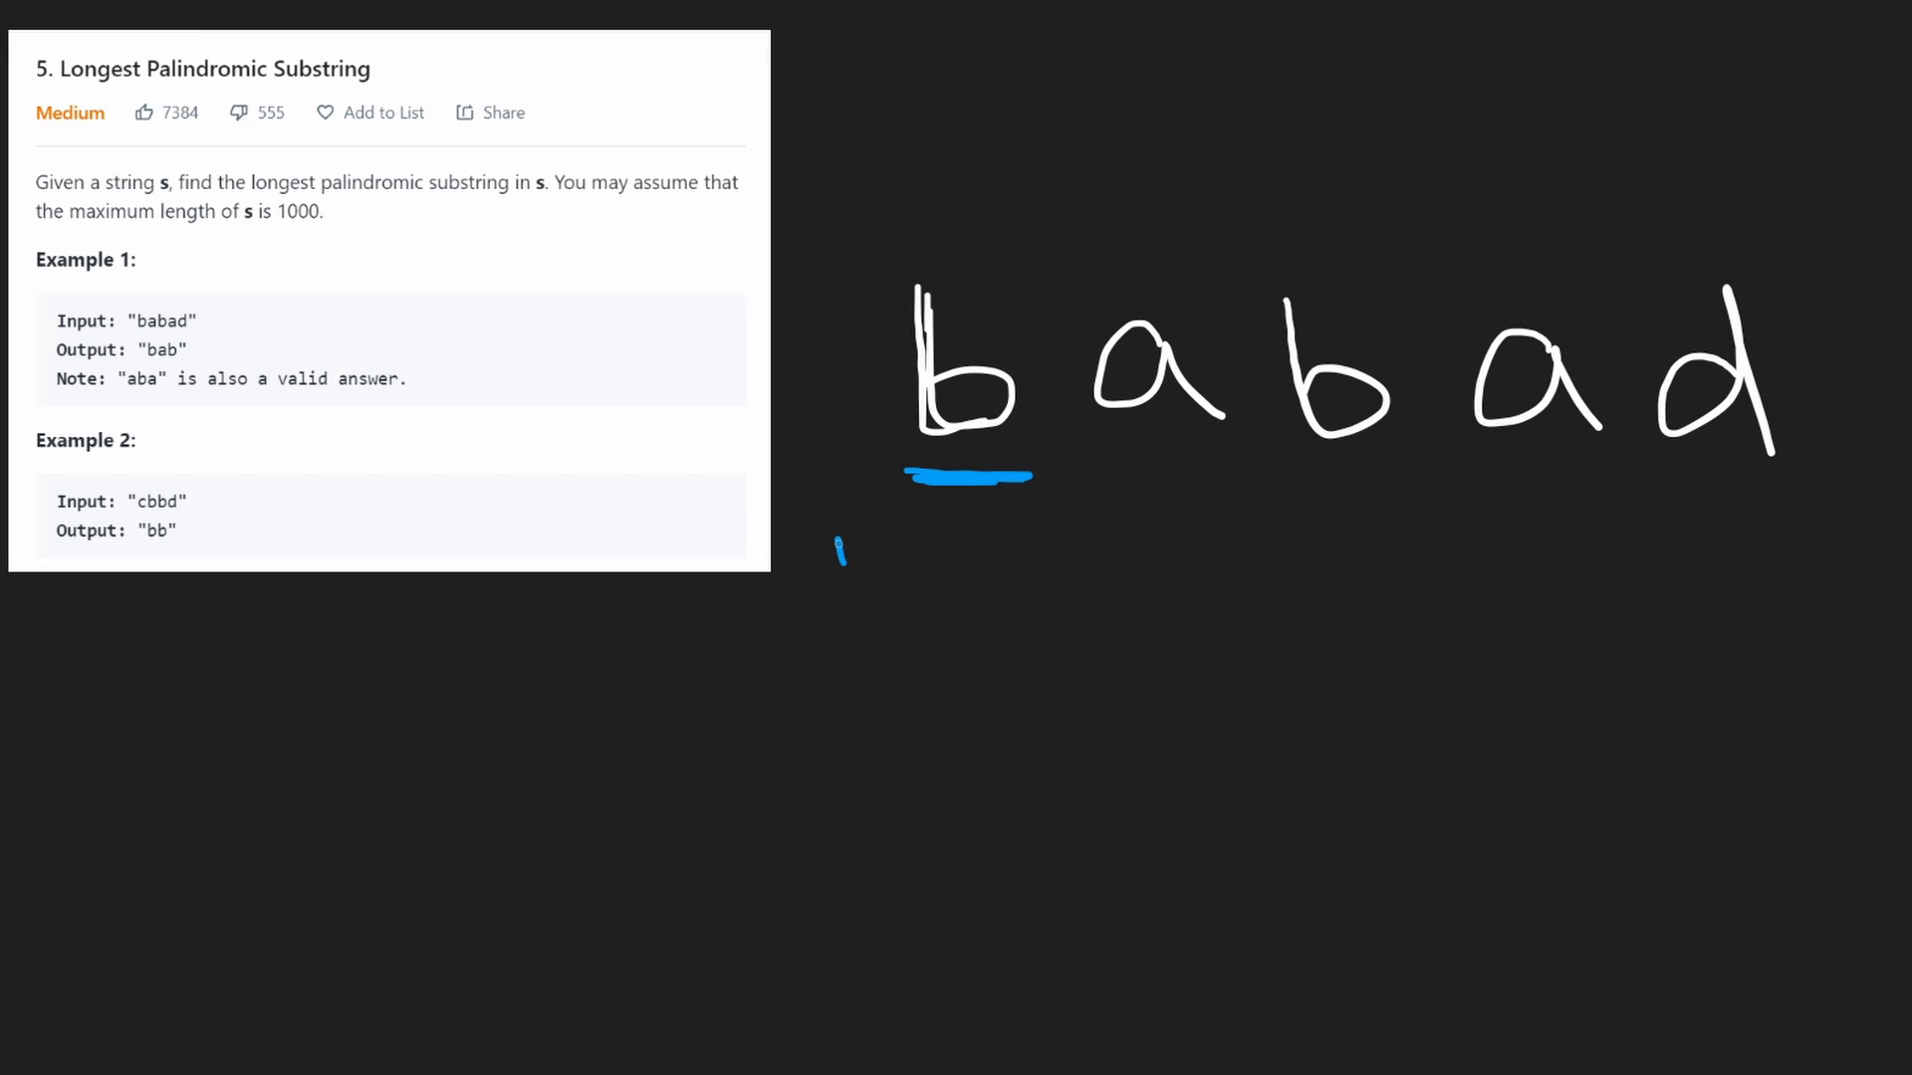
drag(839, 552, 828, 420)
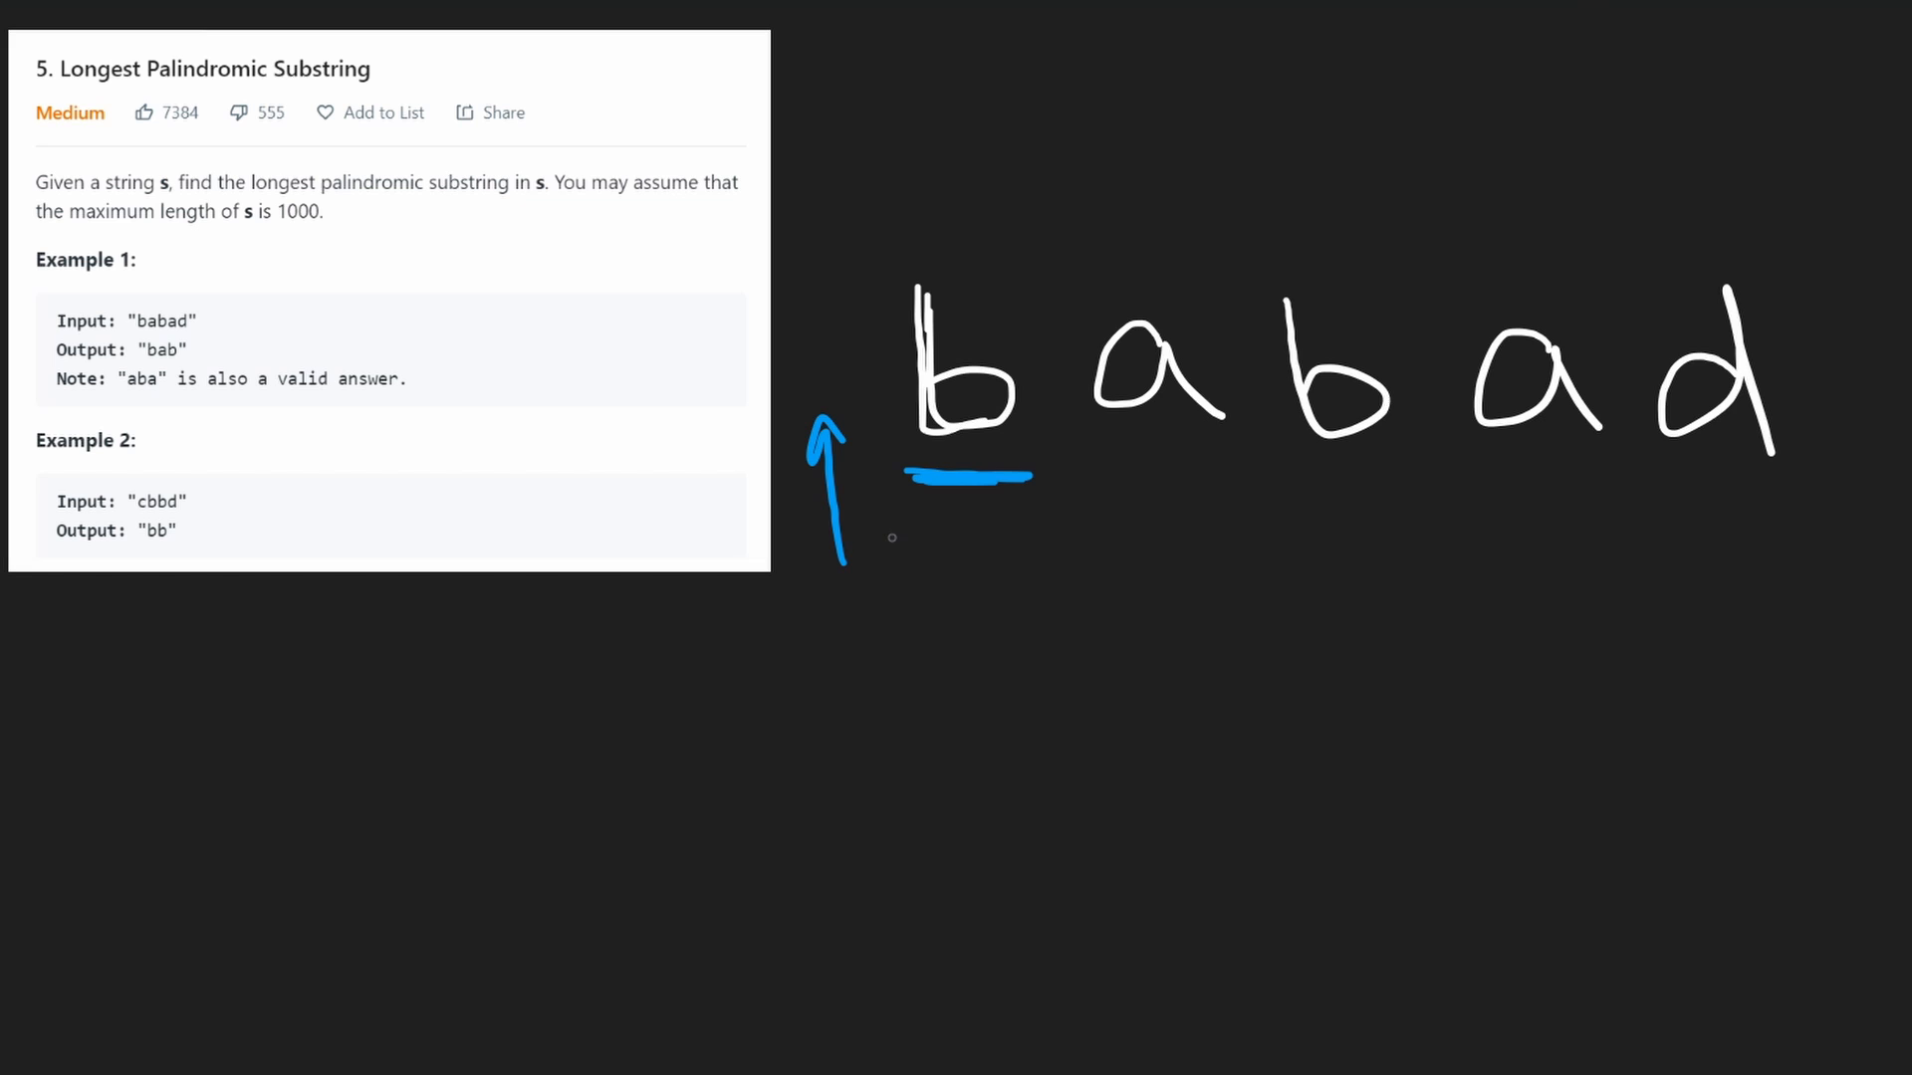
drag(982, 275, 1024, 265)
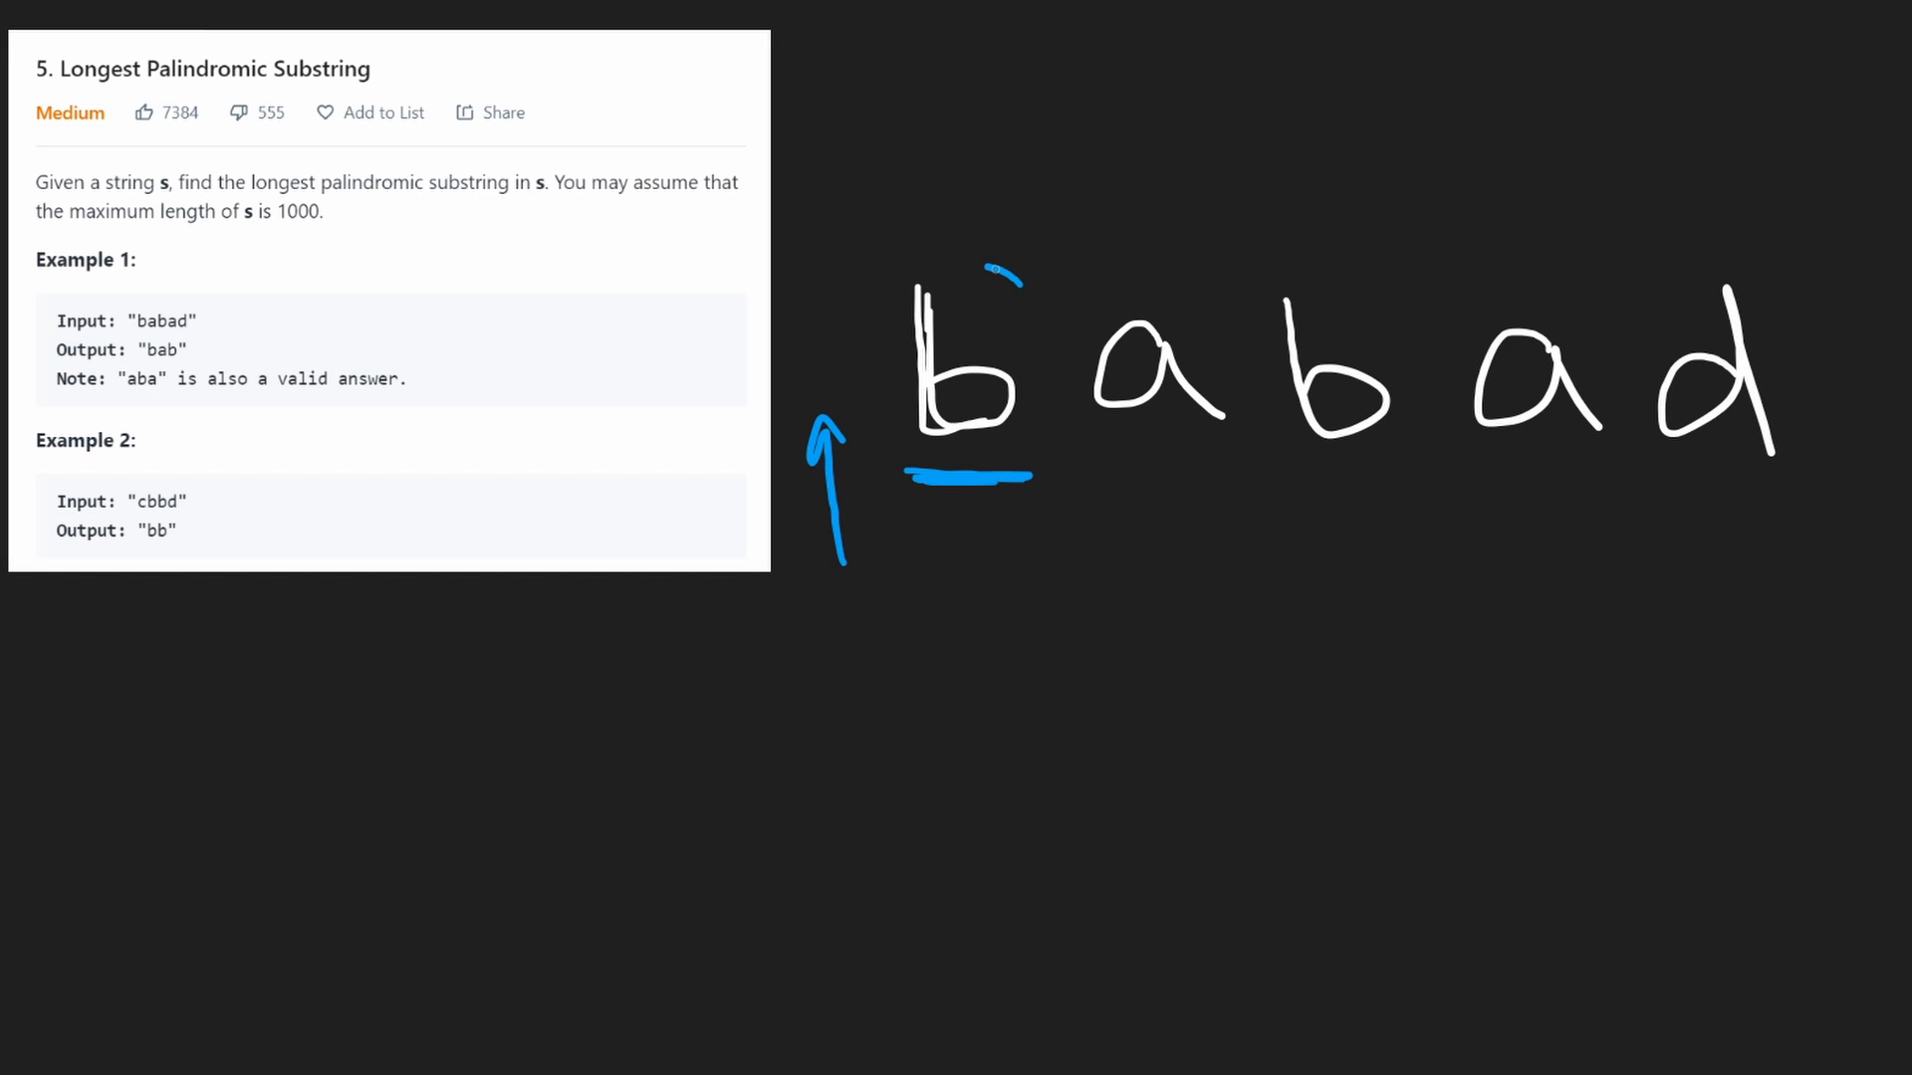
drag(952, 280, 982, 615)
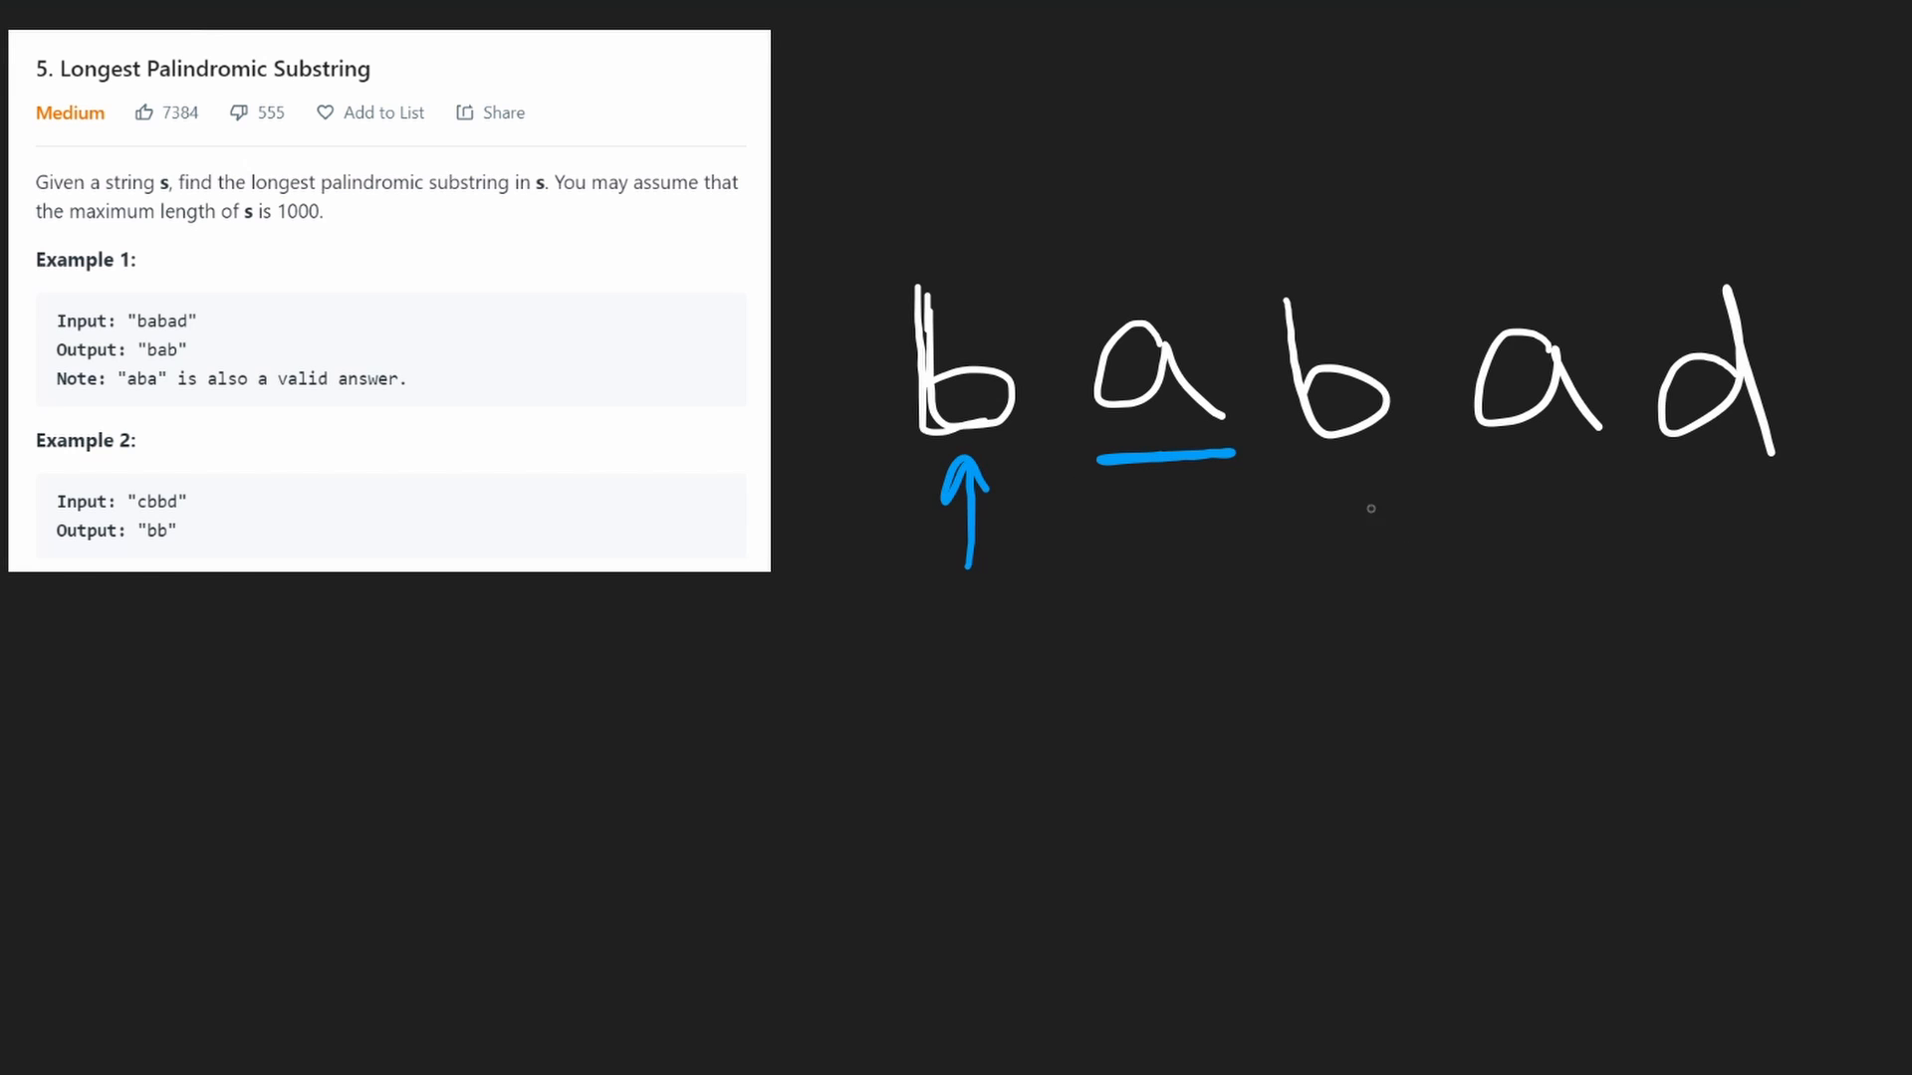
drag(975, 605, 1354, 470)
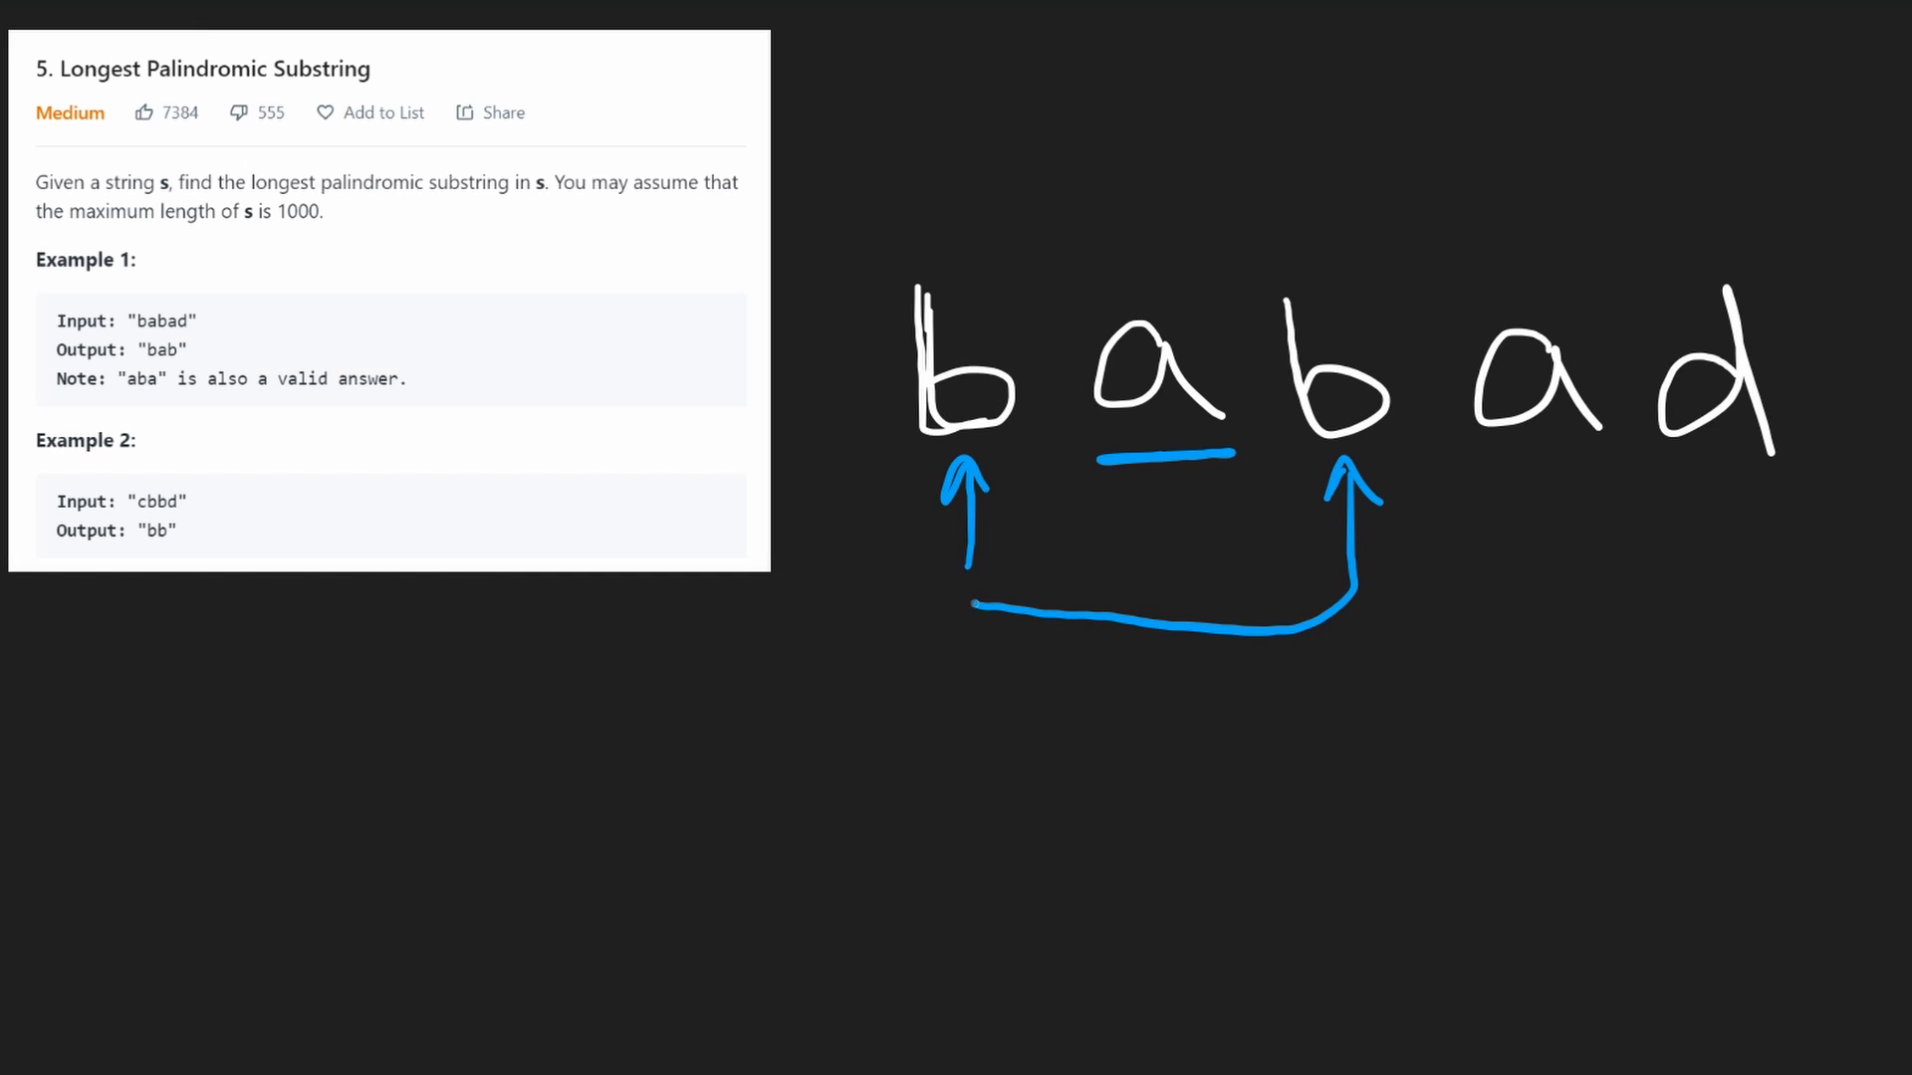
drag(944, 263, 1390, 281)
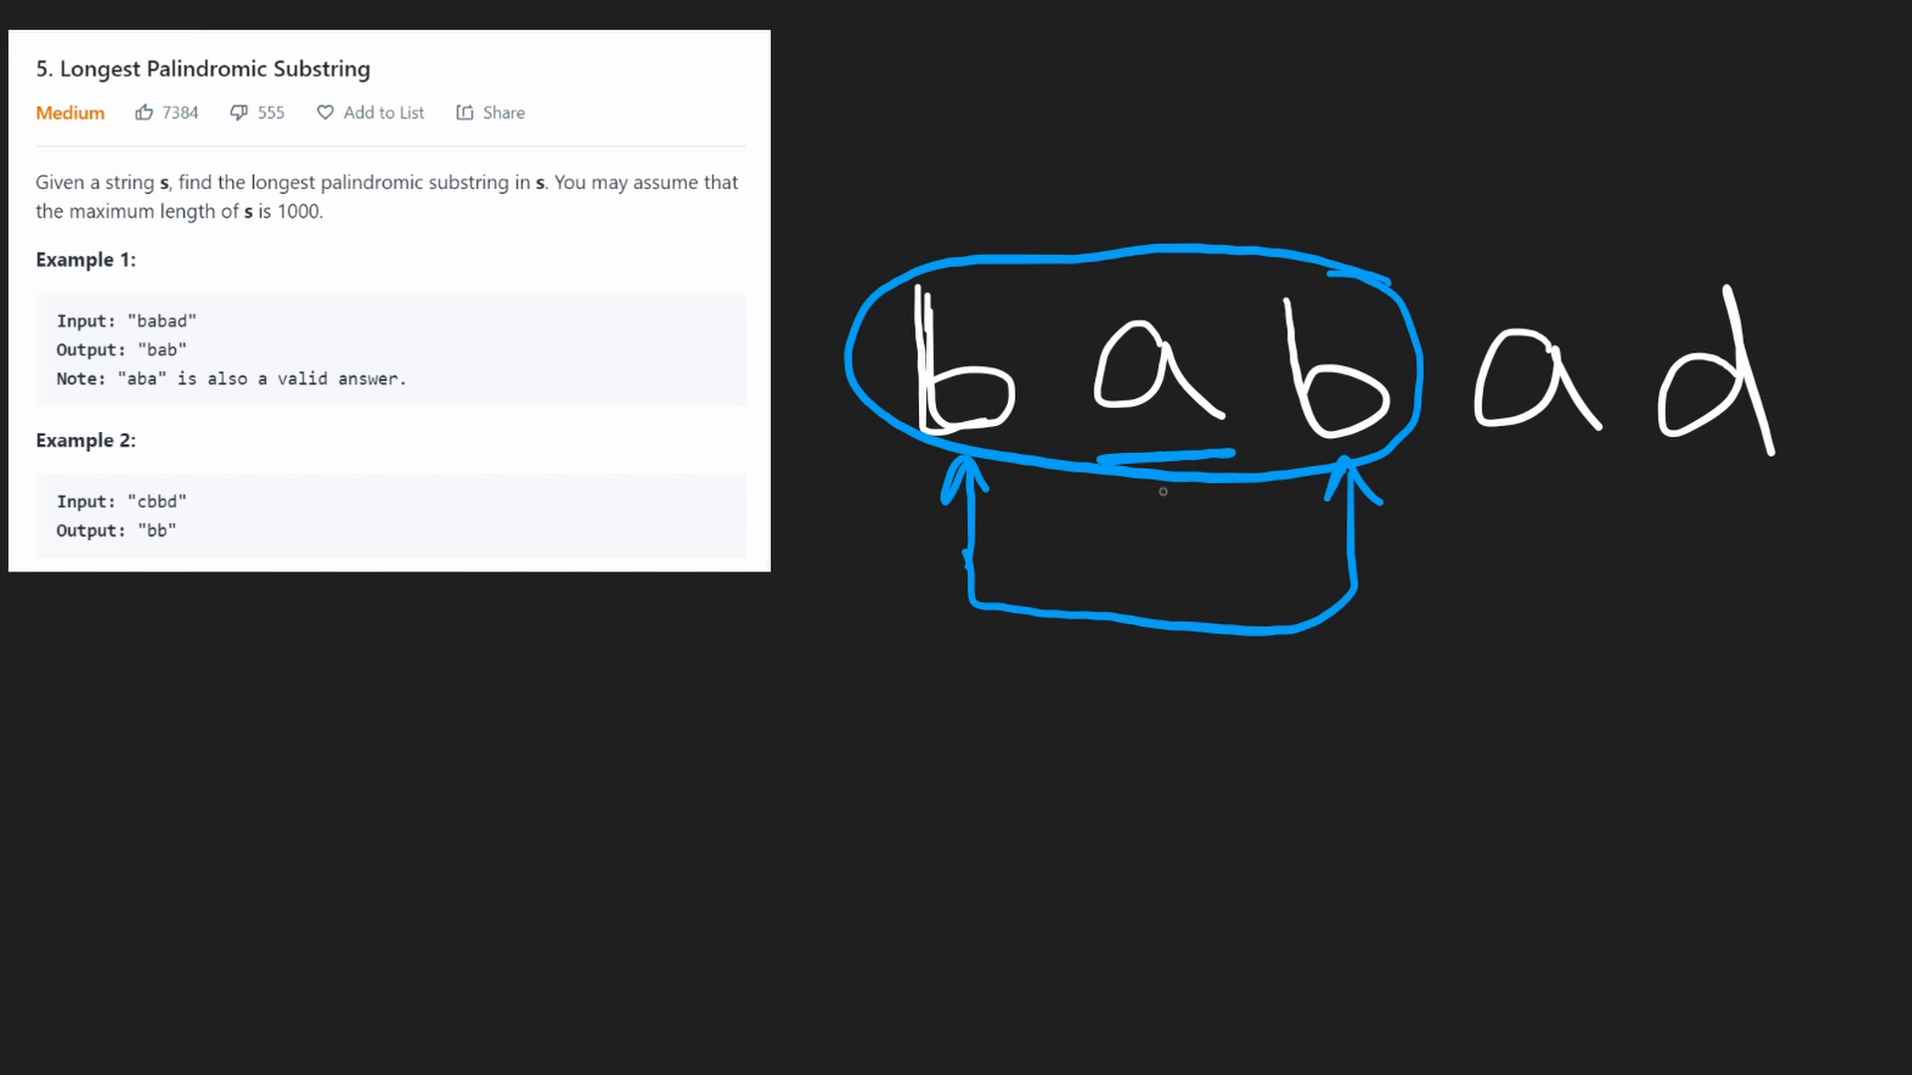
drag(1155, 609, 1175, 703)
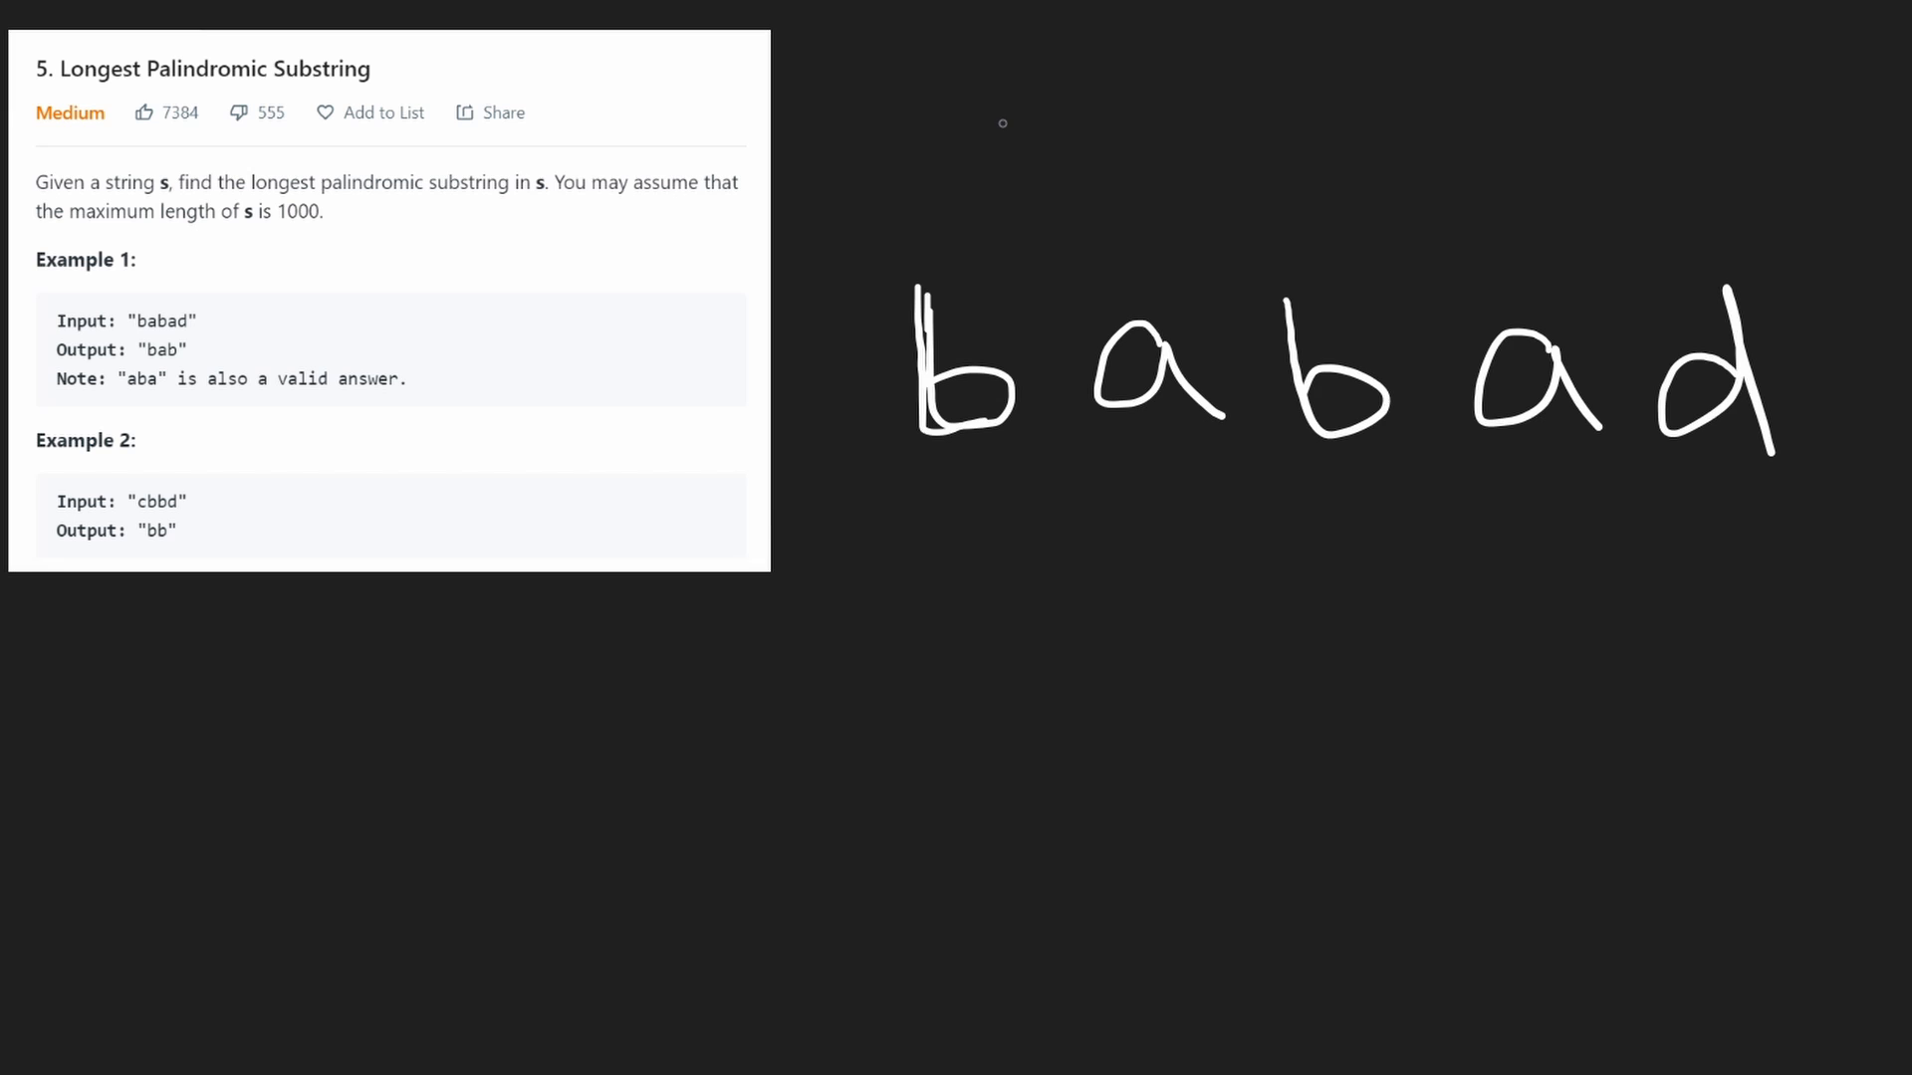
- Sketch expansion left and right from the circled middle b with an O(n²) note, then switch to the Python3 editor
drag(1282, 464, 1403, 466)
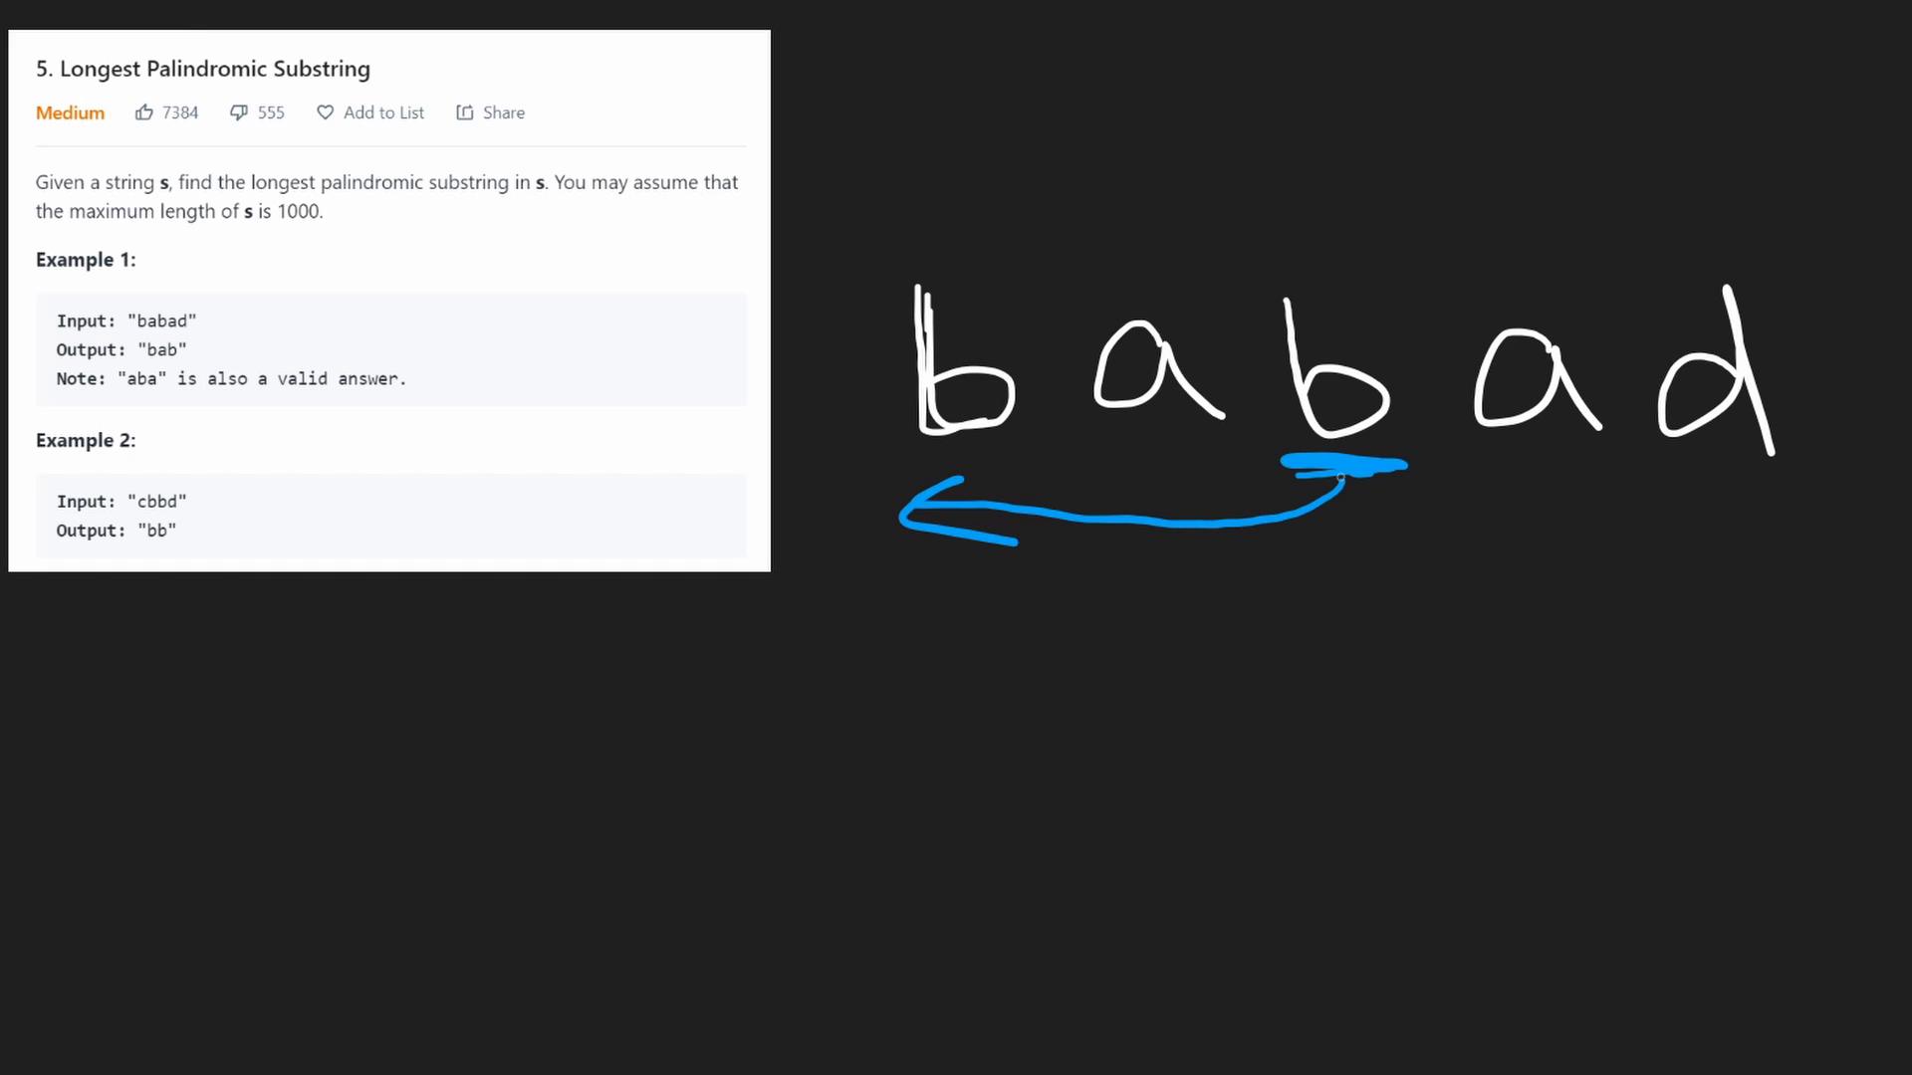
drag(1340, 476, 1816, 541)
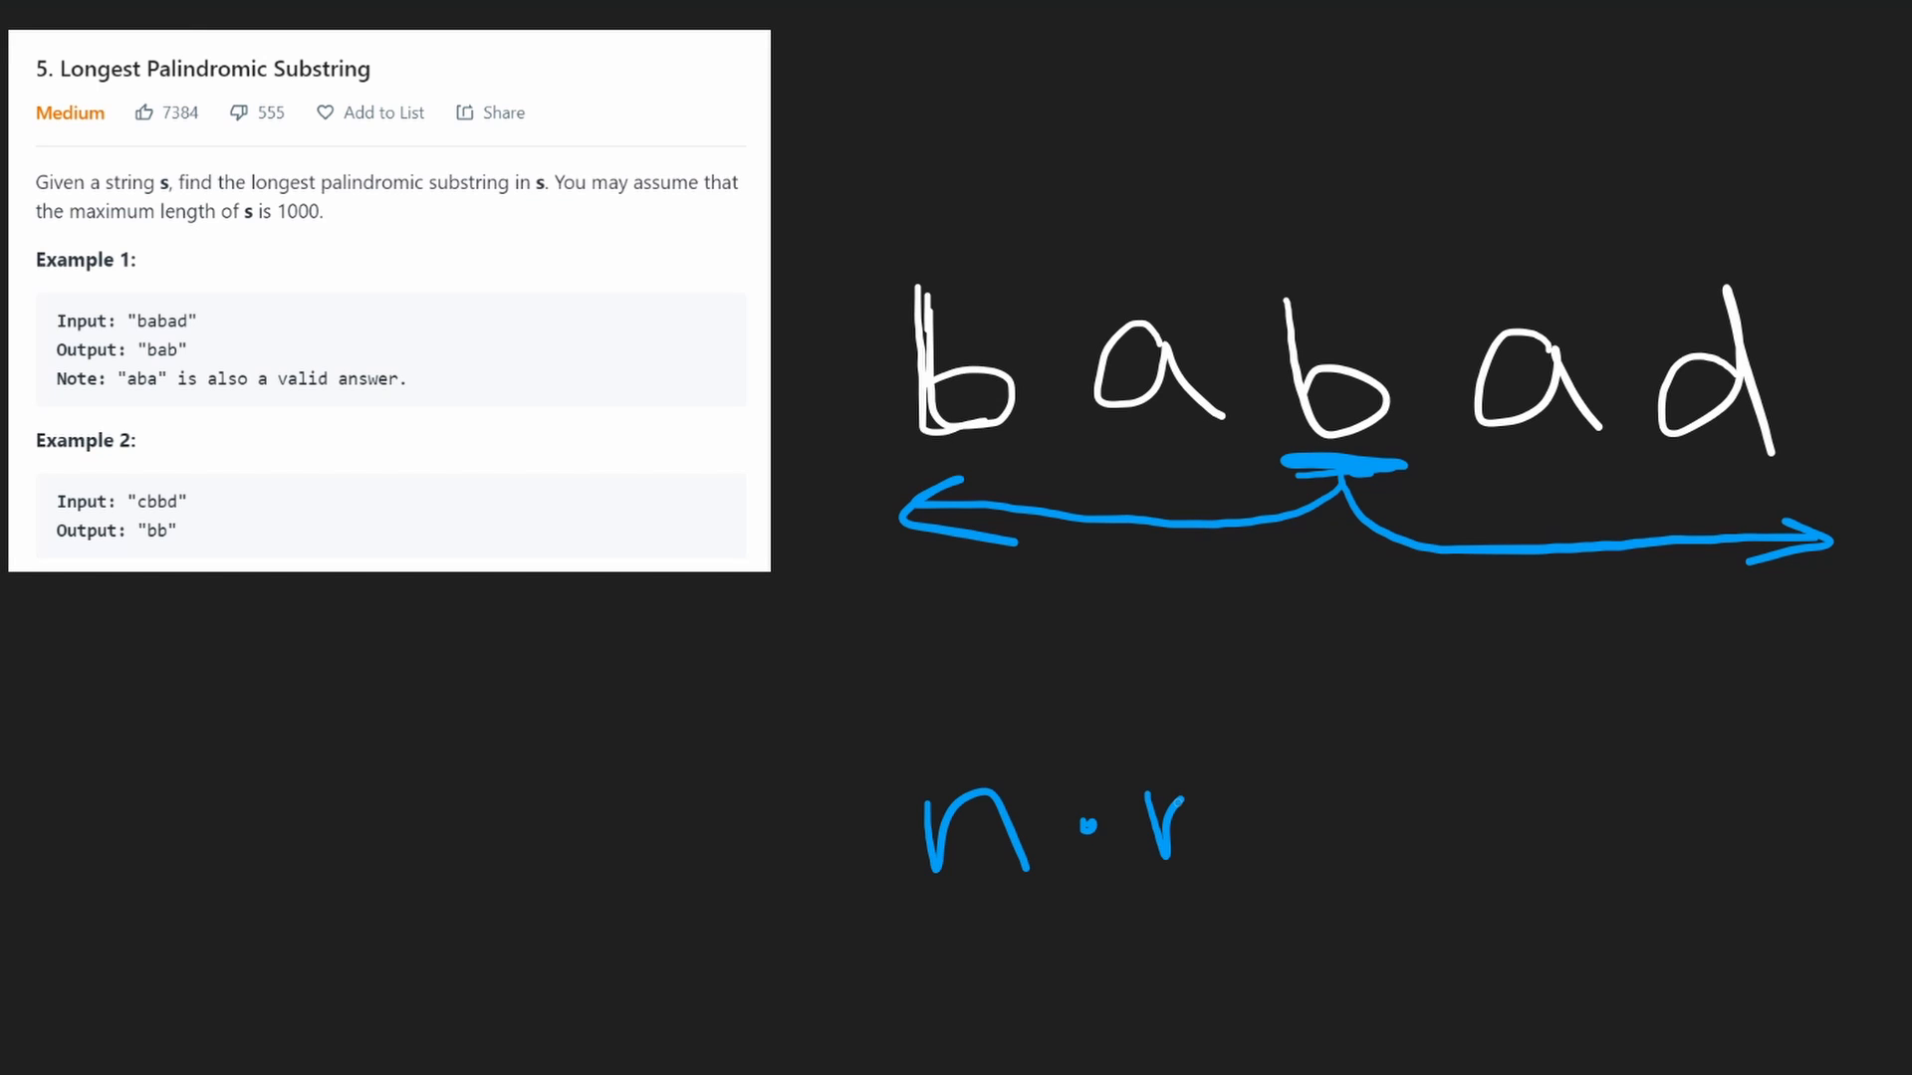
drag(1207, 799, 1408, 854)
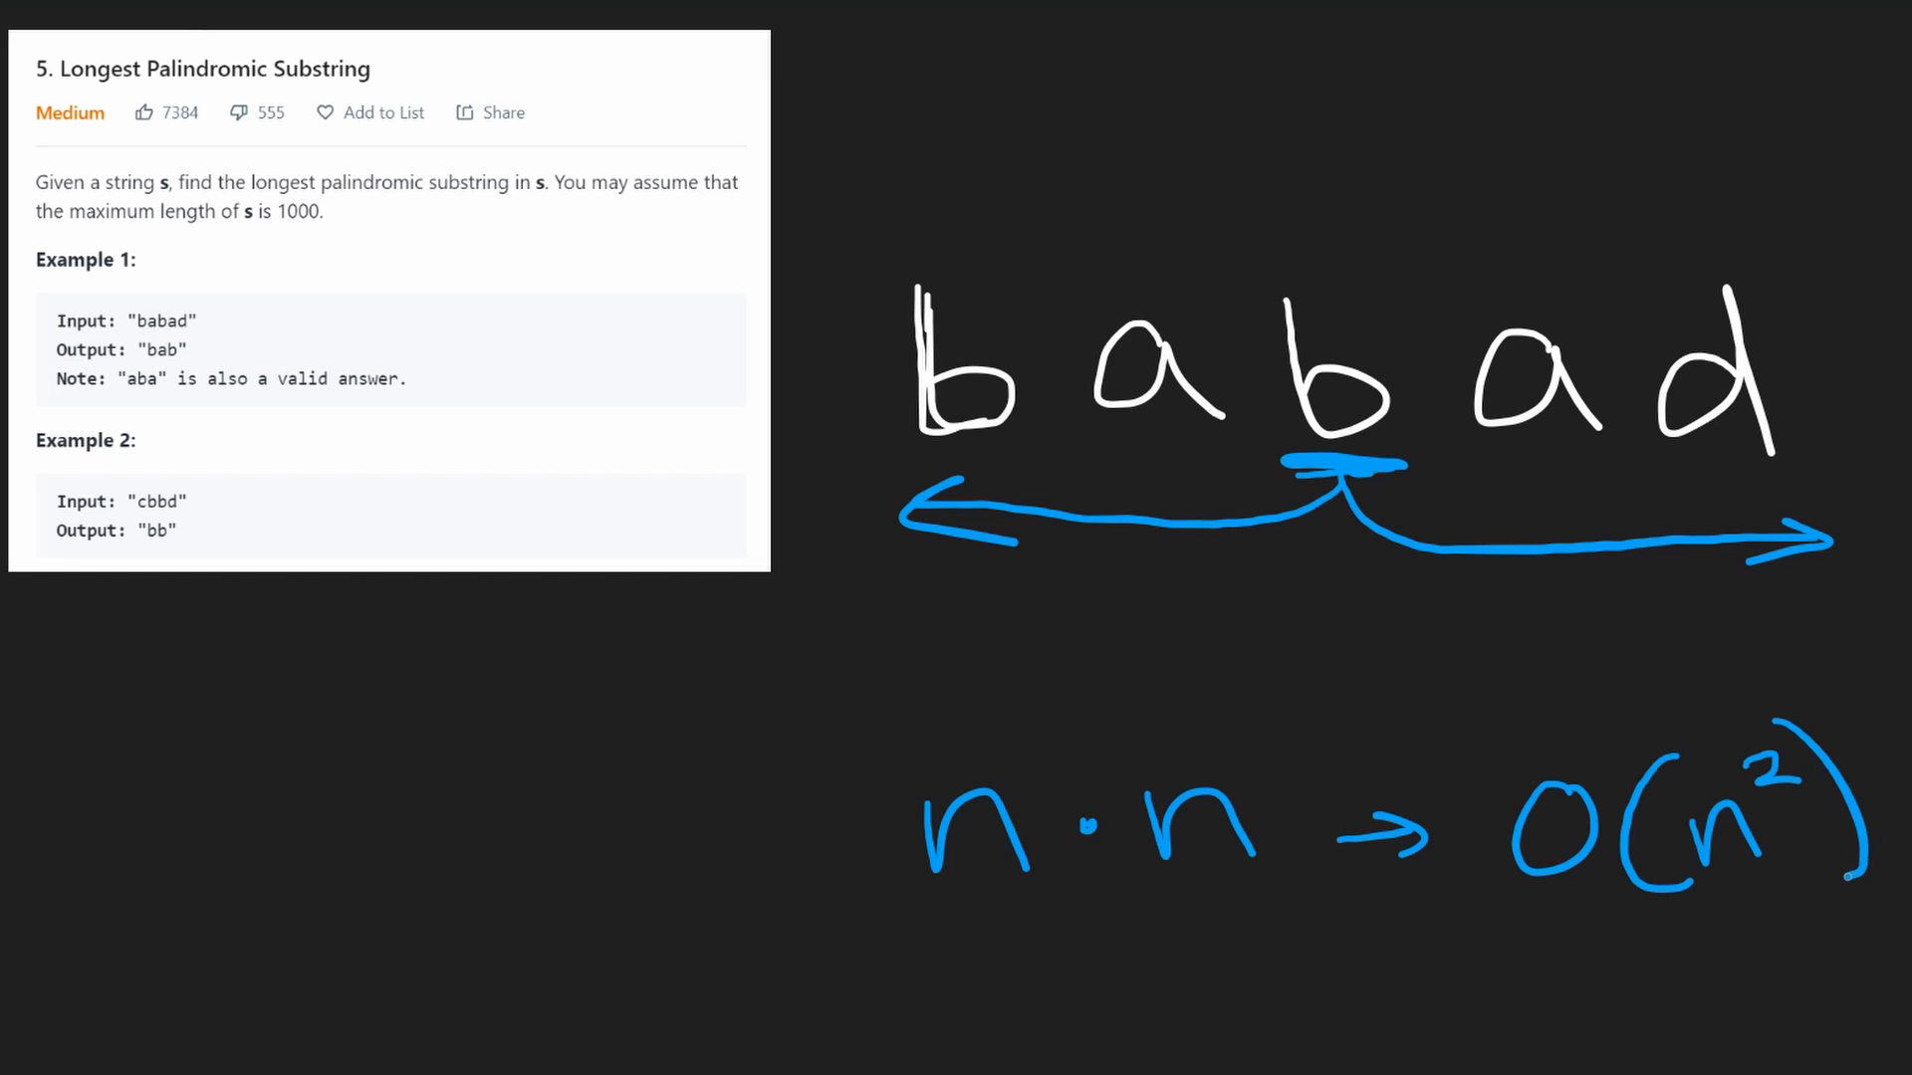
drag(1292, 305, 1340, 452)
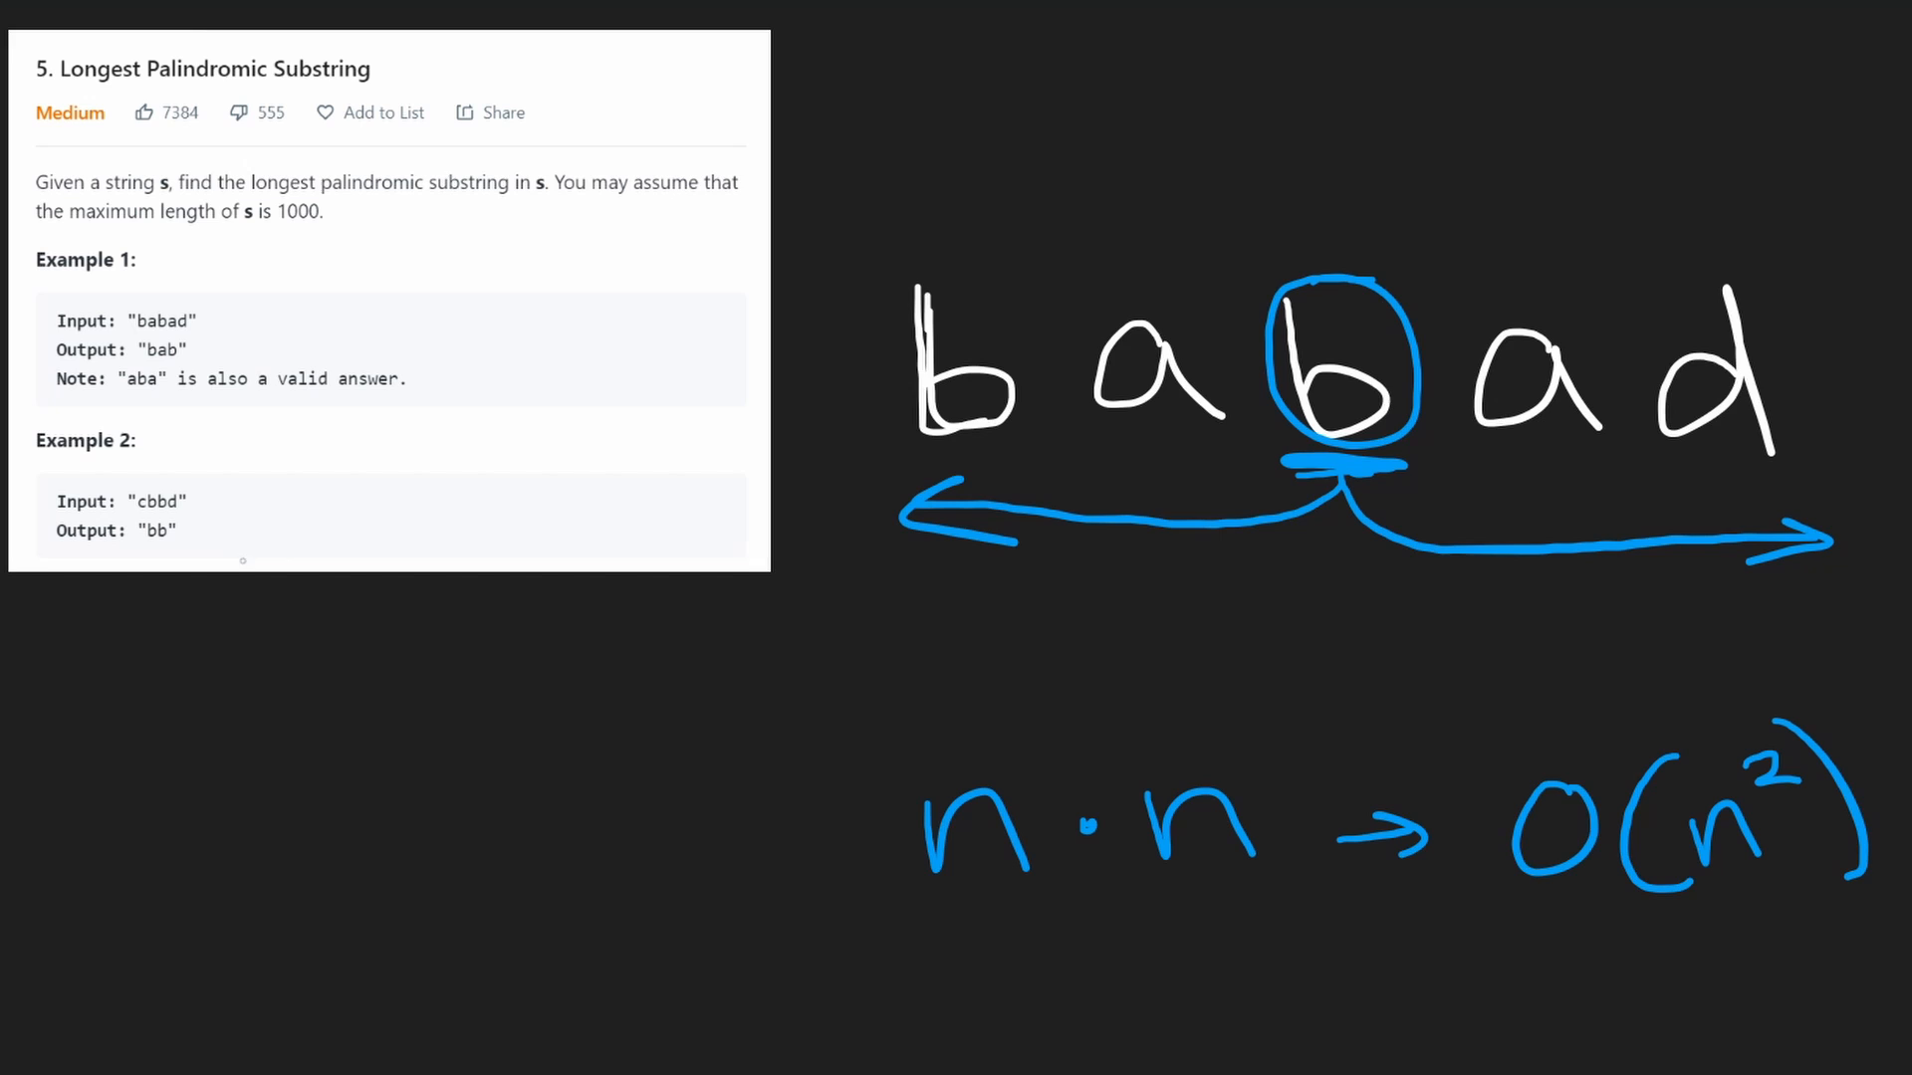
drag(36, 518, 263, 476)
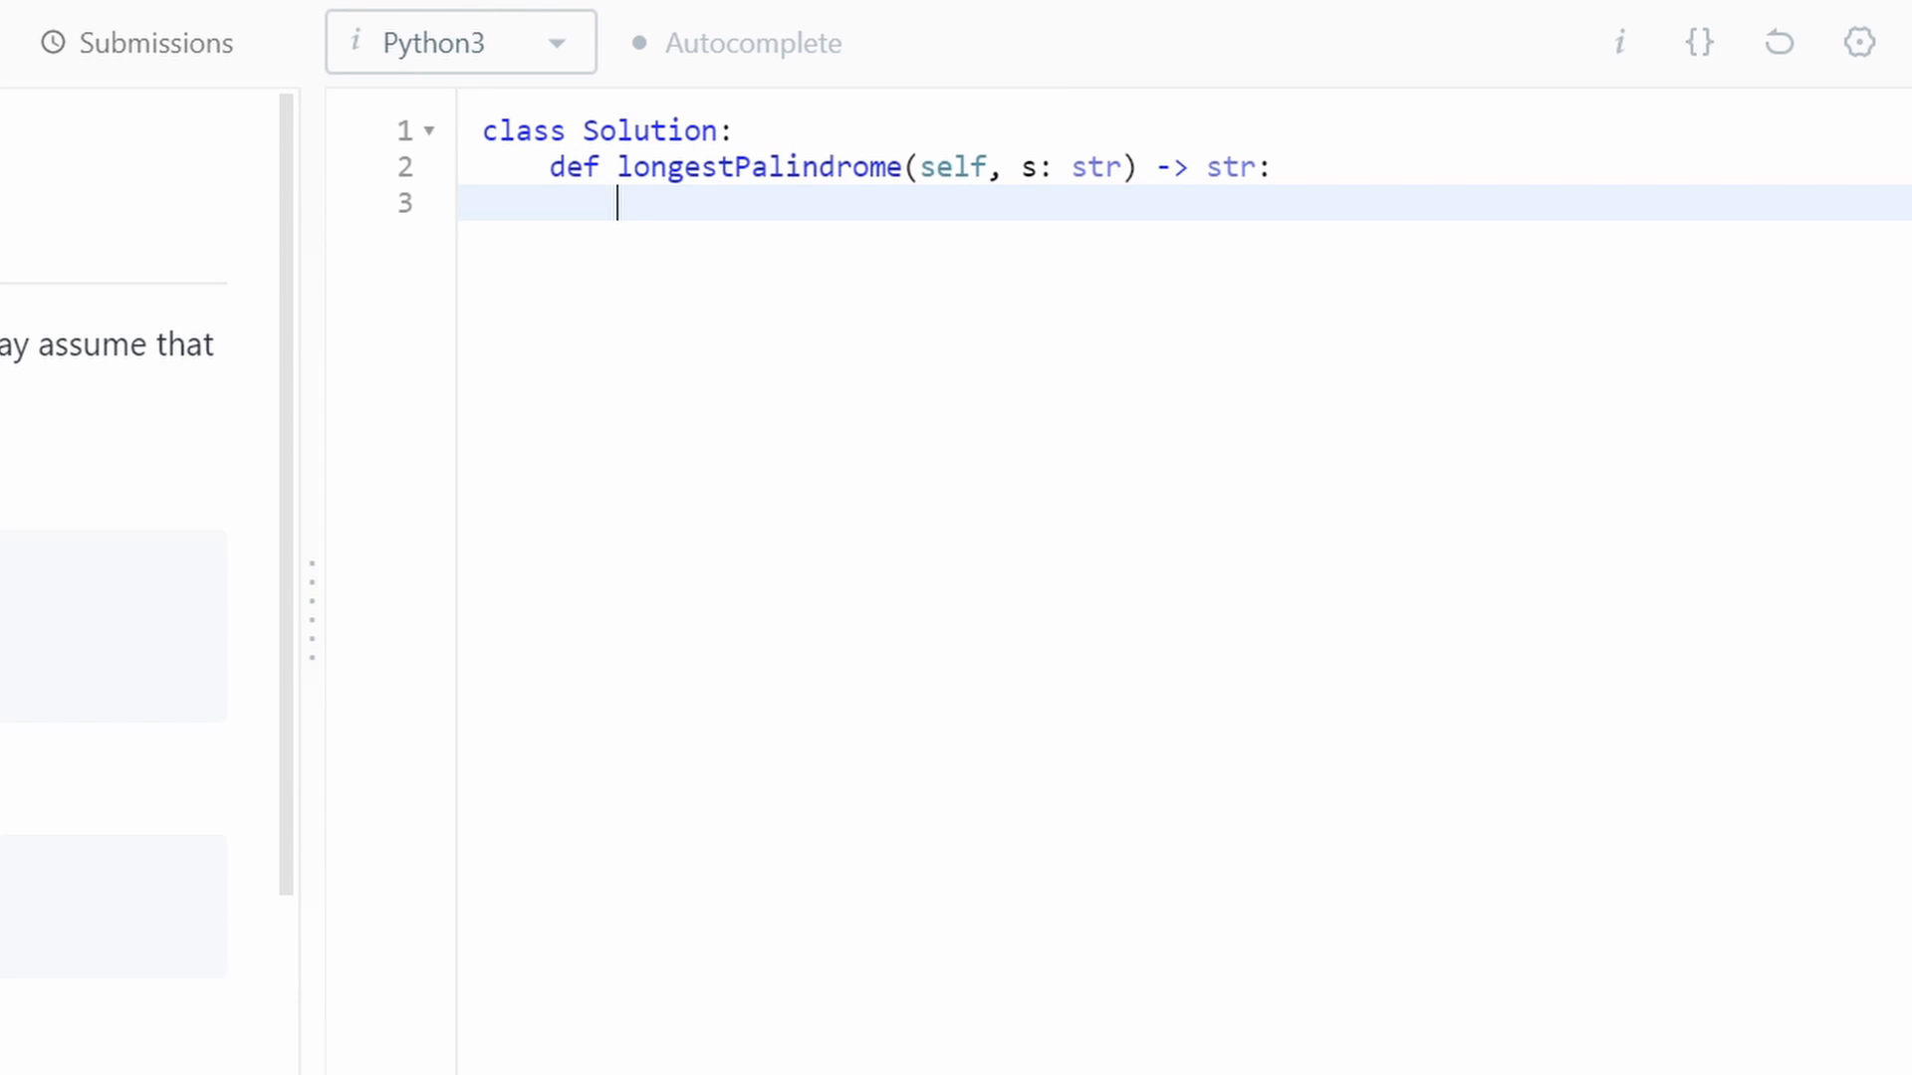
- Initialize res = "" and resLen = 0 at the start of longestPalindrome
text(res)
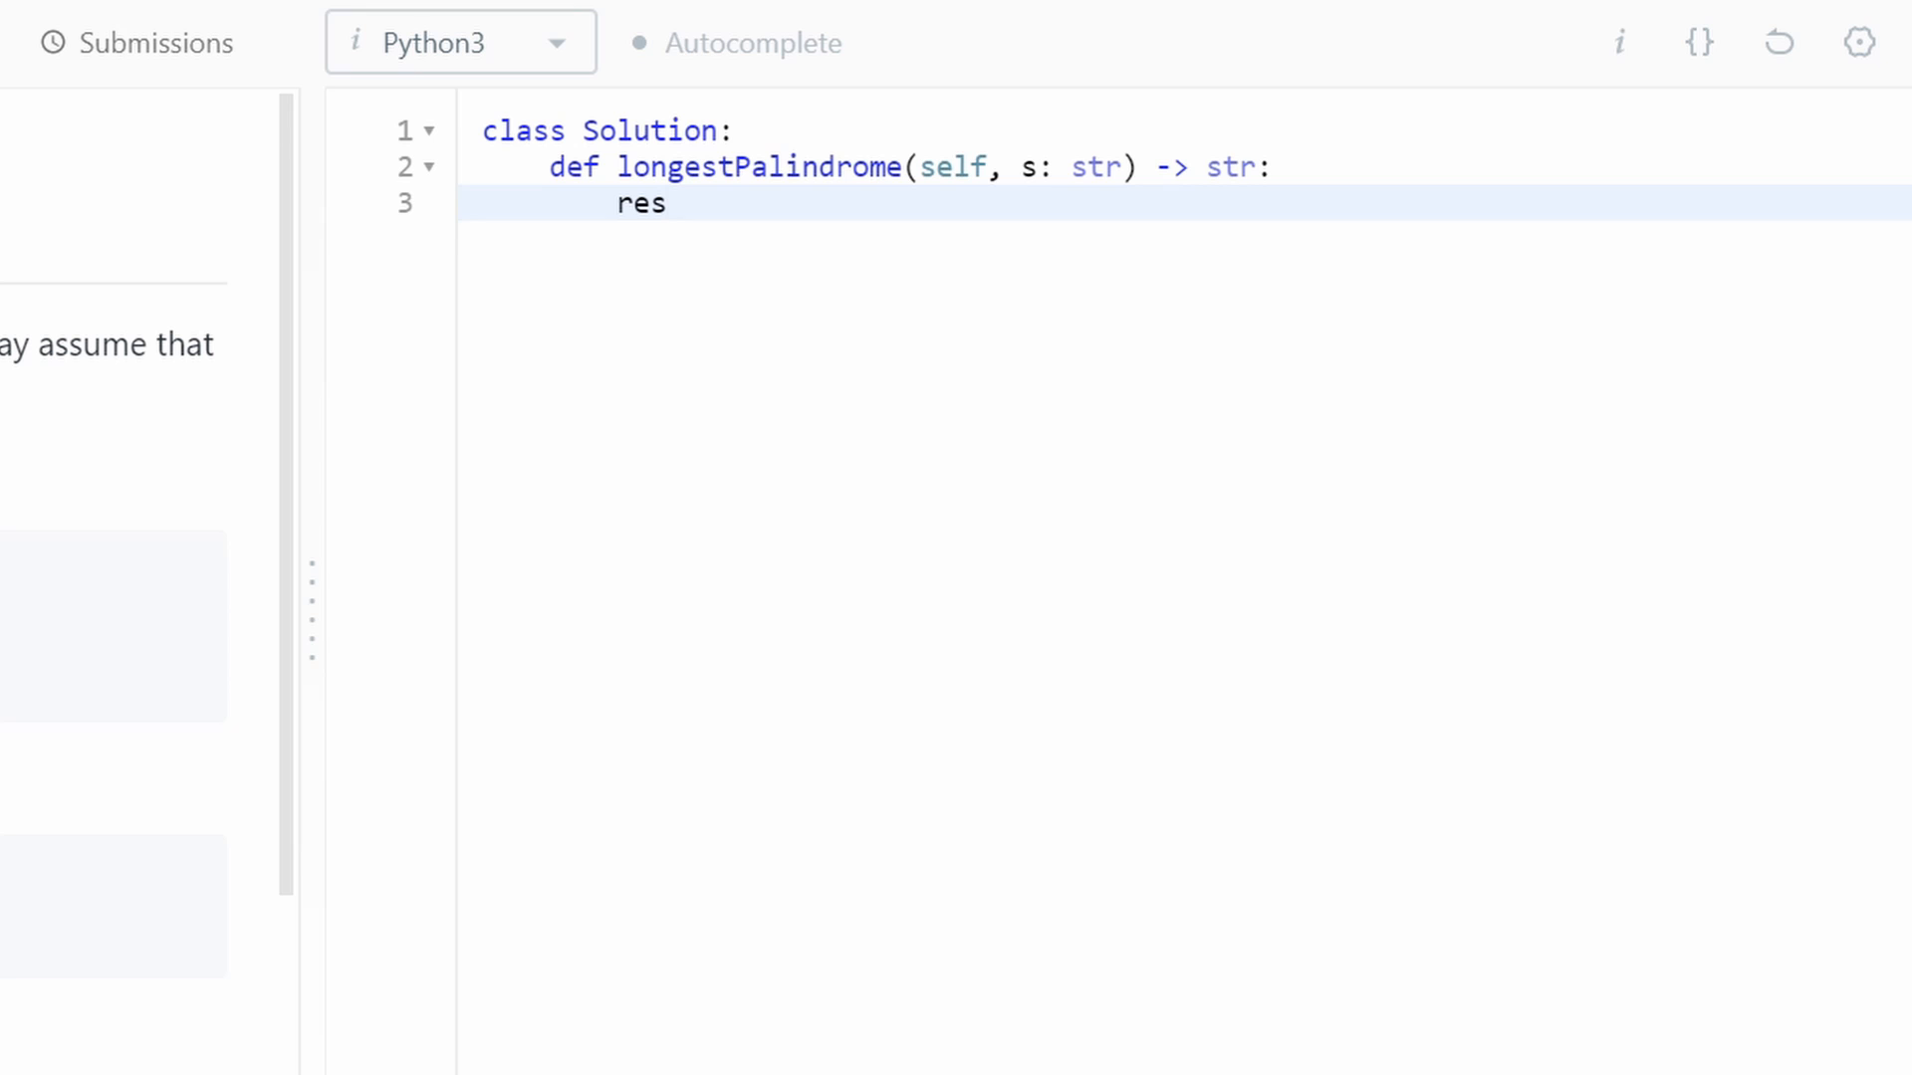
text(= "")
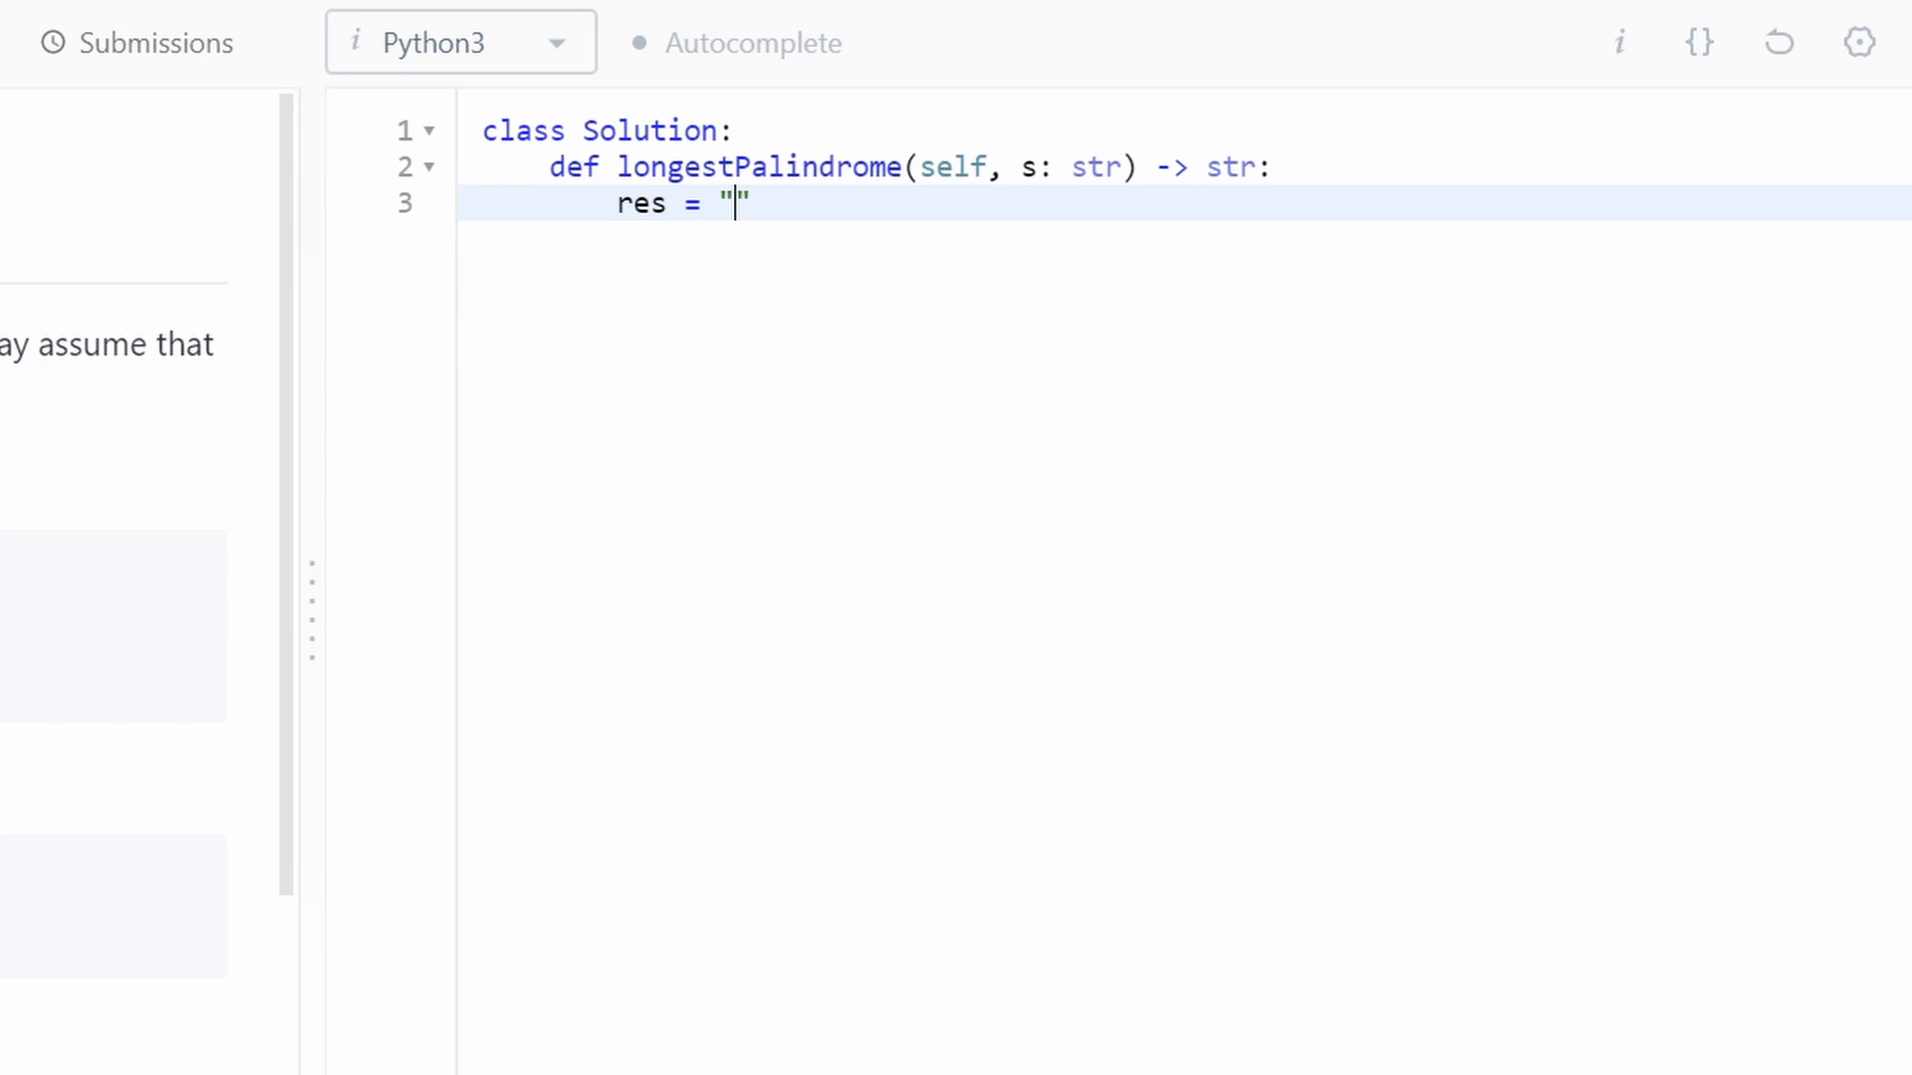
key(enter)
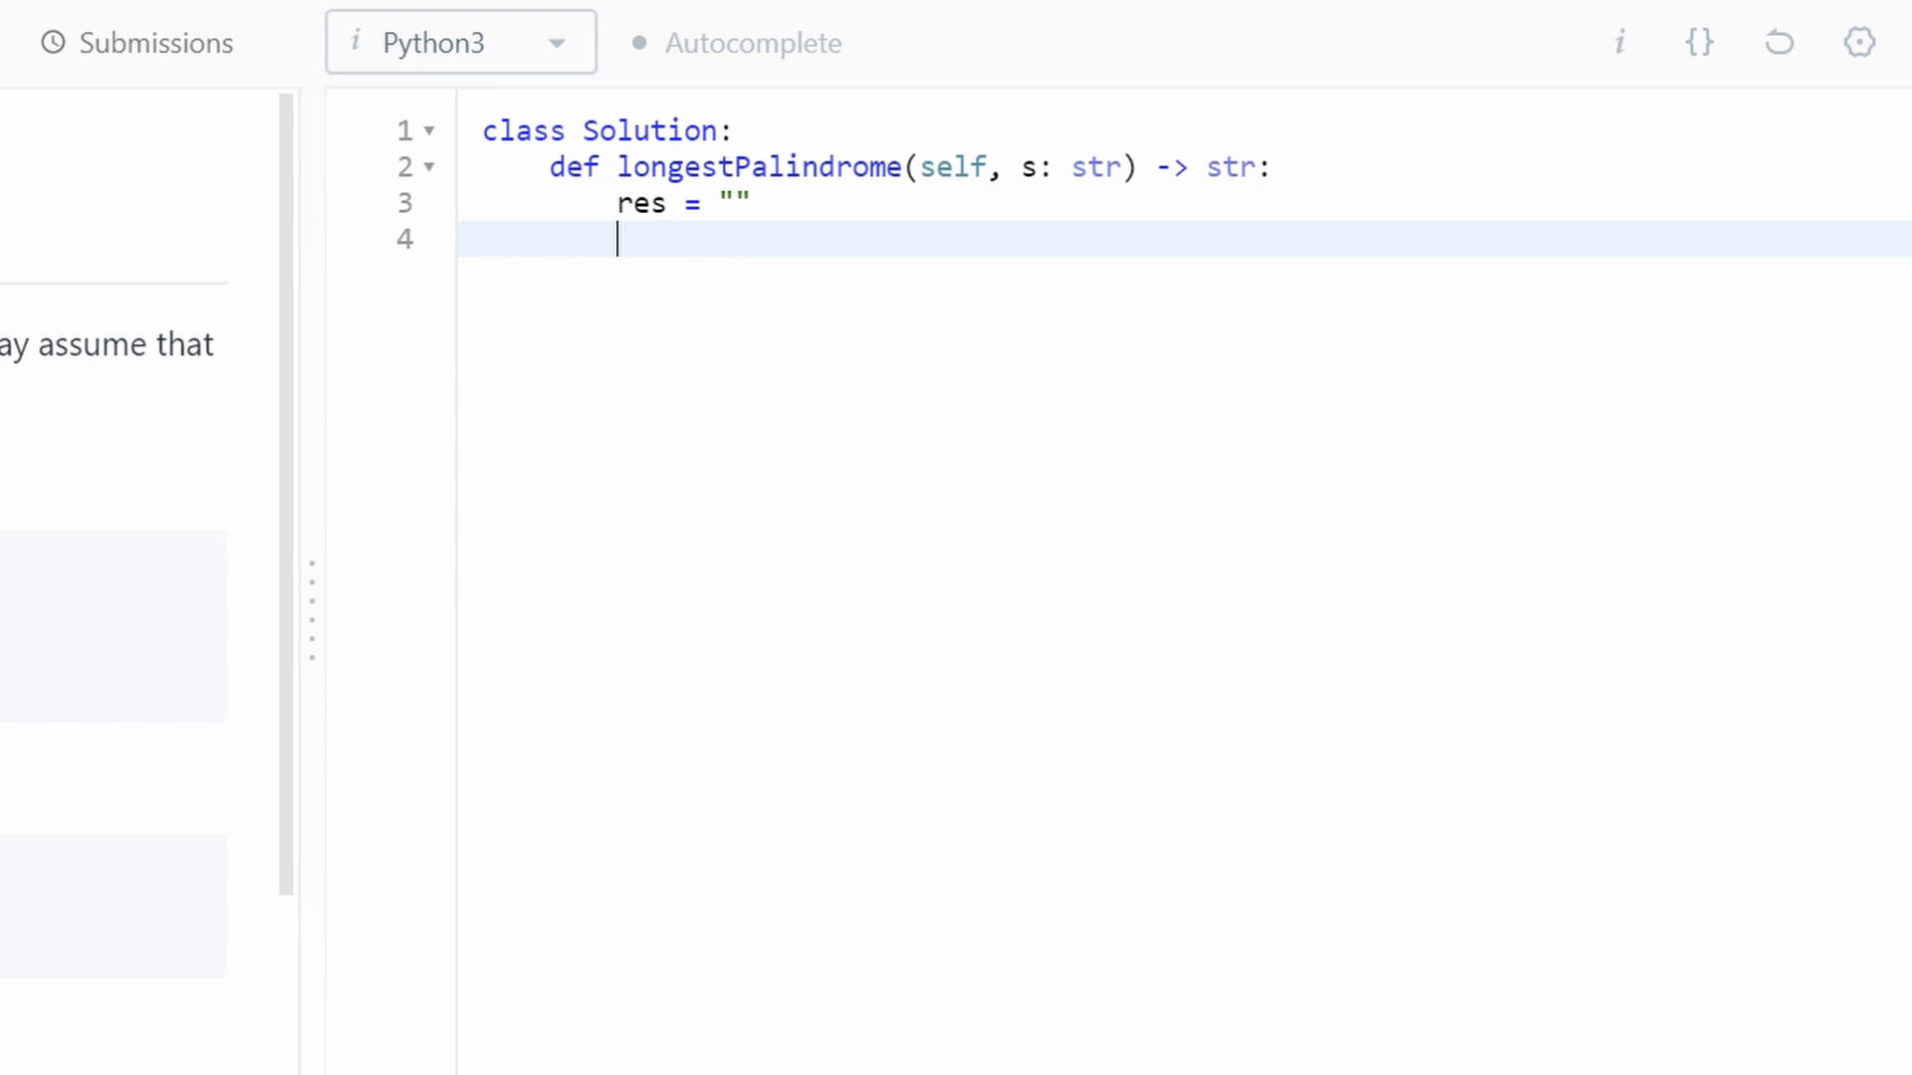
text(resLen)
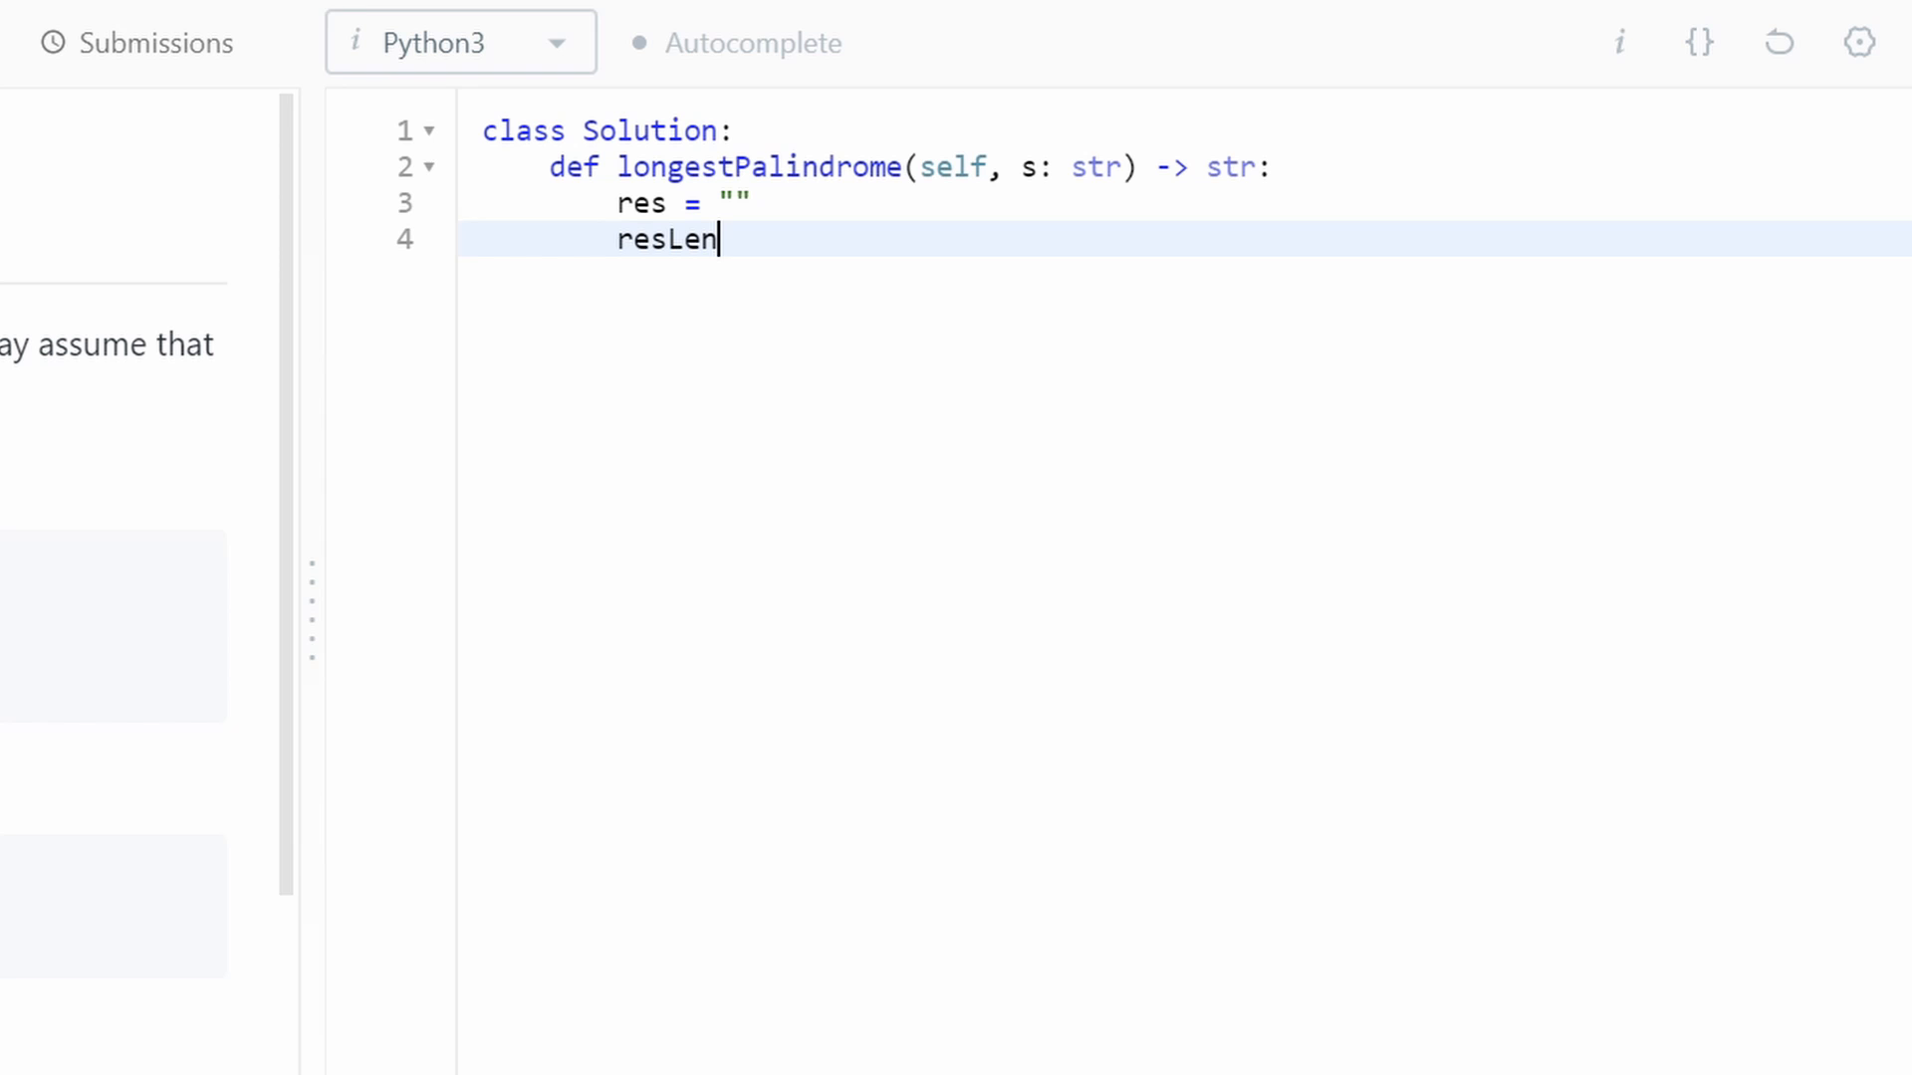
text(=)
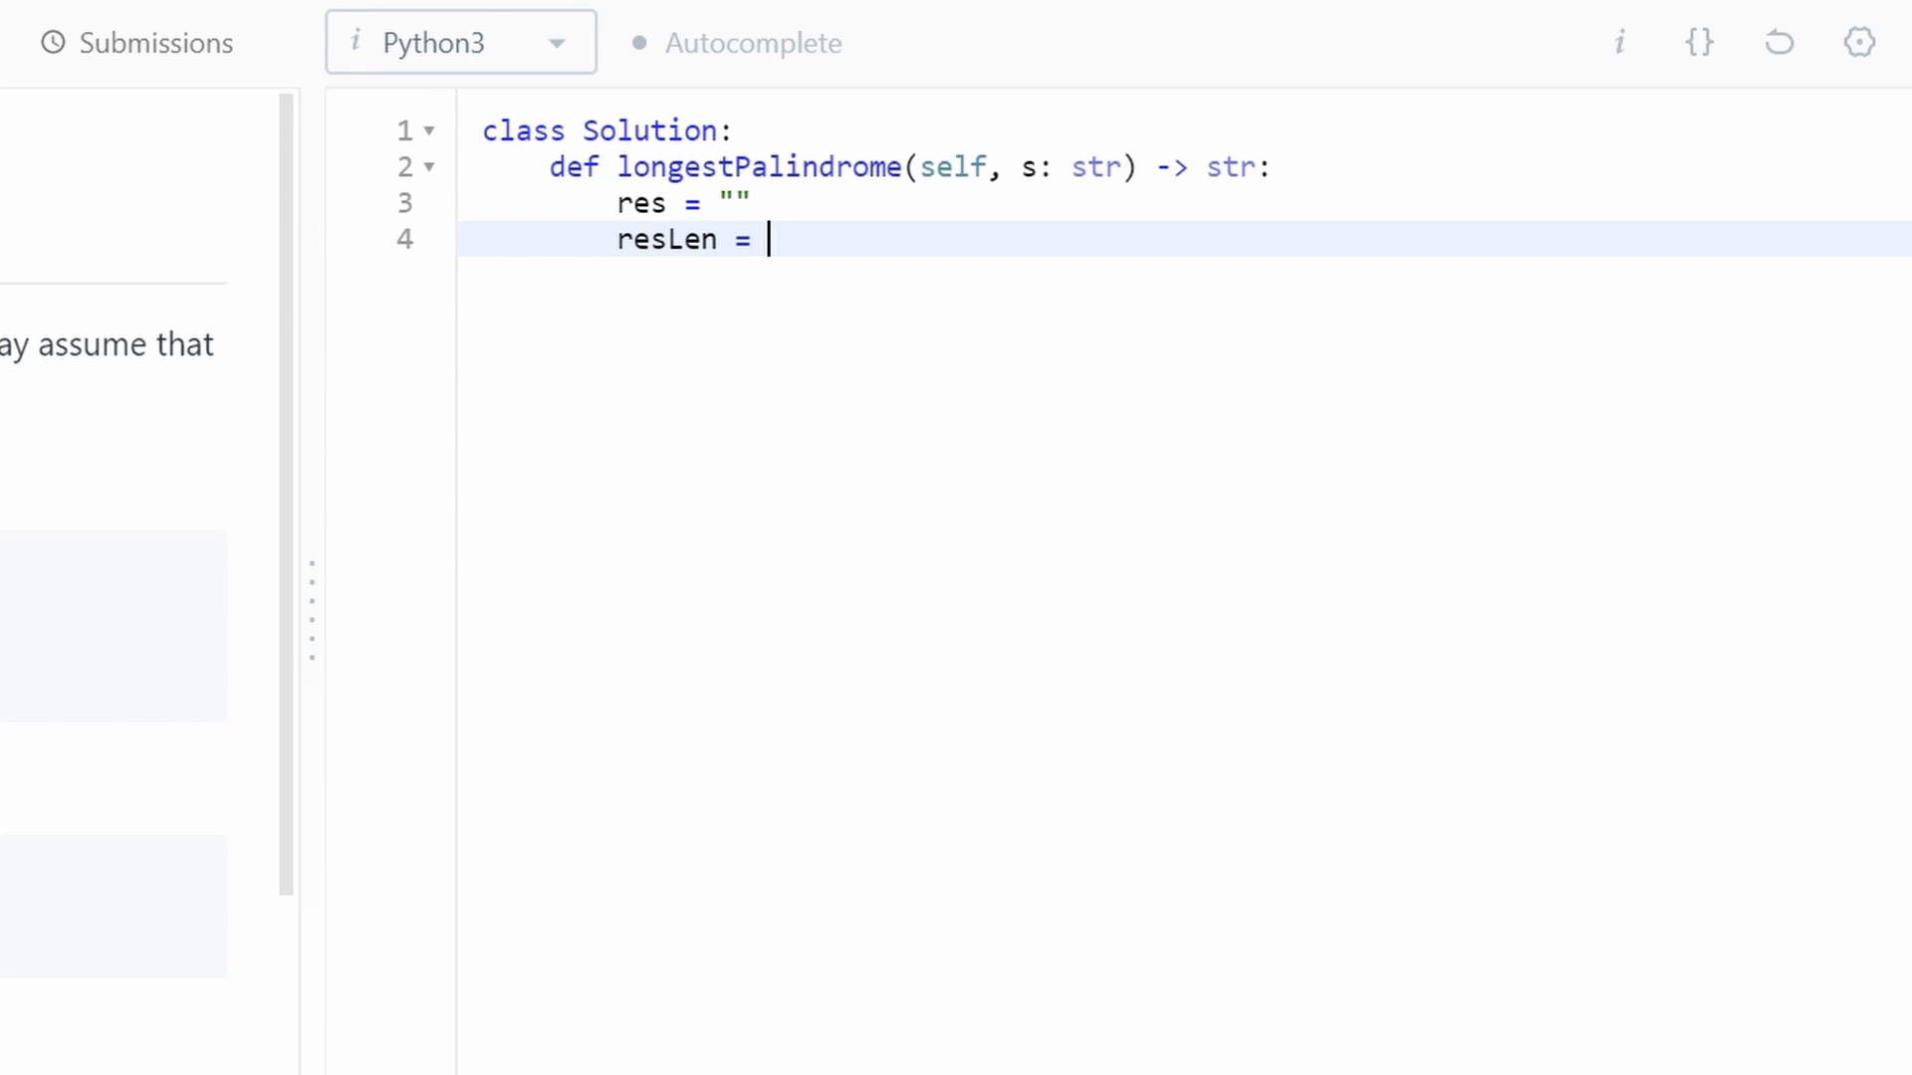
text(0)
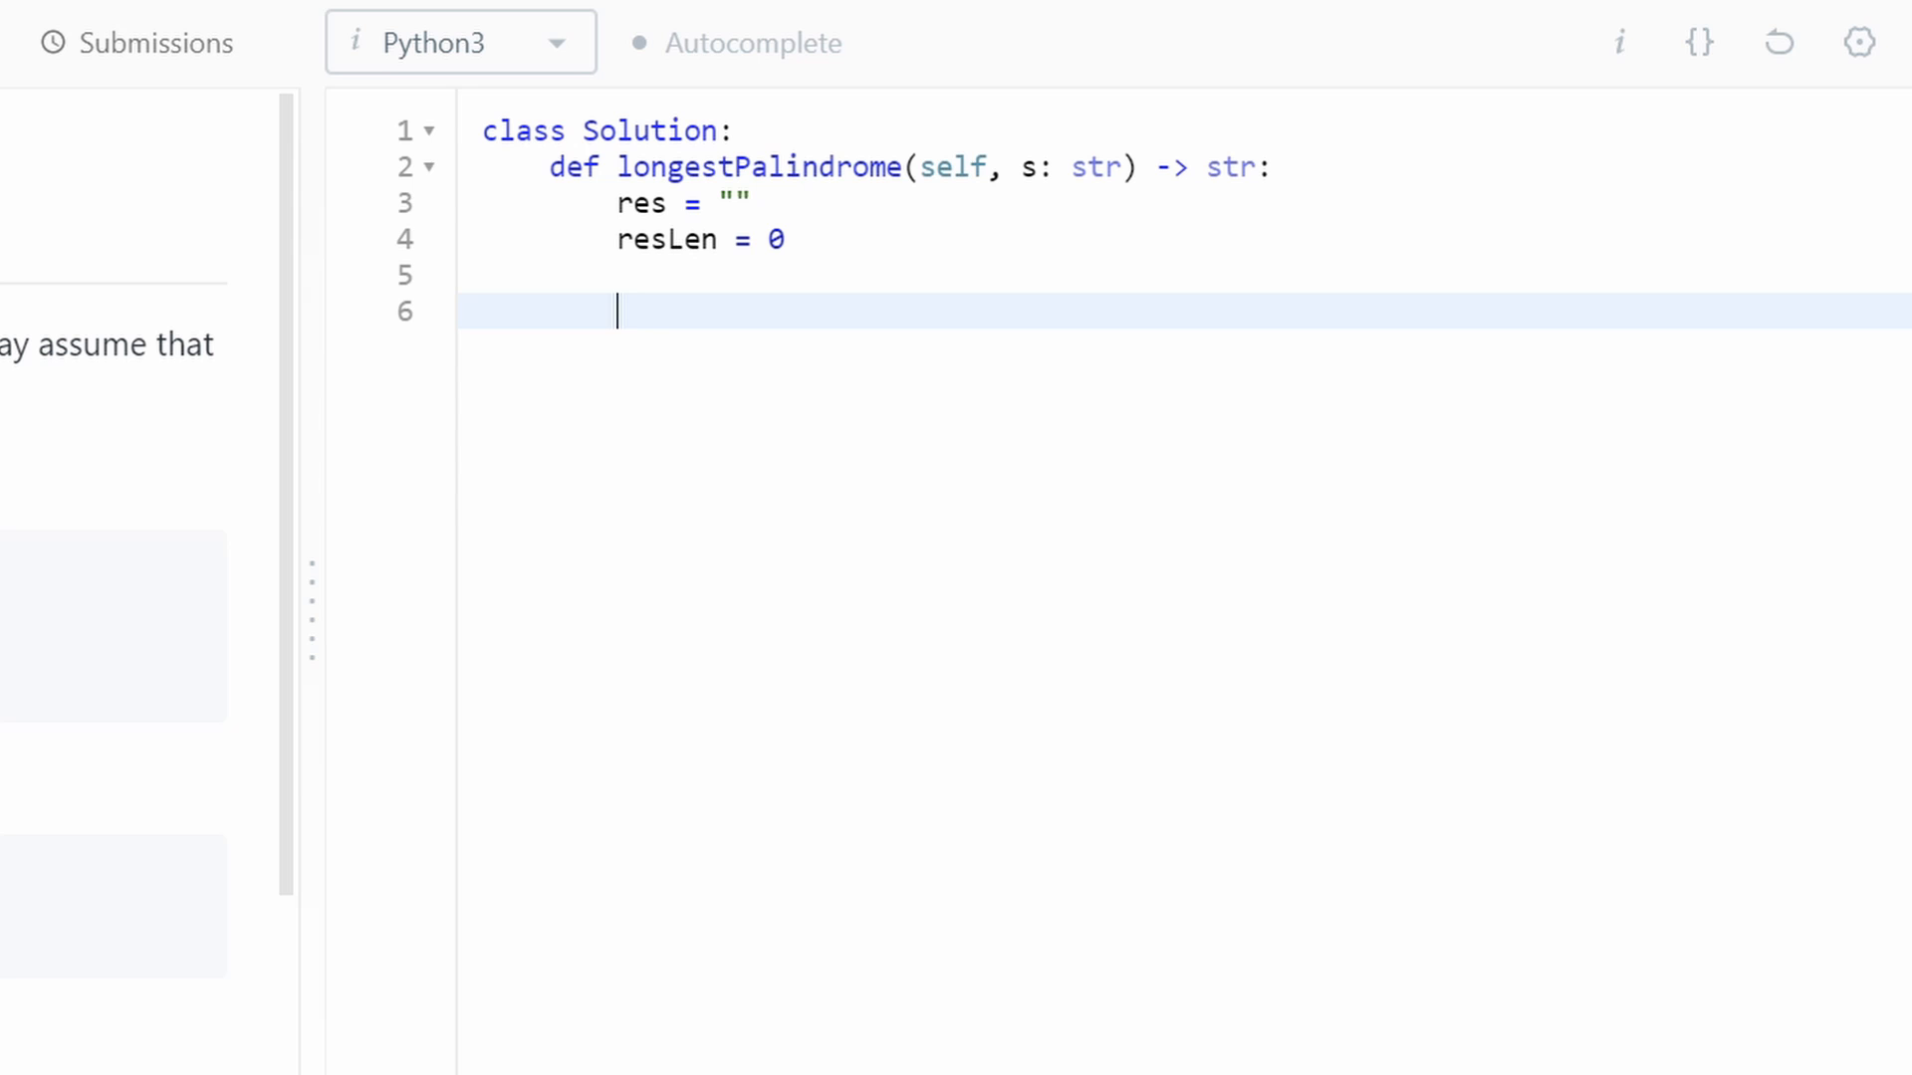
- Add the loop 'for i in range(len(s)):' over every index of s
text(for)
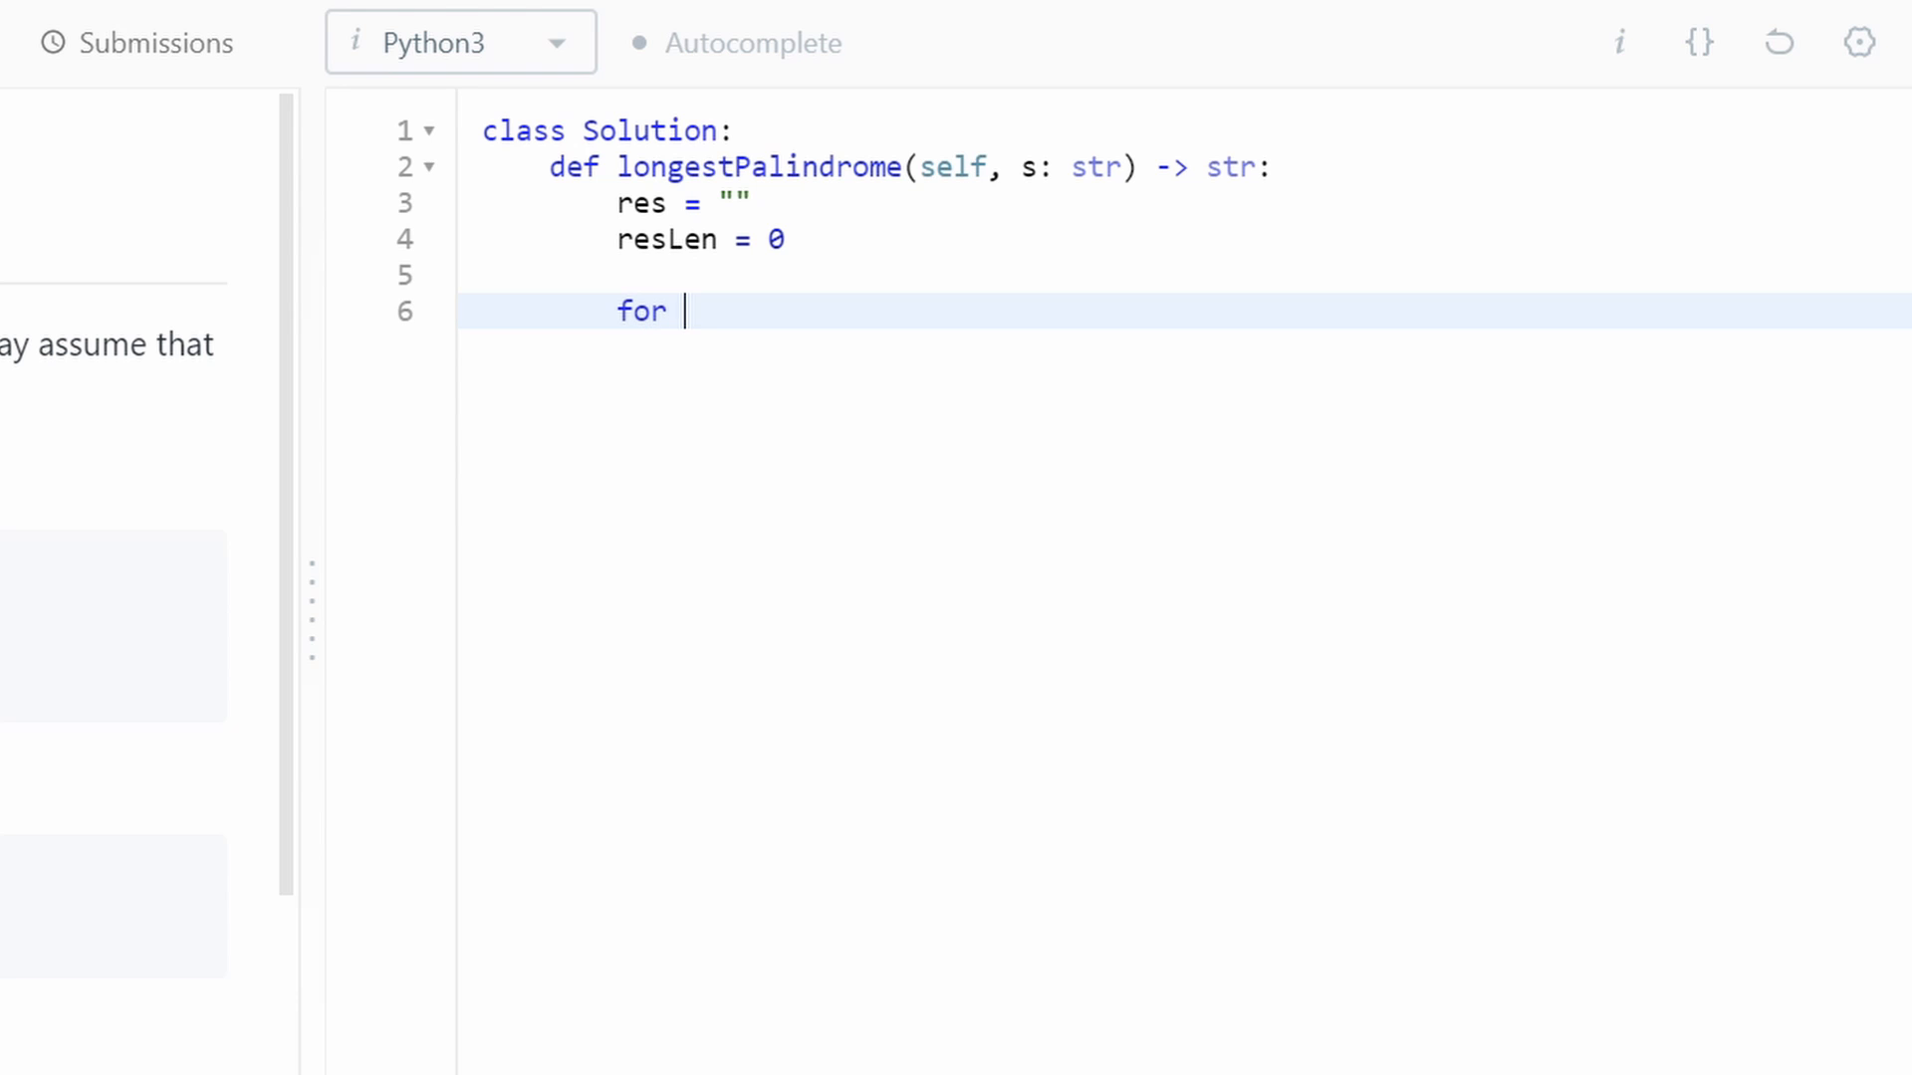
text(i i)
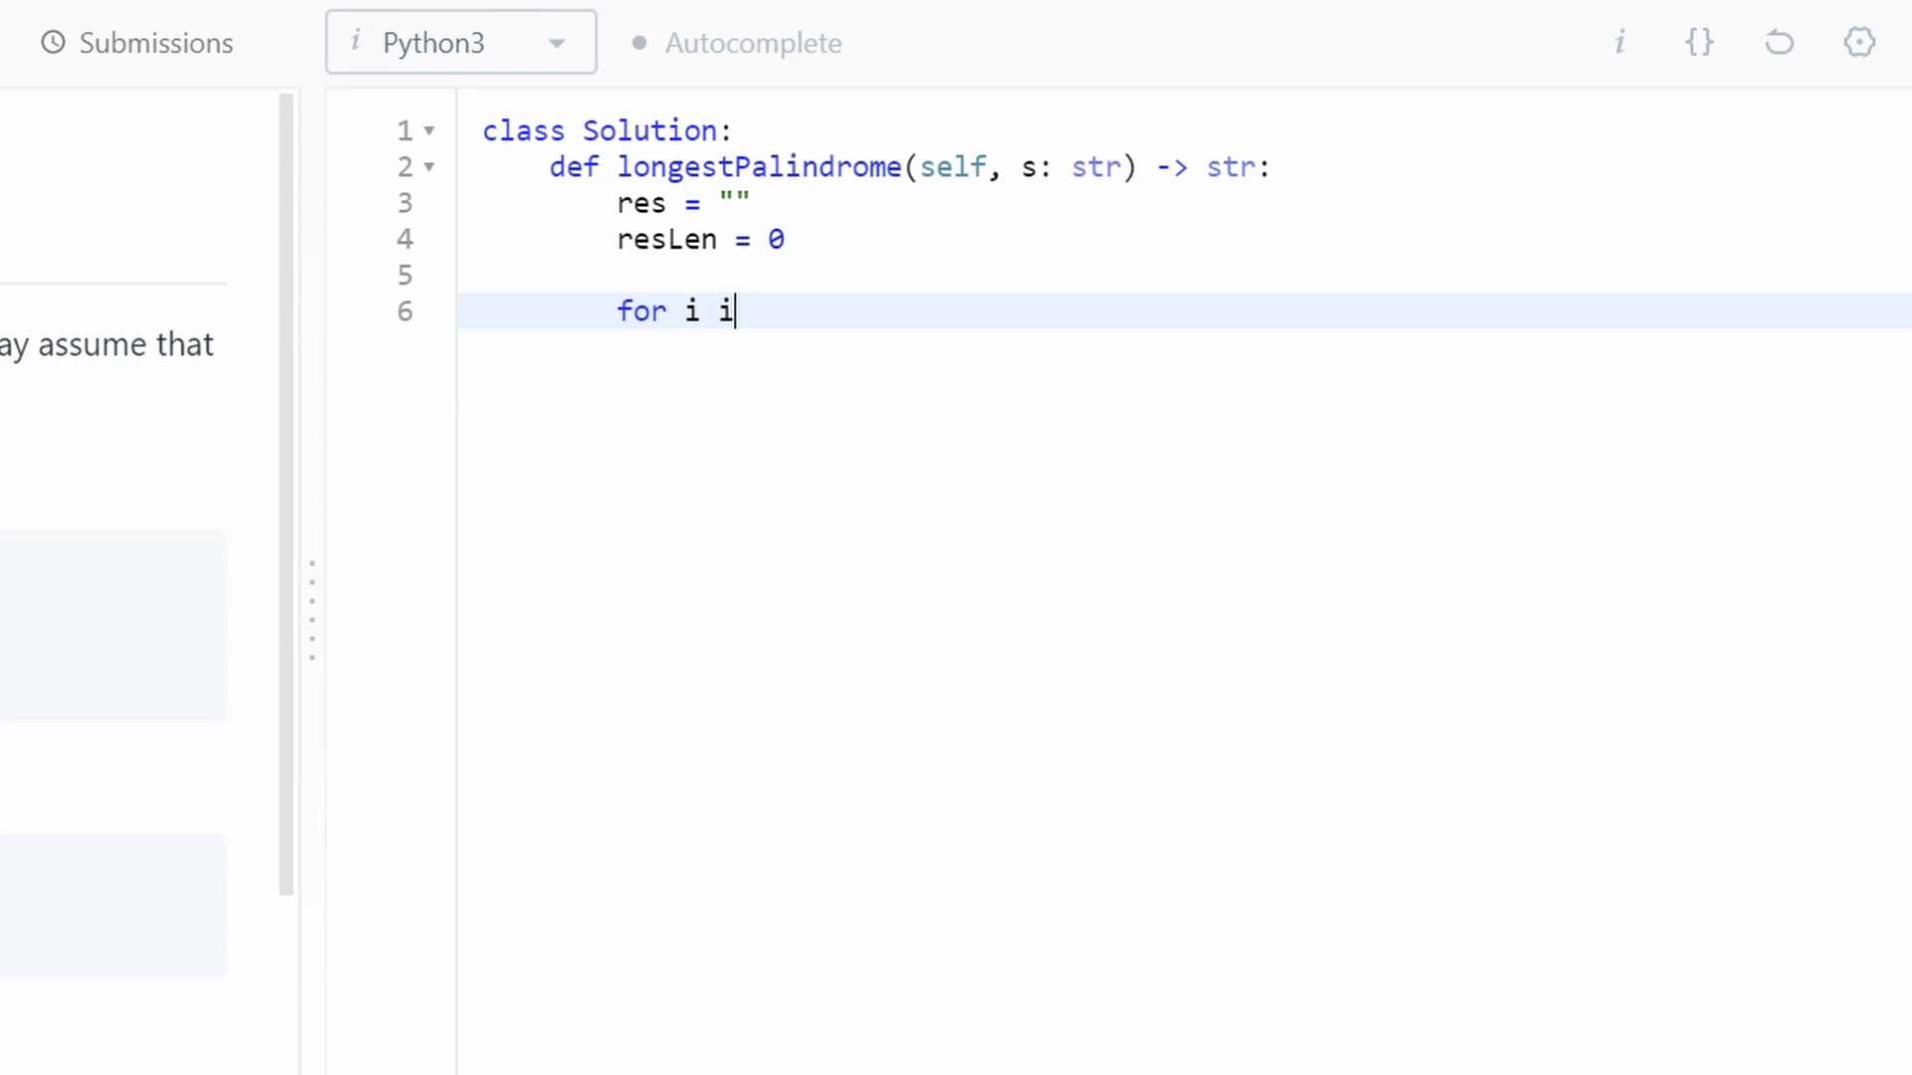
text(n range(len()
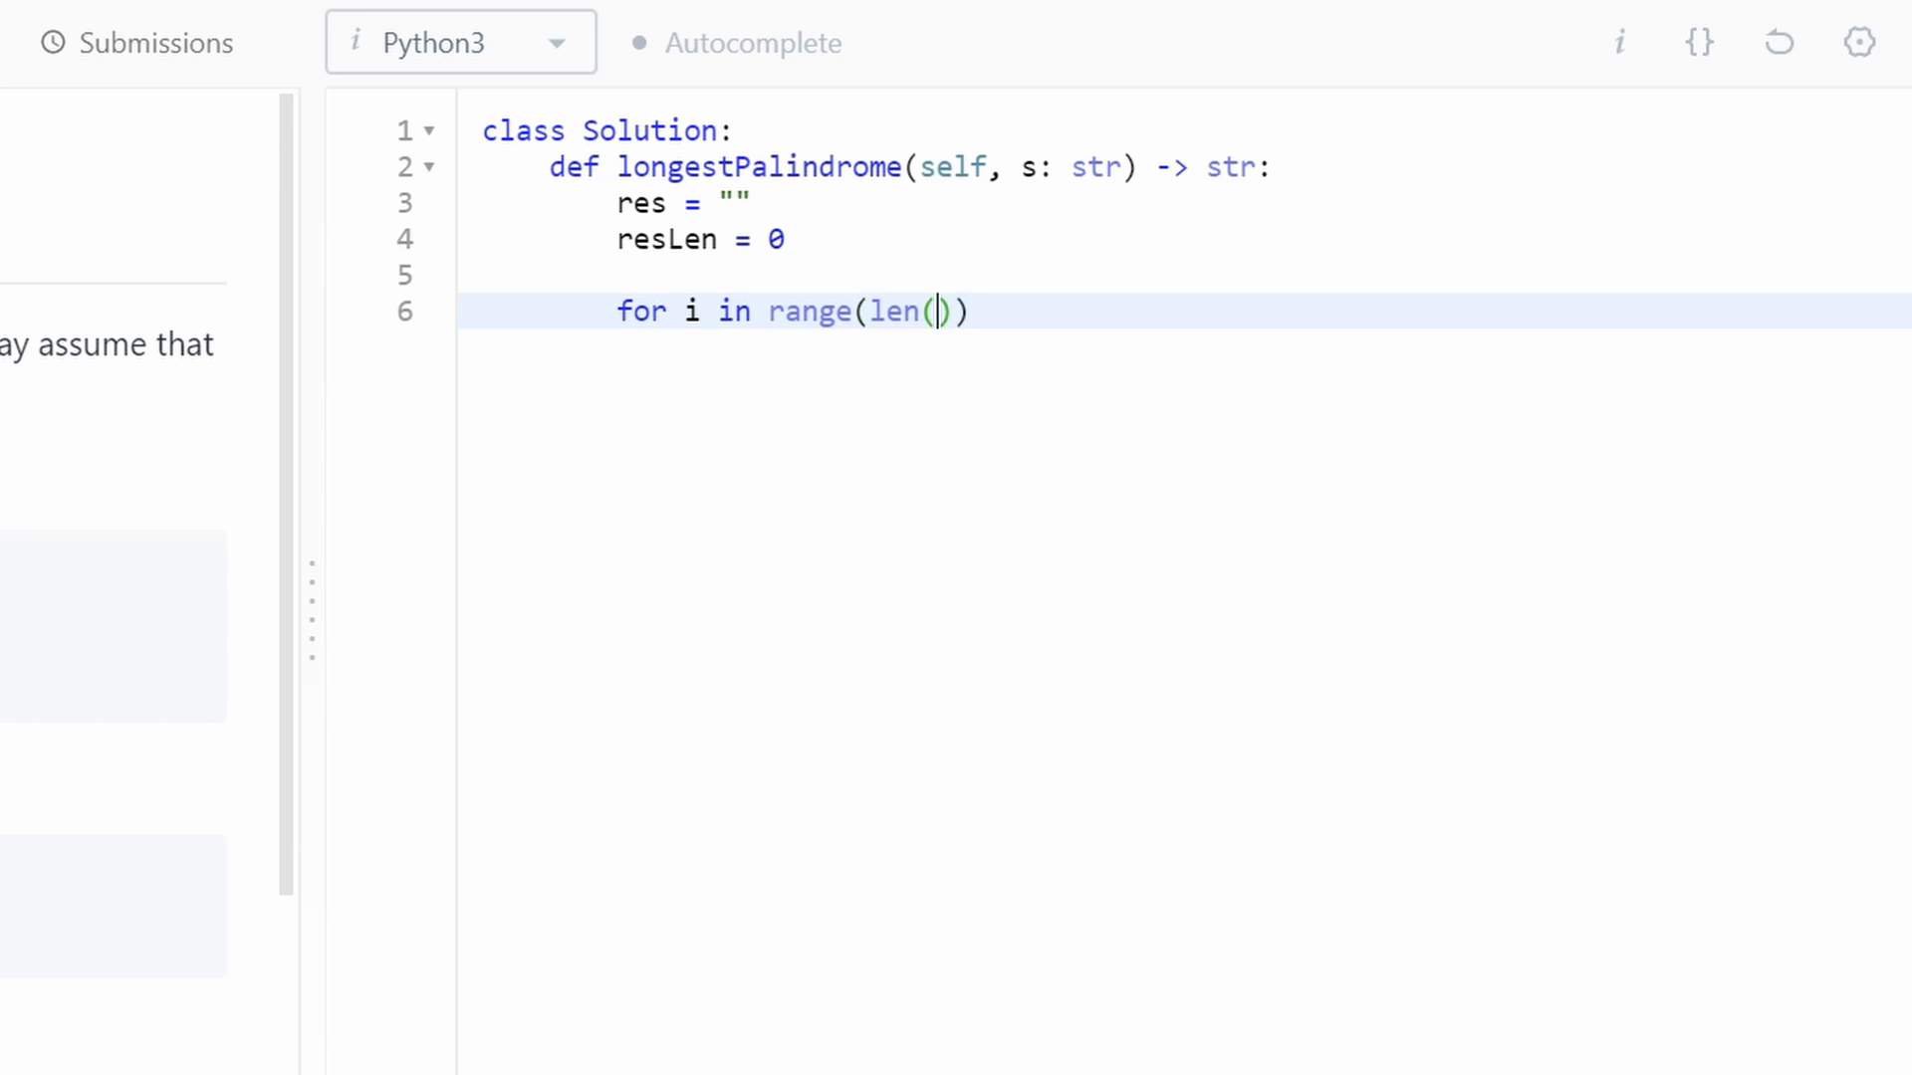
text(s):)
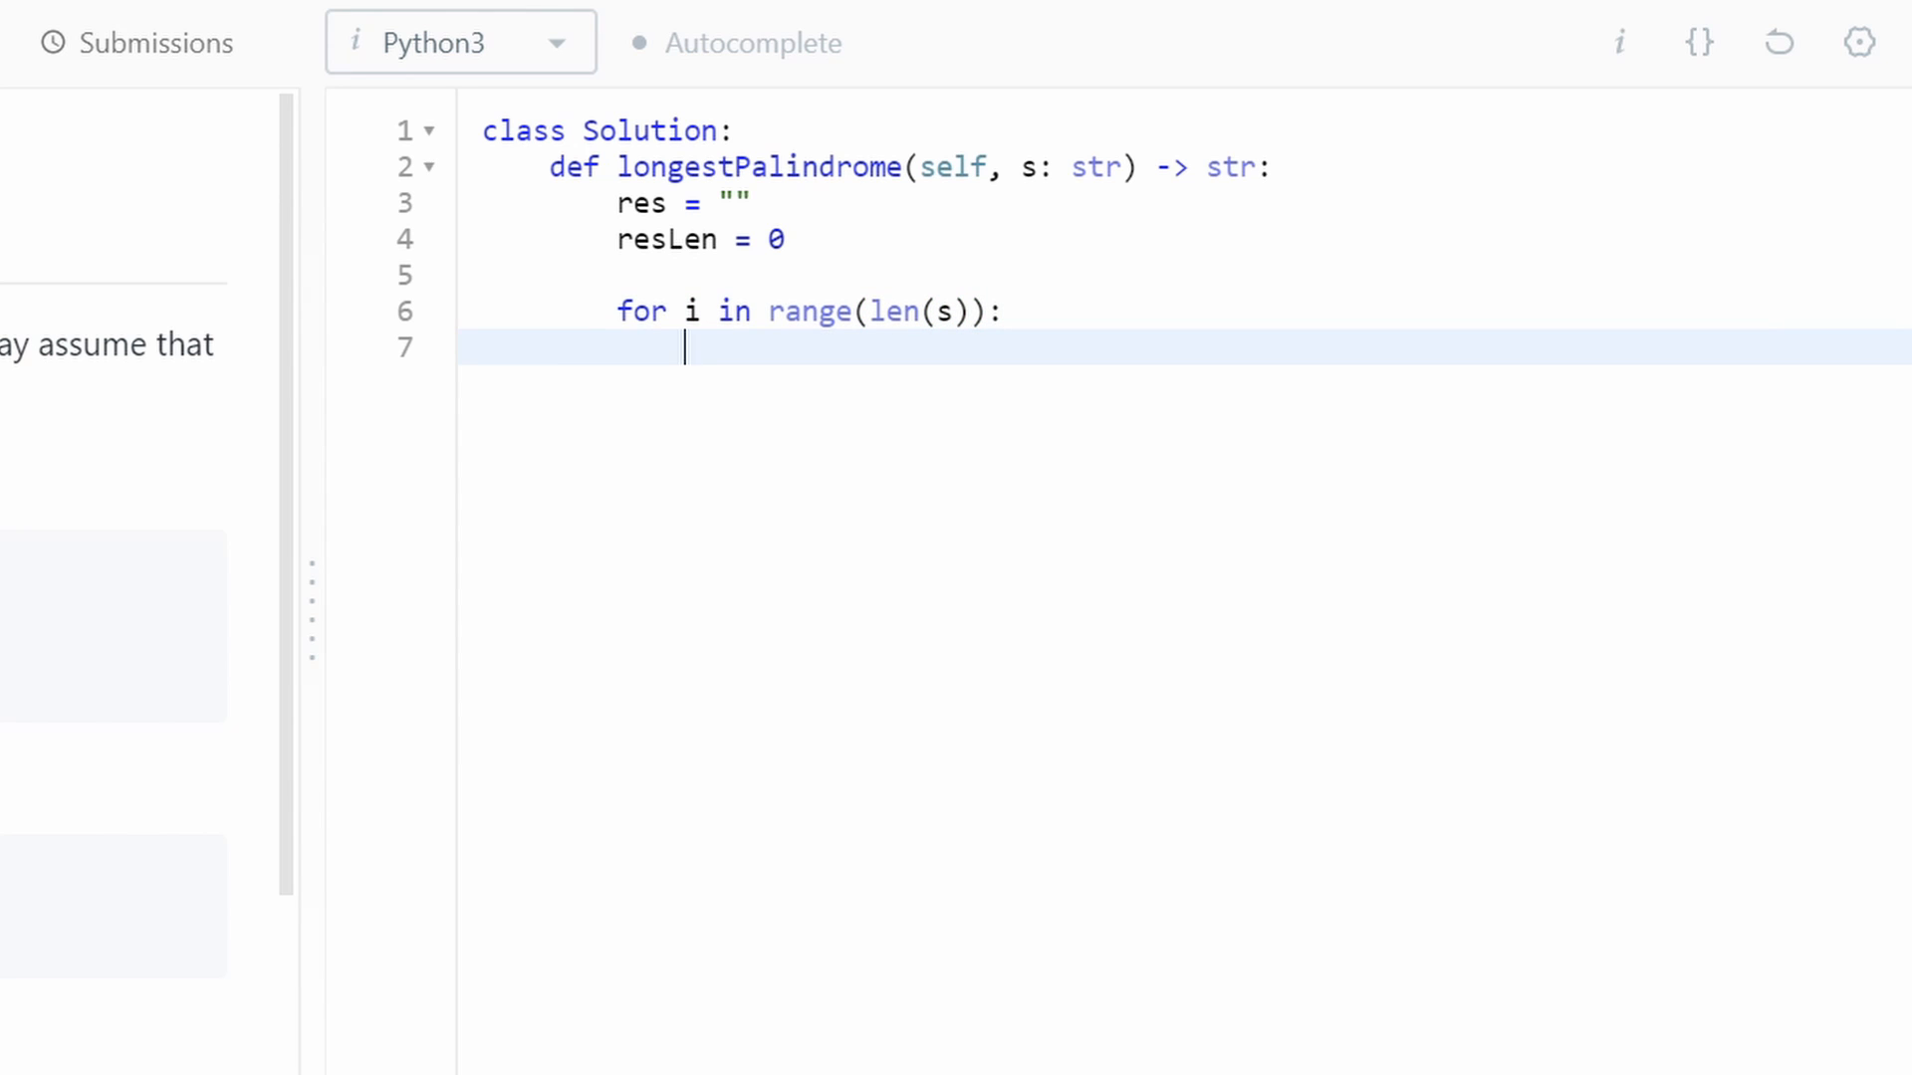
- Add an '# odd' comment and set l, r = i, i for the odd-length centre
text(# od)
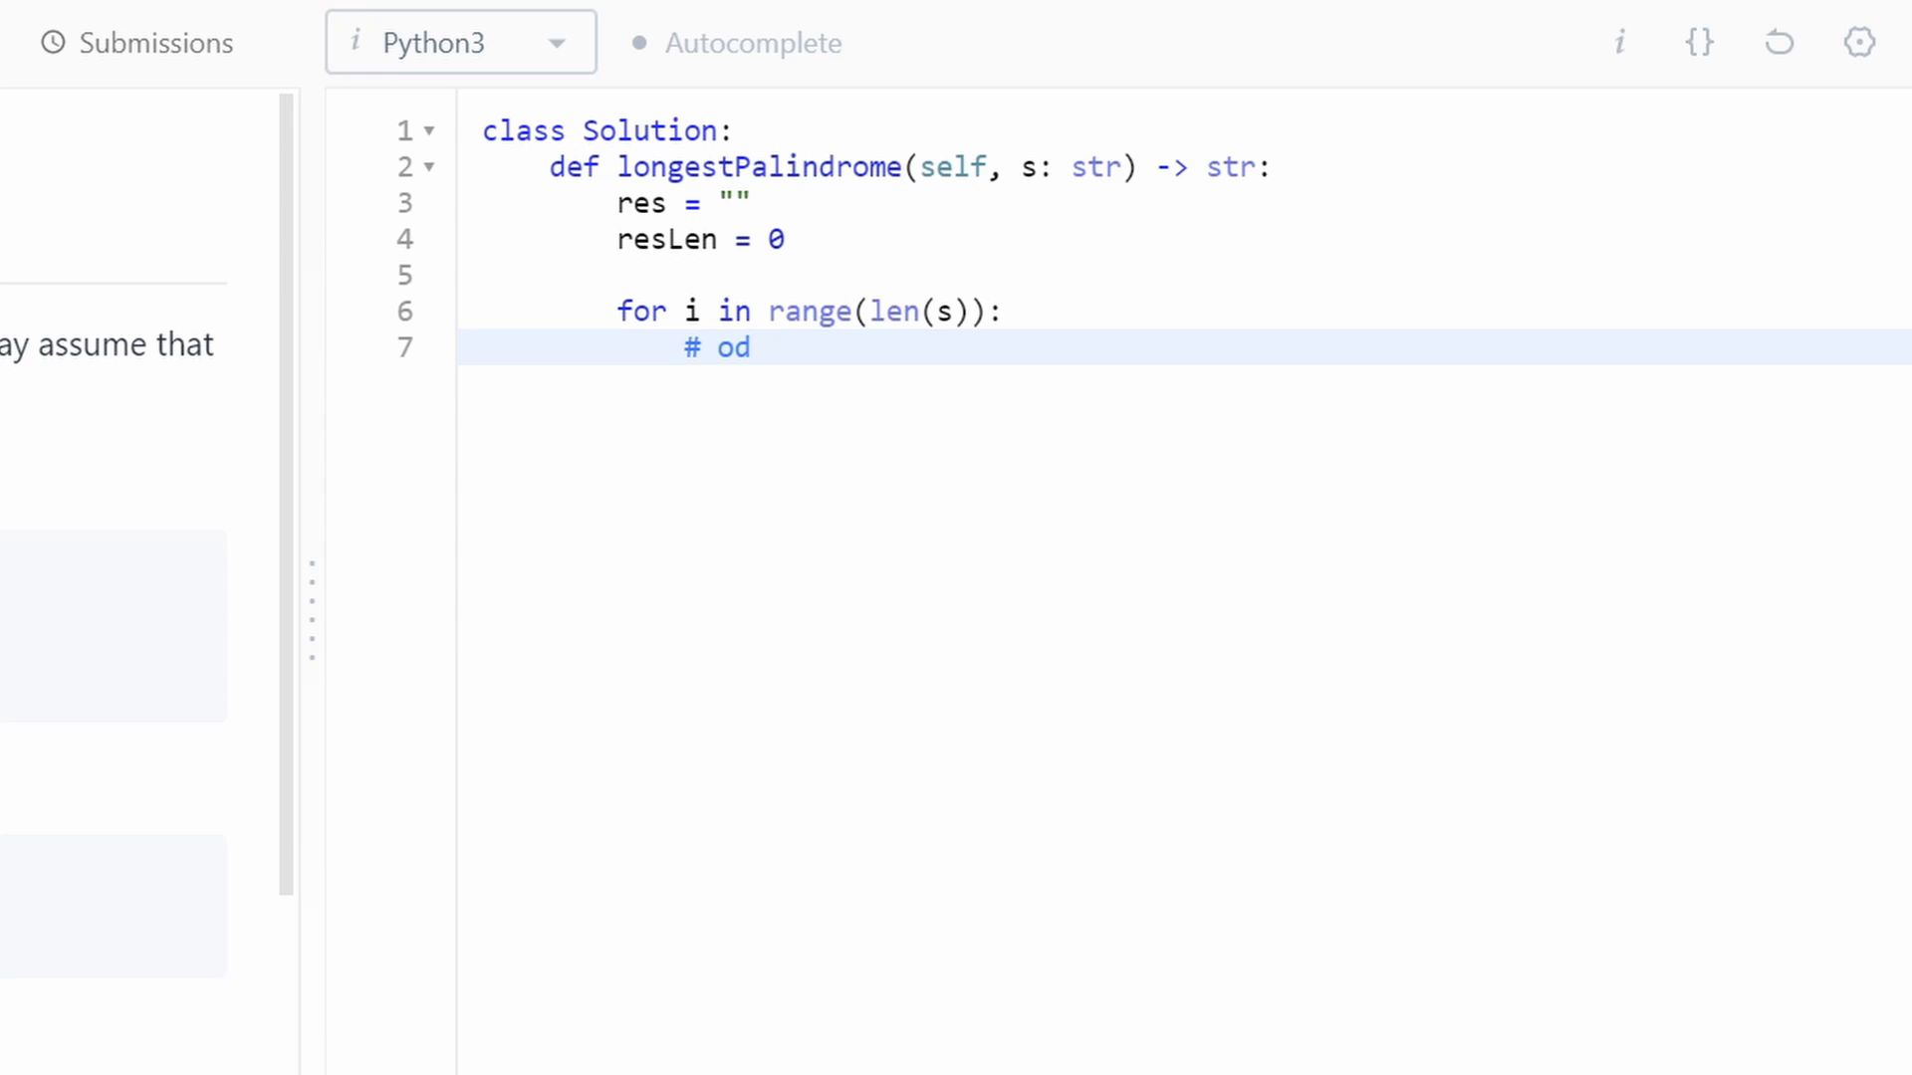
text(d length)
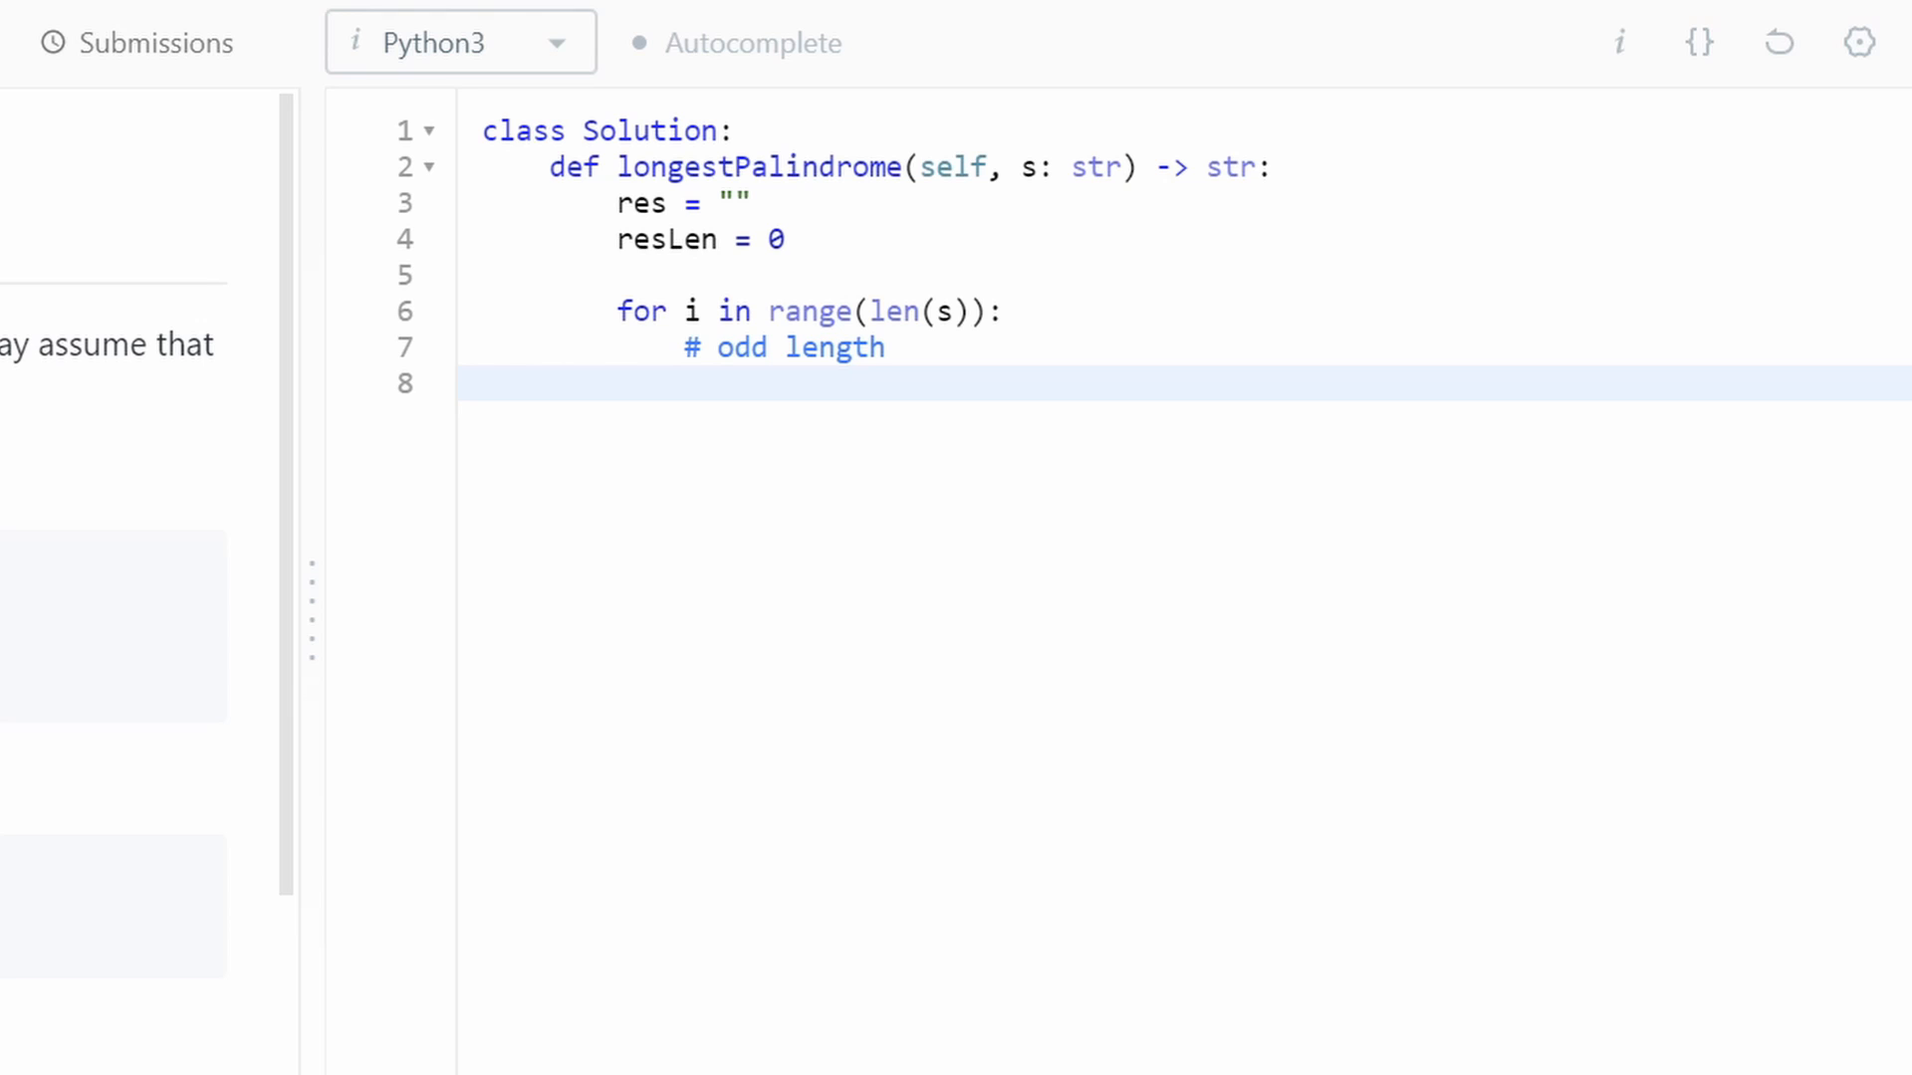
text(l,)
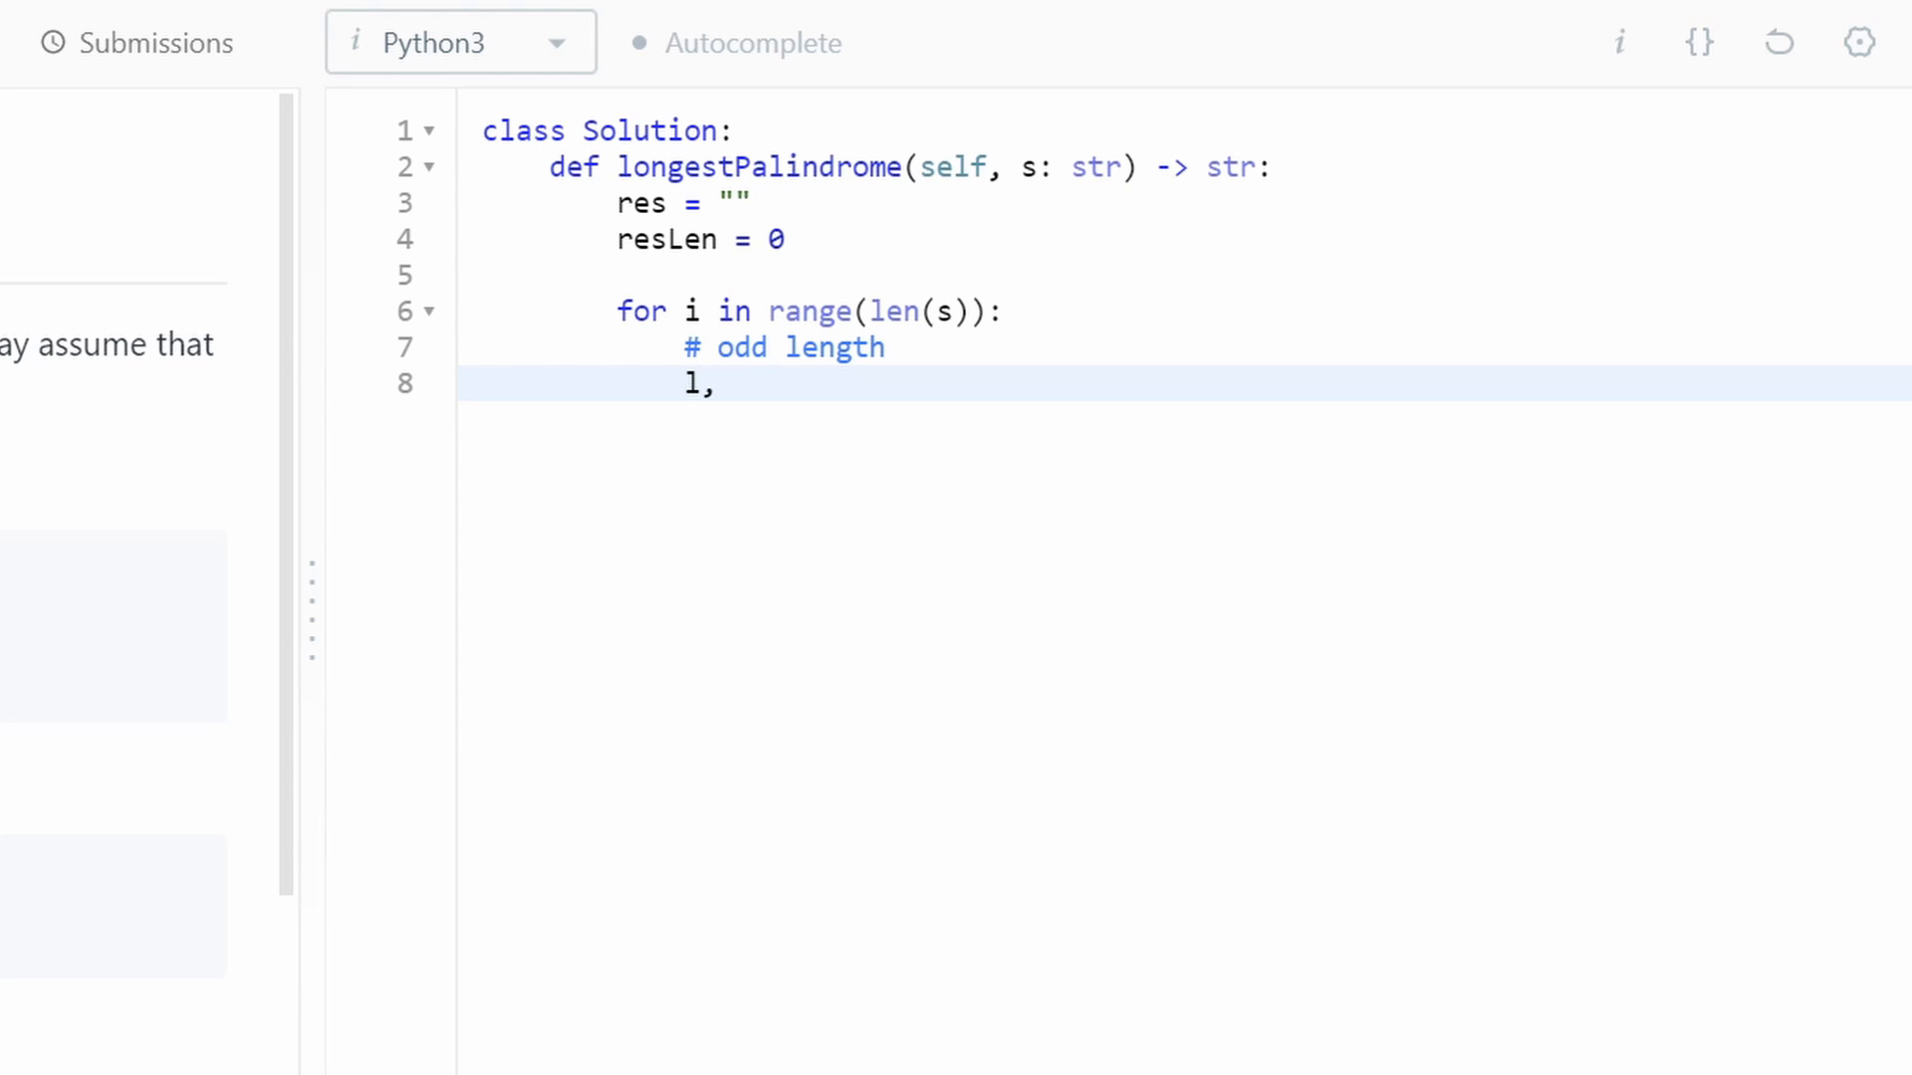
text(r =)
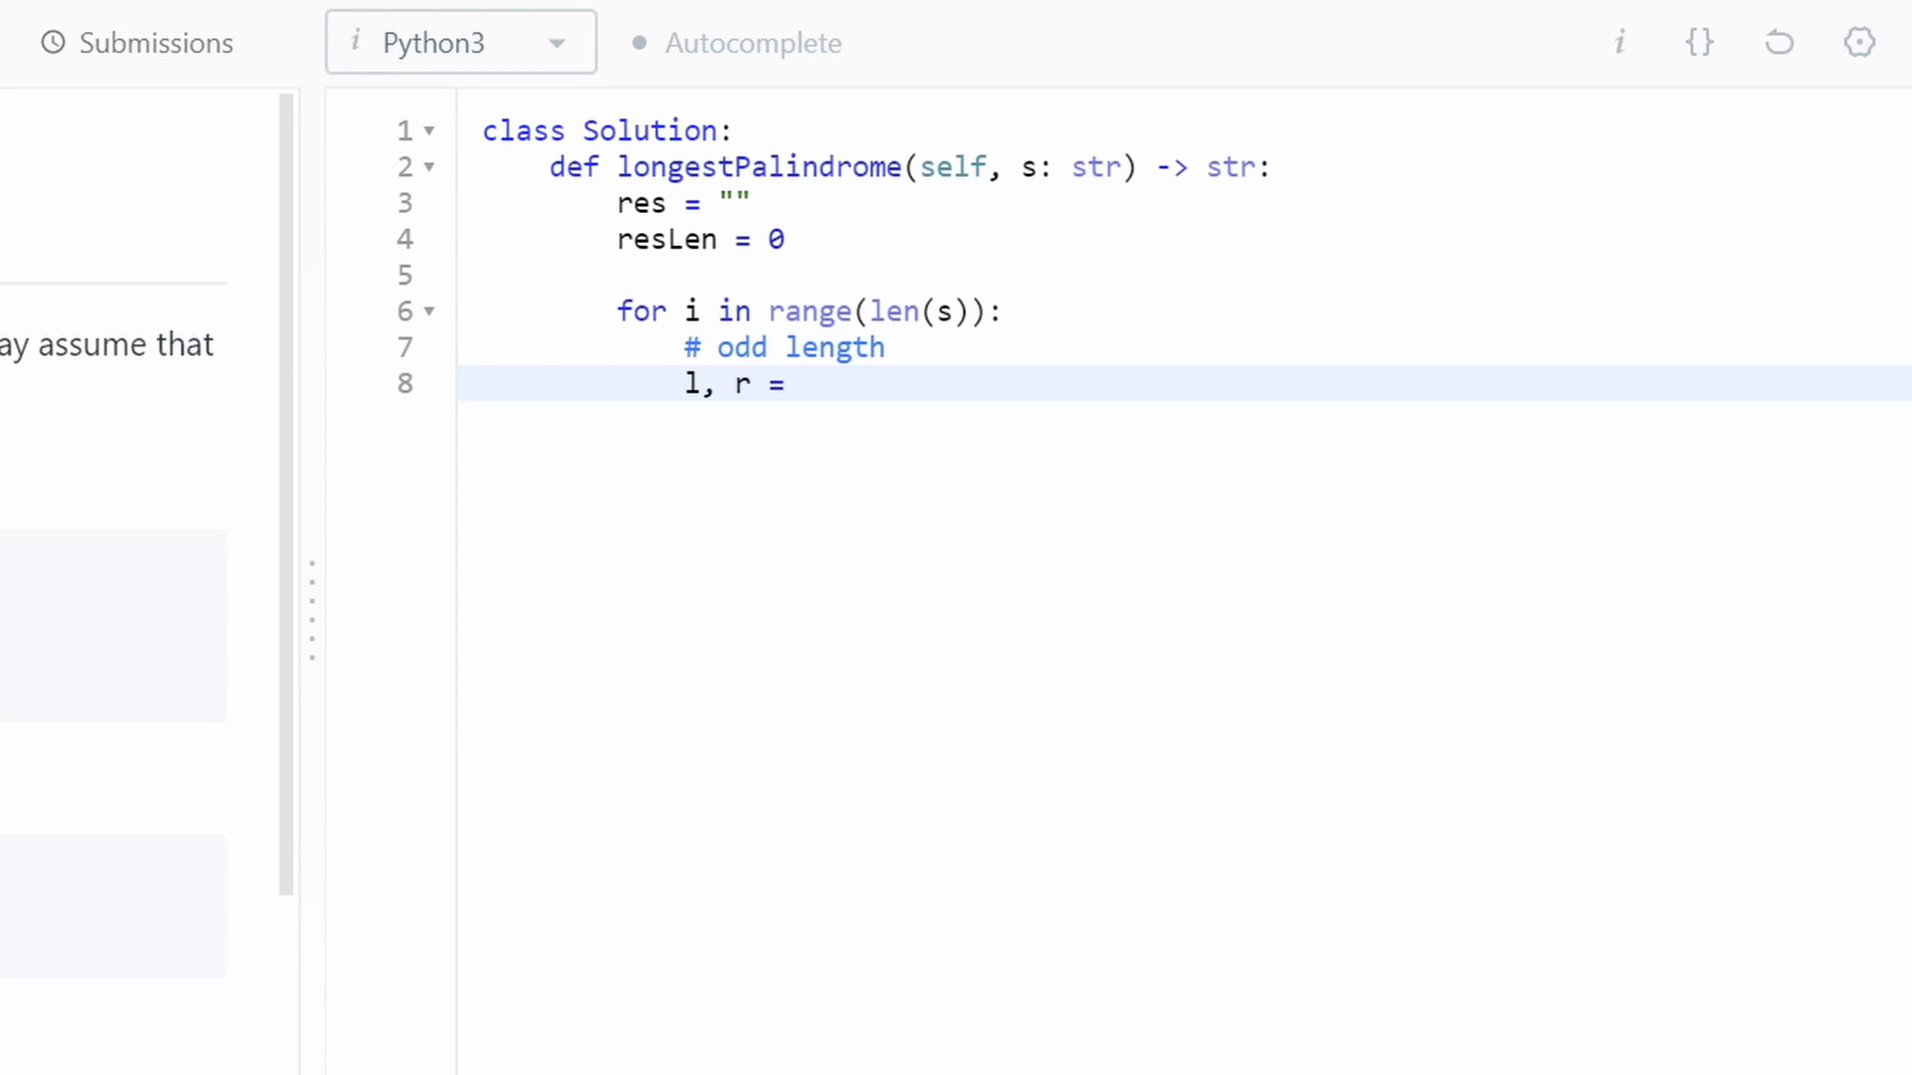
text(i, i)
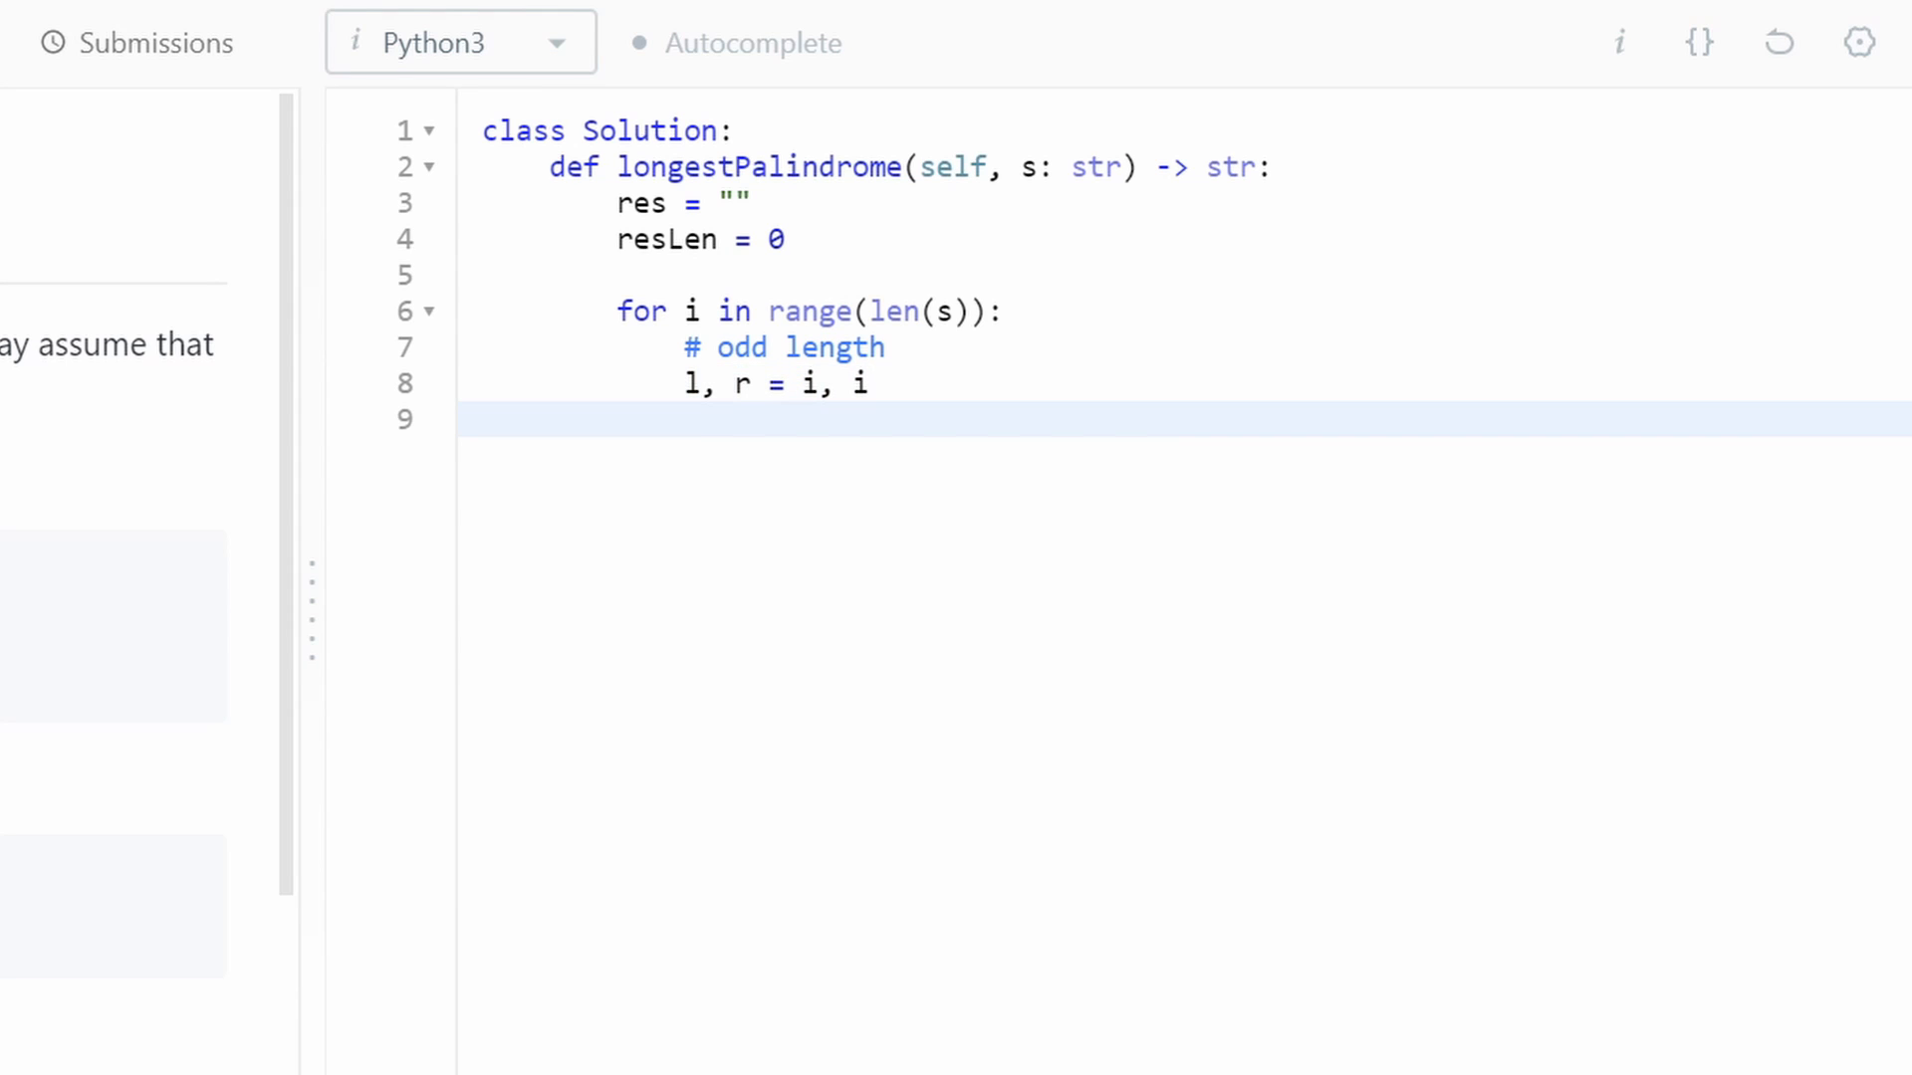
- Write the while condition 'l >= 0 and r < len(s) and s[l] == s[r]:'
text(while l <)
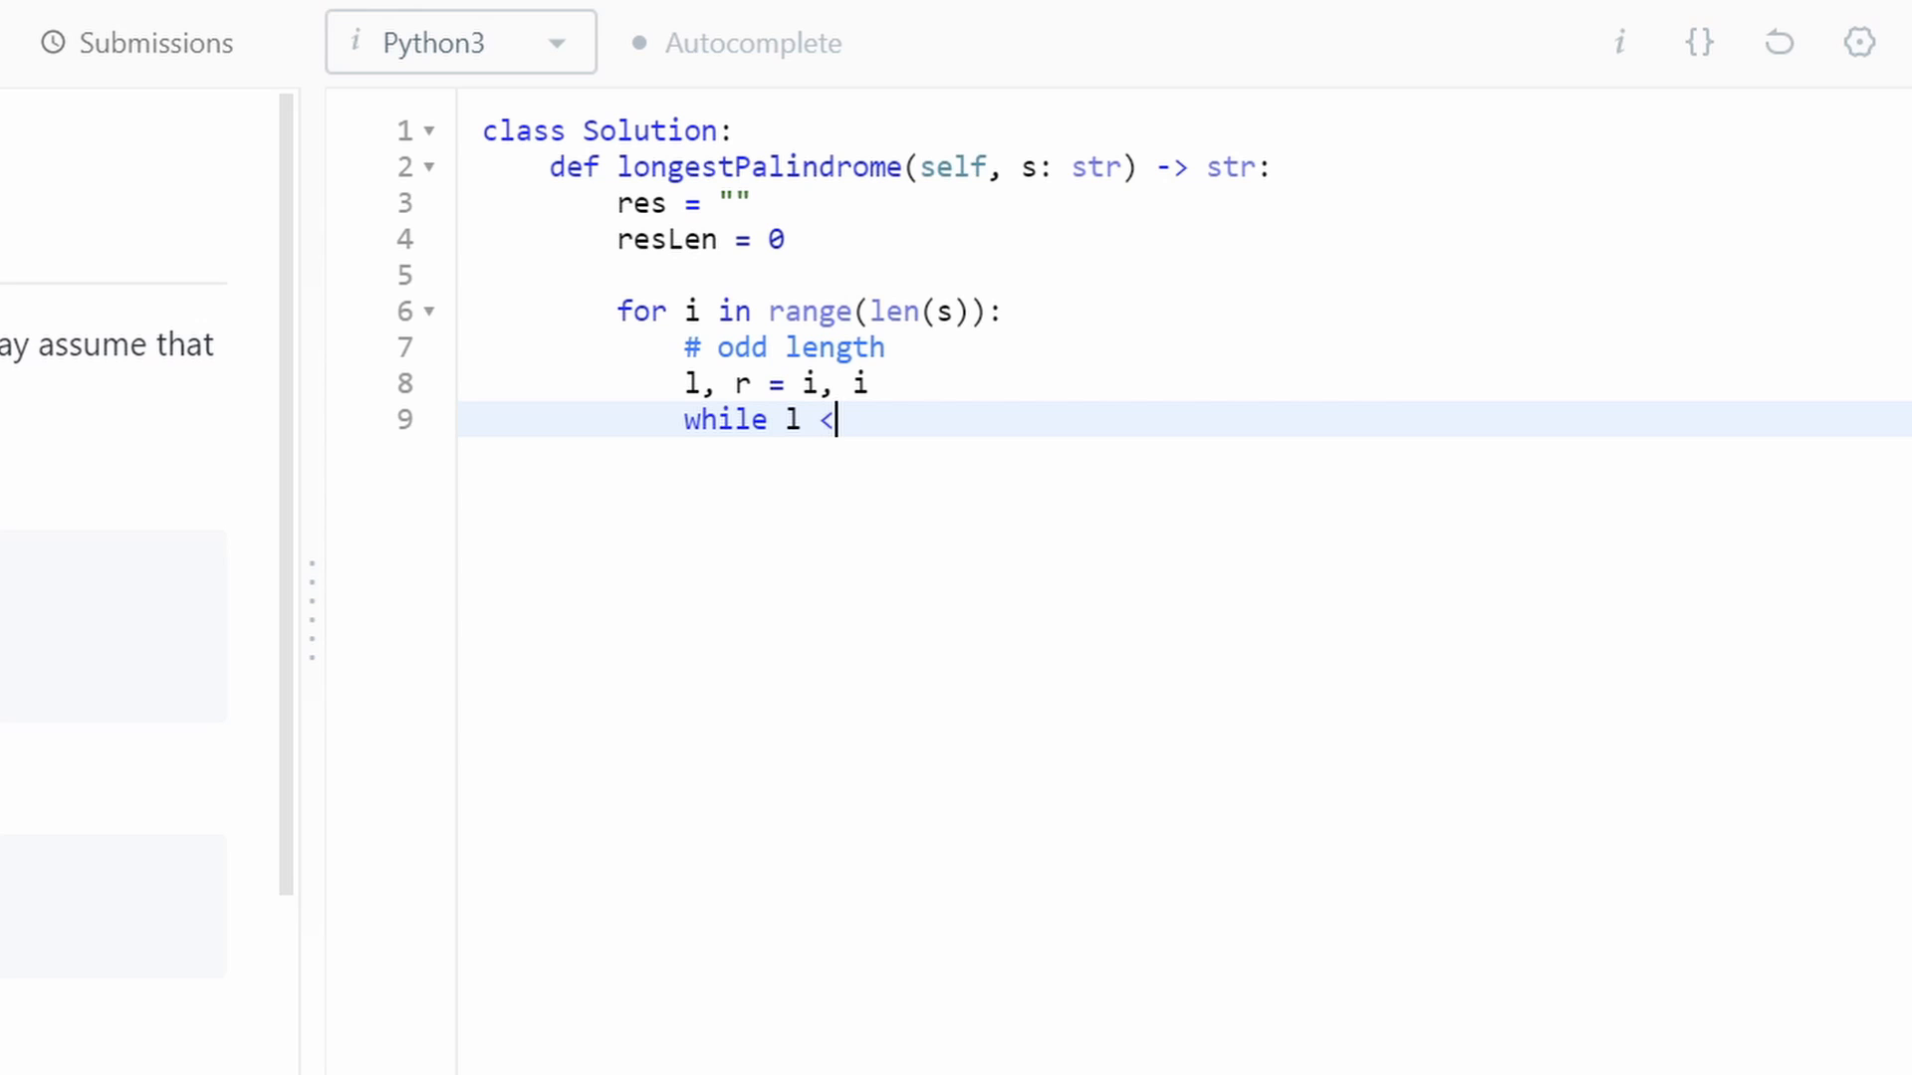
text(= 0 and)
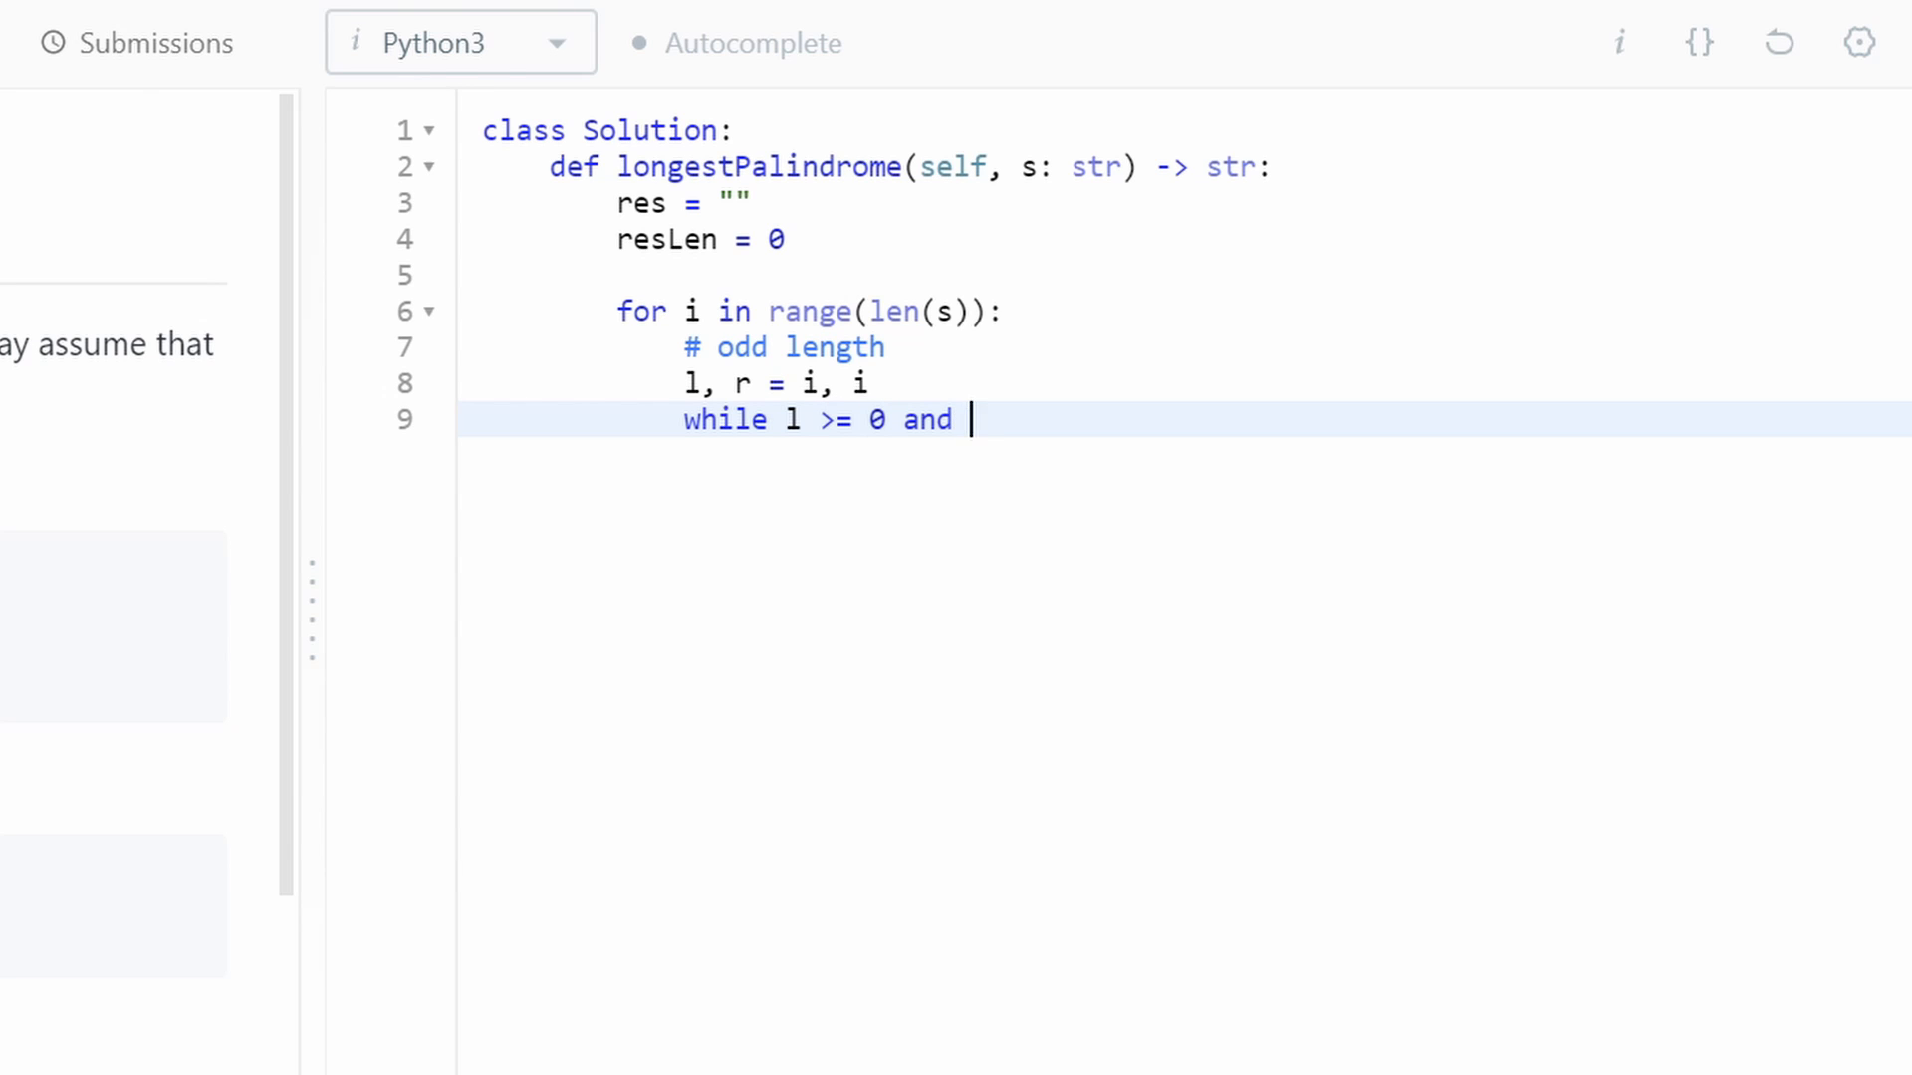
text(r <)
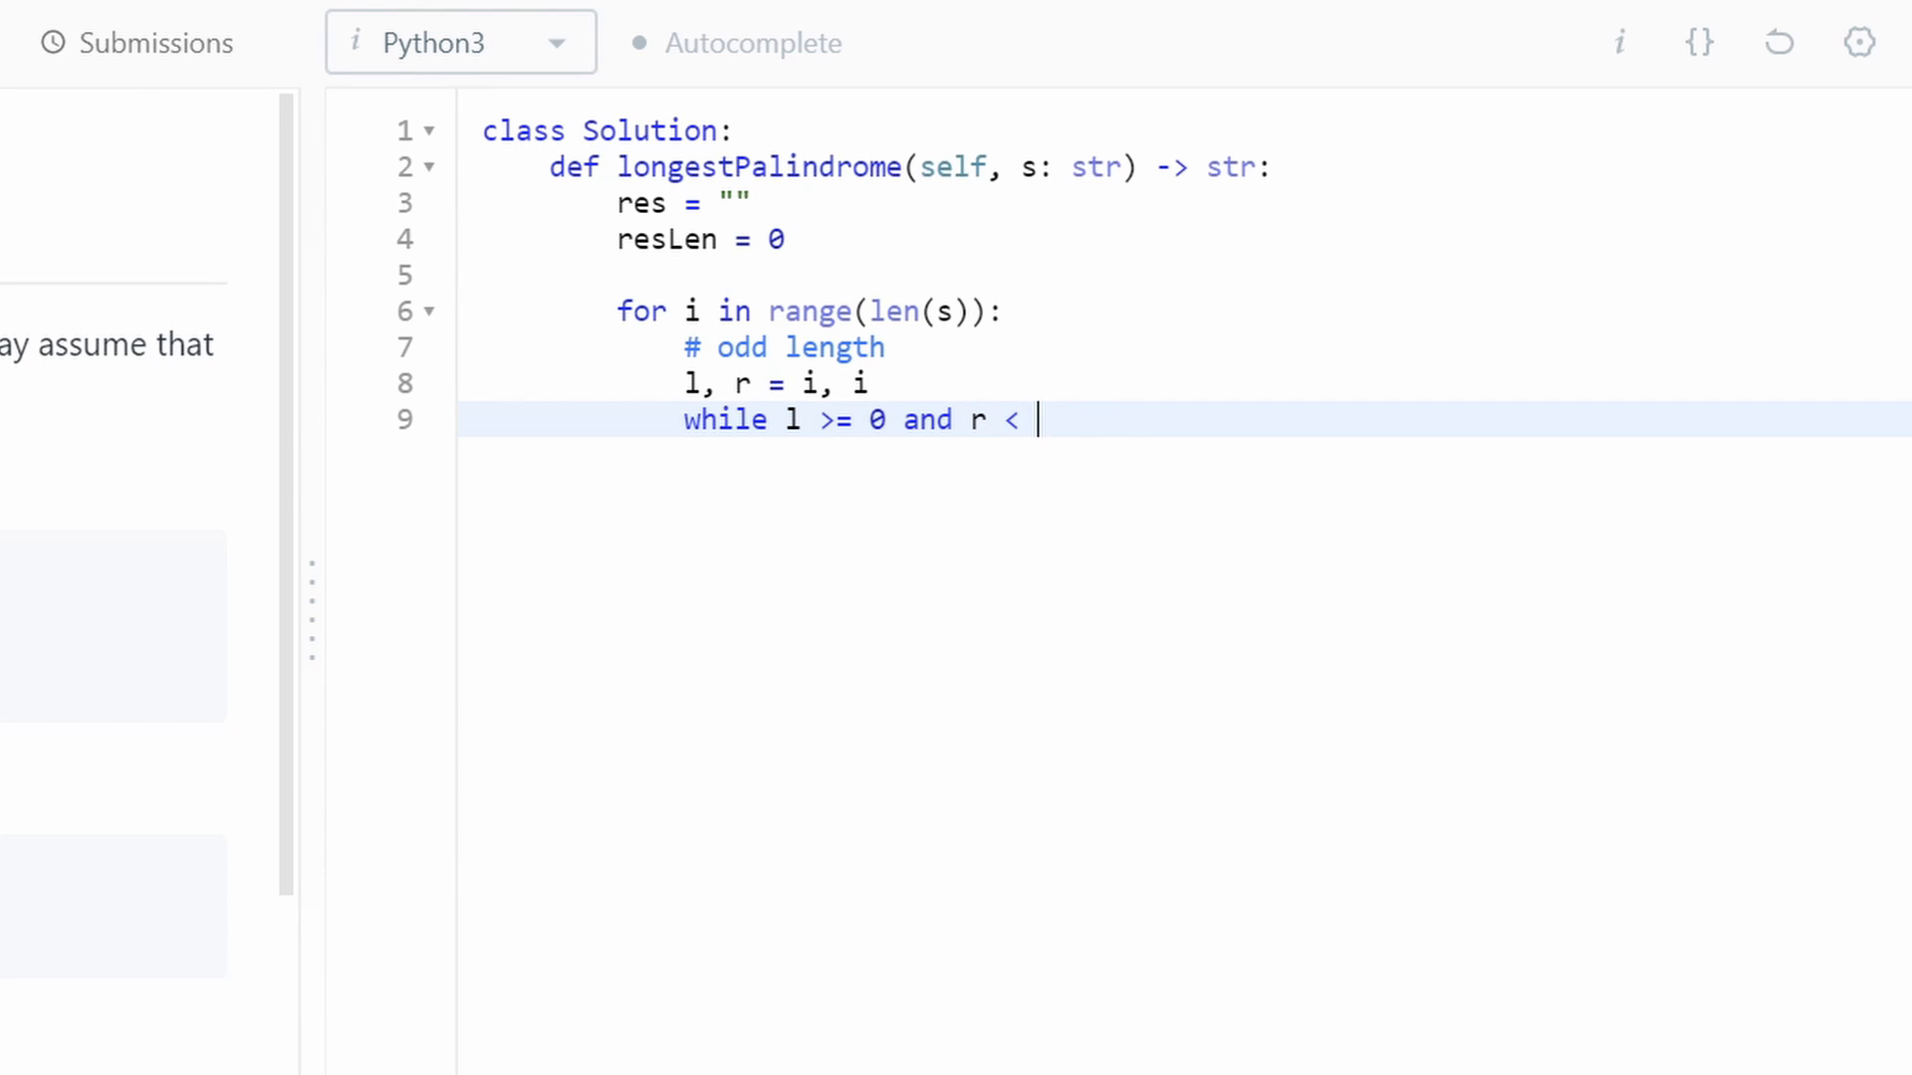
text(len(s))
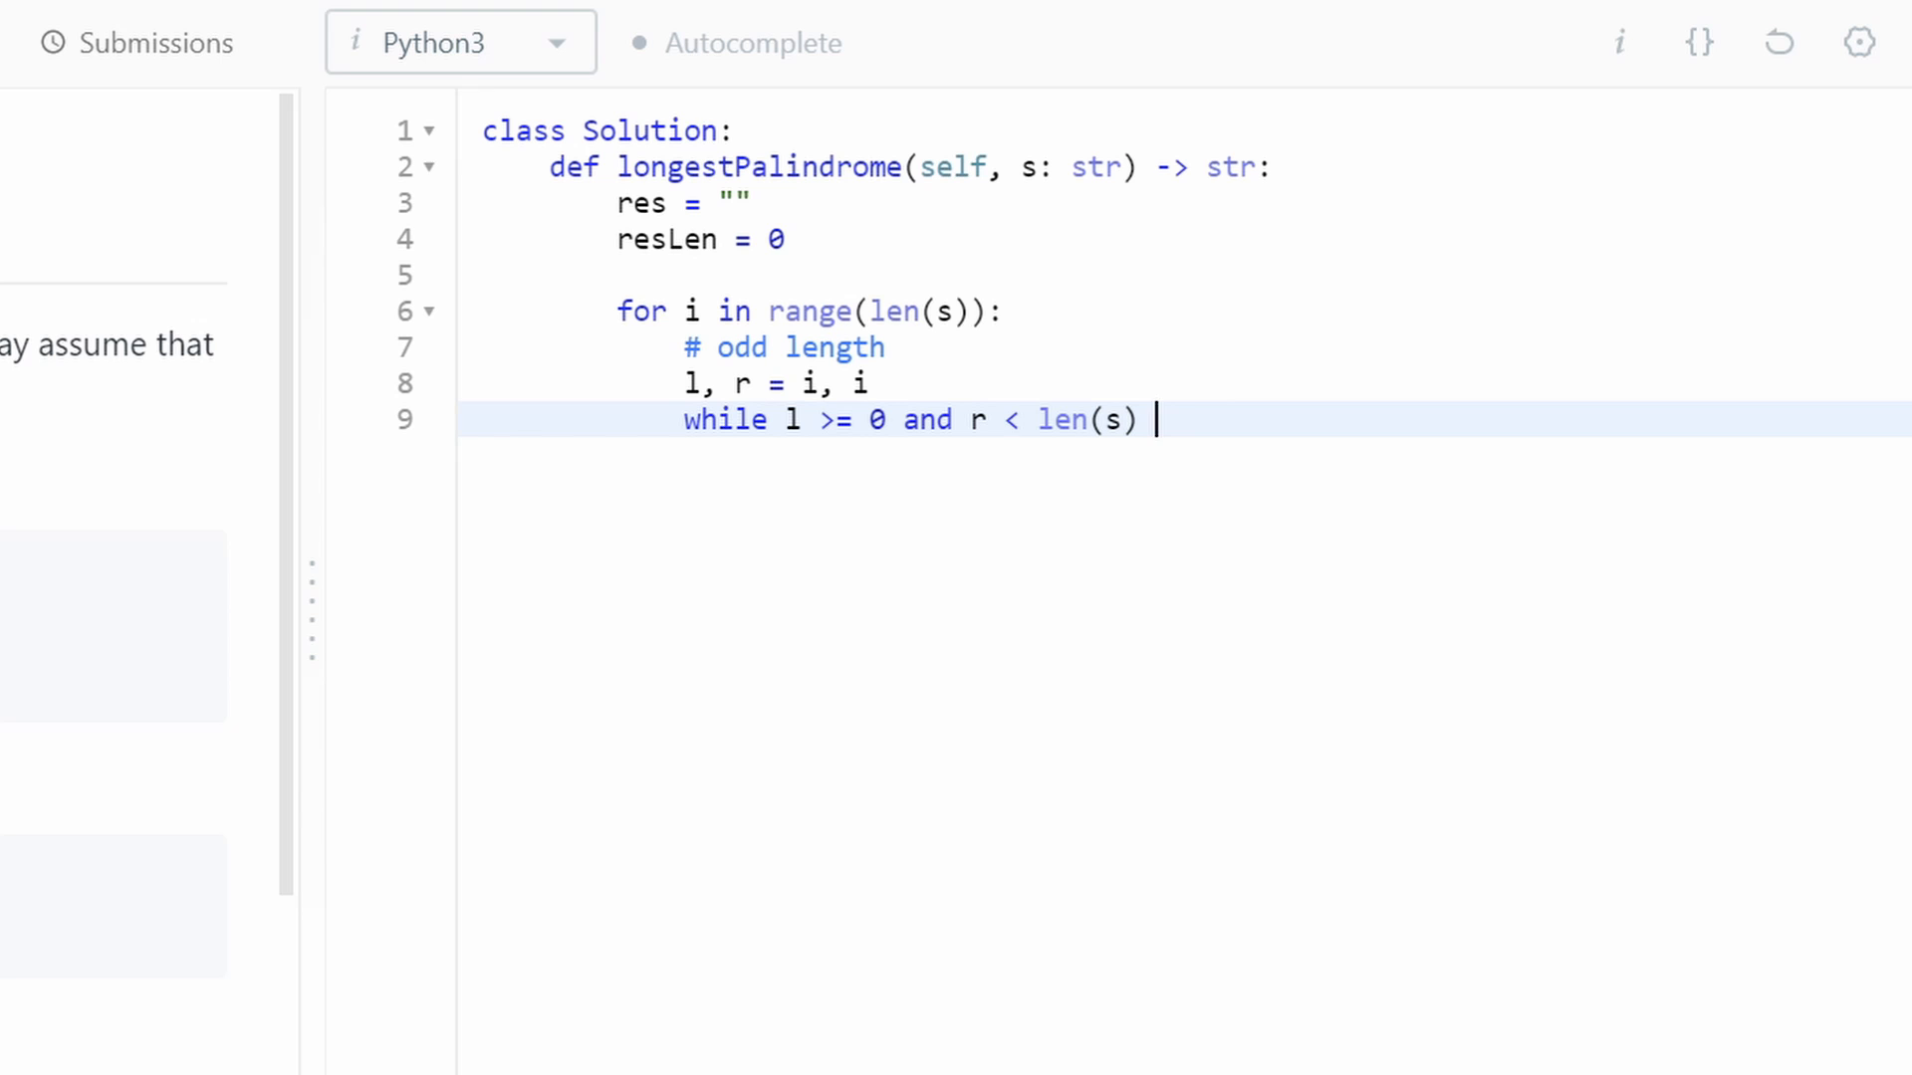
text(and)
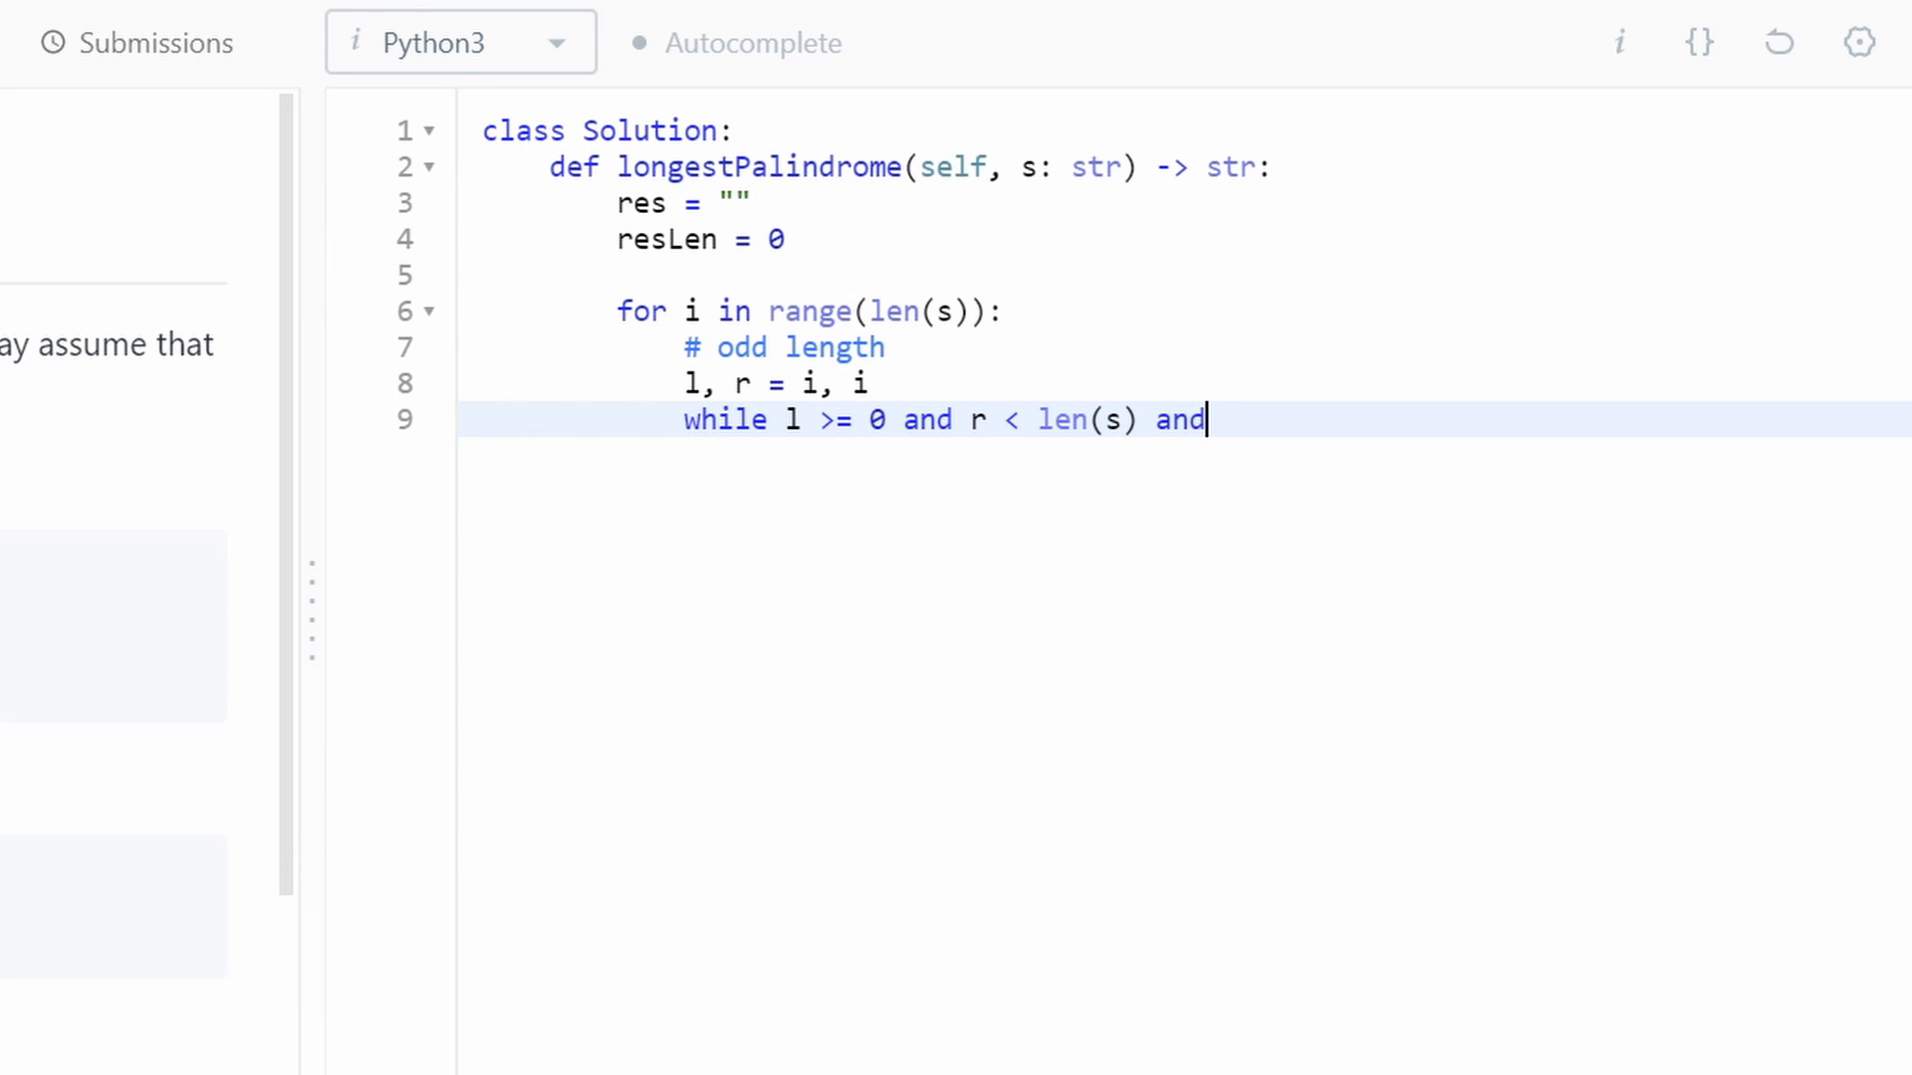
text(s[)
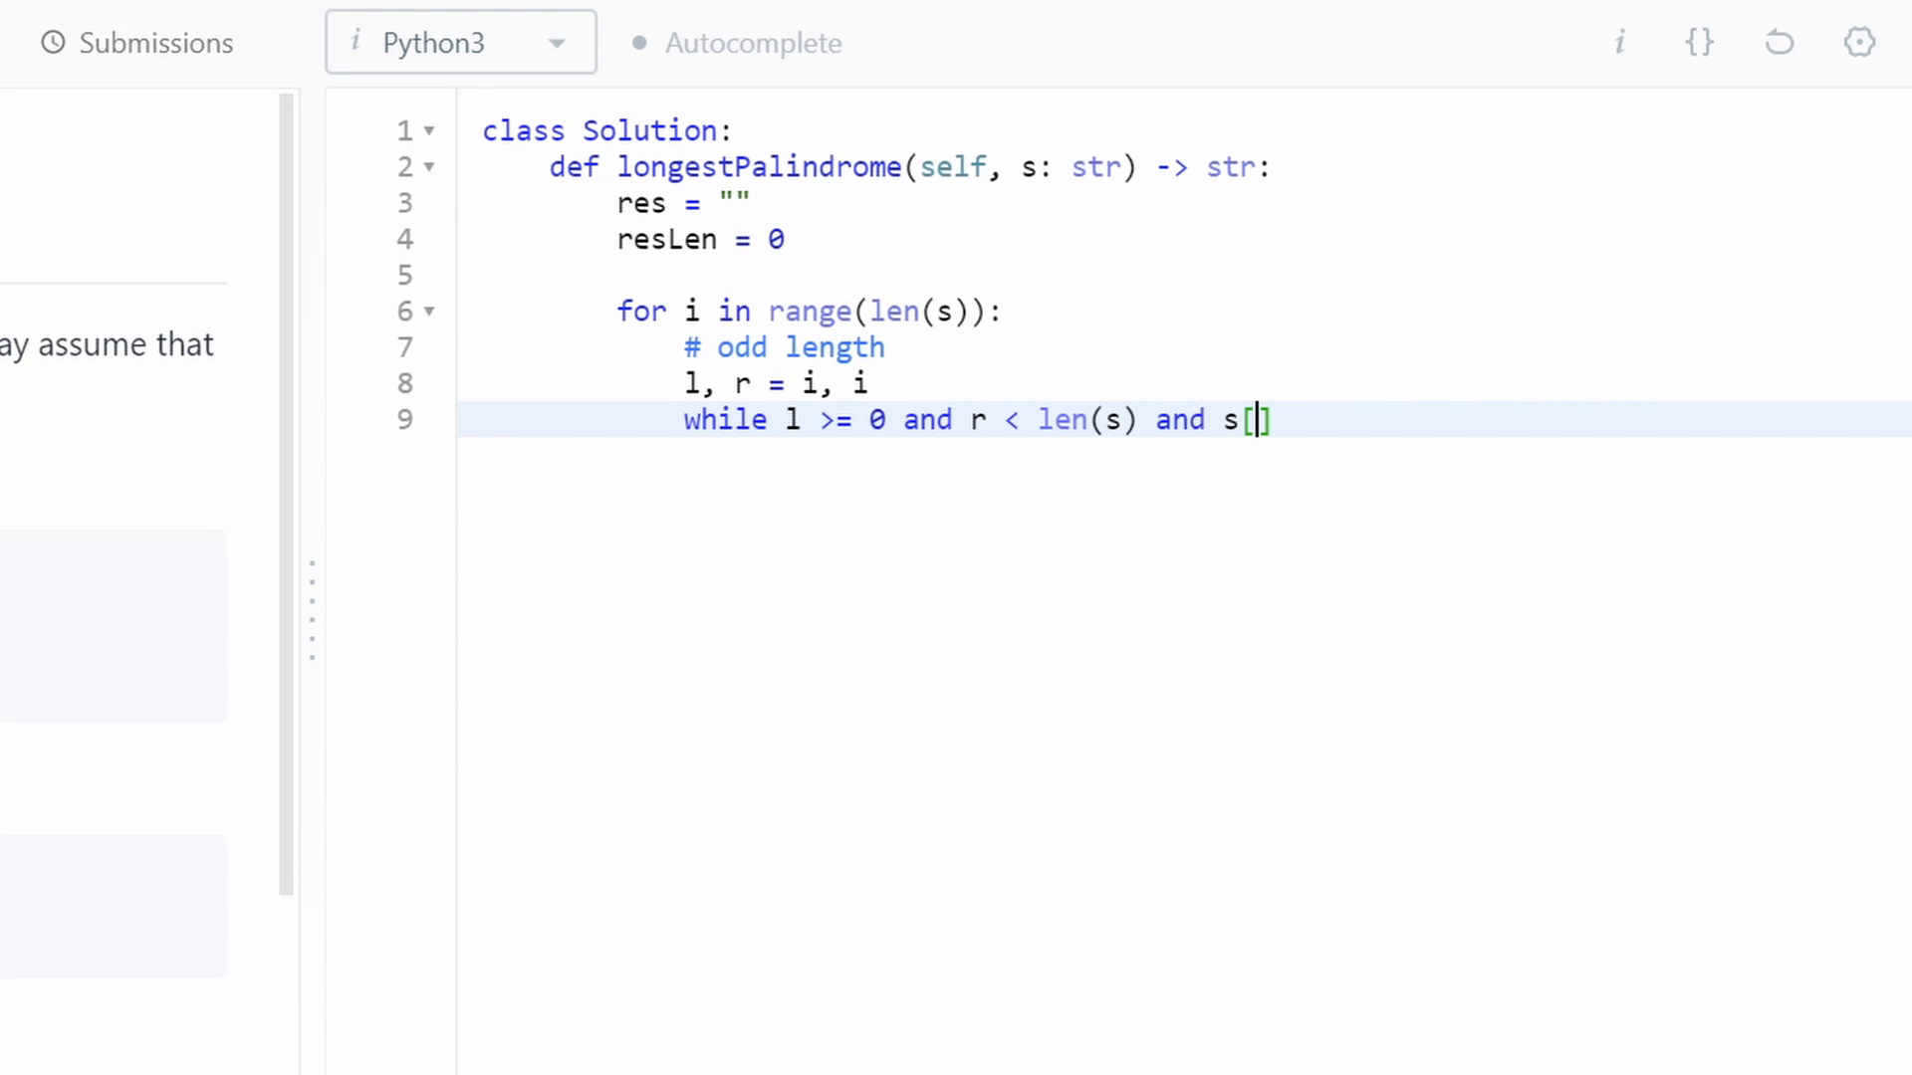
text(l)
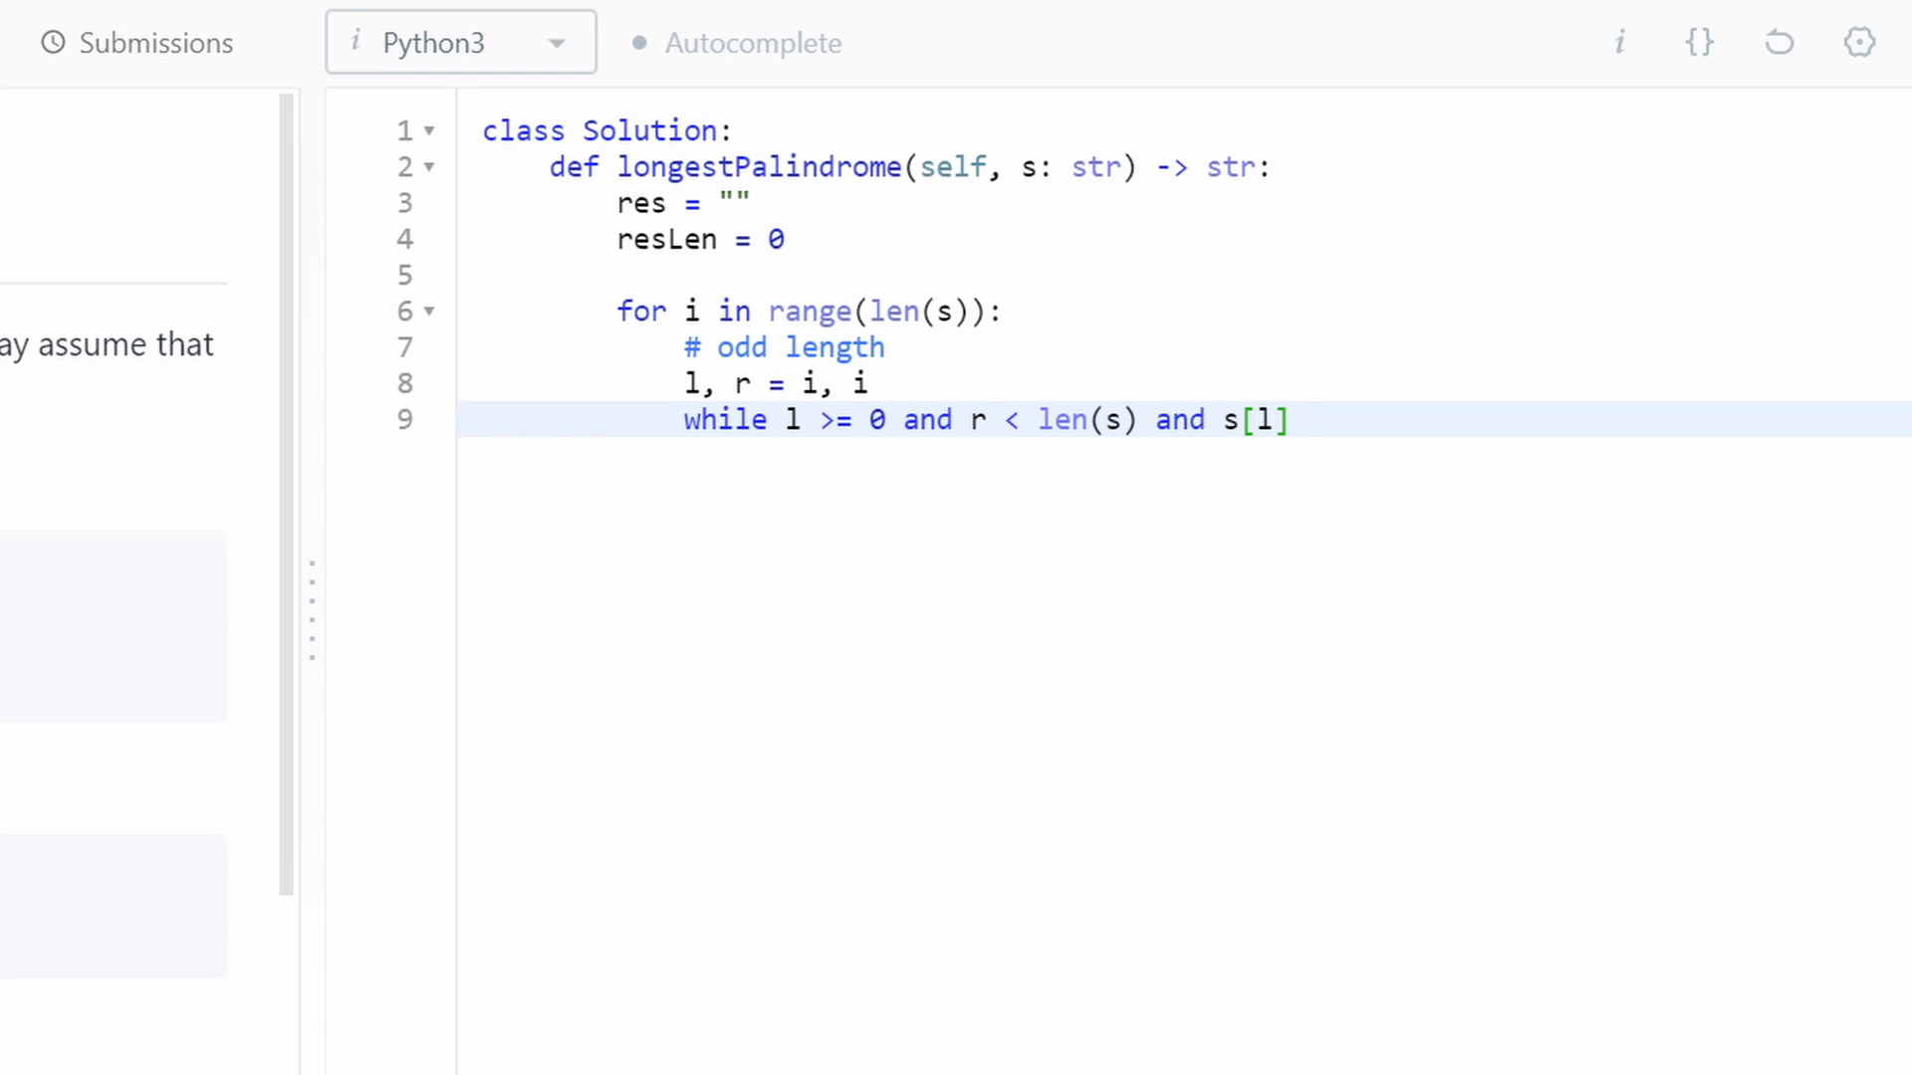
text(==)
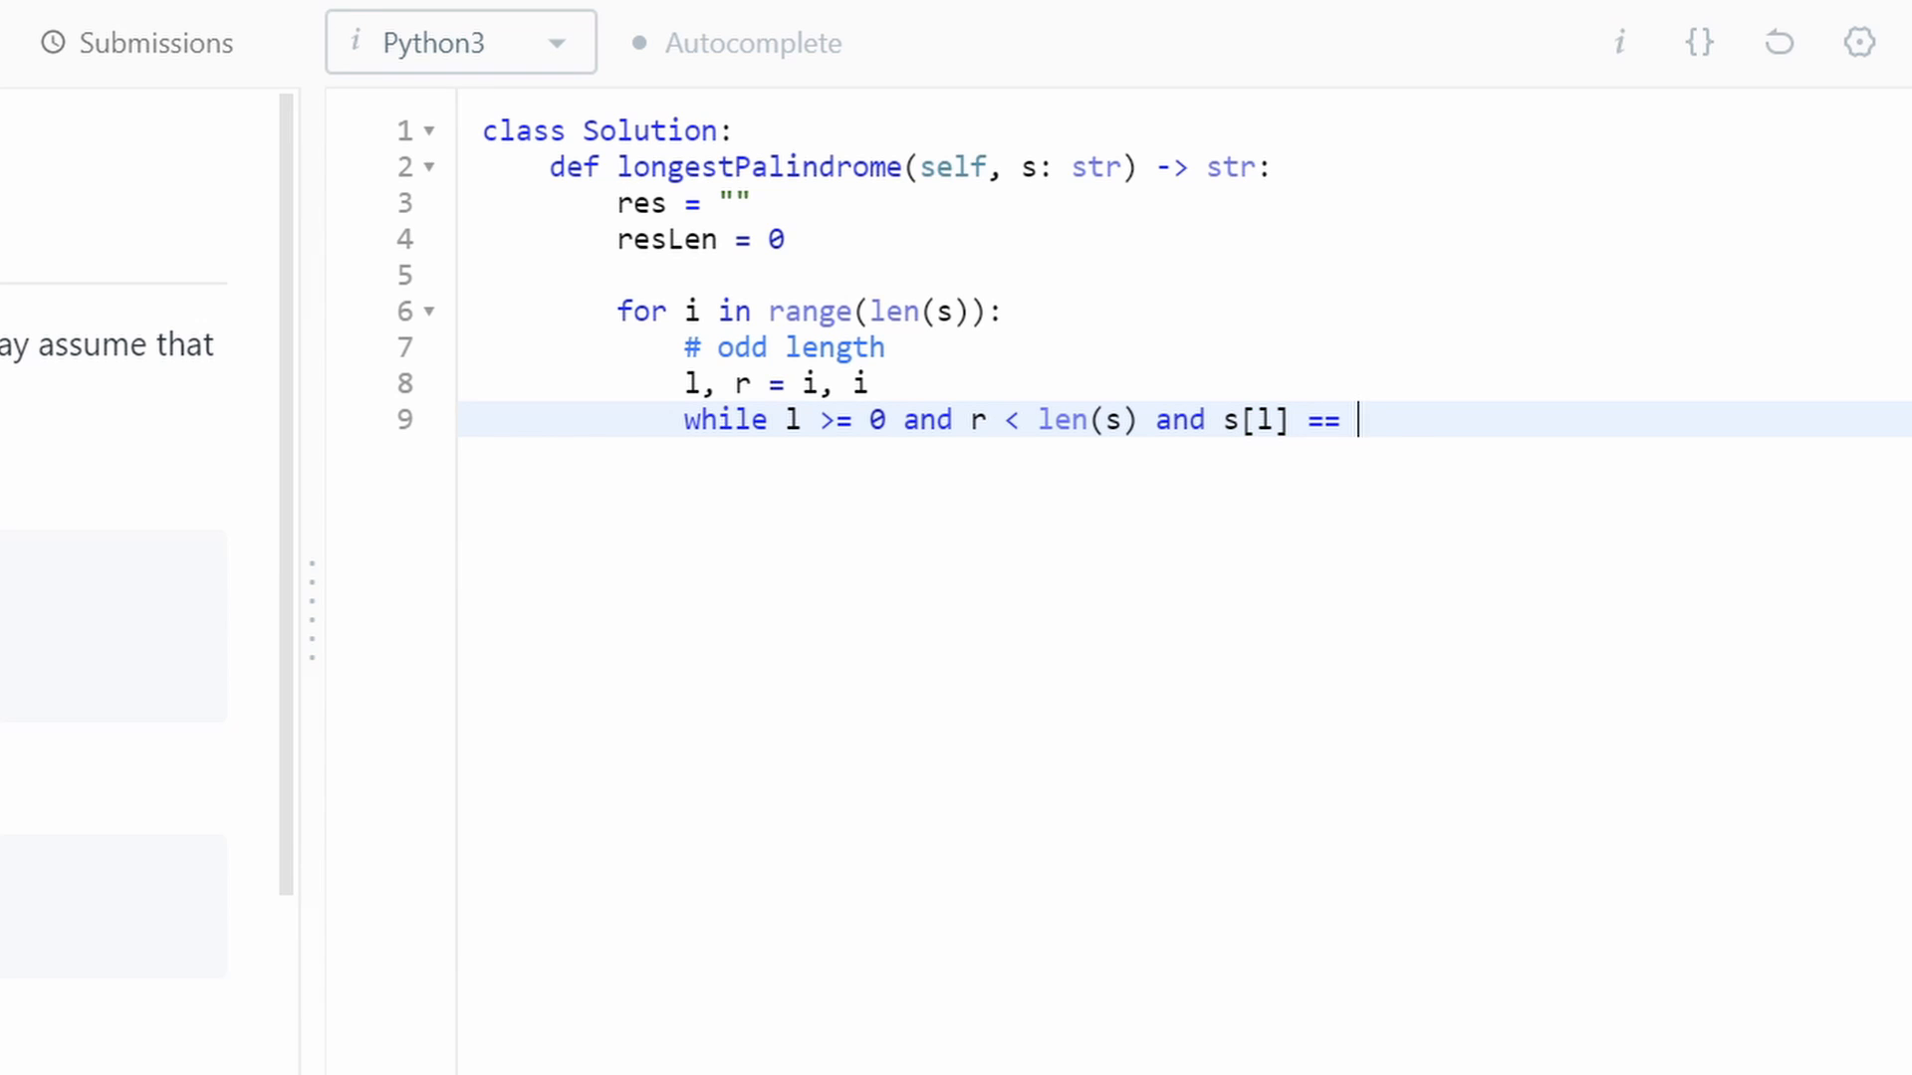
text(s[r]:)
text(if)
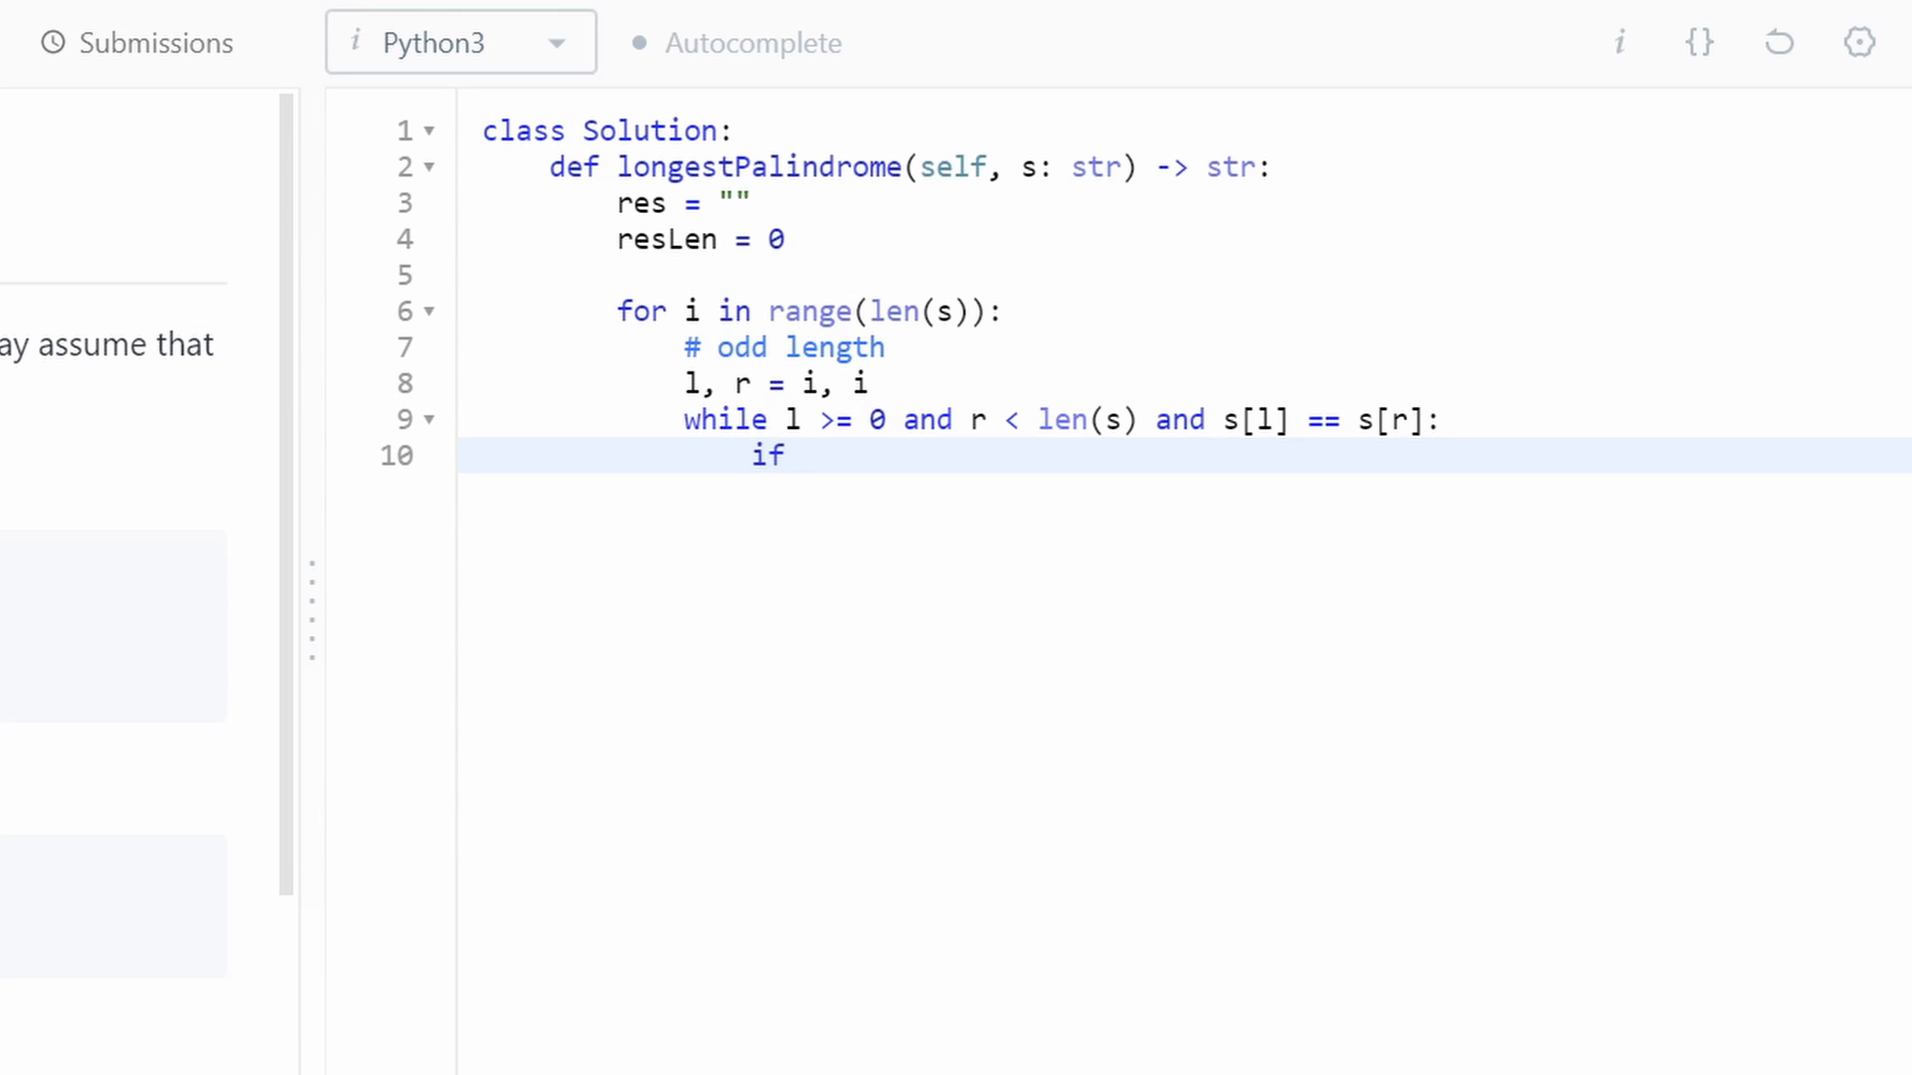
- Add the if block: when r - l + 1 > resLen, set res = s[l:r+1] and resLen = r - l + 1
text(()
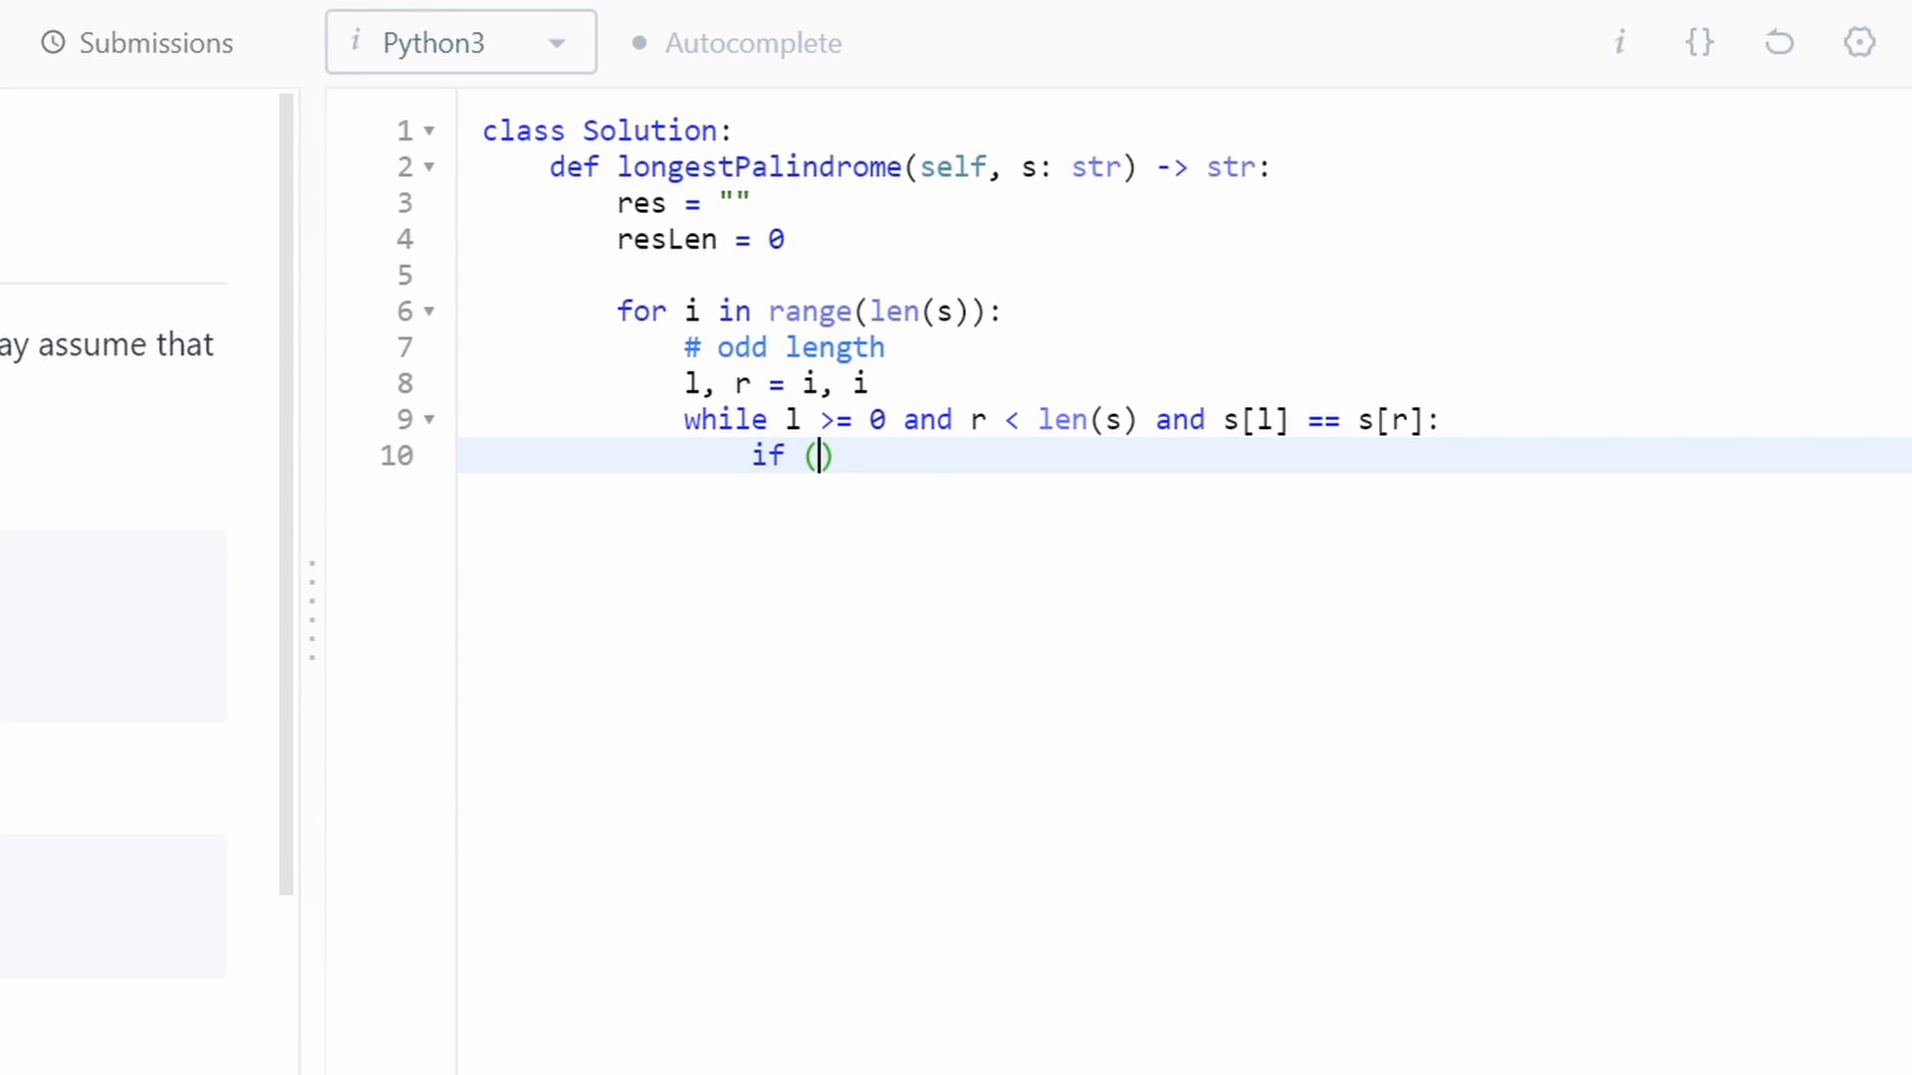
text(r - l + 1)
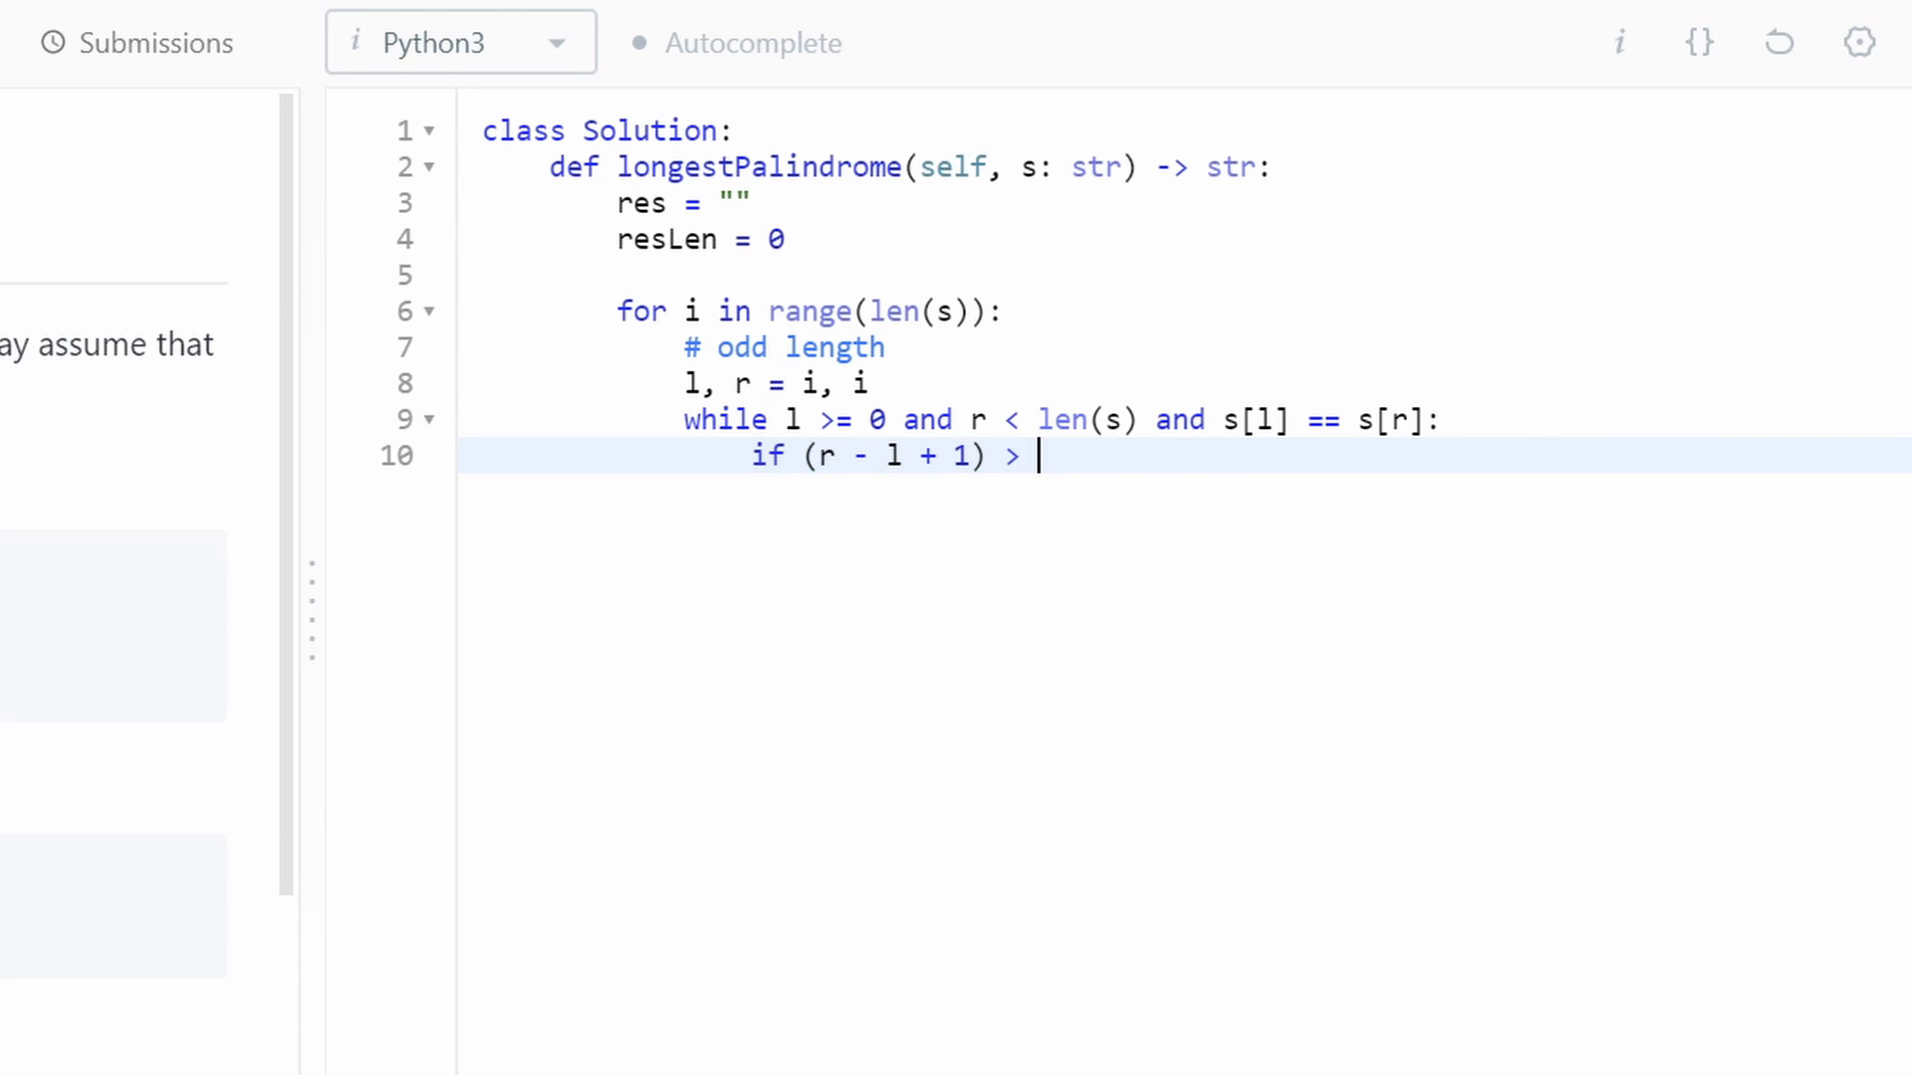
text(resLen:)
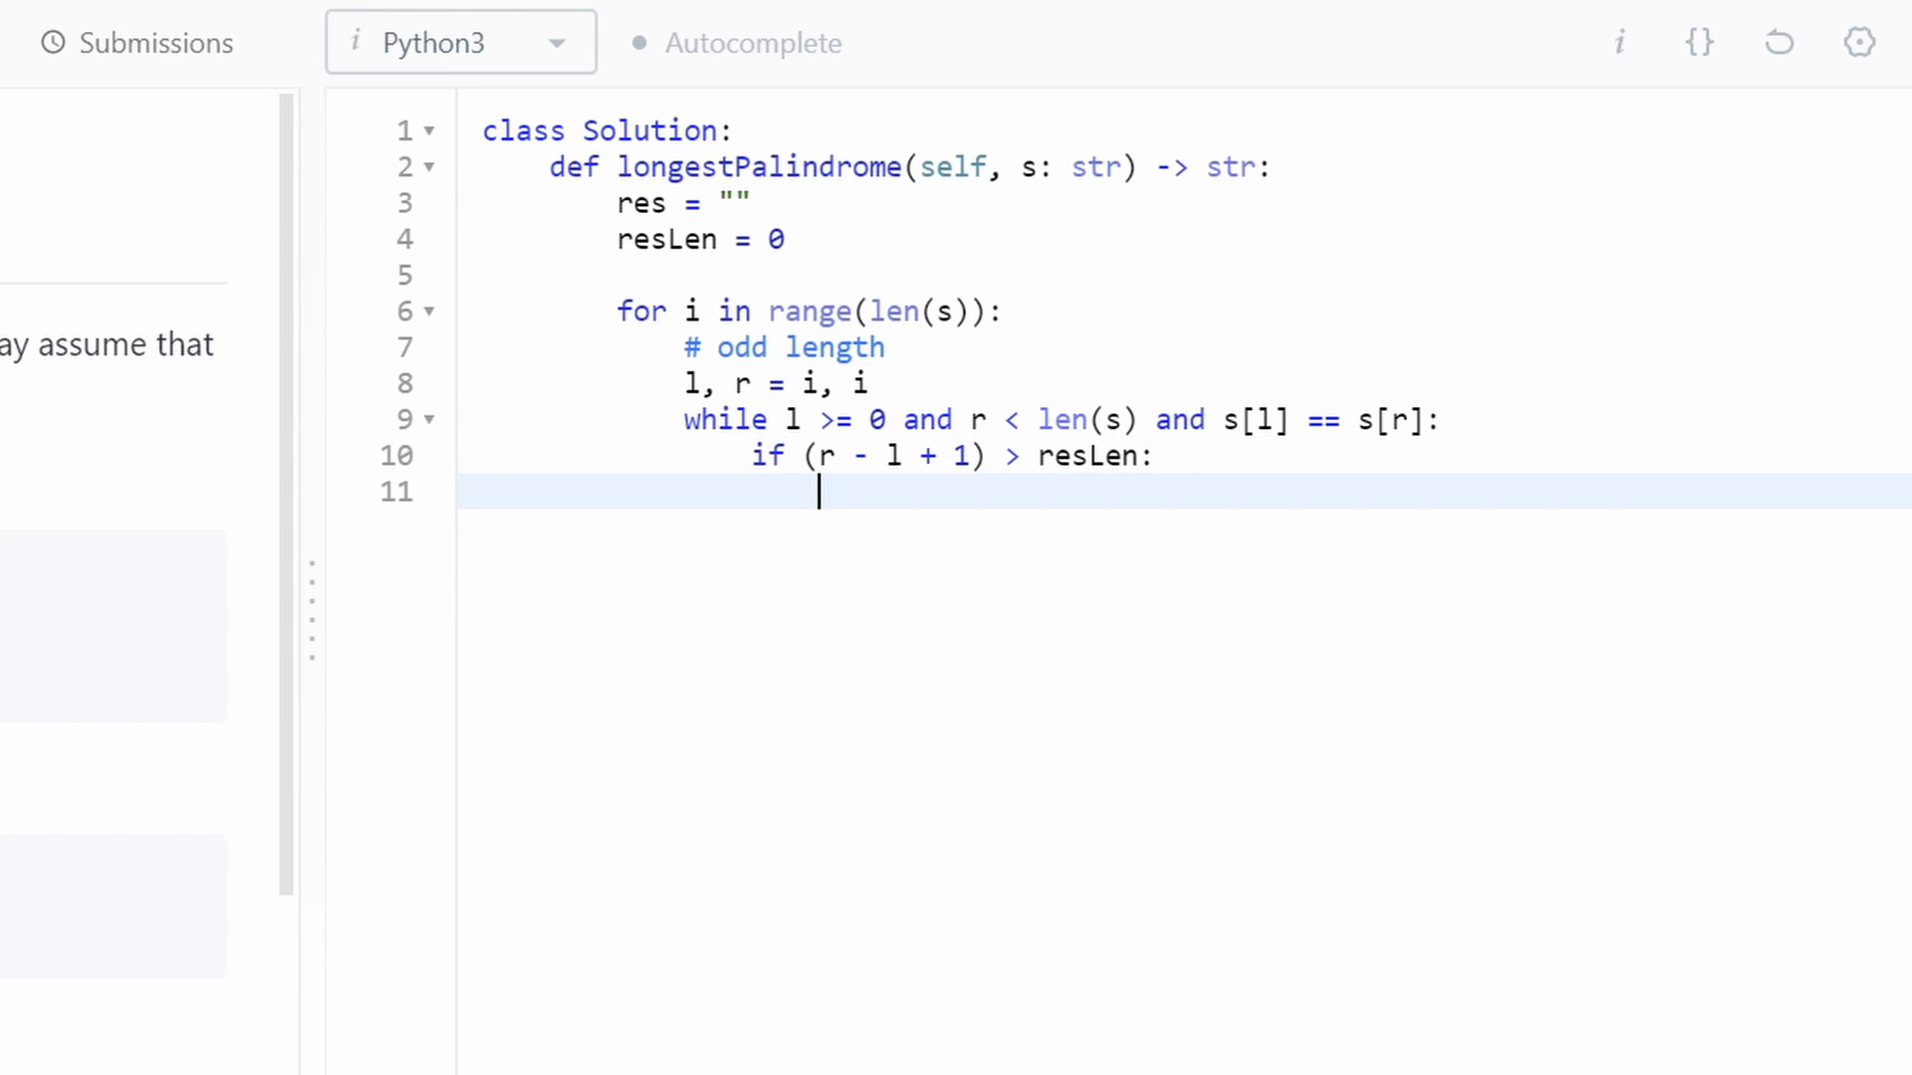
text(res)
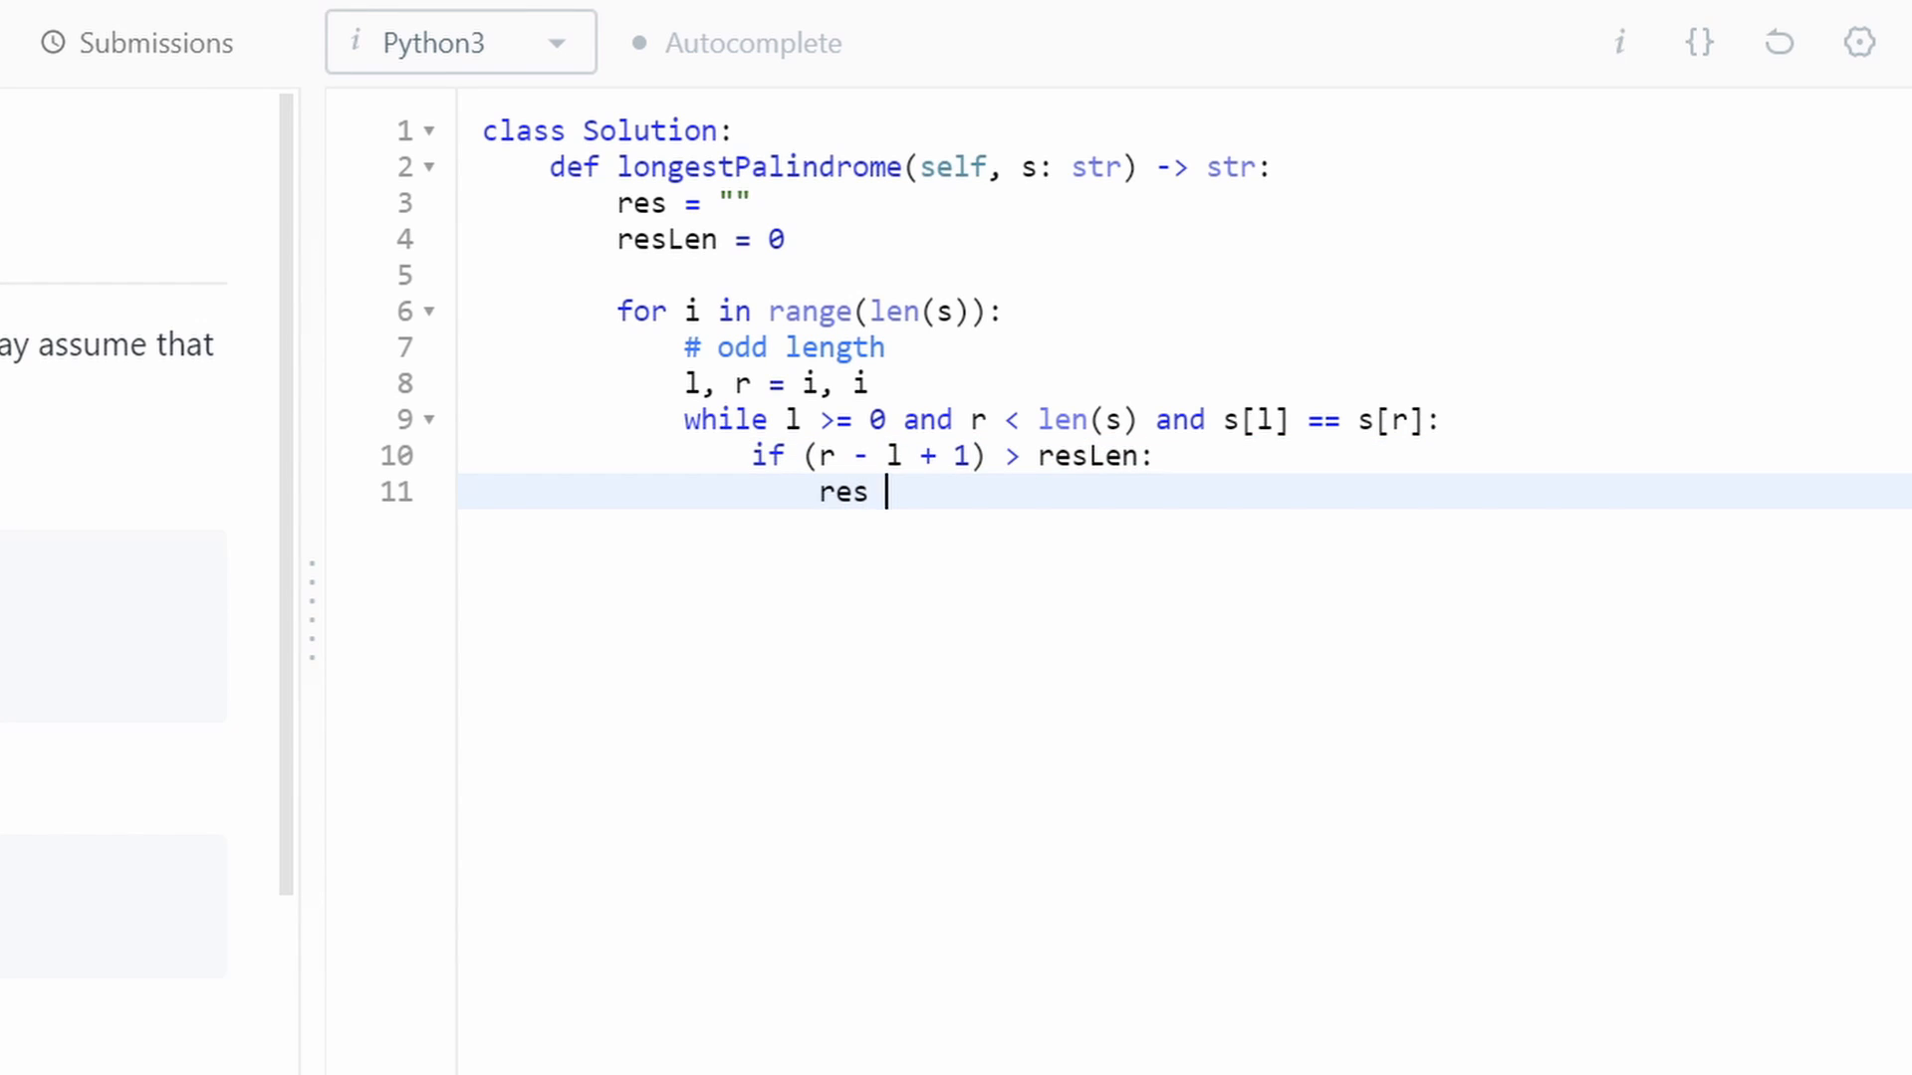
text(= s[l:)
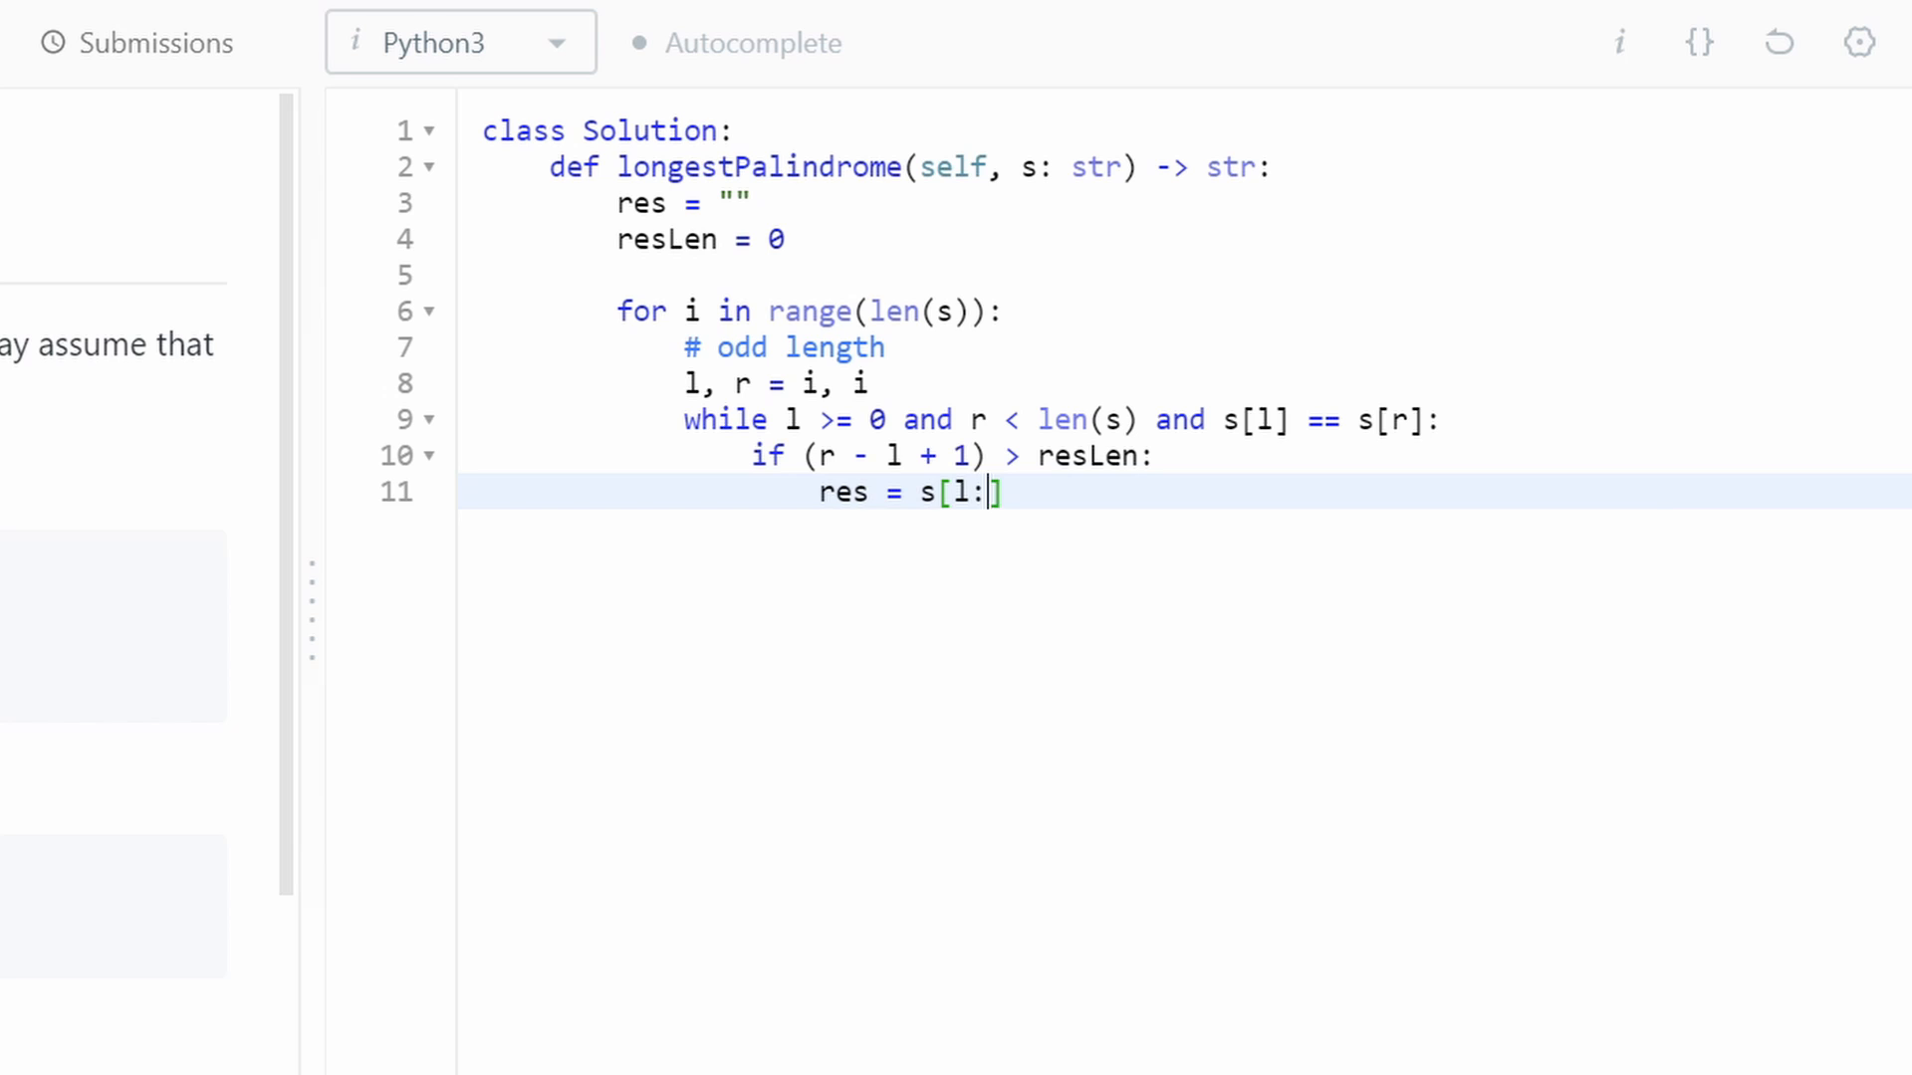
text(r+1])
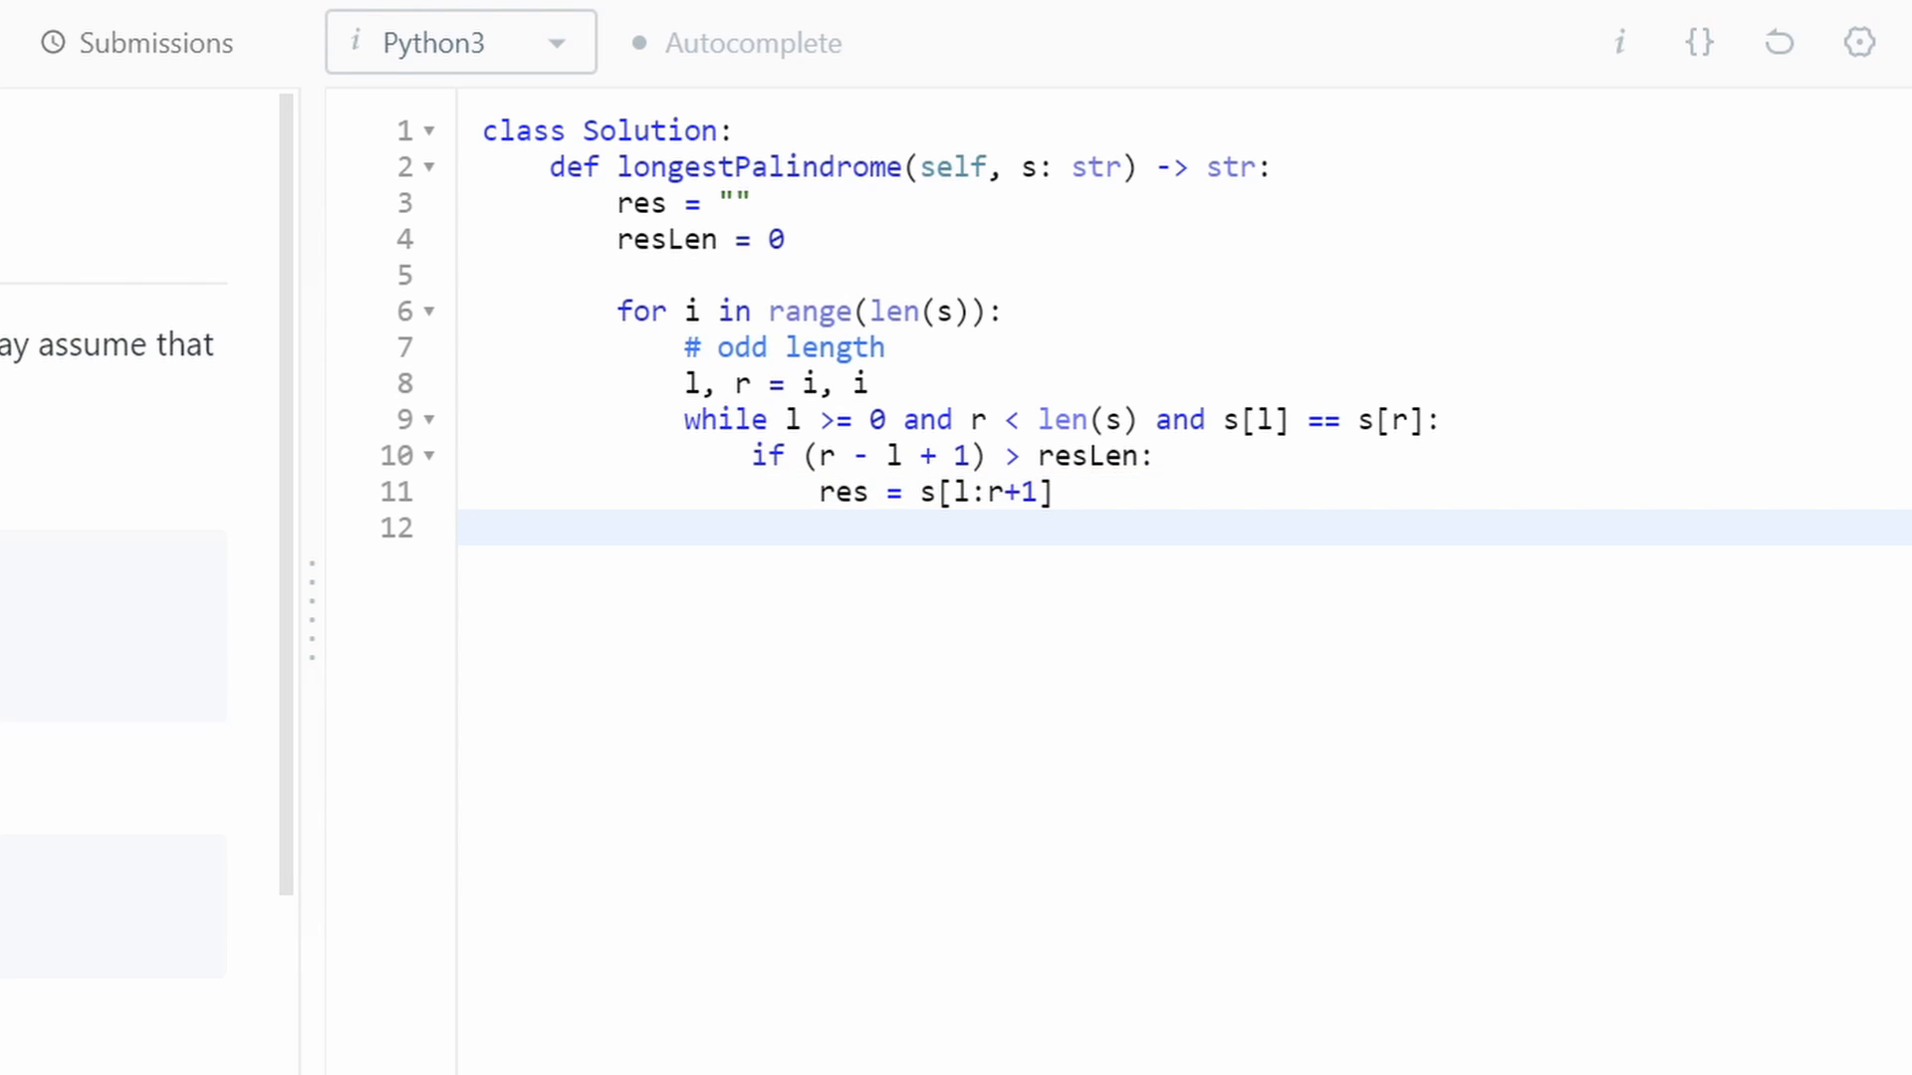
text(res)
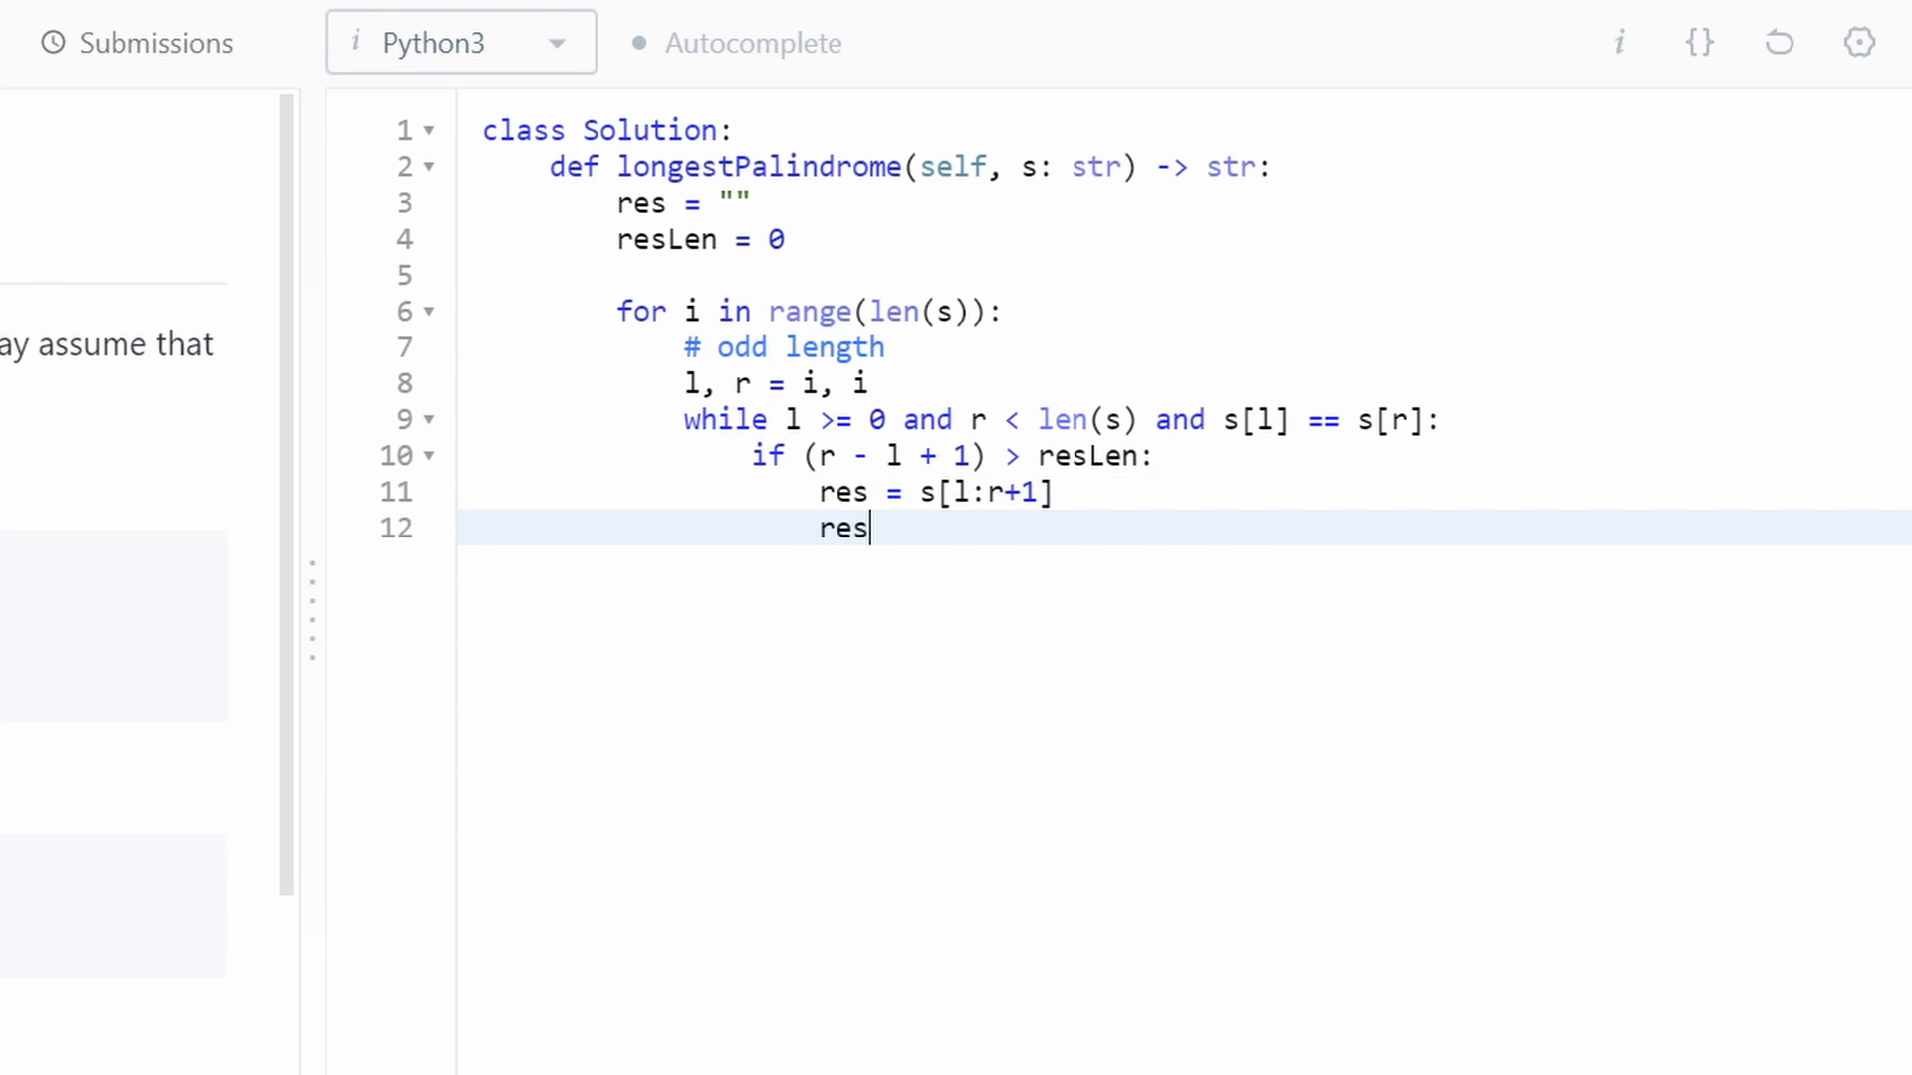
text(Len)
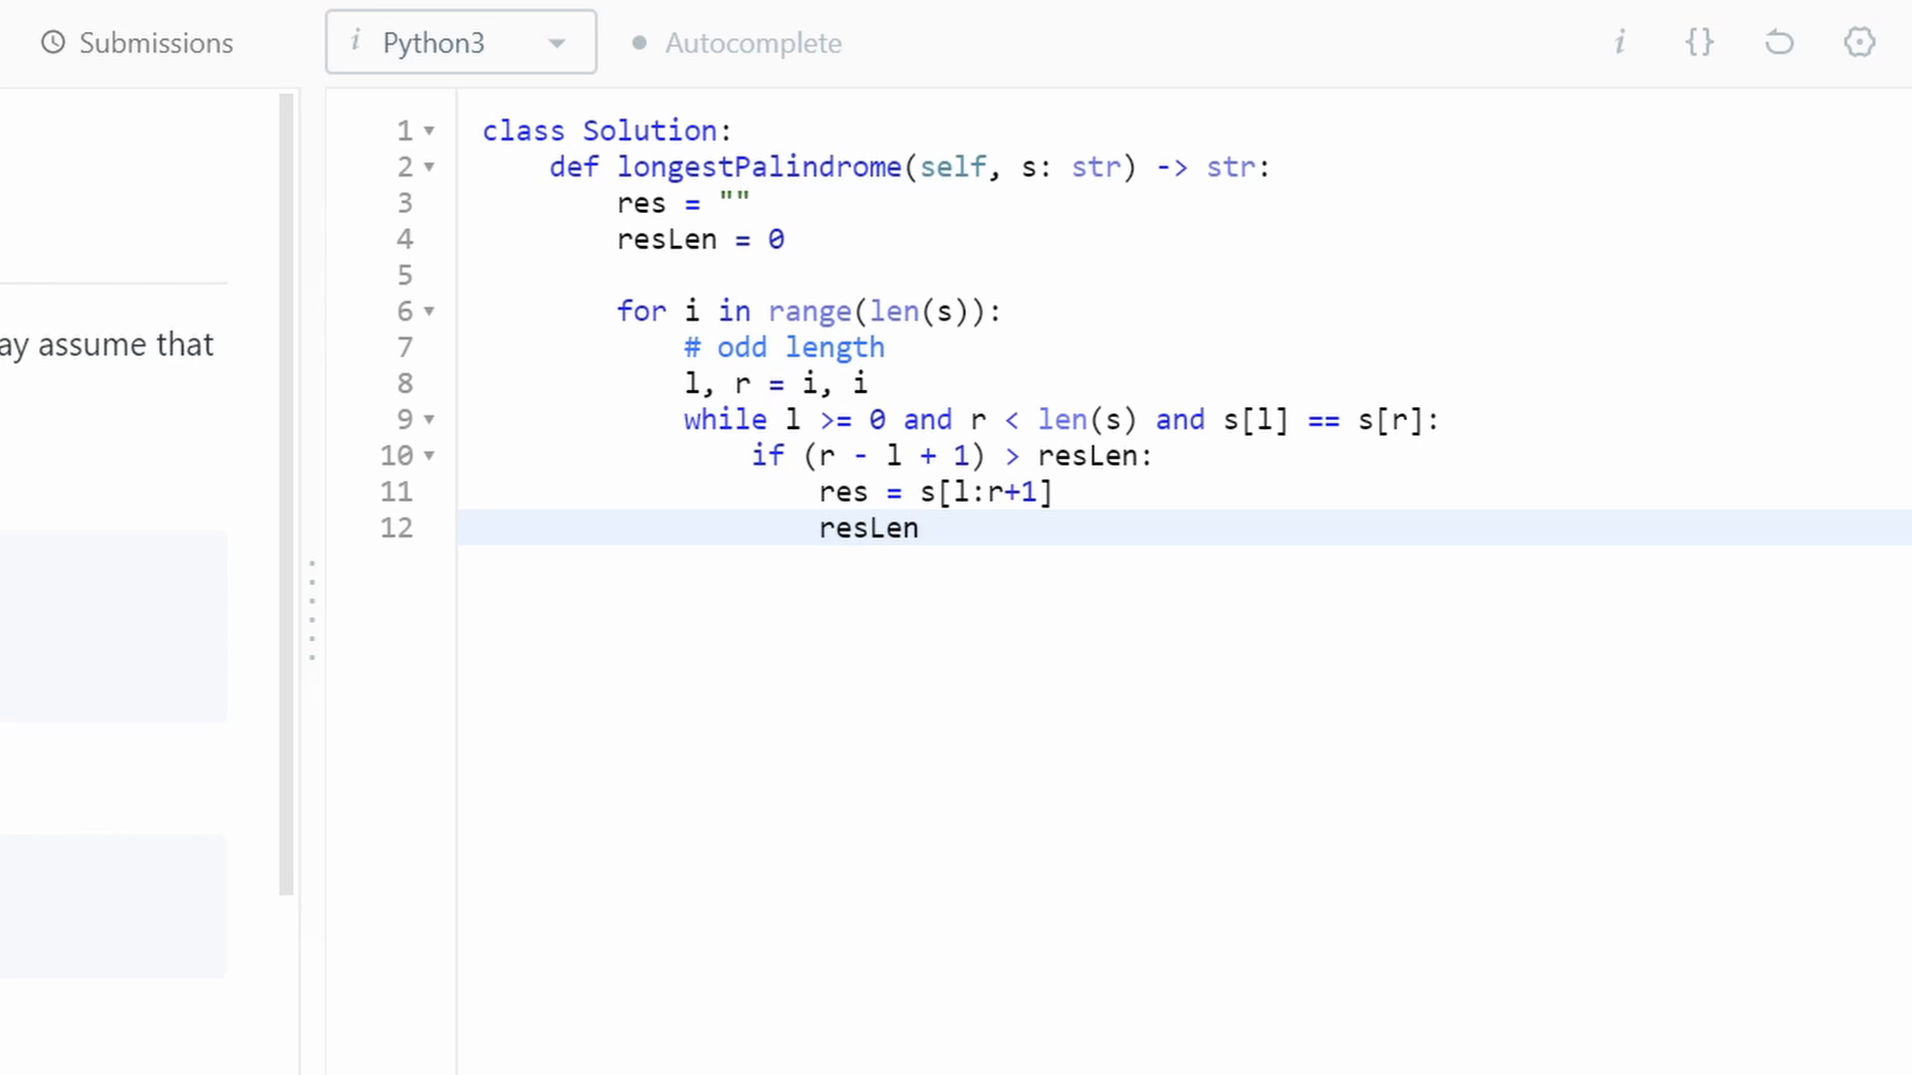
text(= r - l)
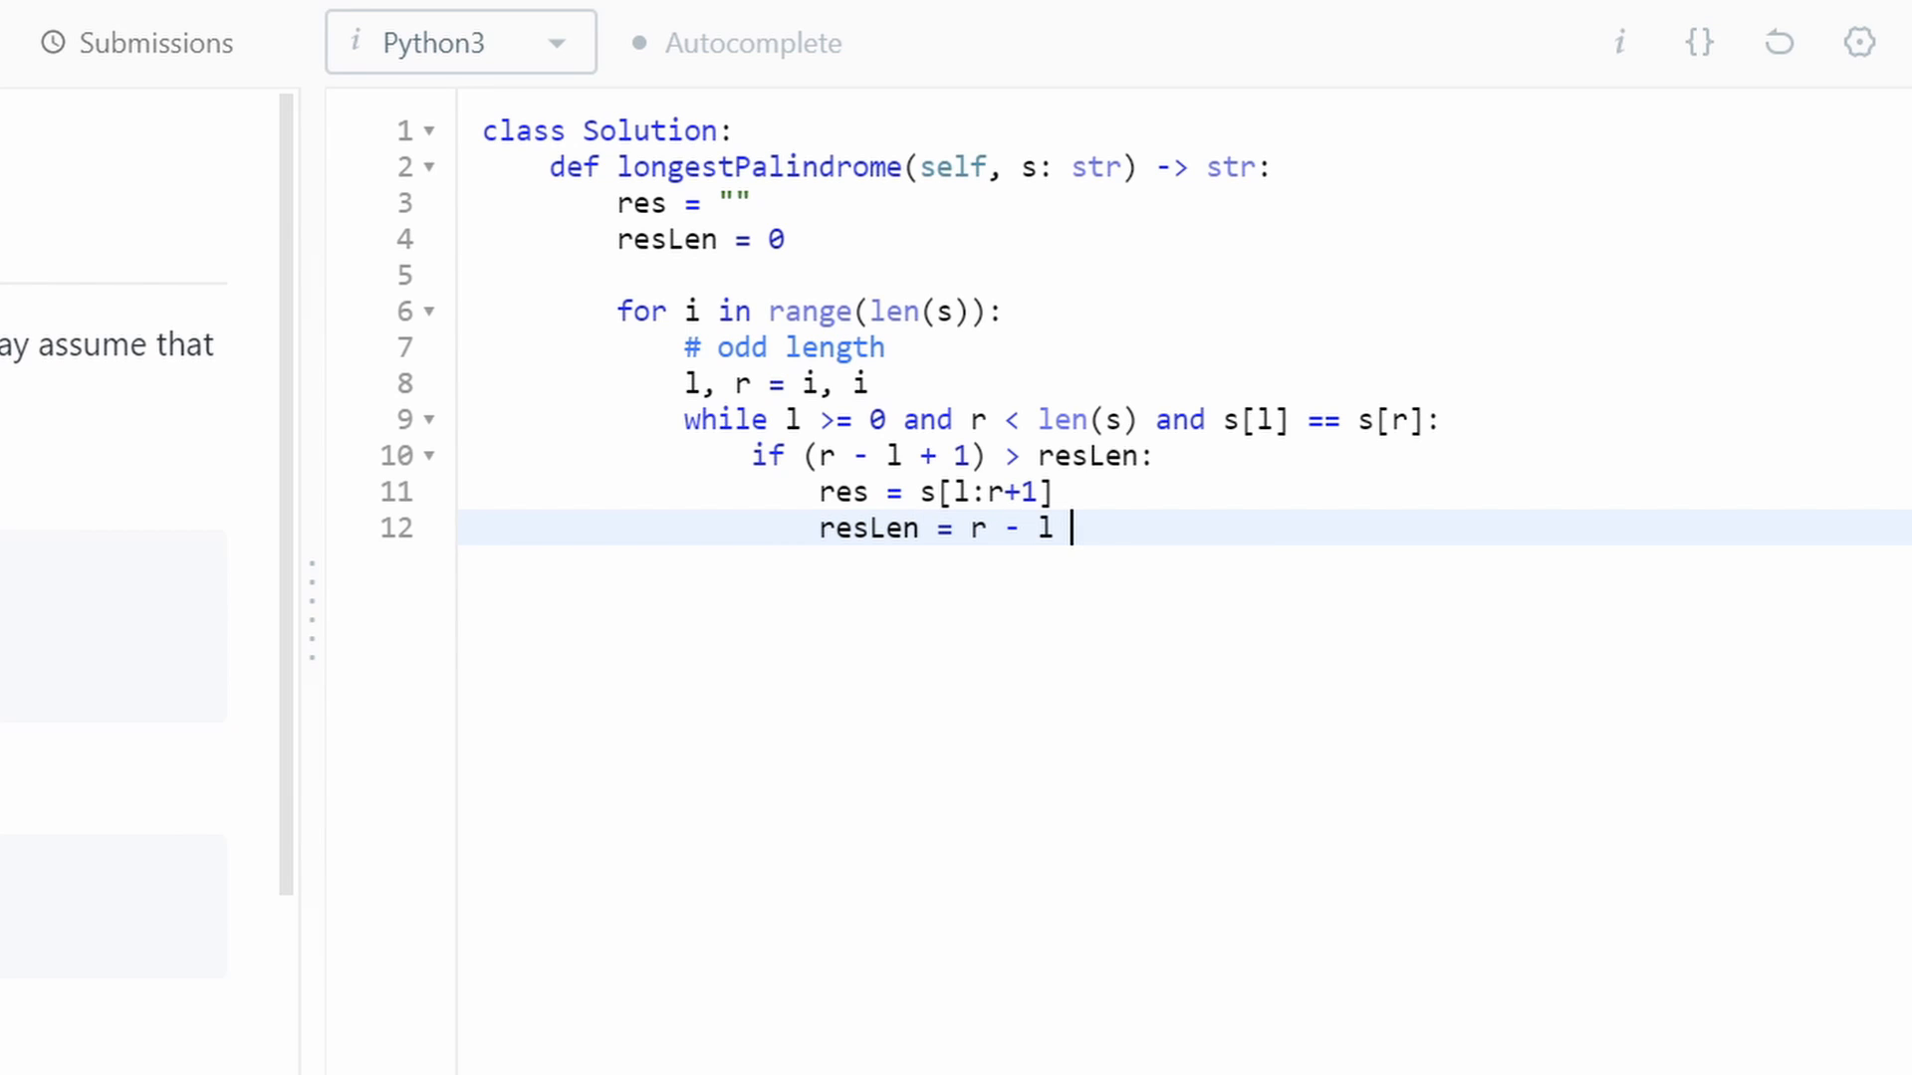
text(+ 1)
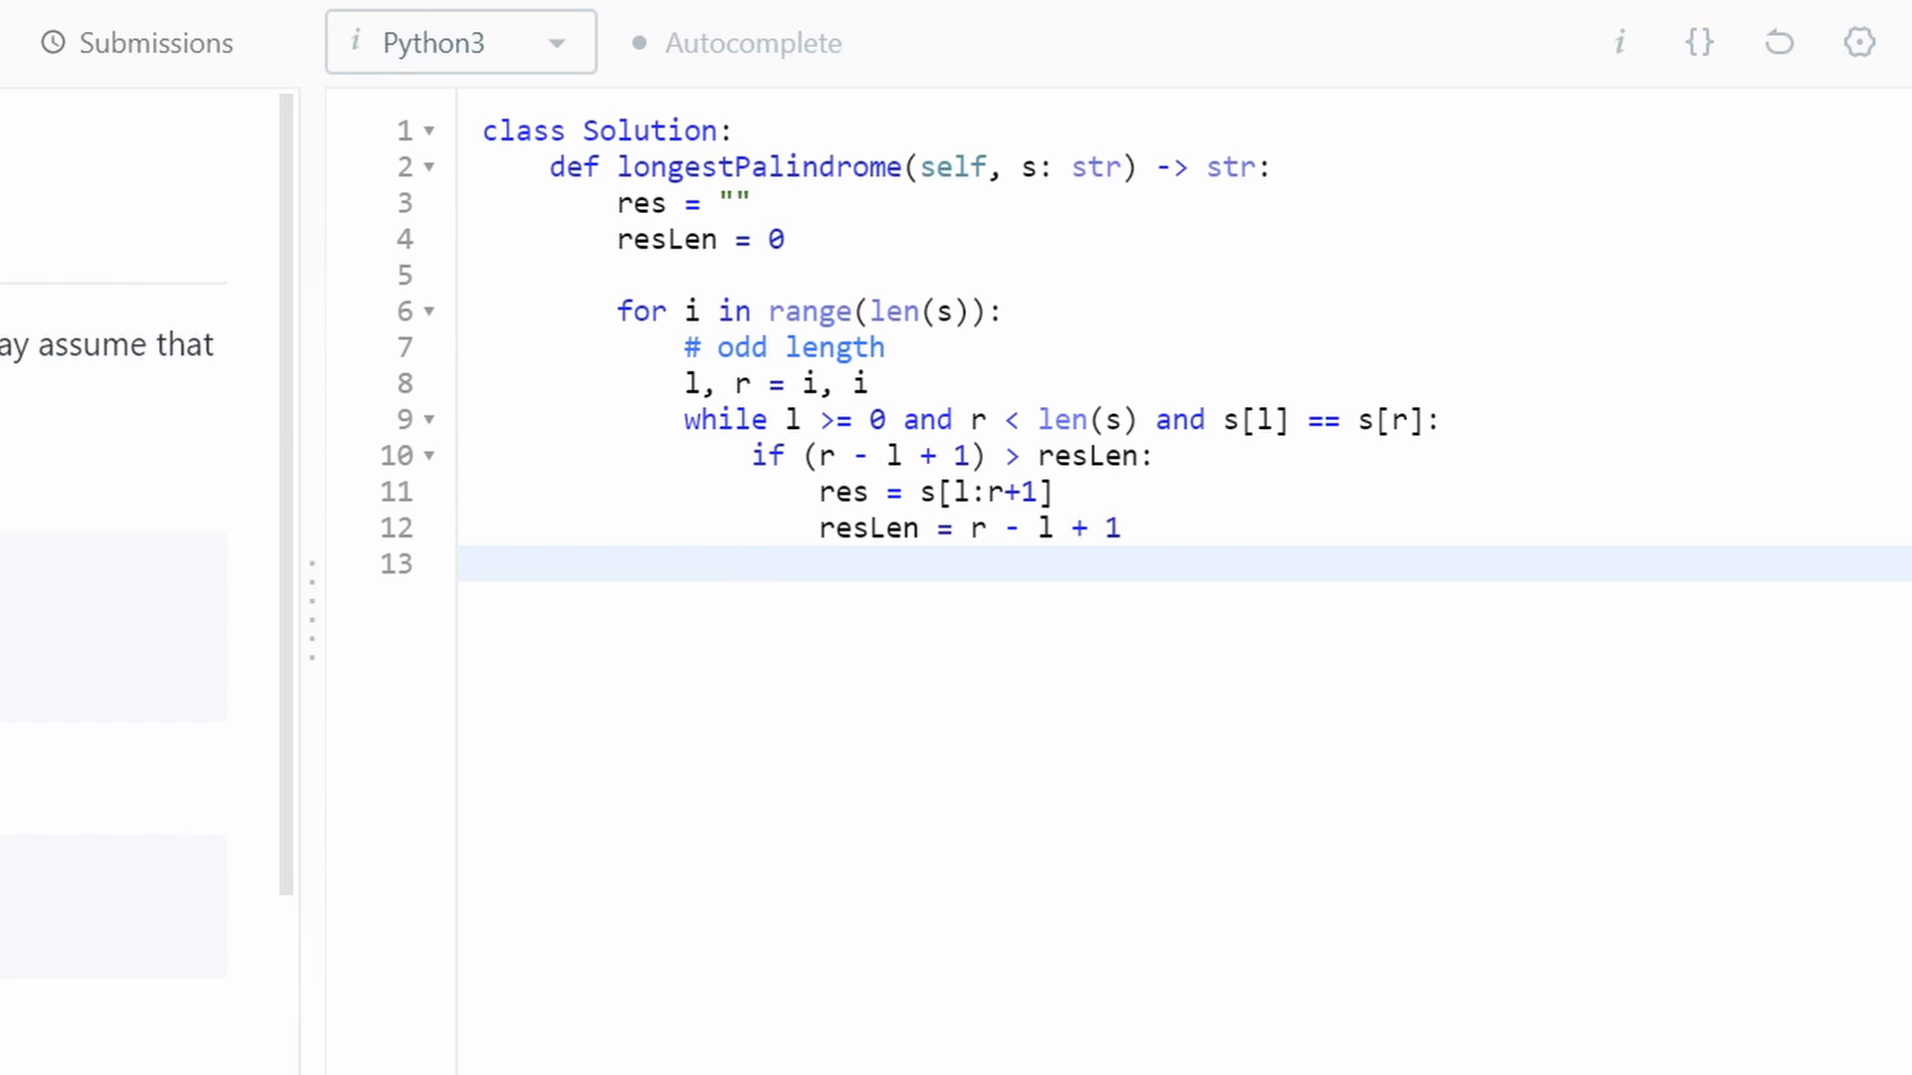
- Widen the pointers with 'l -= 1' and 'r += 1', then start a new comment line
text(l)
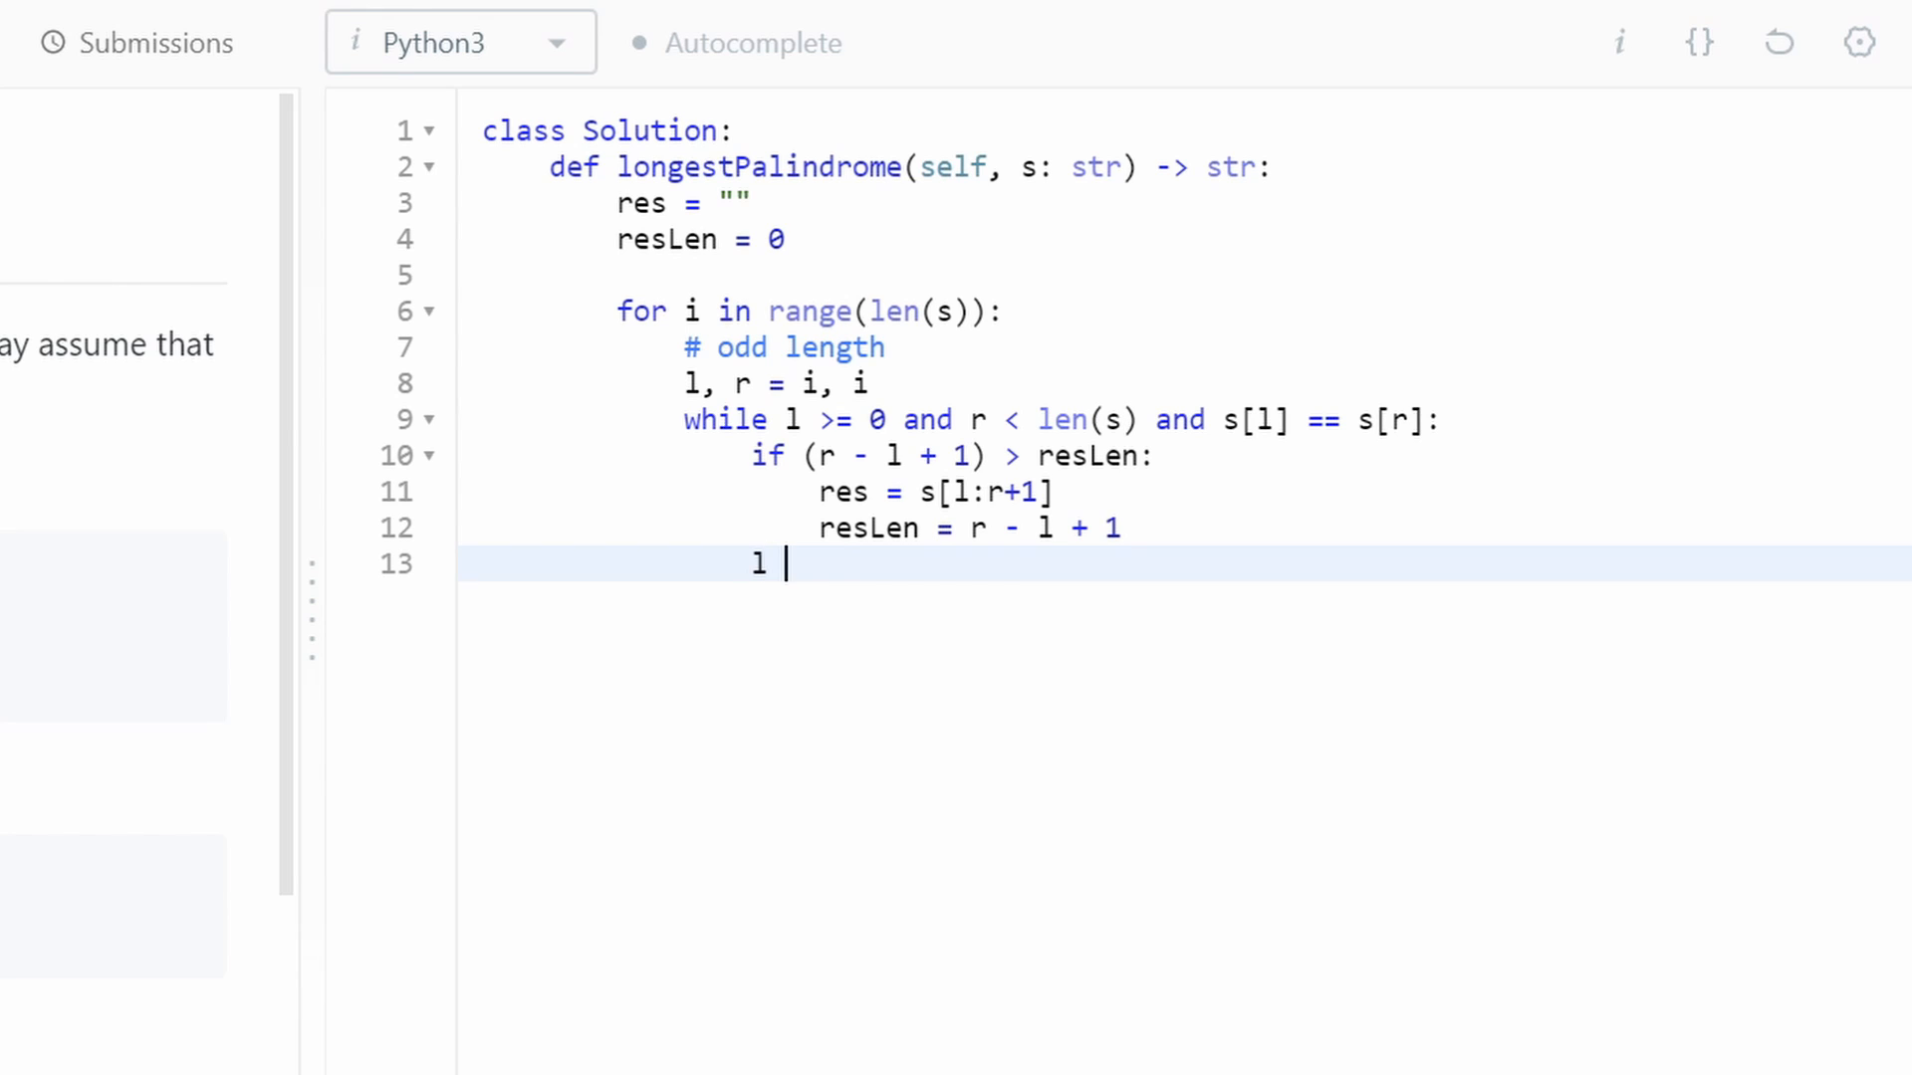
text(-= 1)
text(r += 1)
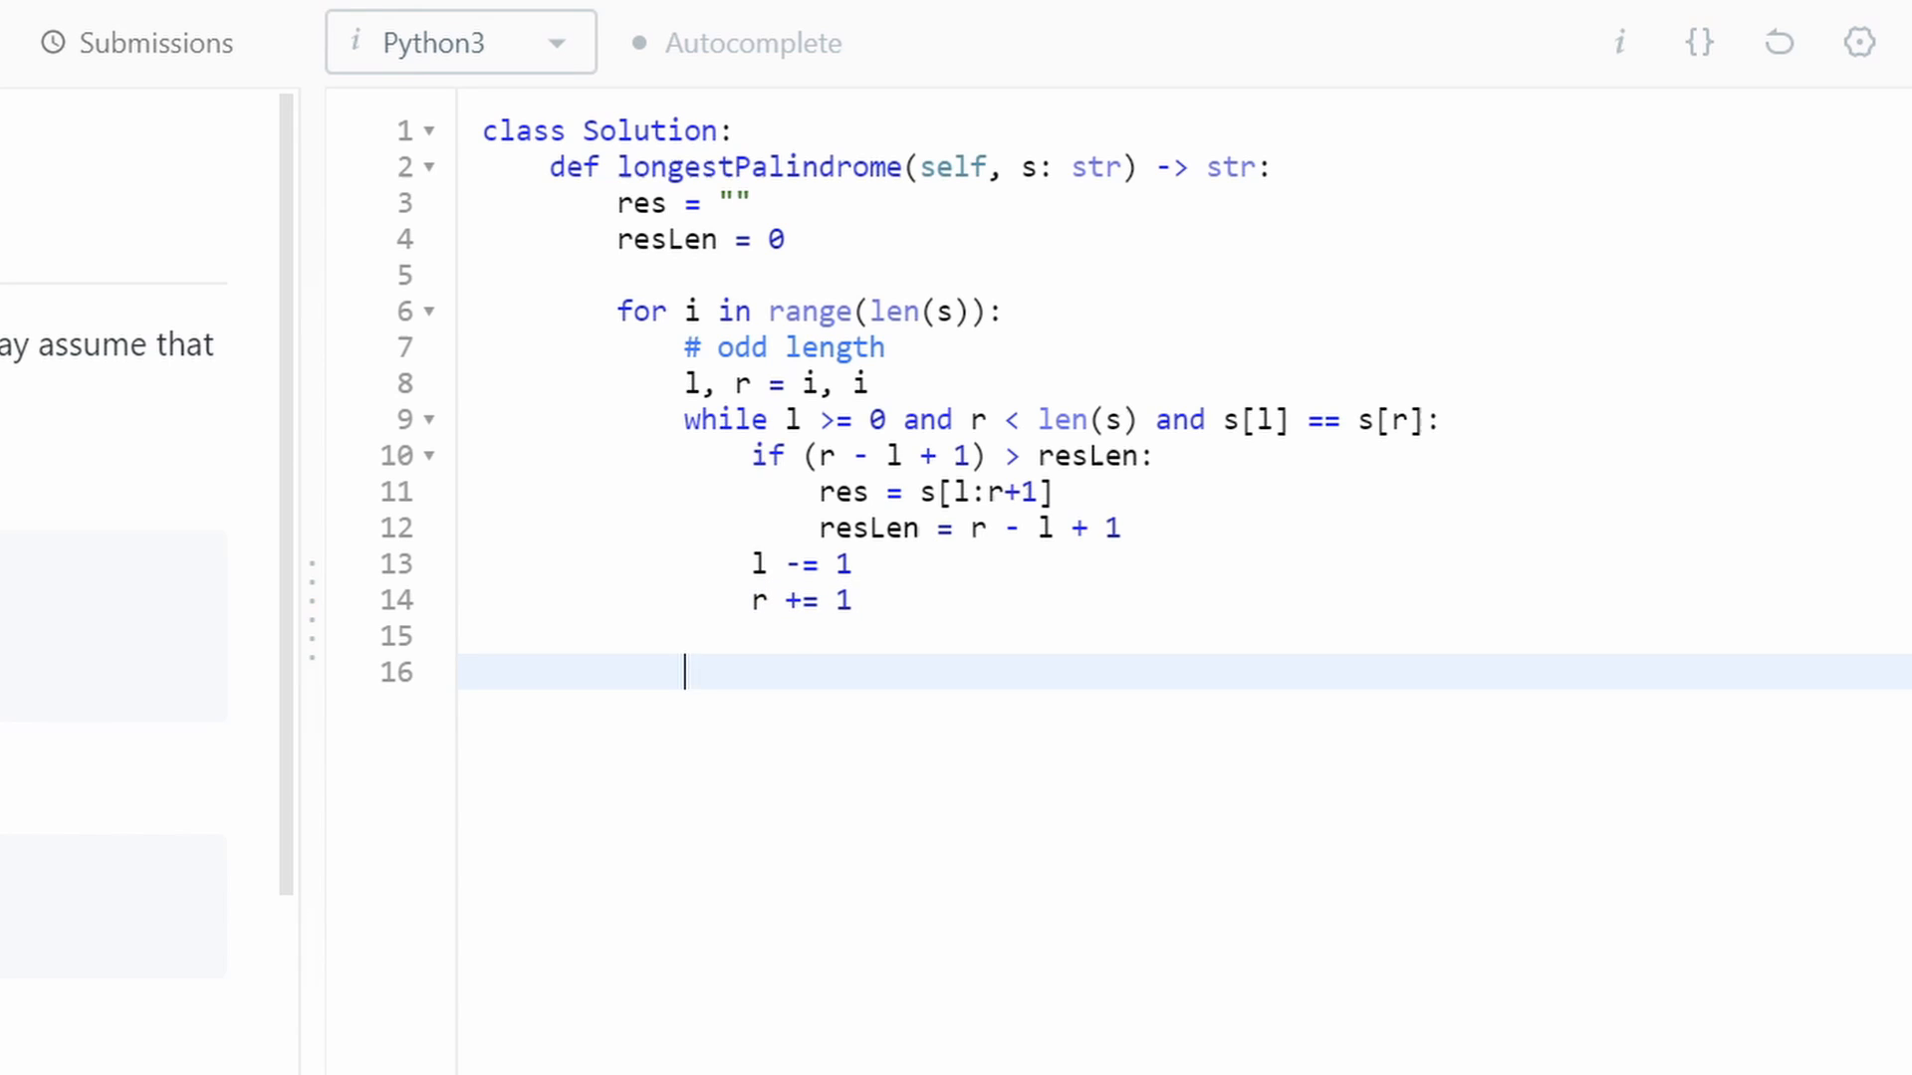
text(#)
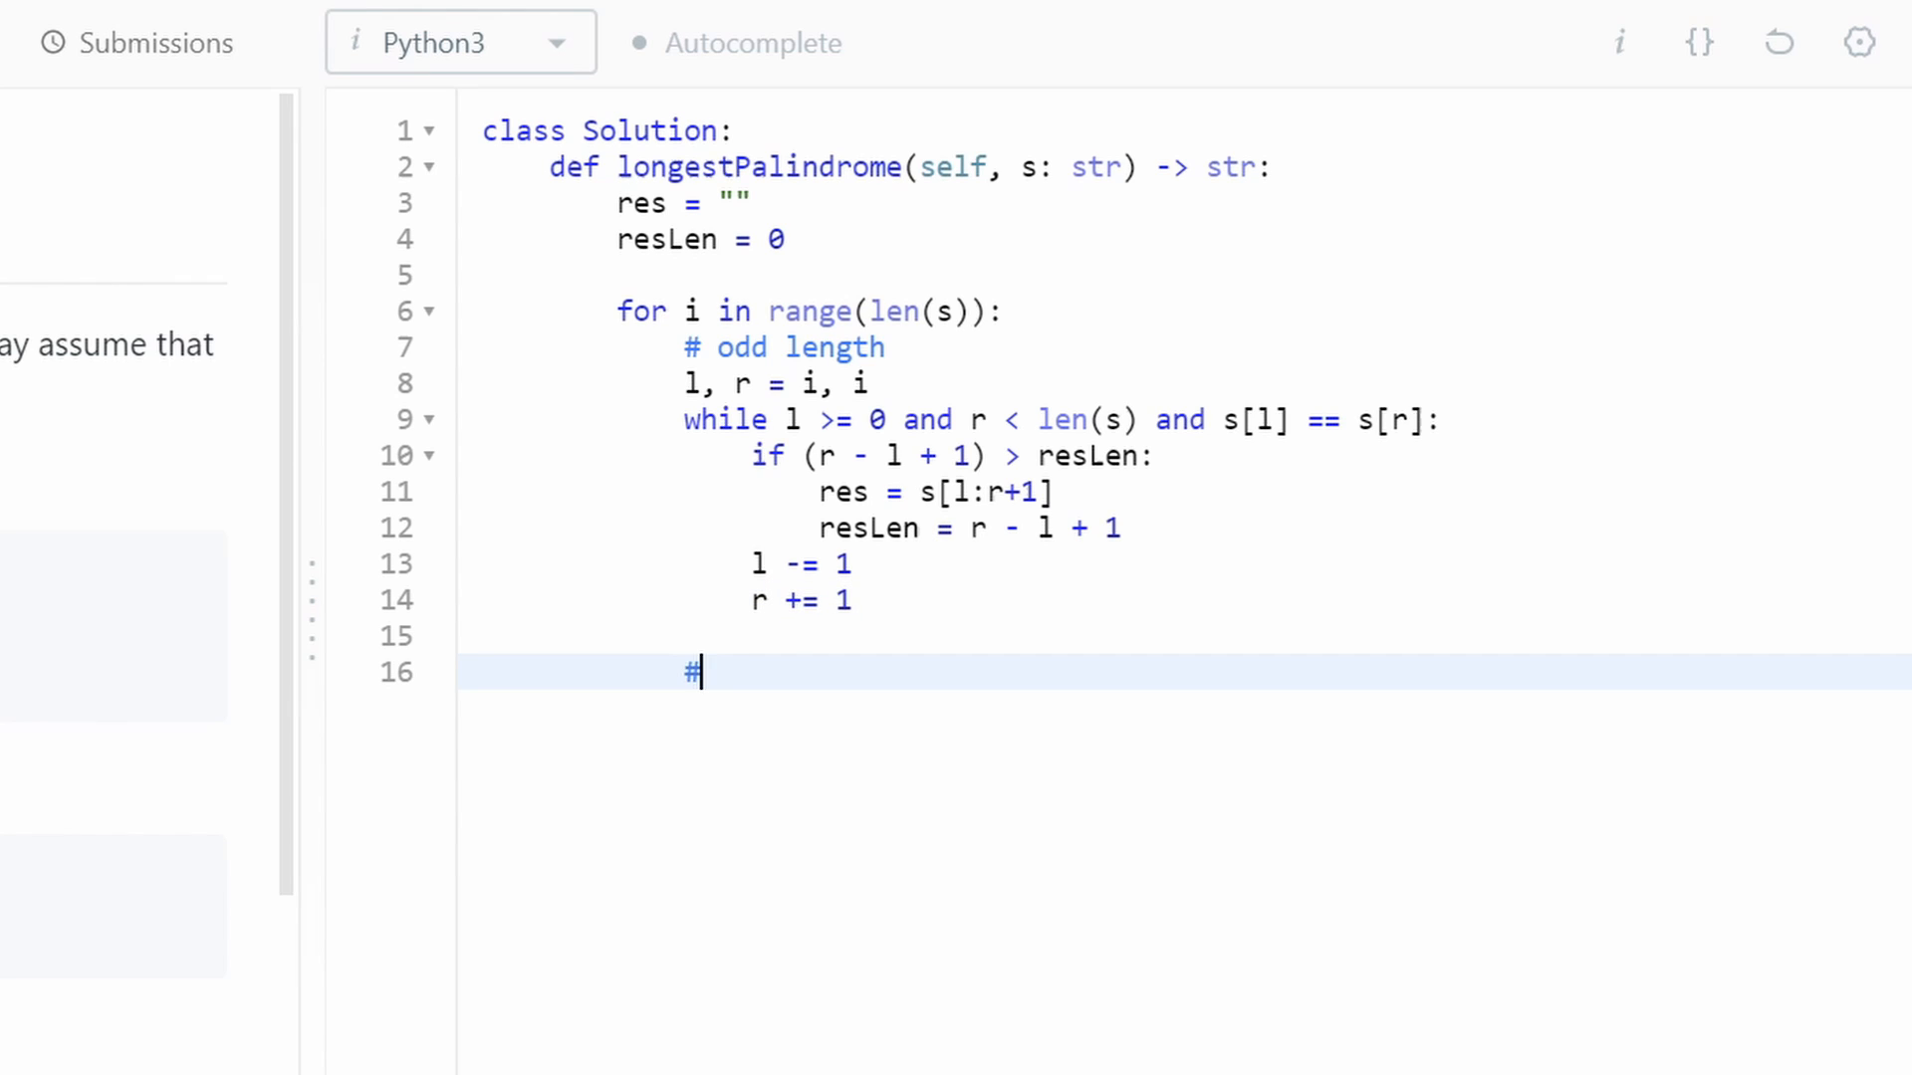
- Add an '# even length' comment and set l, r = i, i + 1
text(even le)
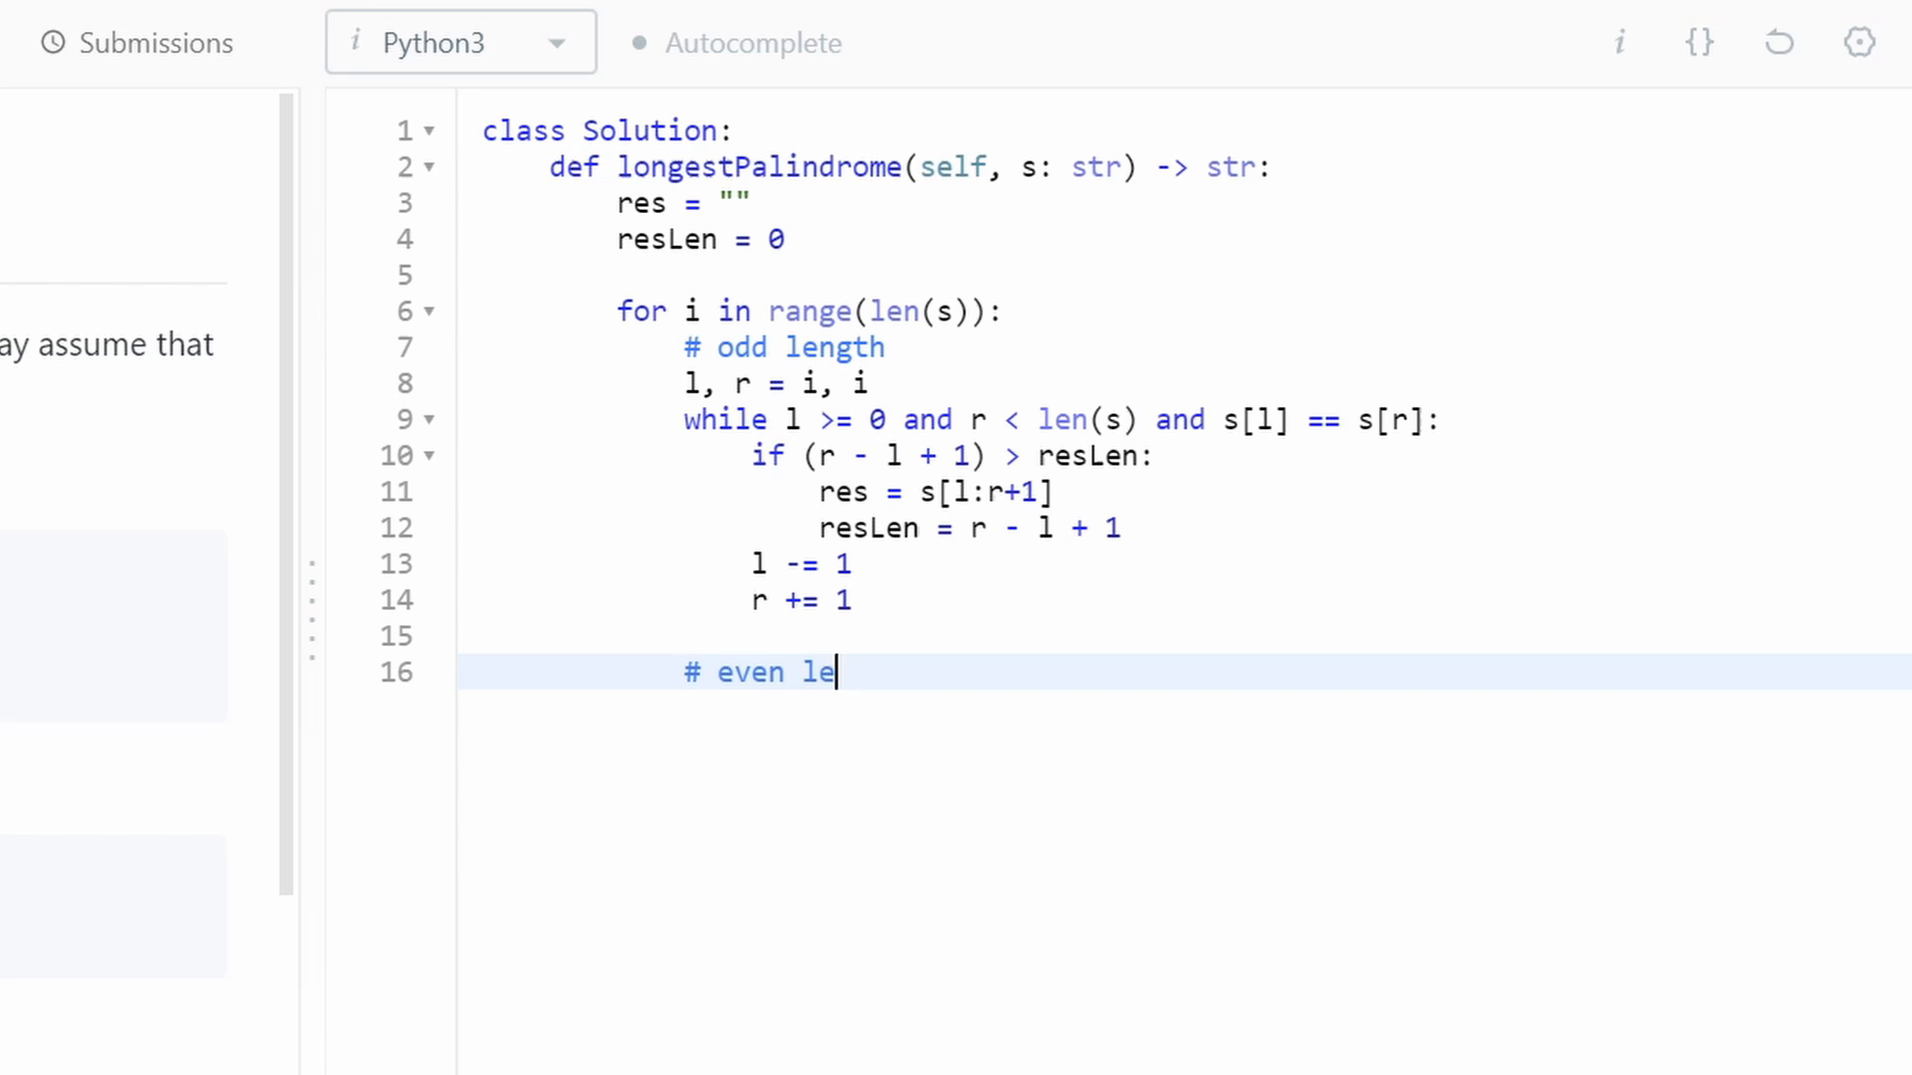
text(ngth)
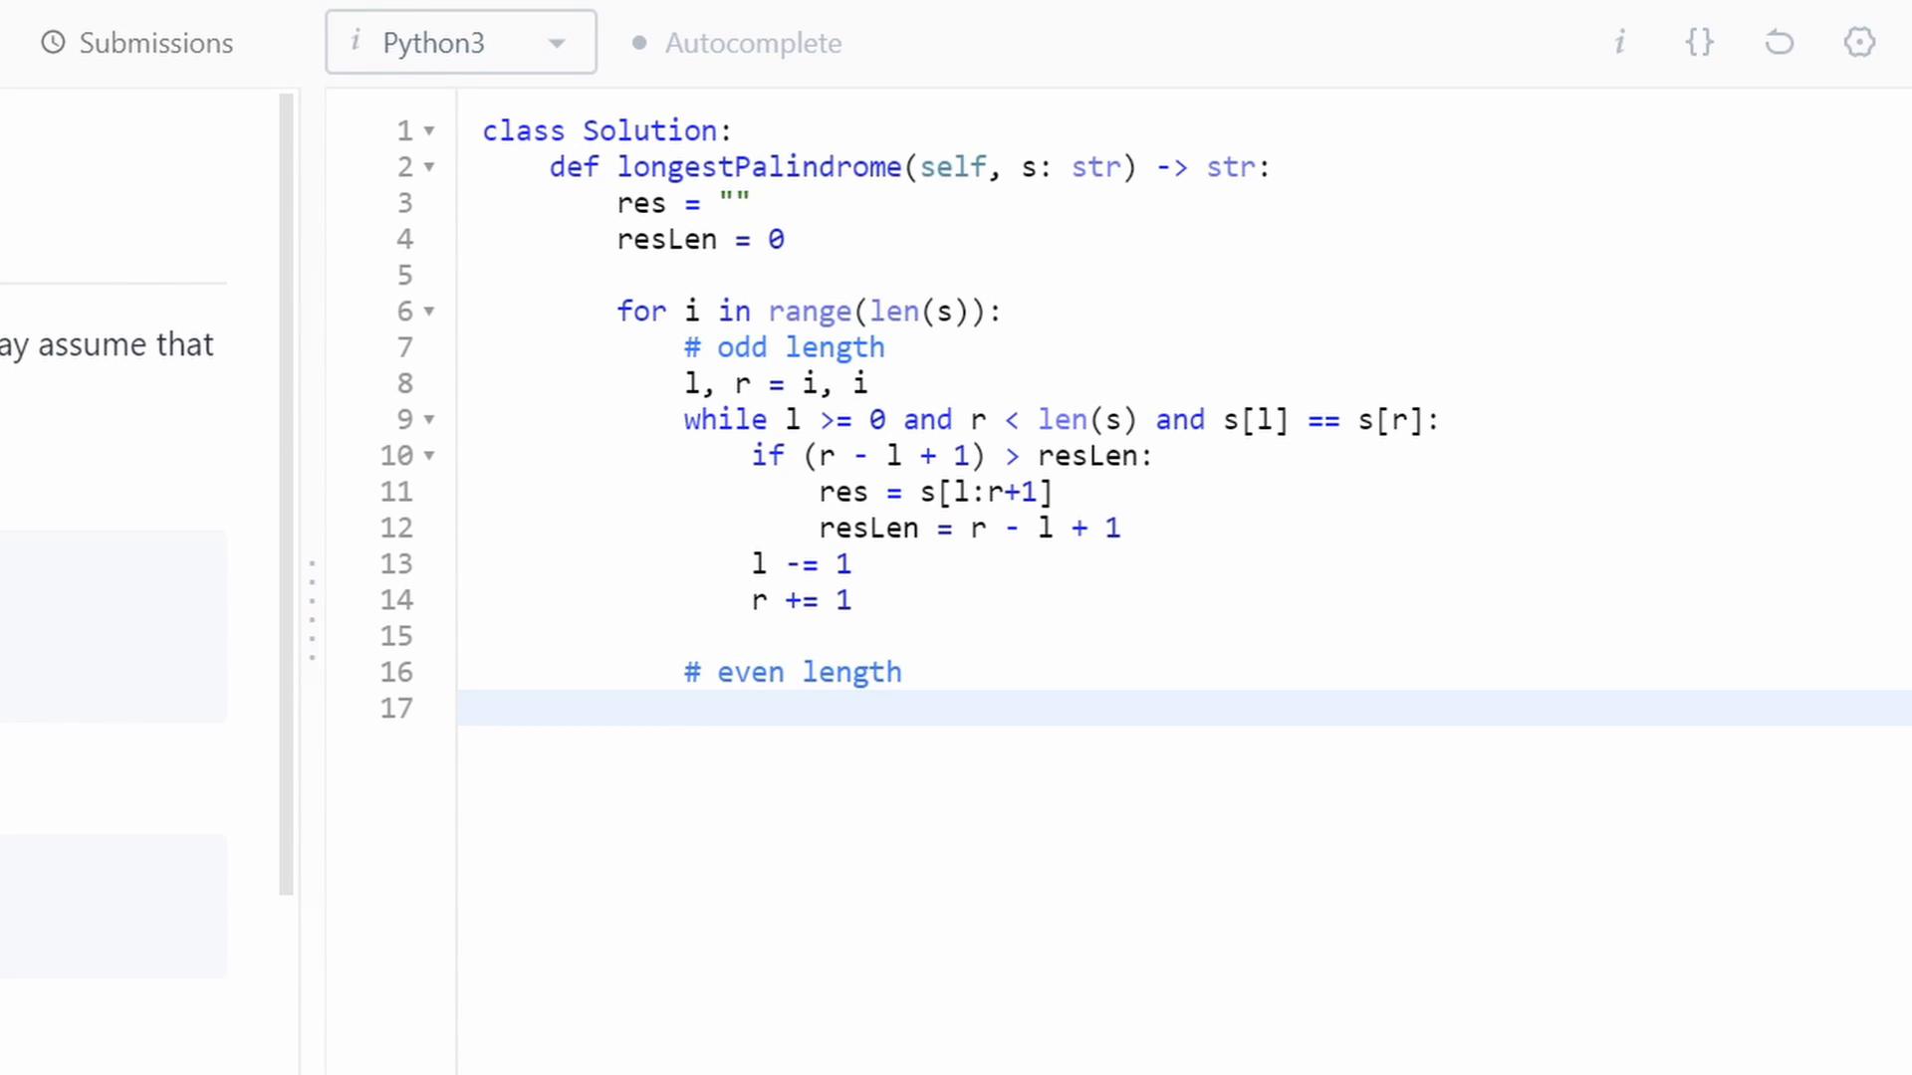
text(l, r)
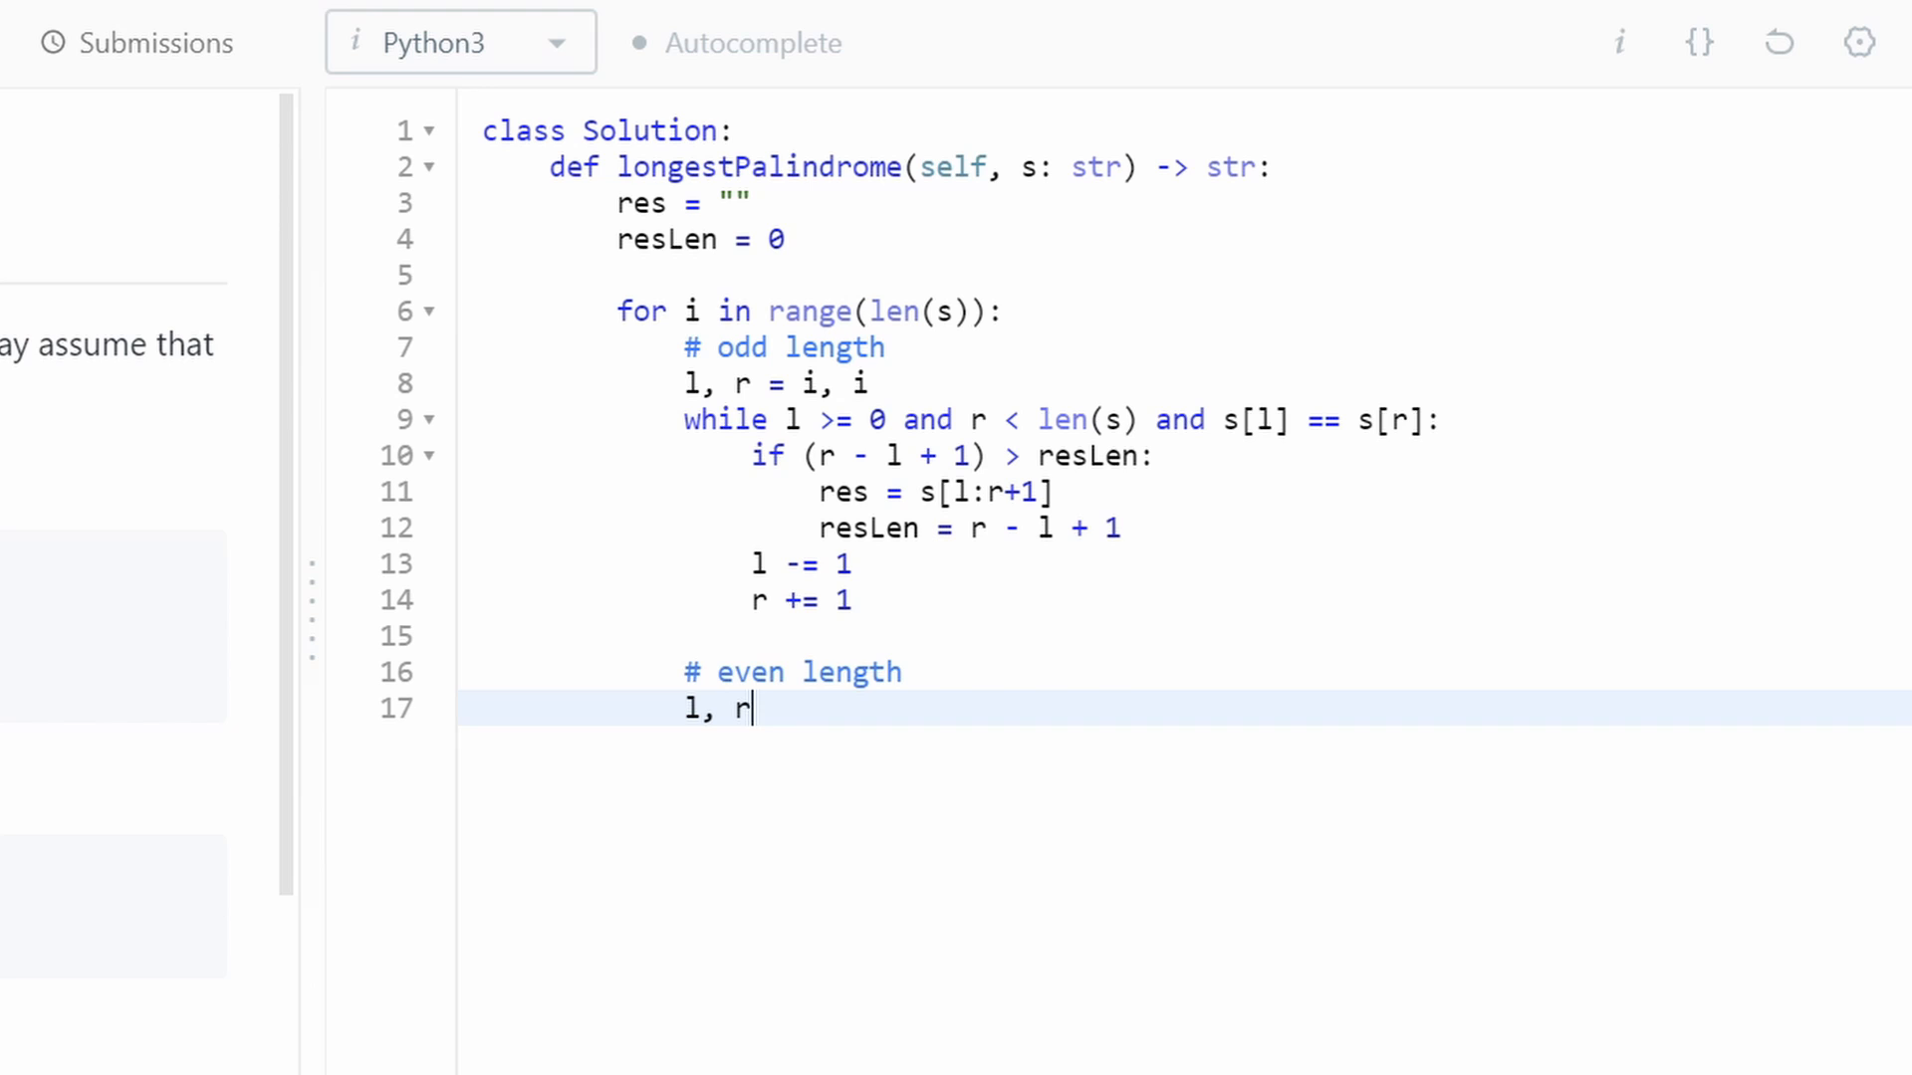
text(=)
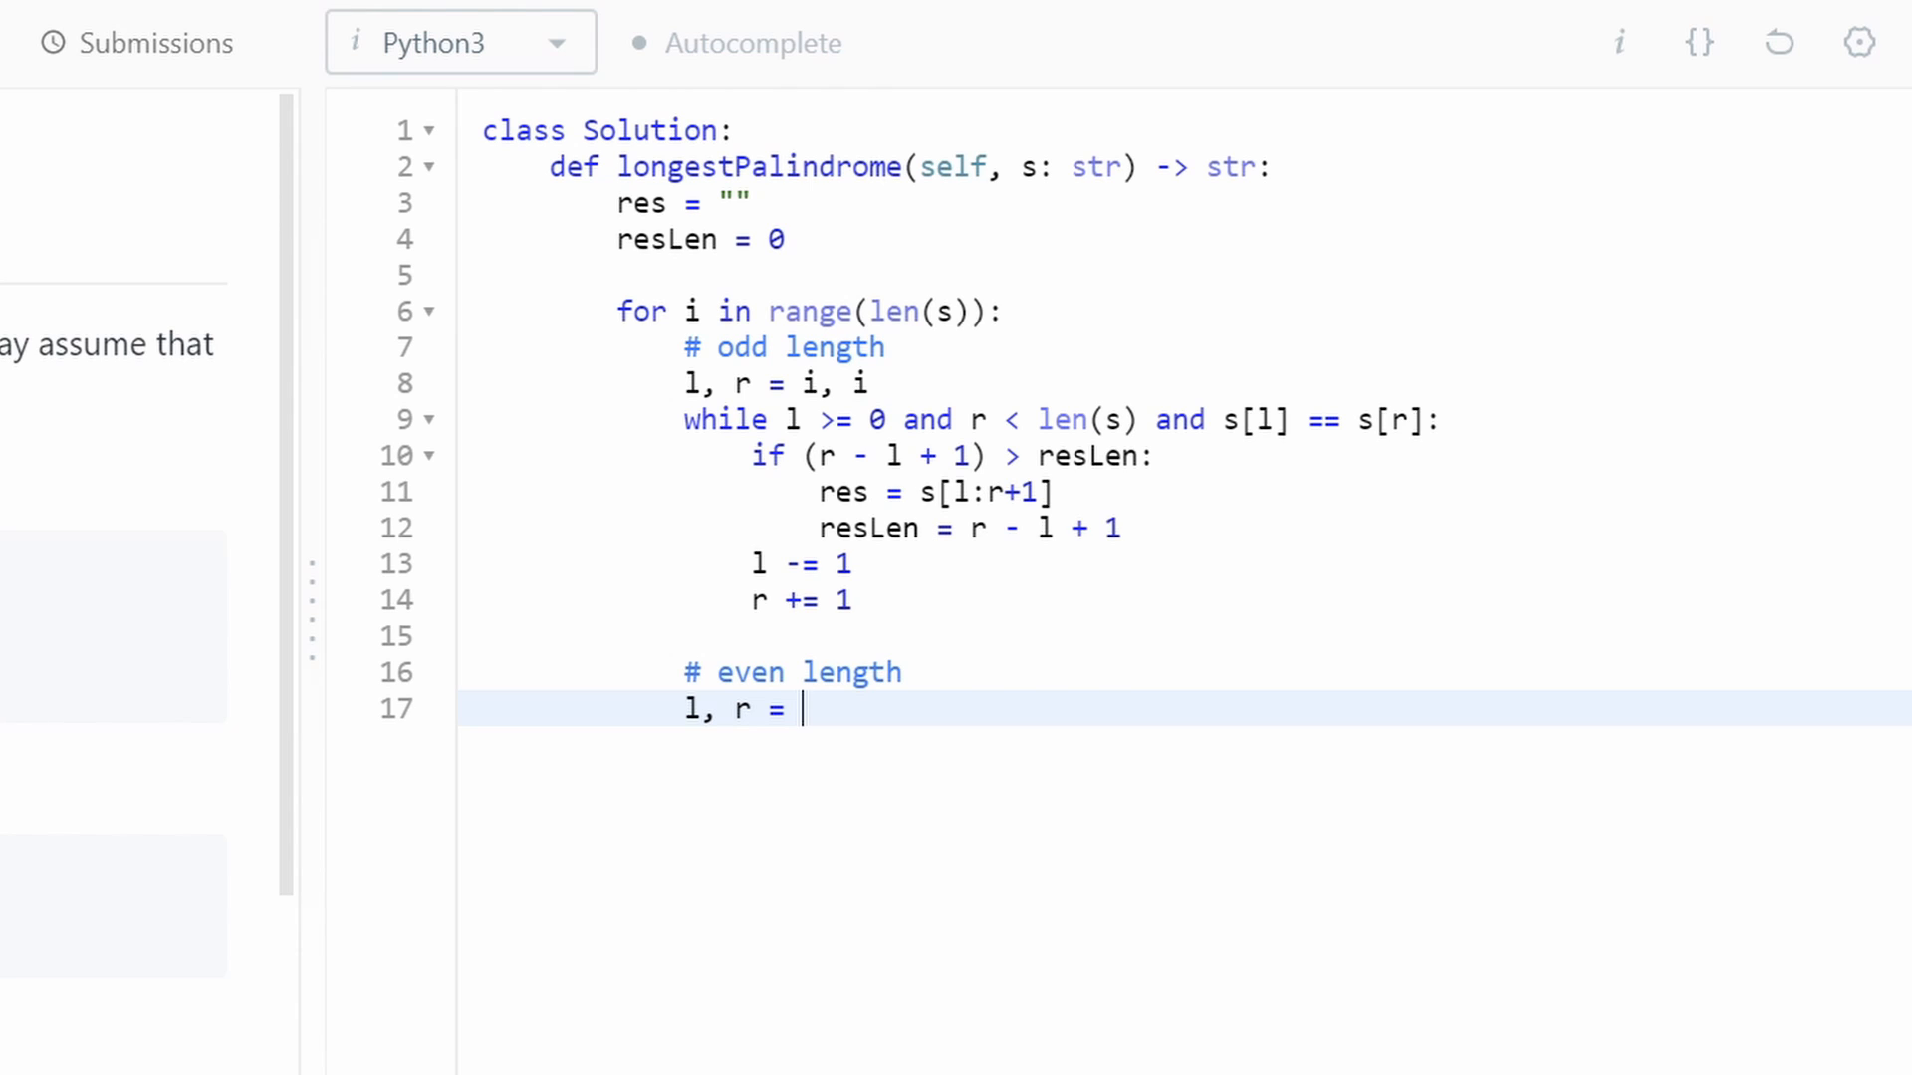
text(i,)
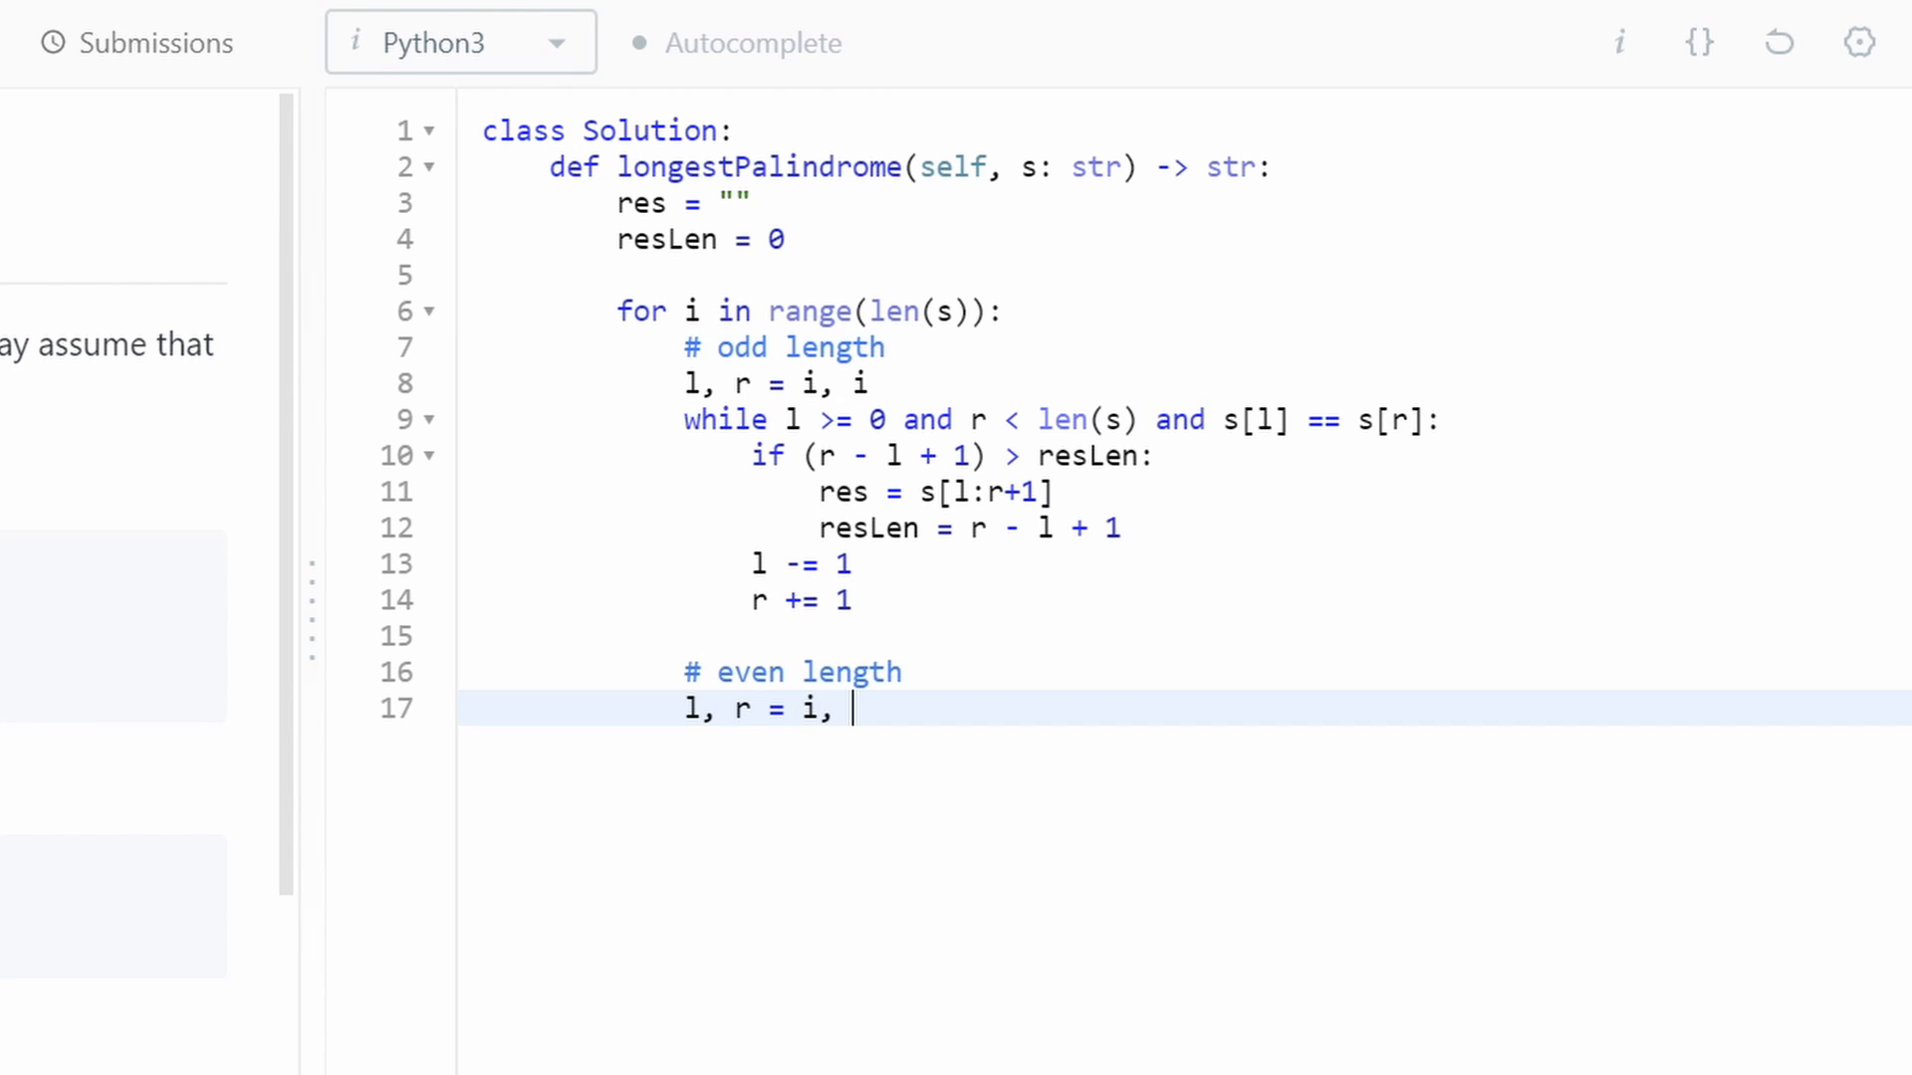
text(i + 1)
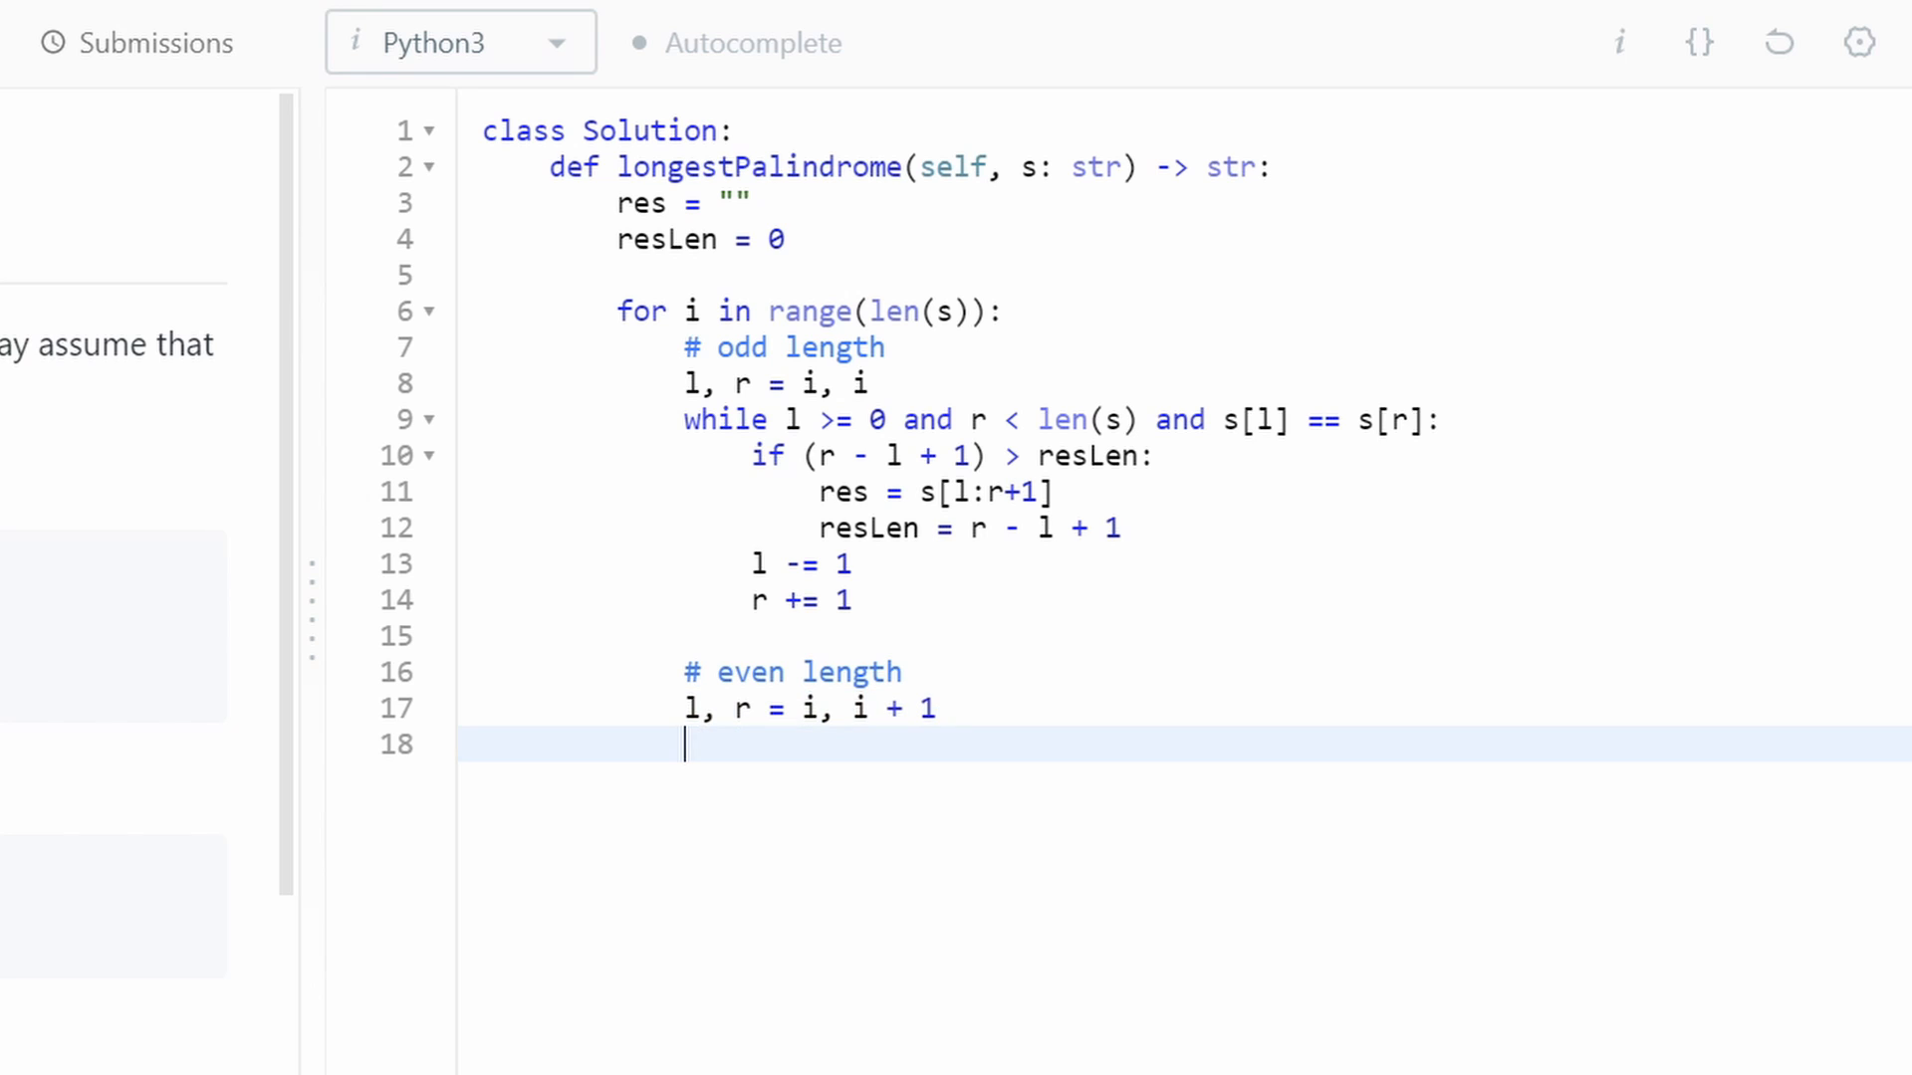
- Write the even-length while condition 'l >= 0 and r < len(s) and s[l] == s[r]:'
text(whil)
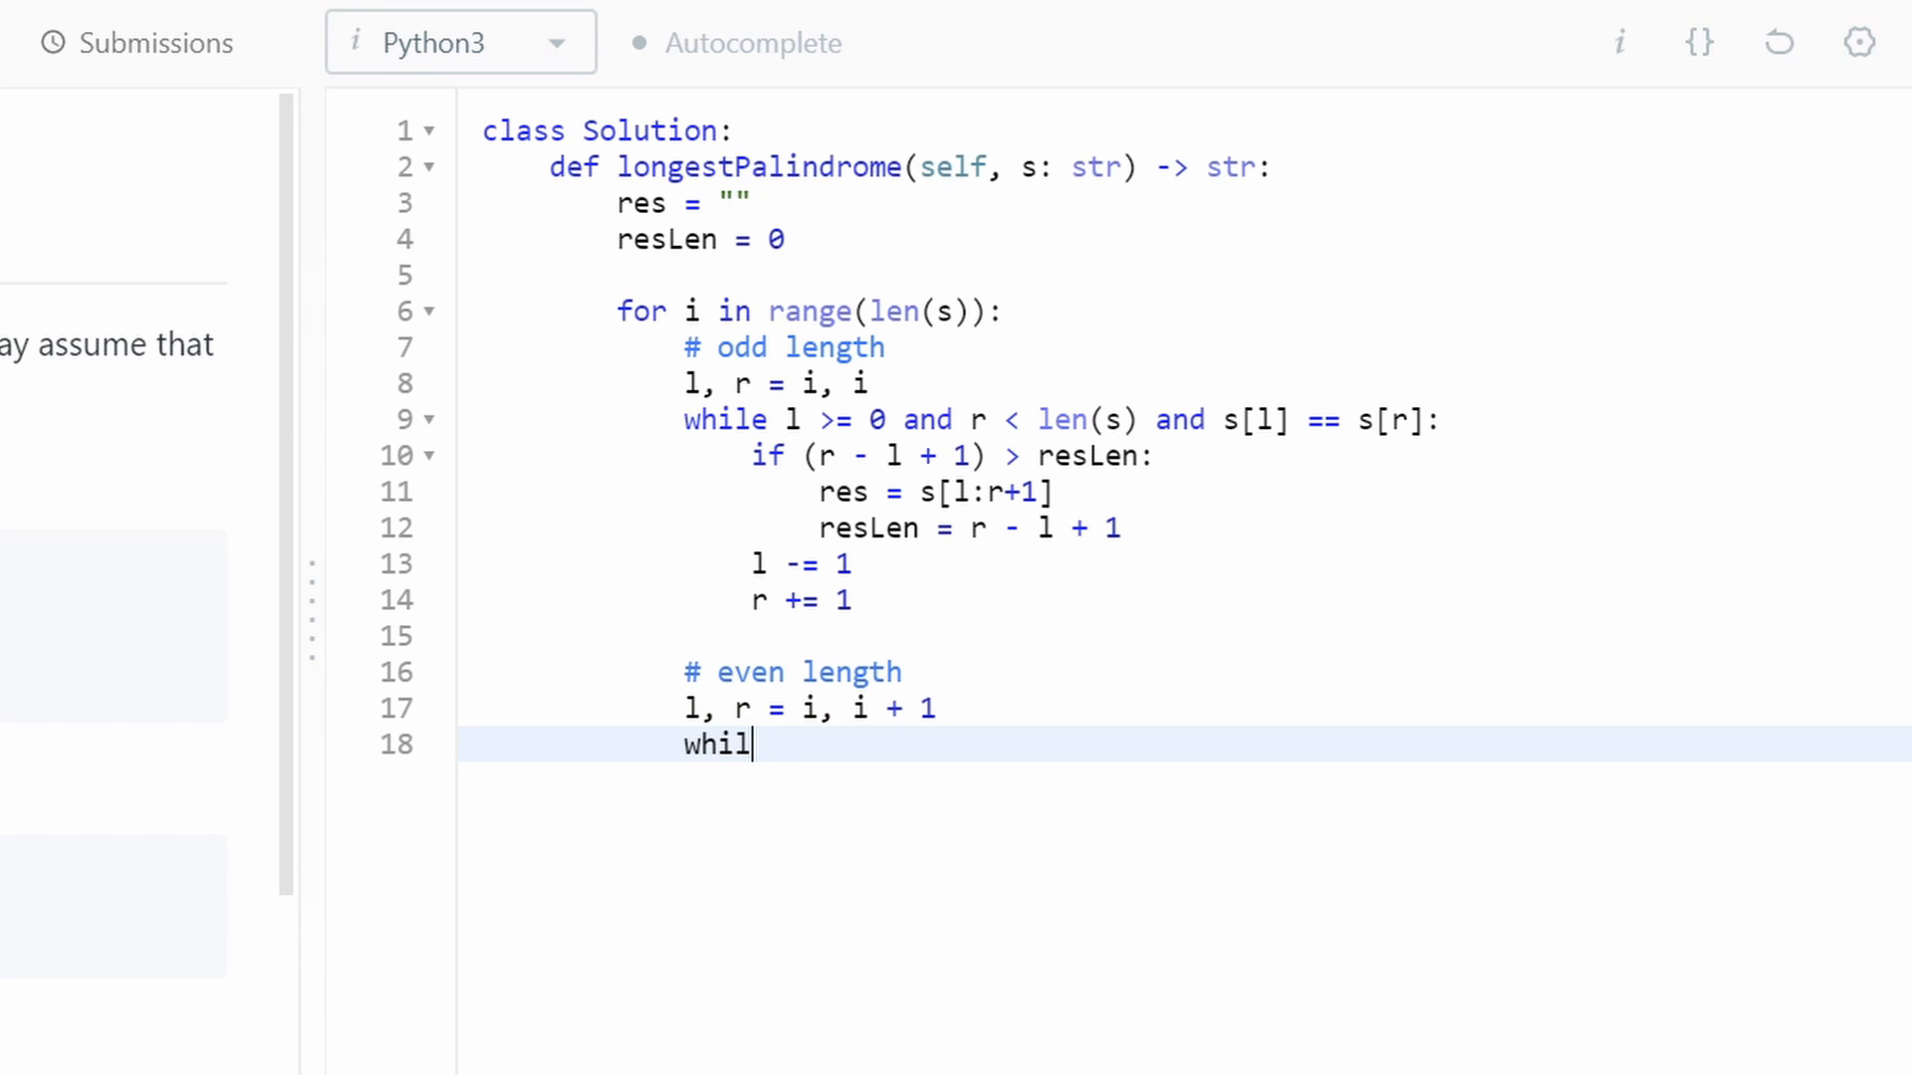
text(e)
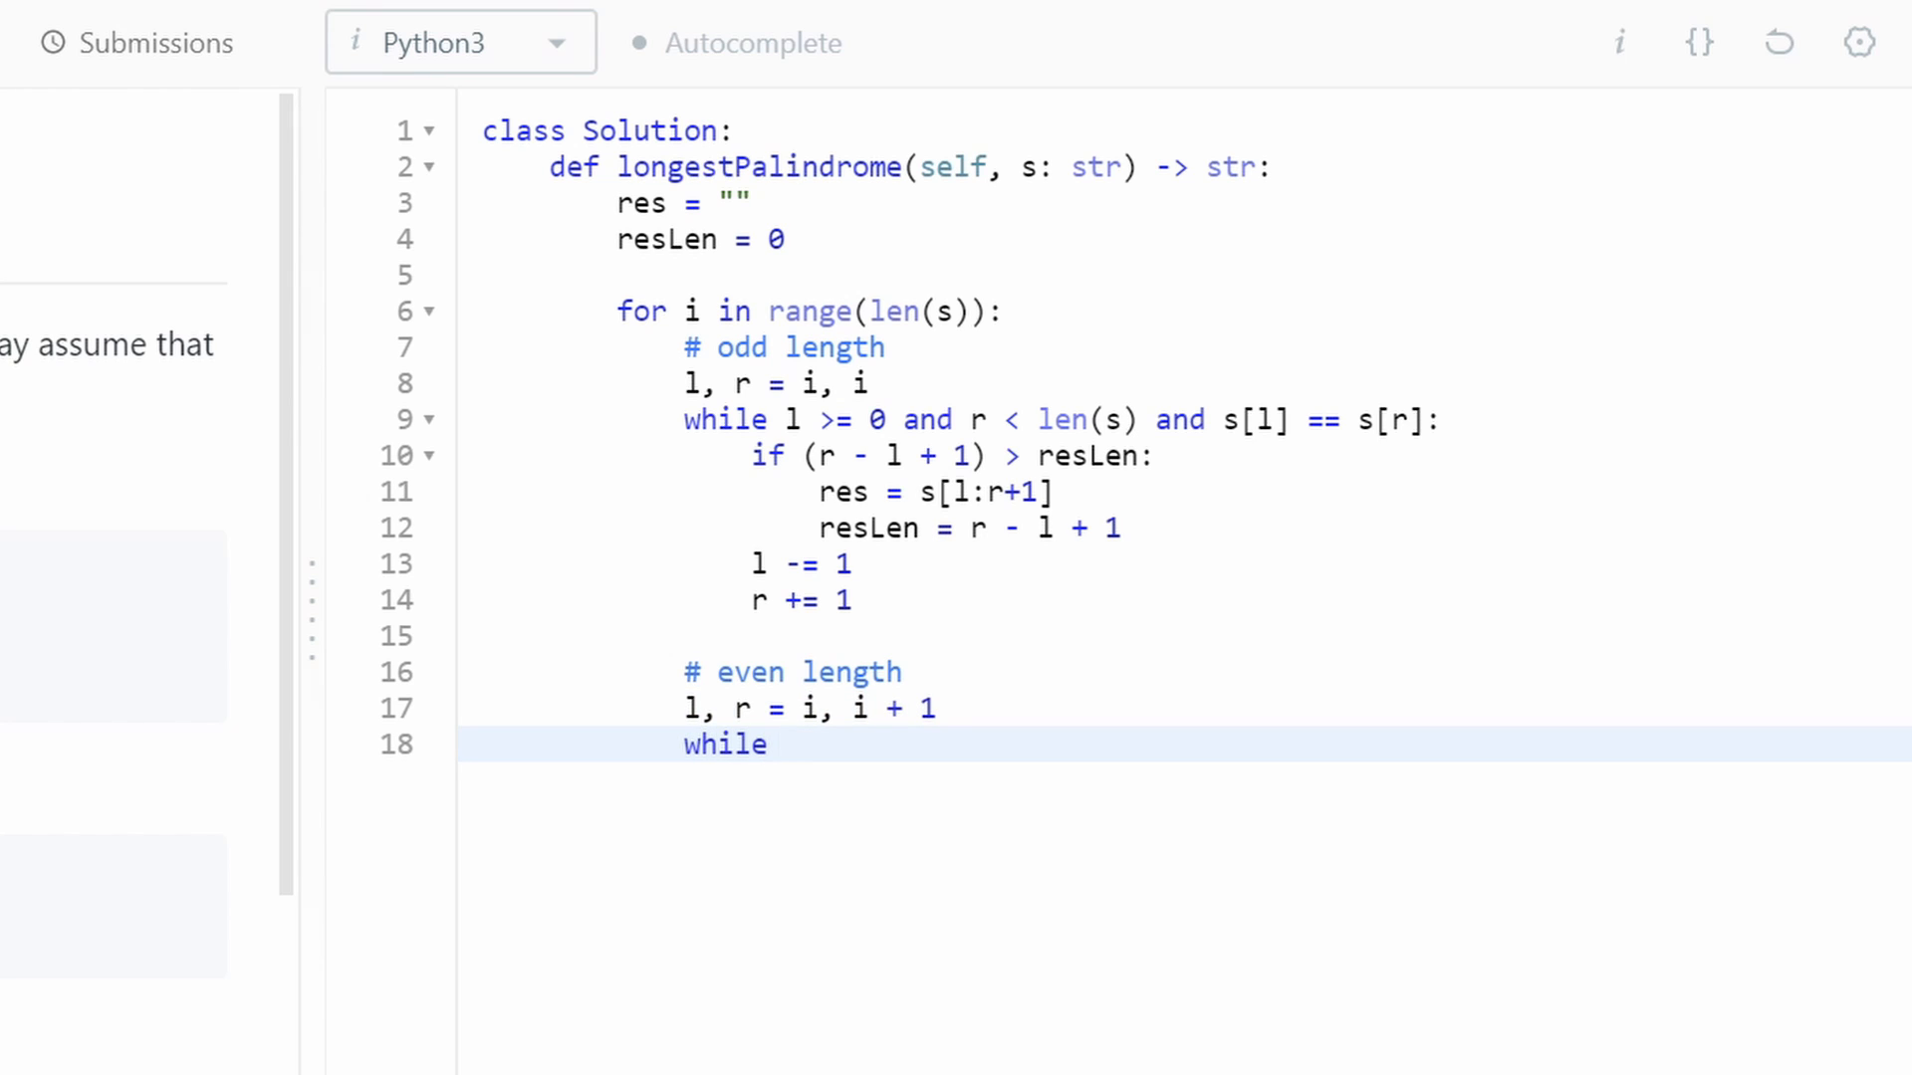
text(l)
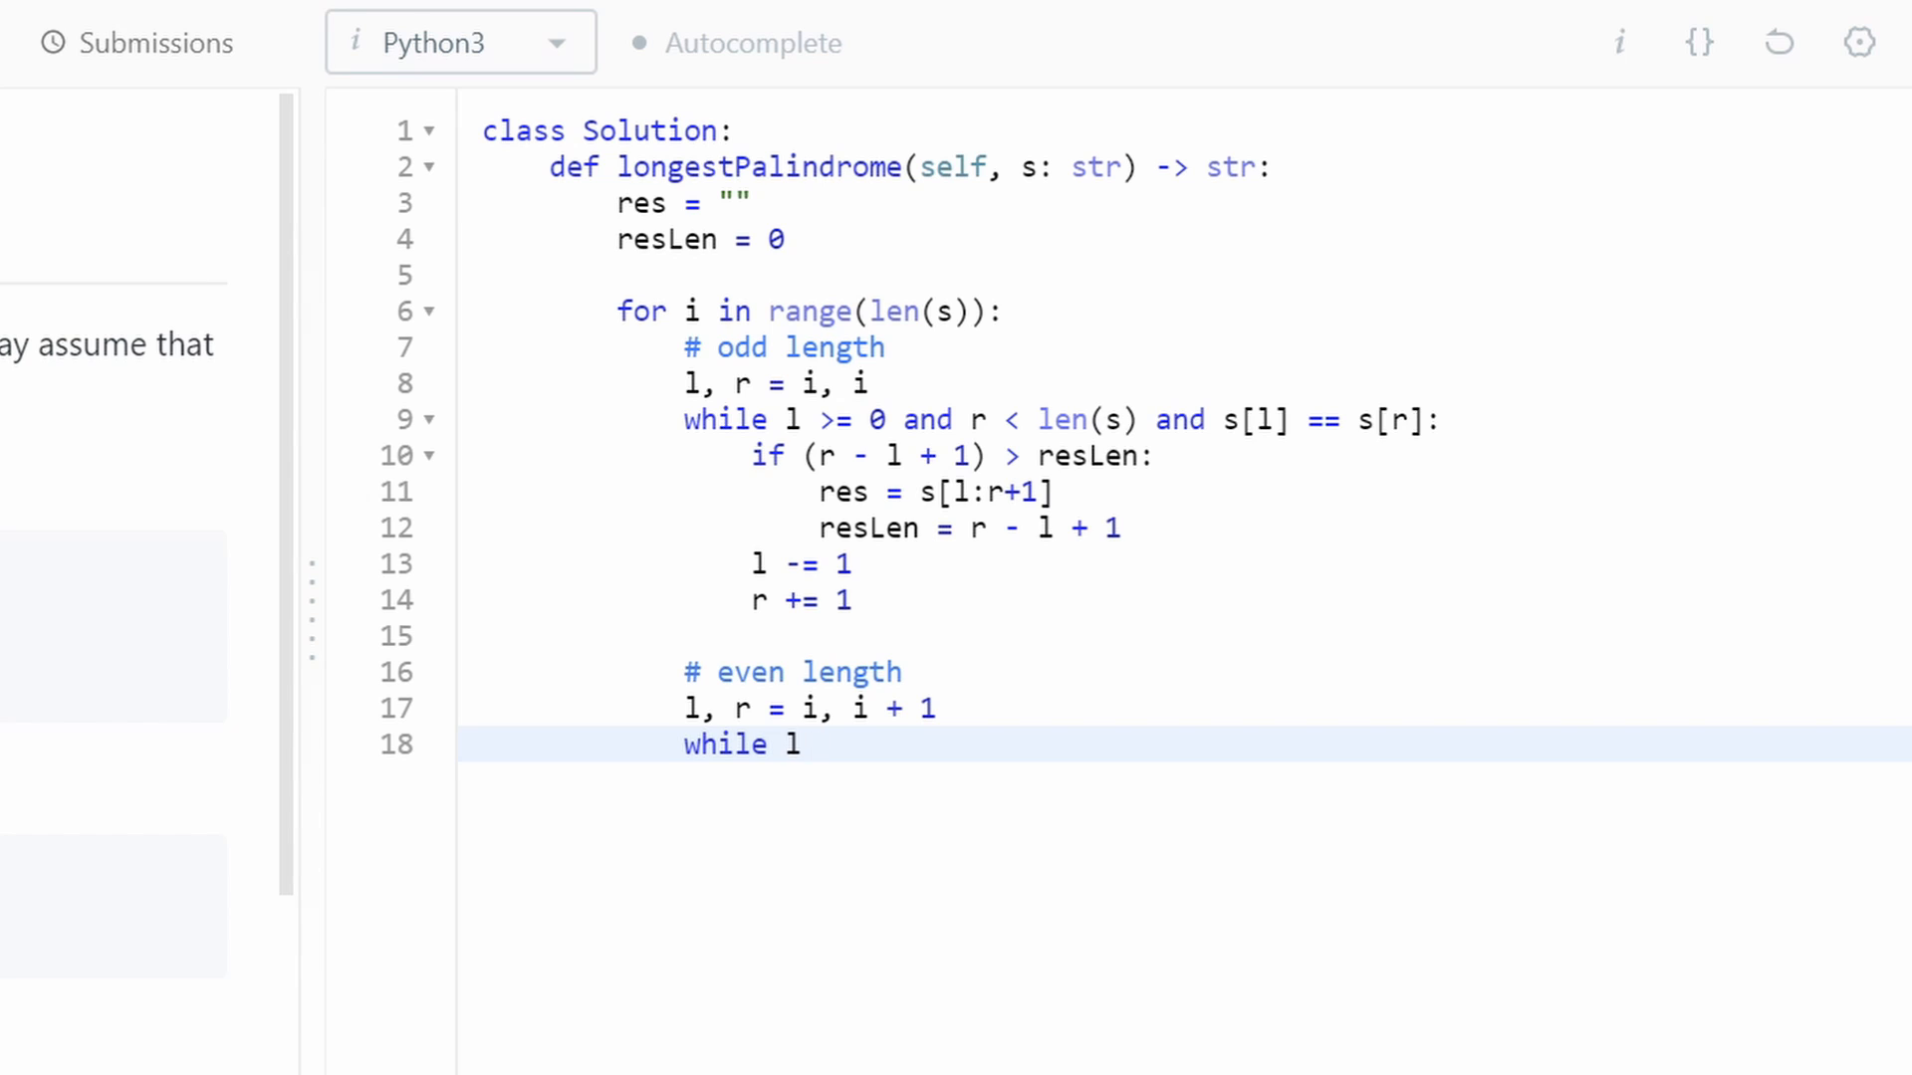
text(>)
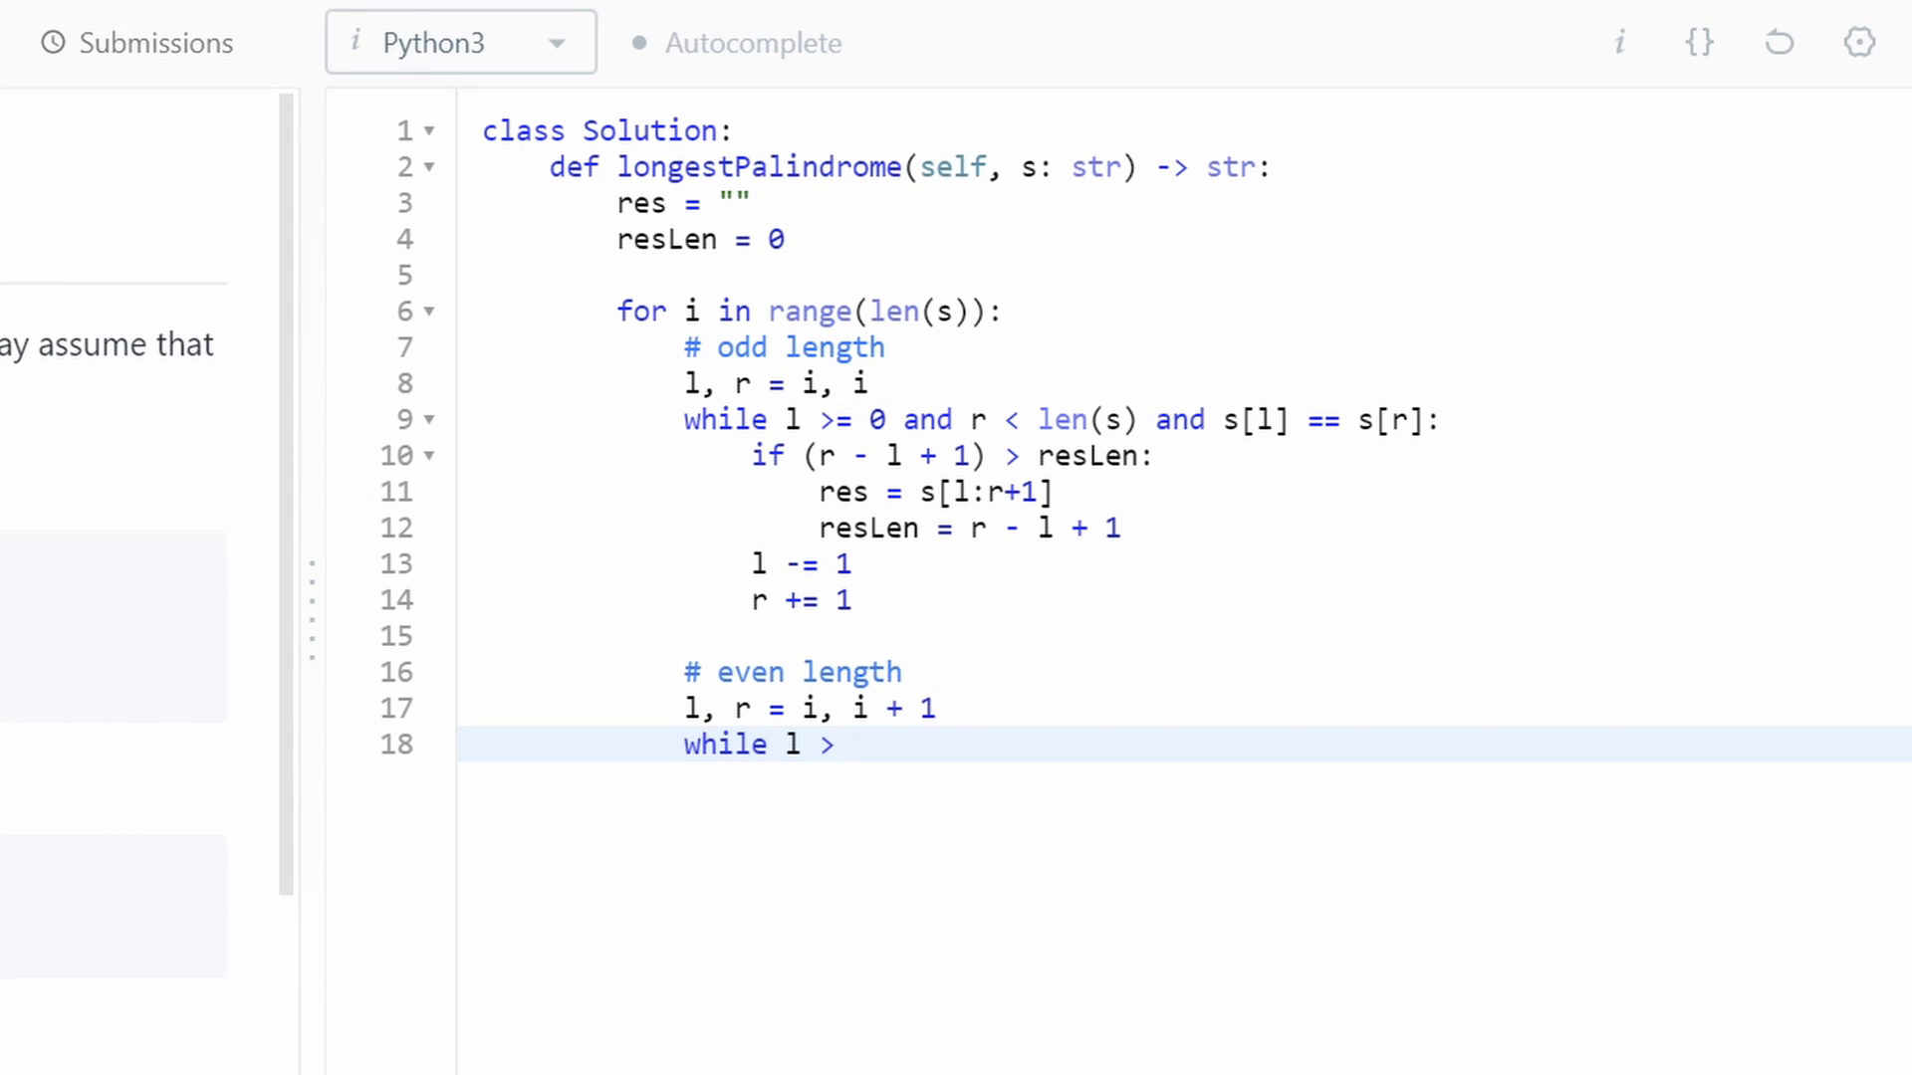
text(= 0)
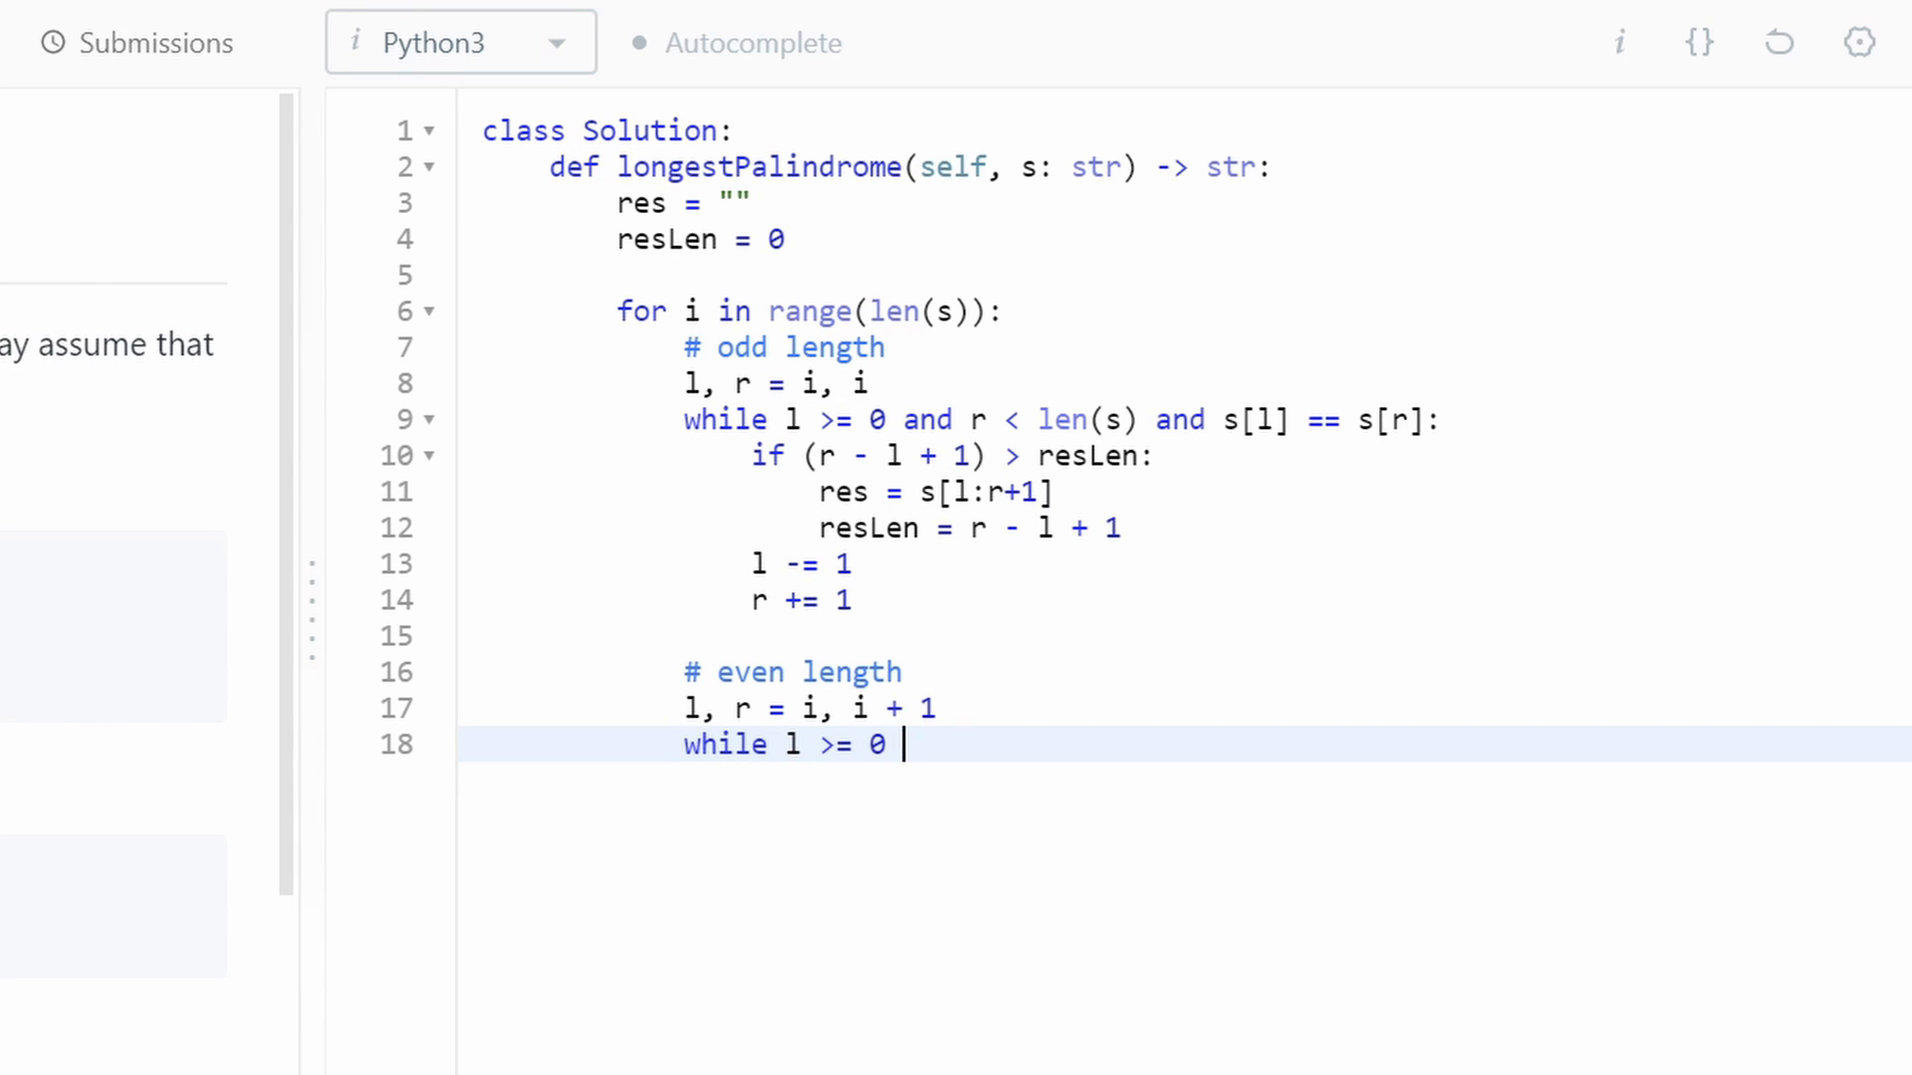
text(and r < len)
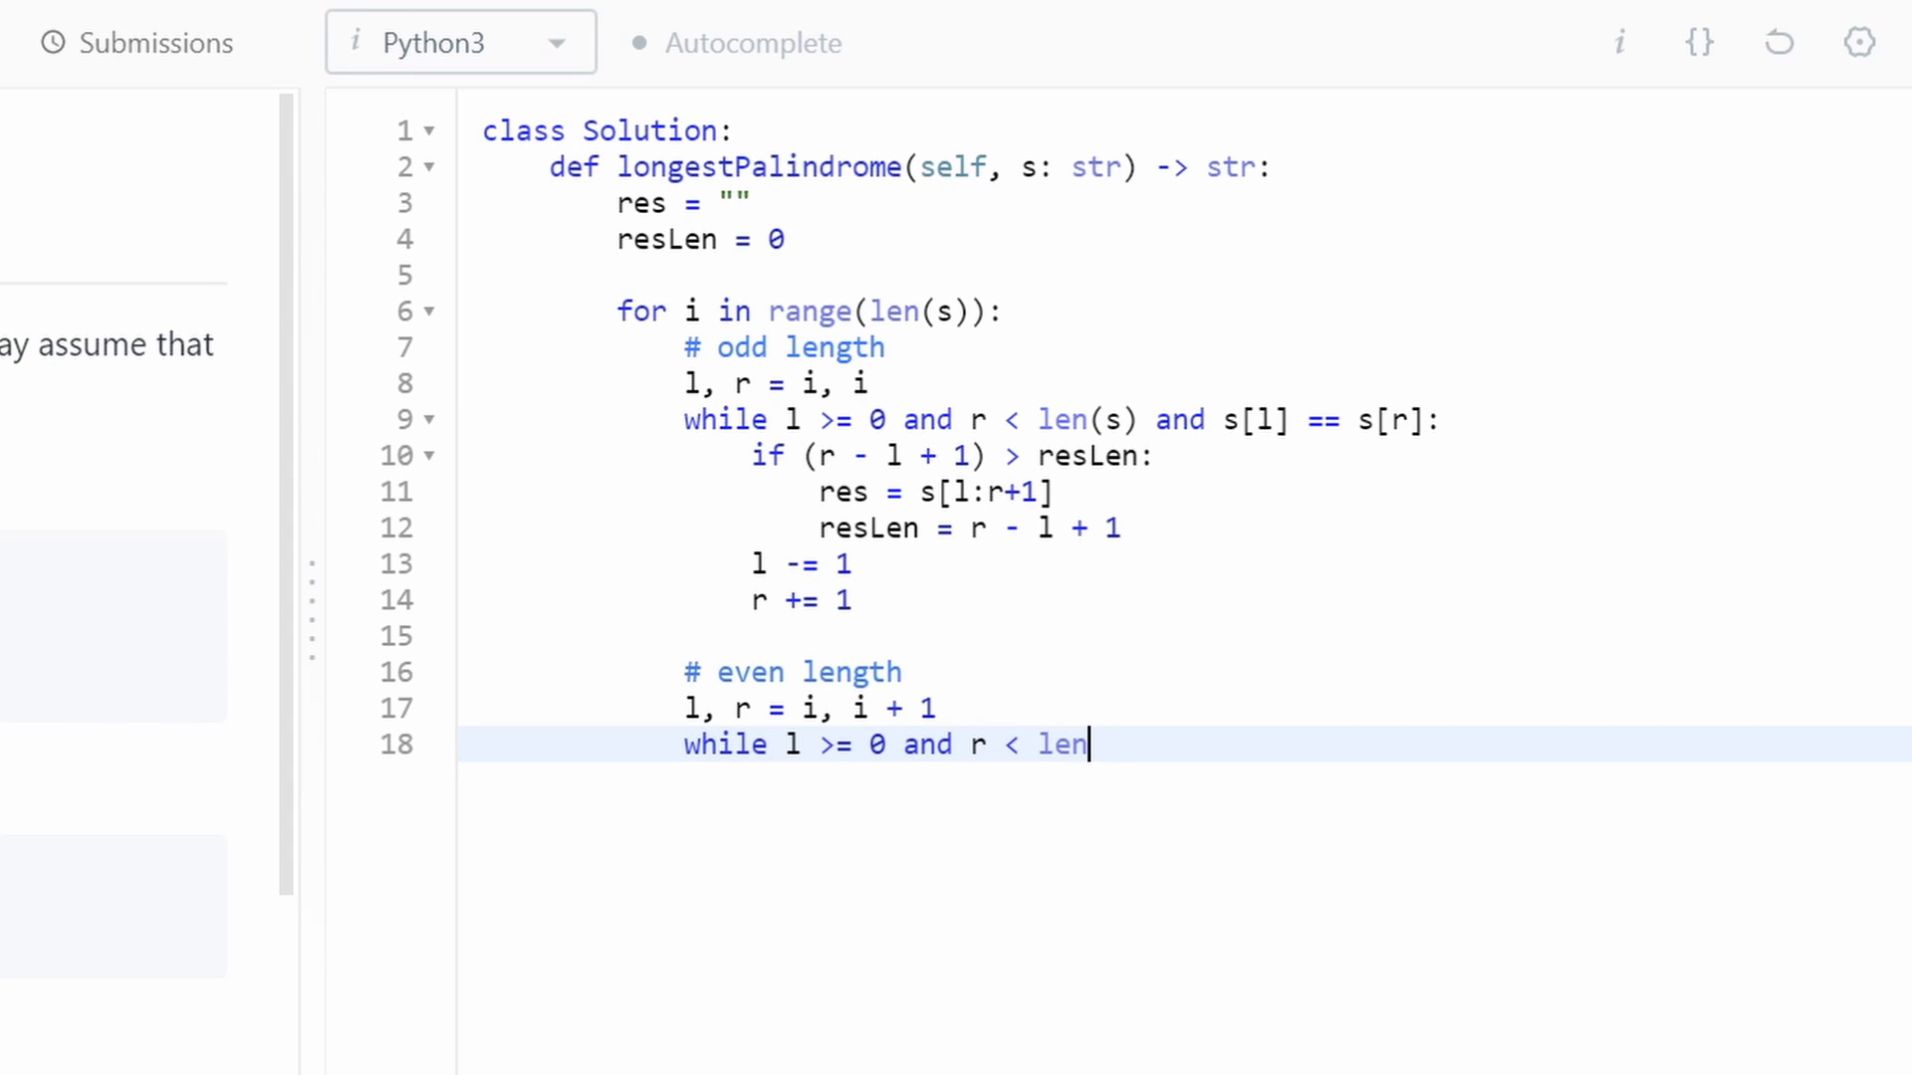
text((s) and)
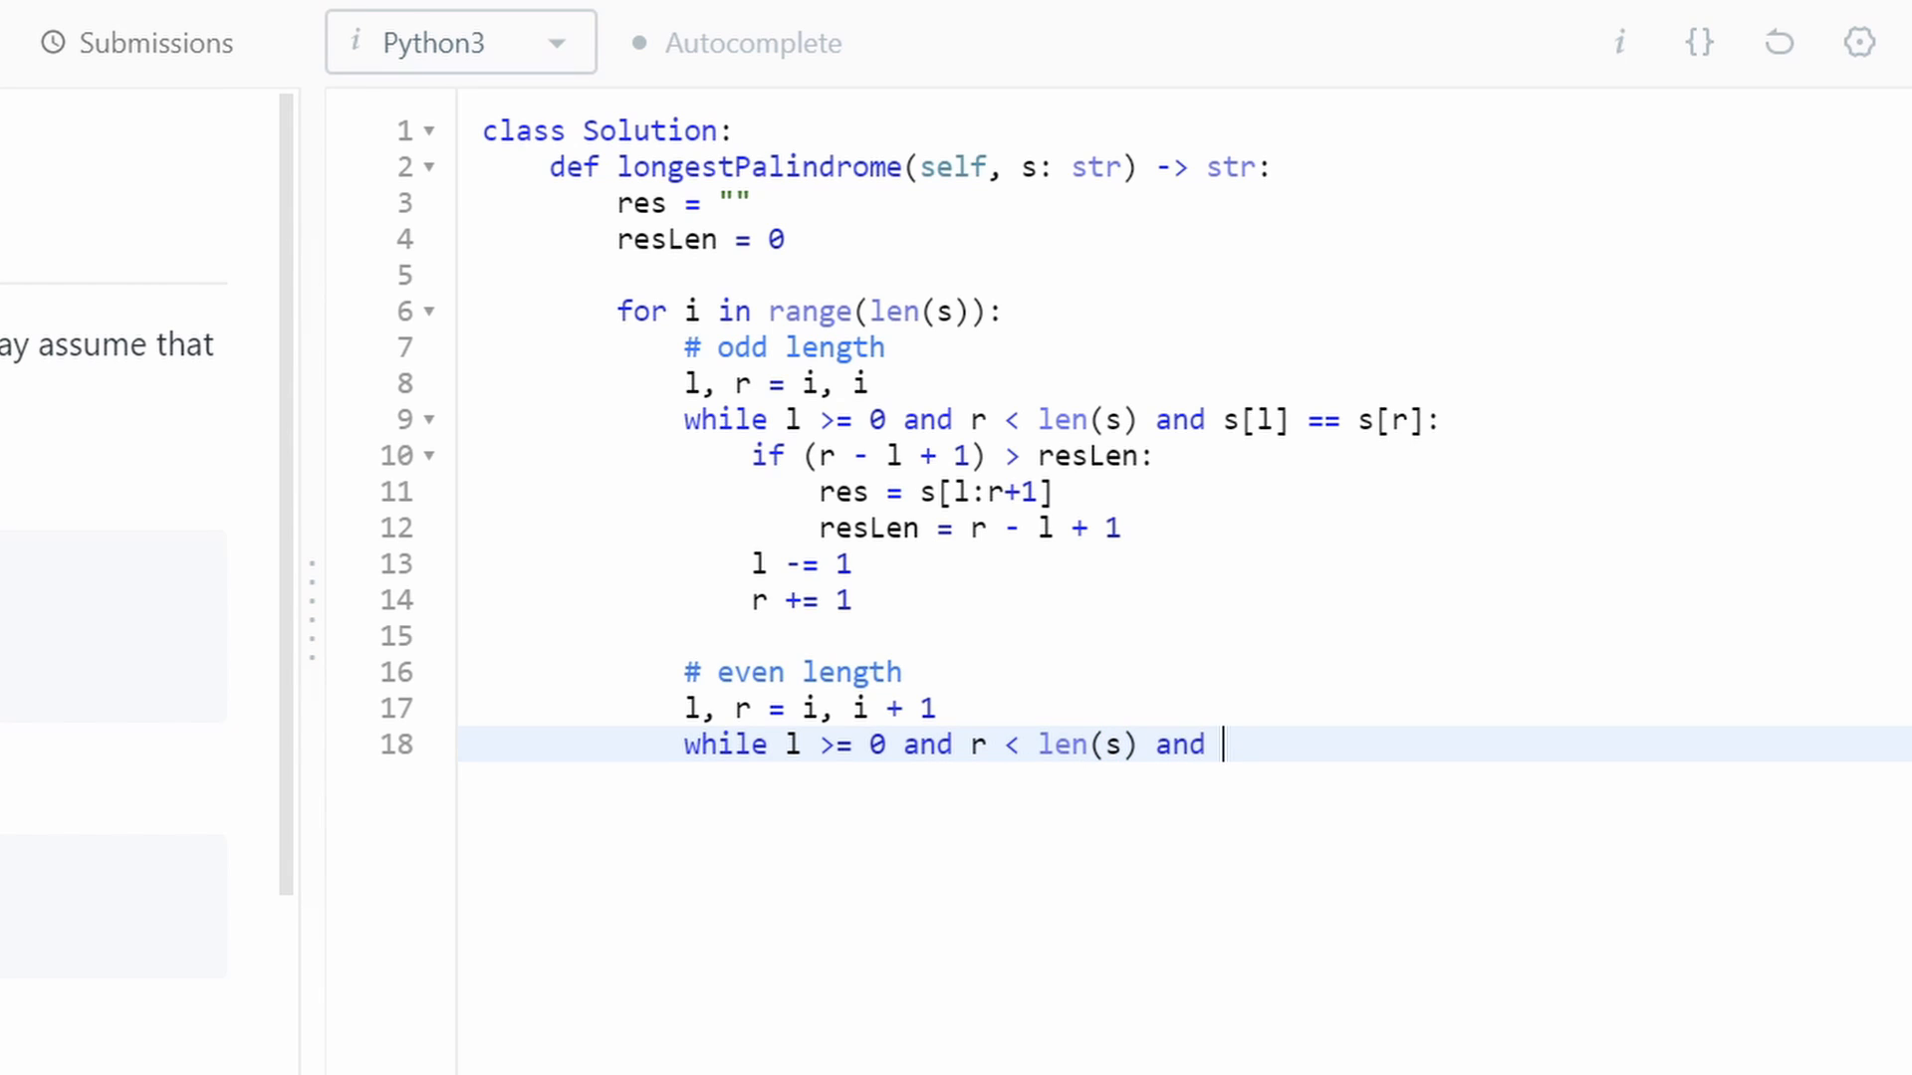
text(s[l] == s)
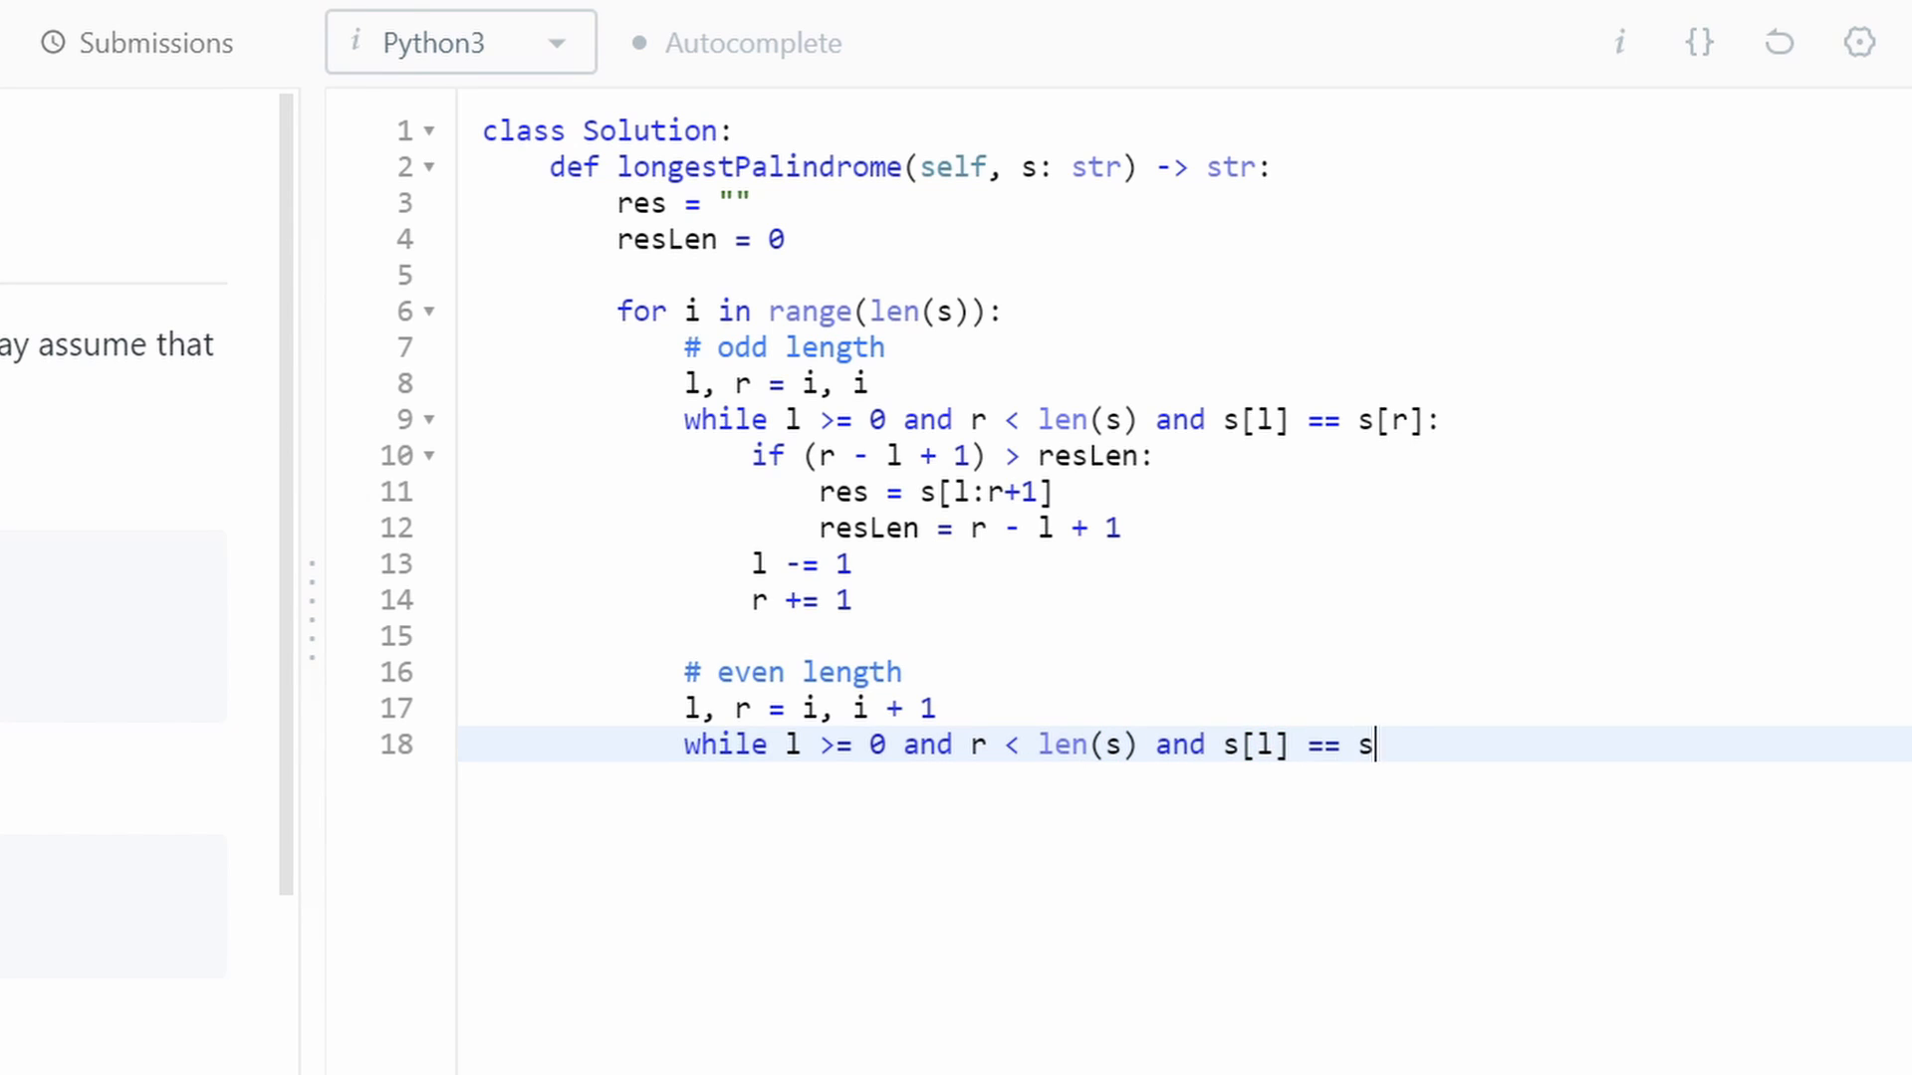
text([r]:)
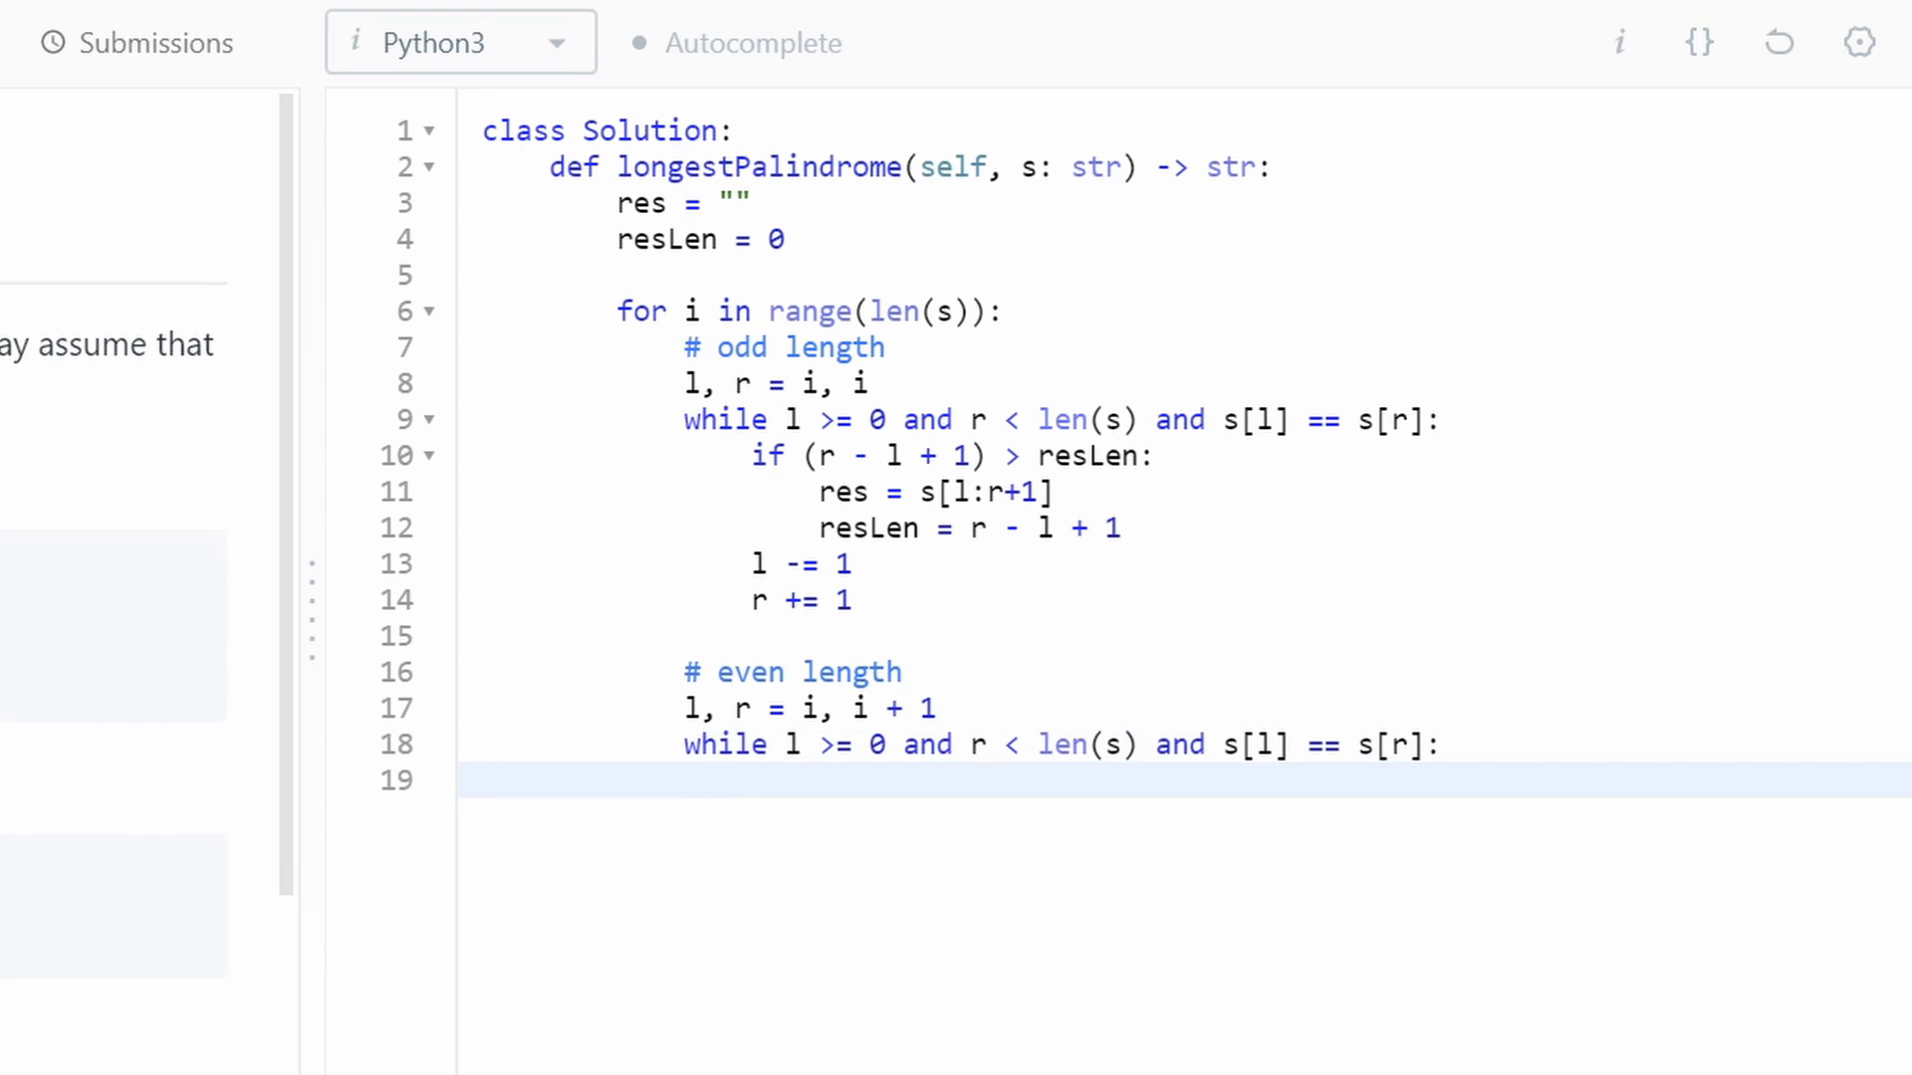
- Add the if block updating res = s[l:r+1] and resLen = r - l + 1 when longer
text(if ()
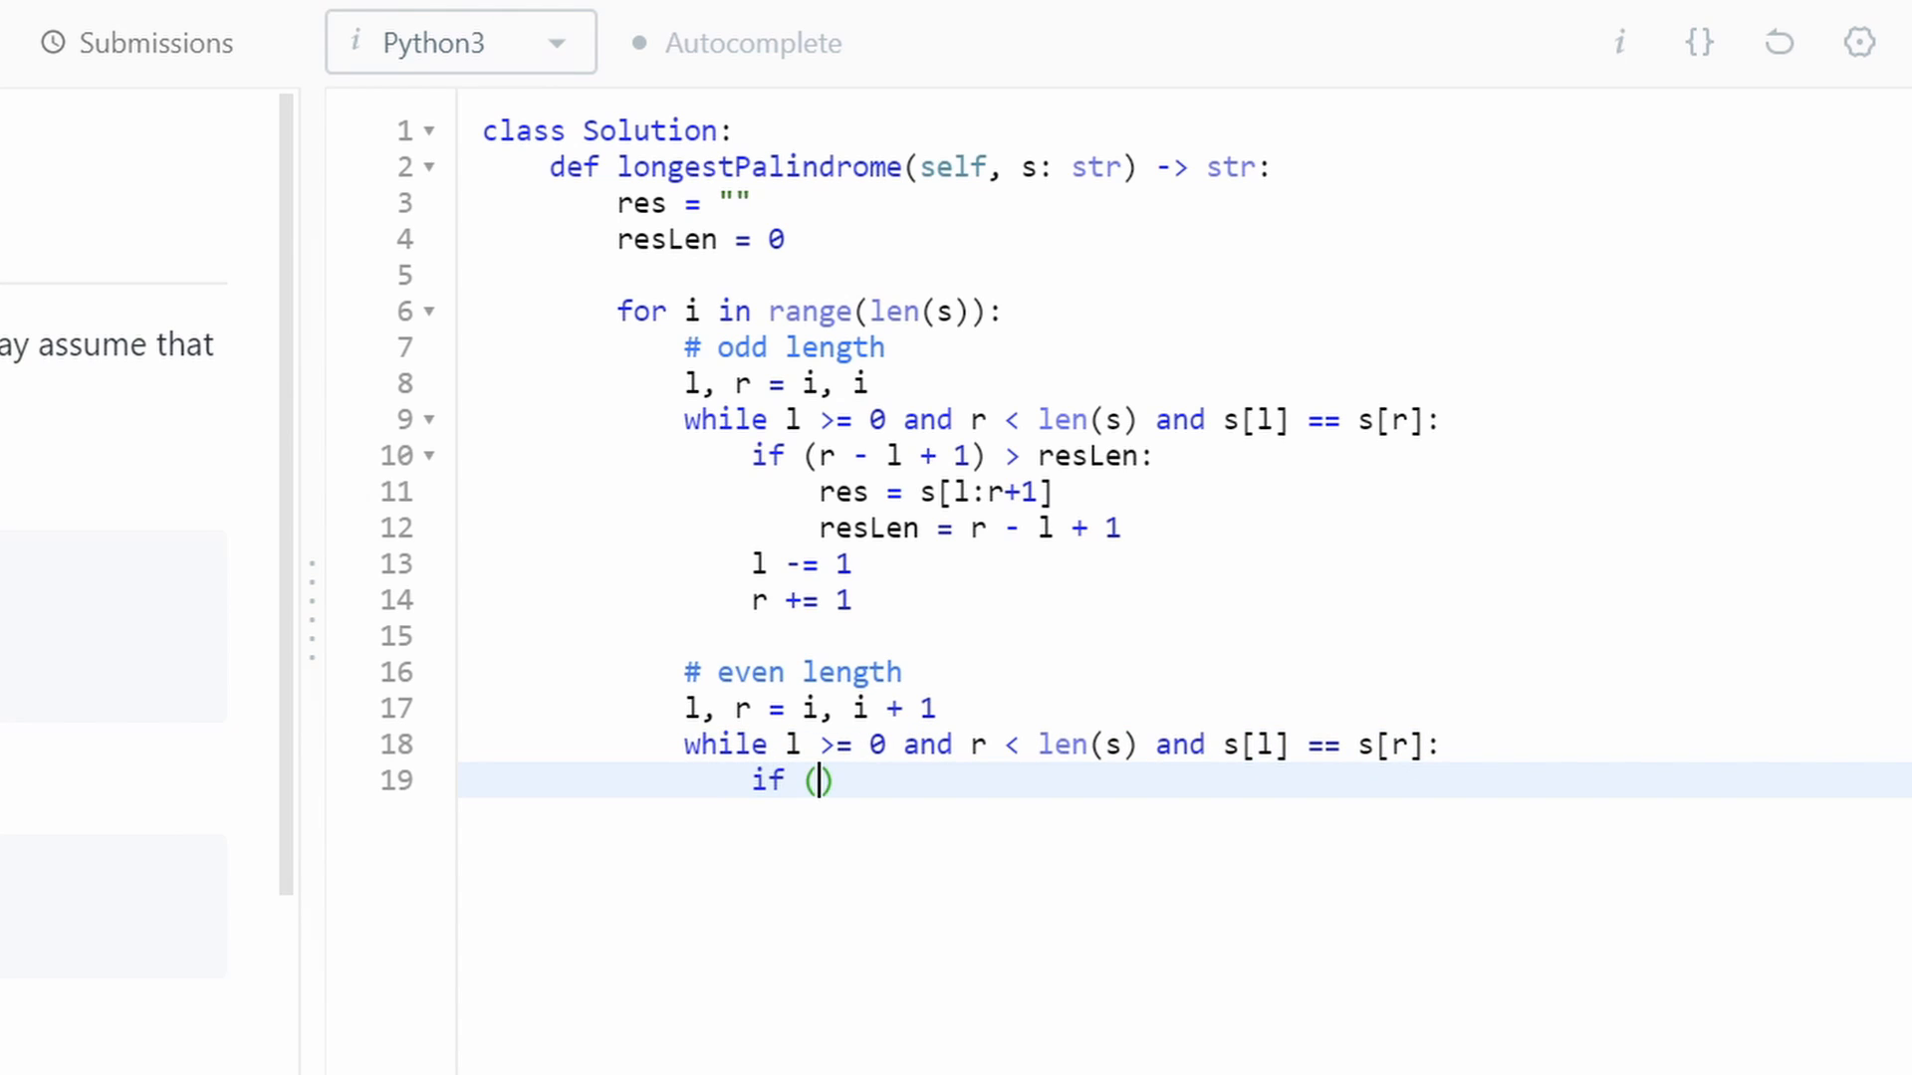
text(r -)
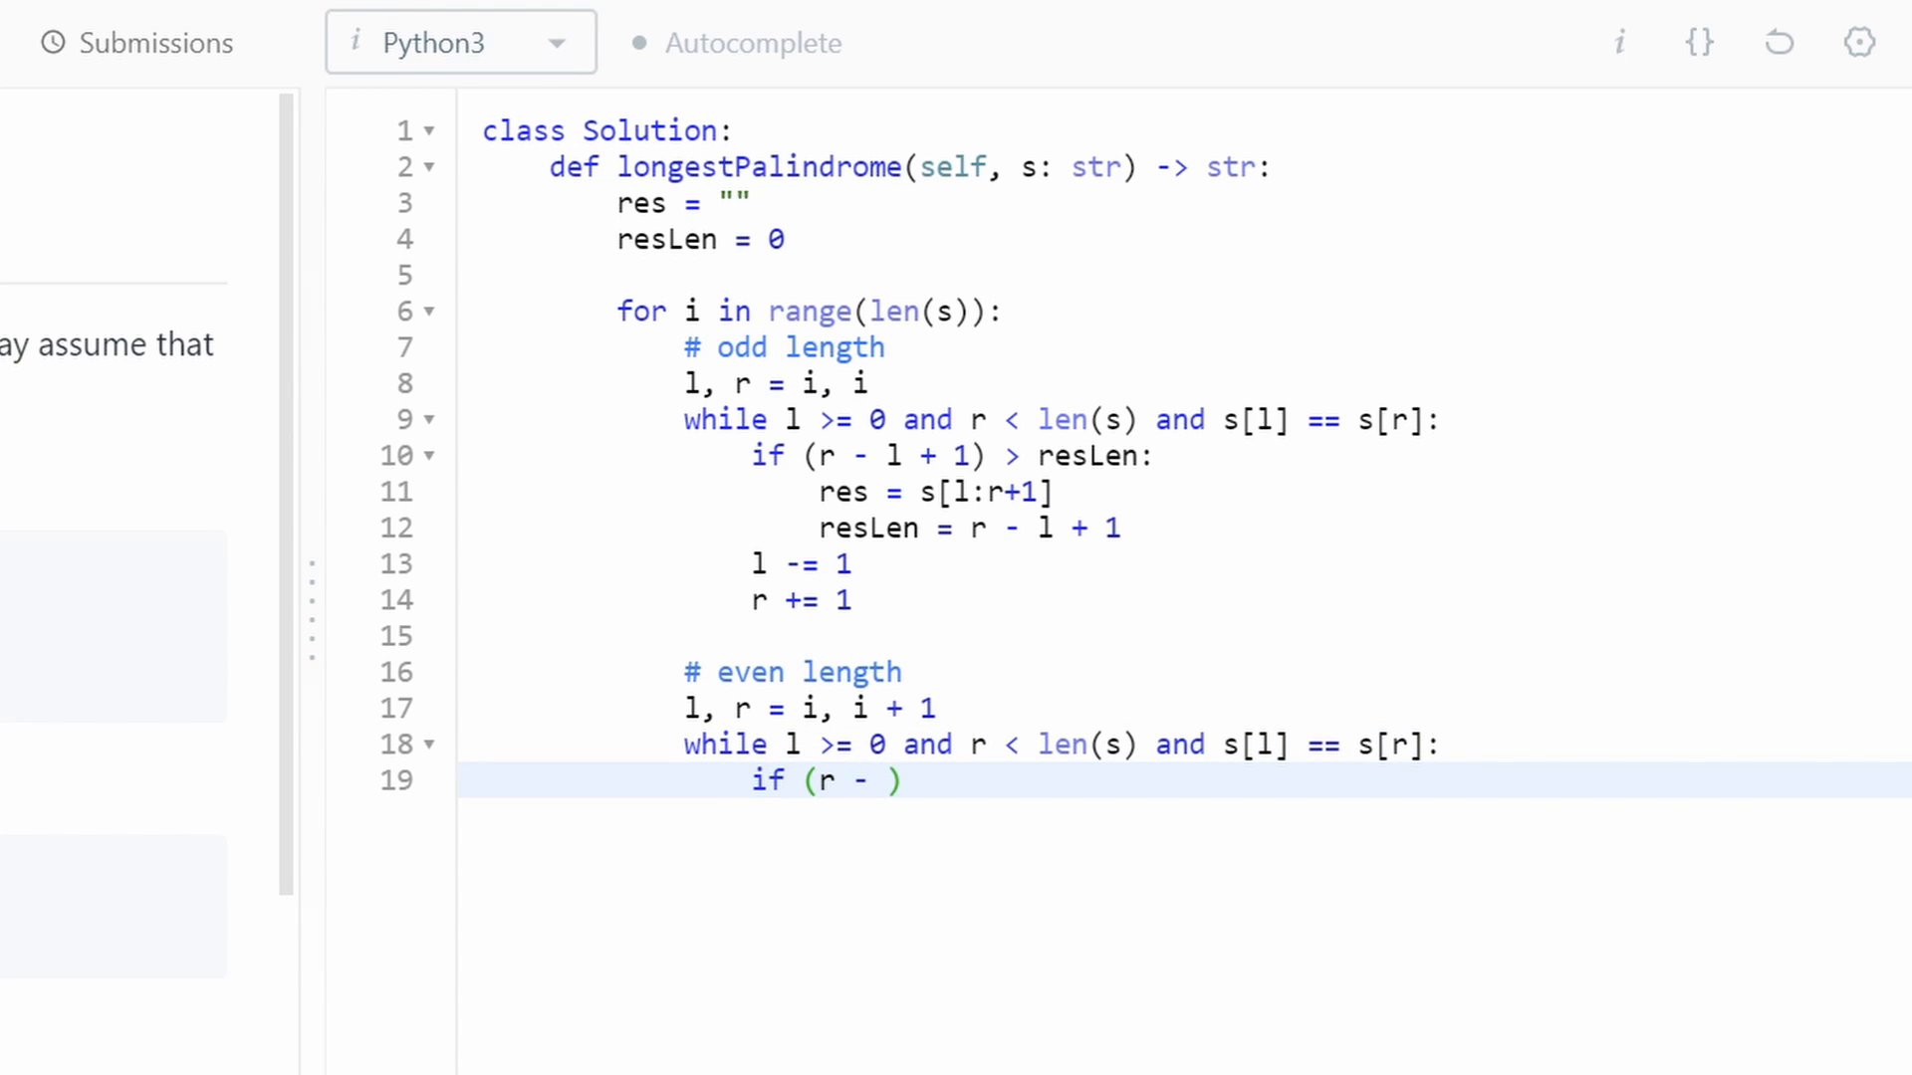
text(l + 1)
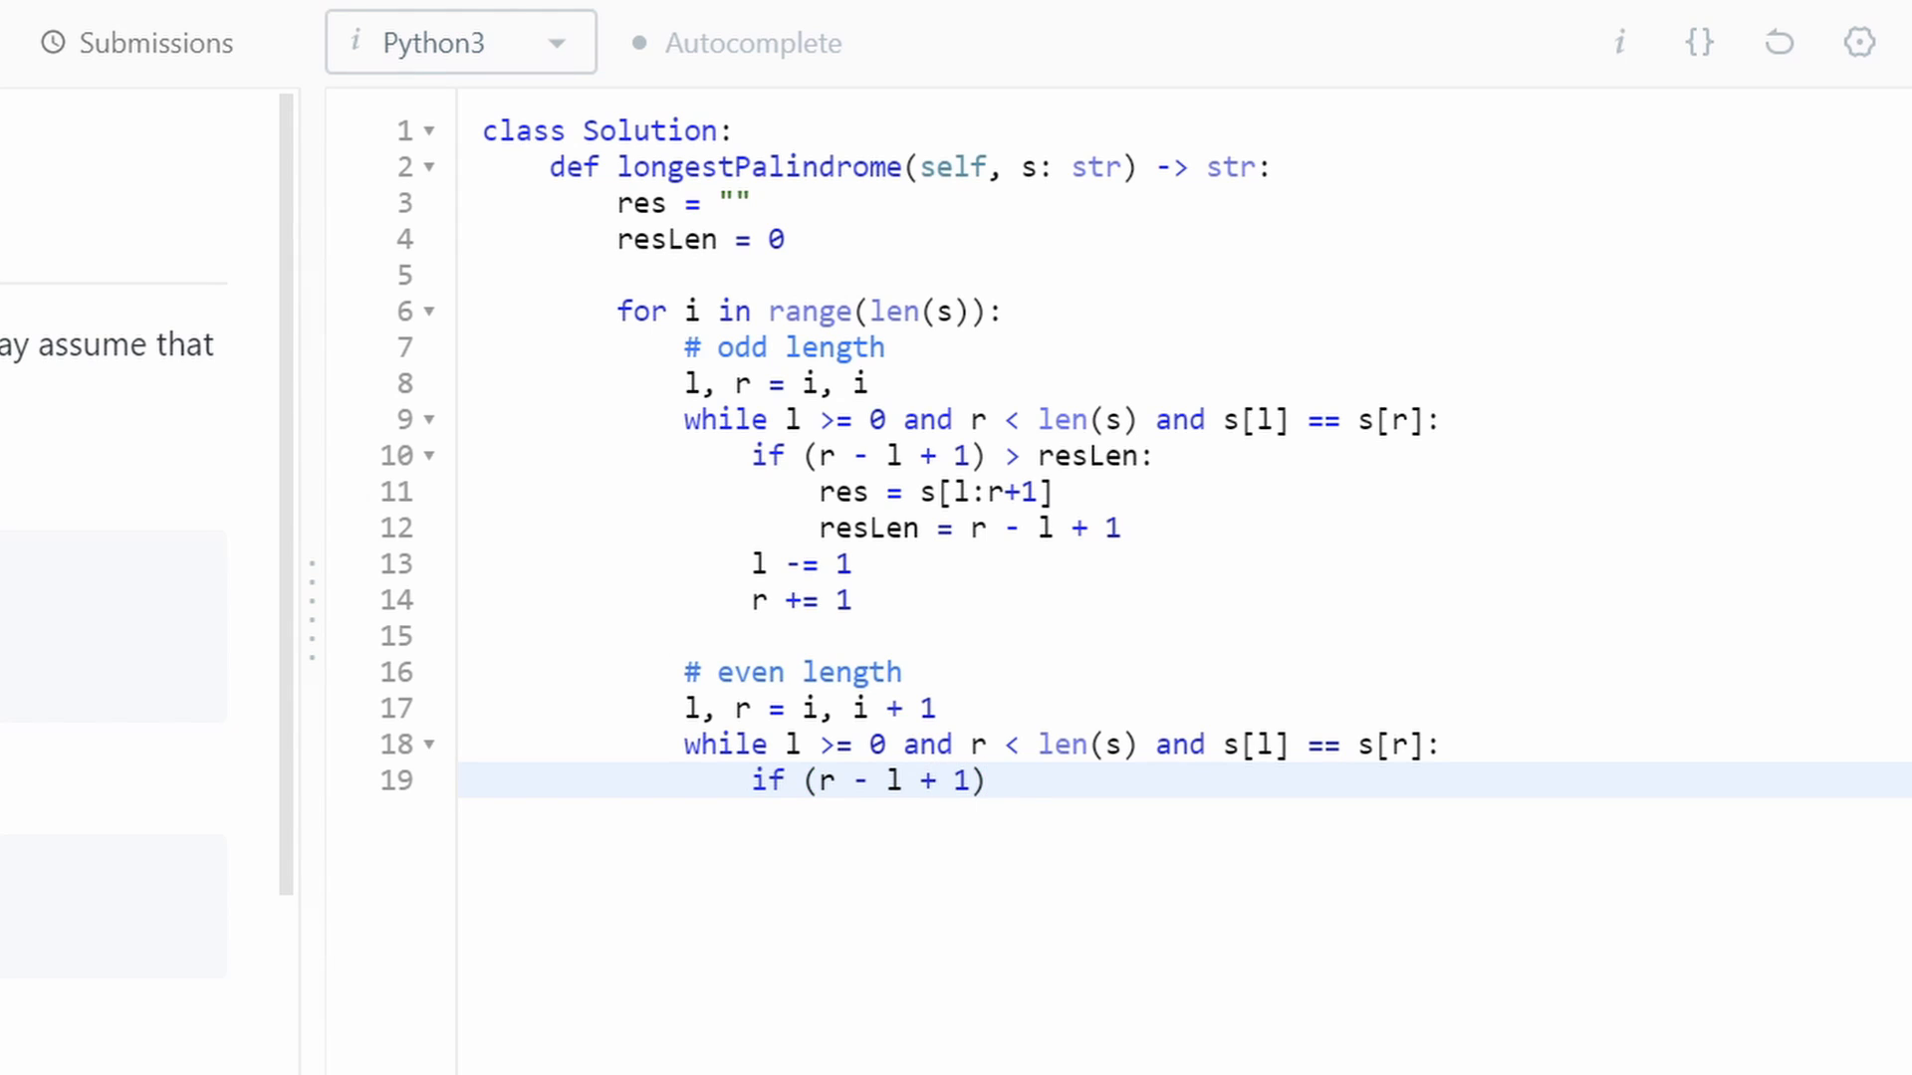
text(> resLen:)
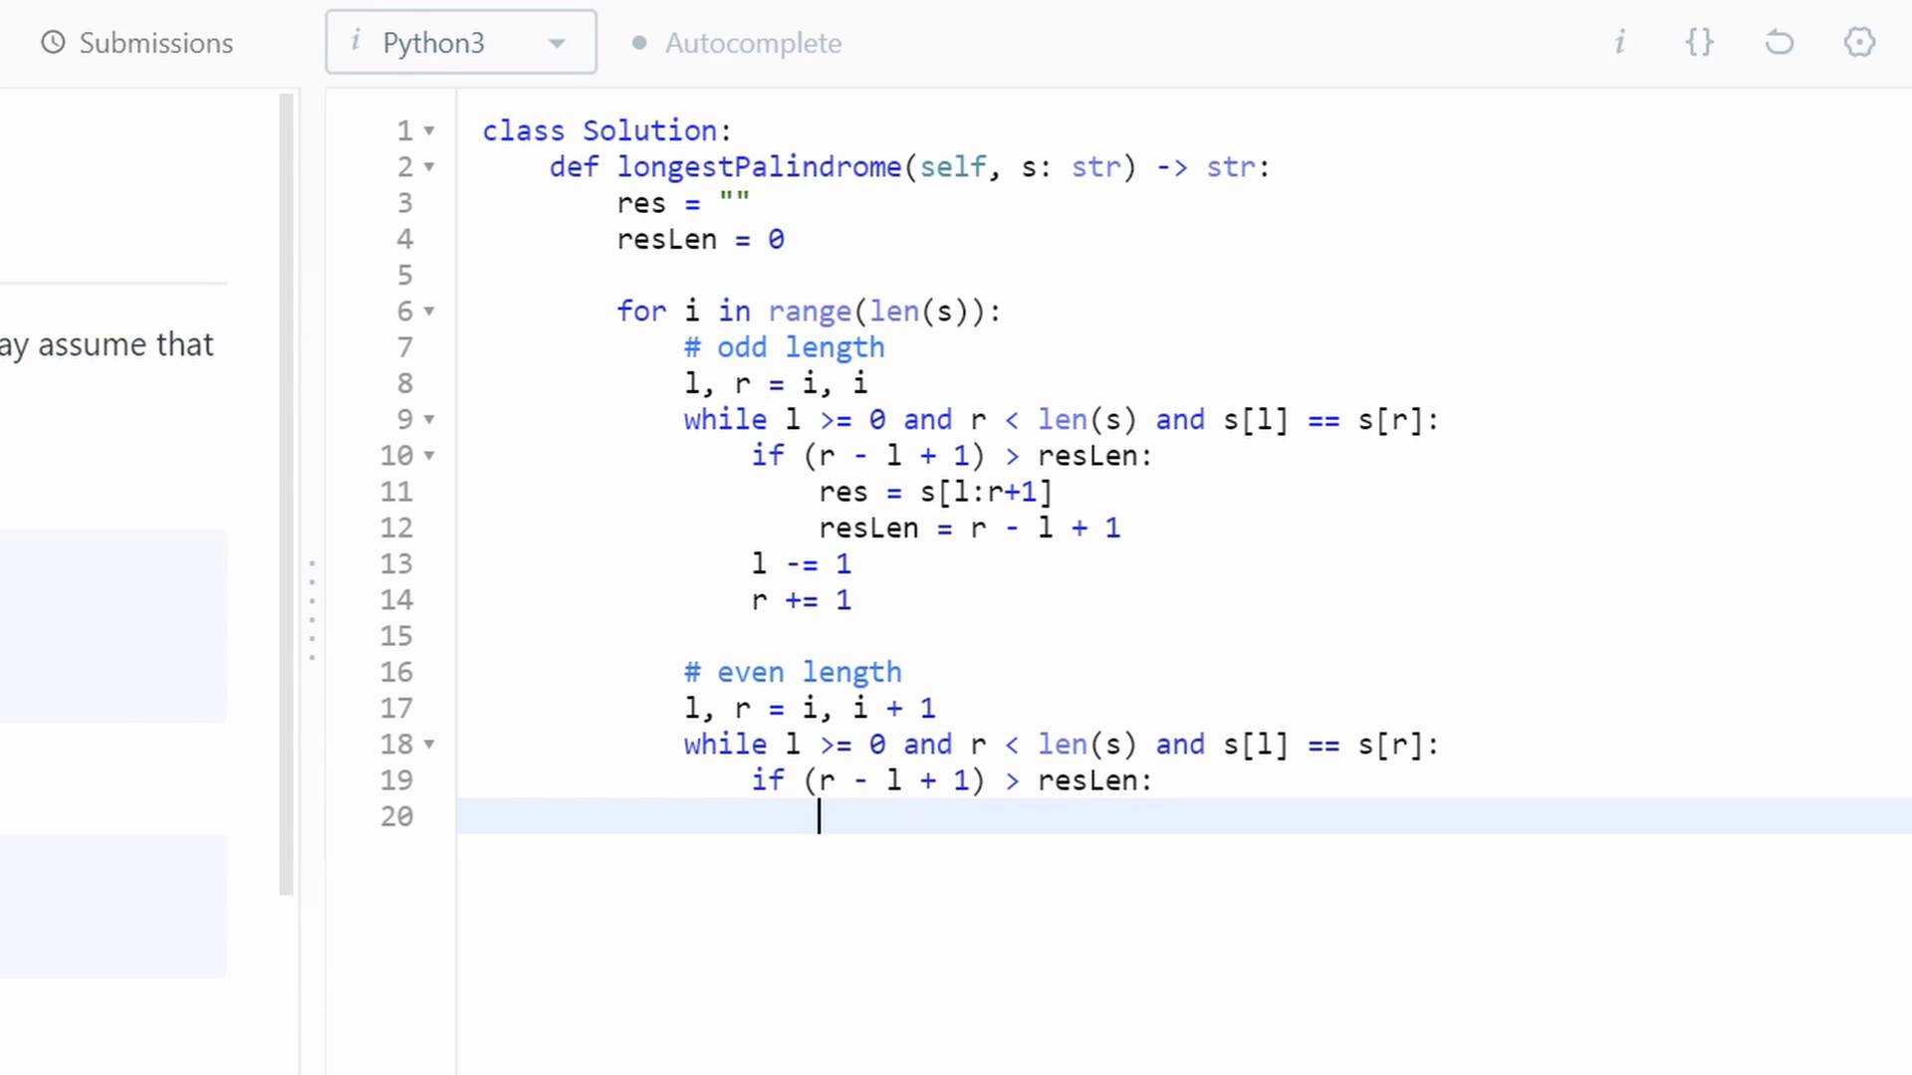
text(res = s[l])
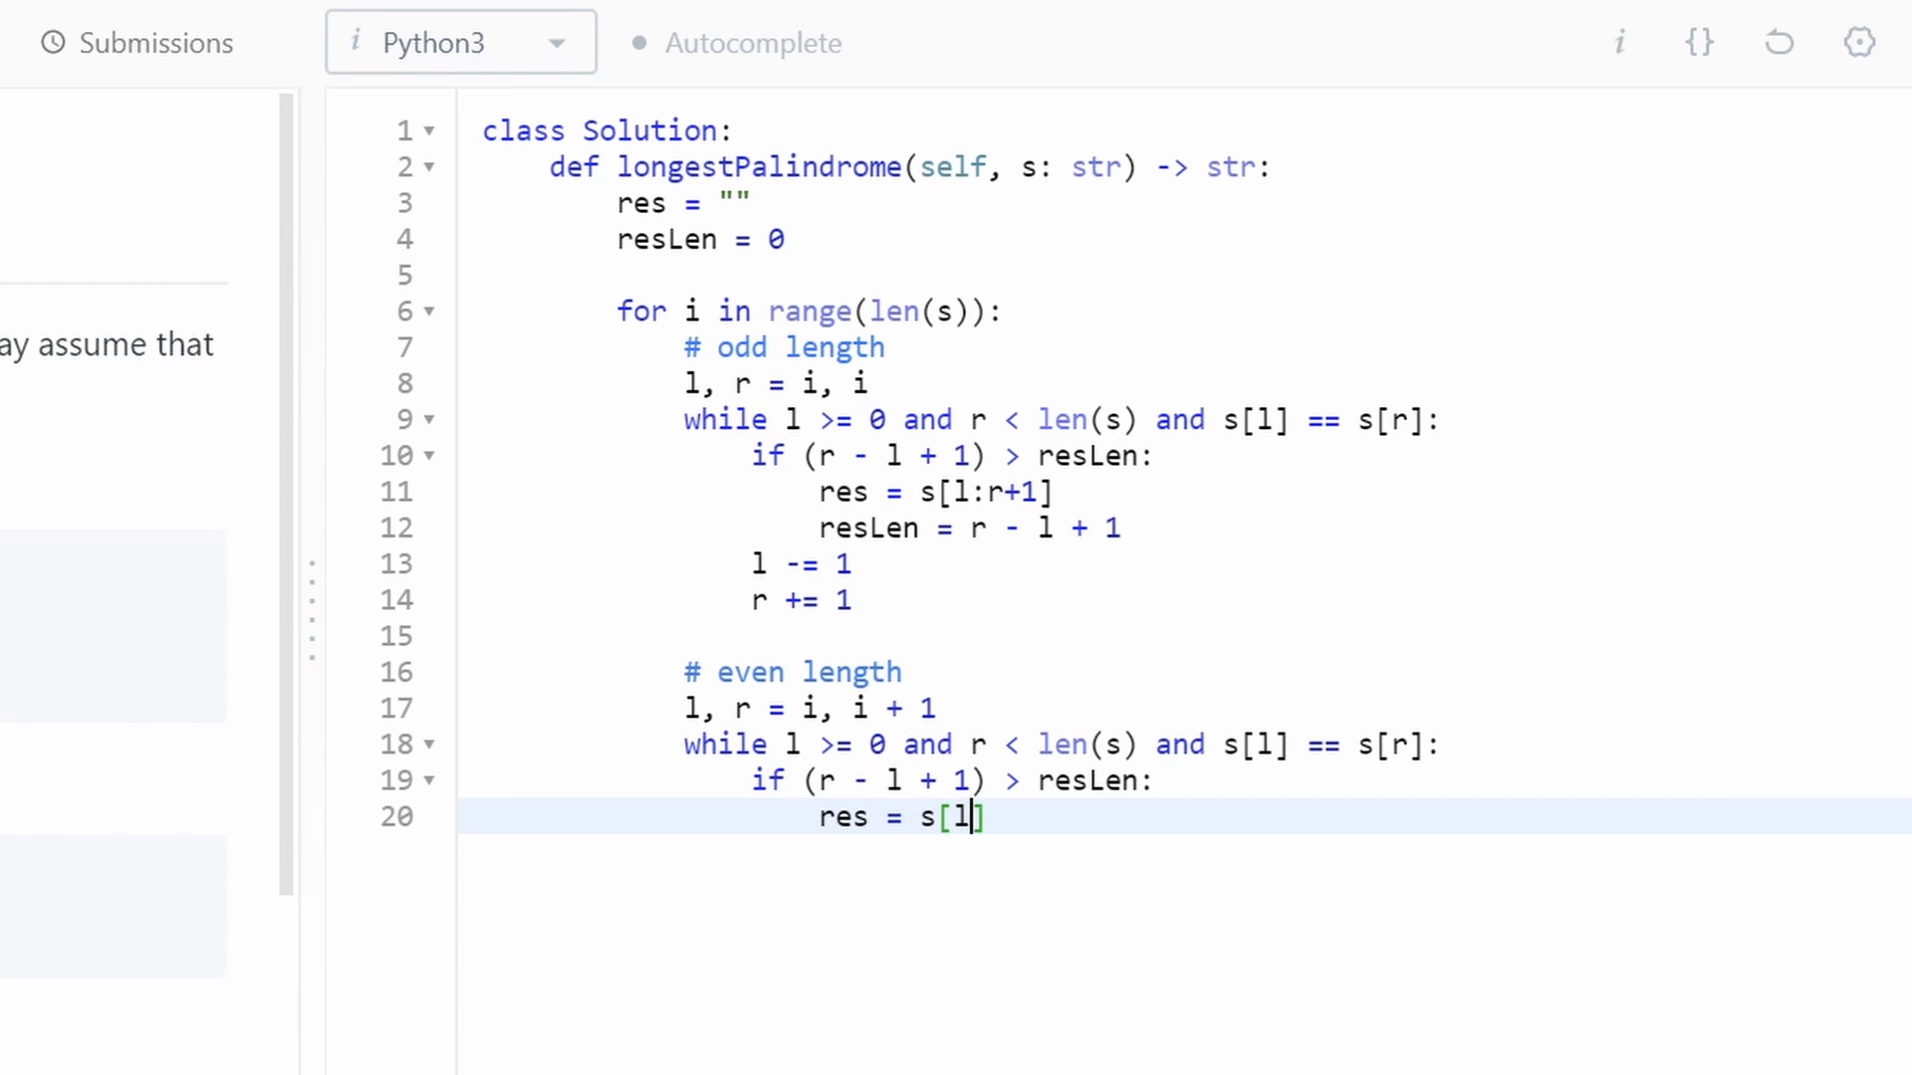
text(r+)
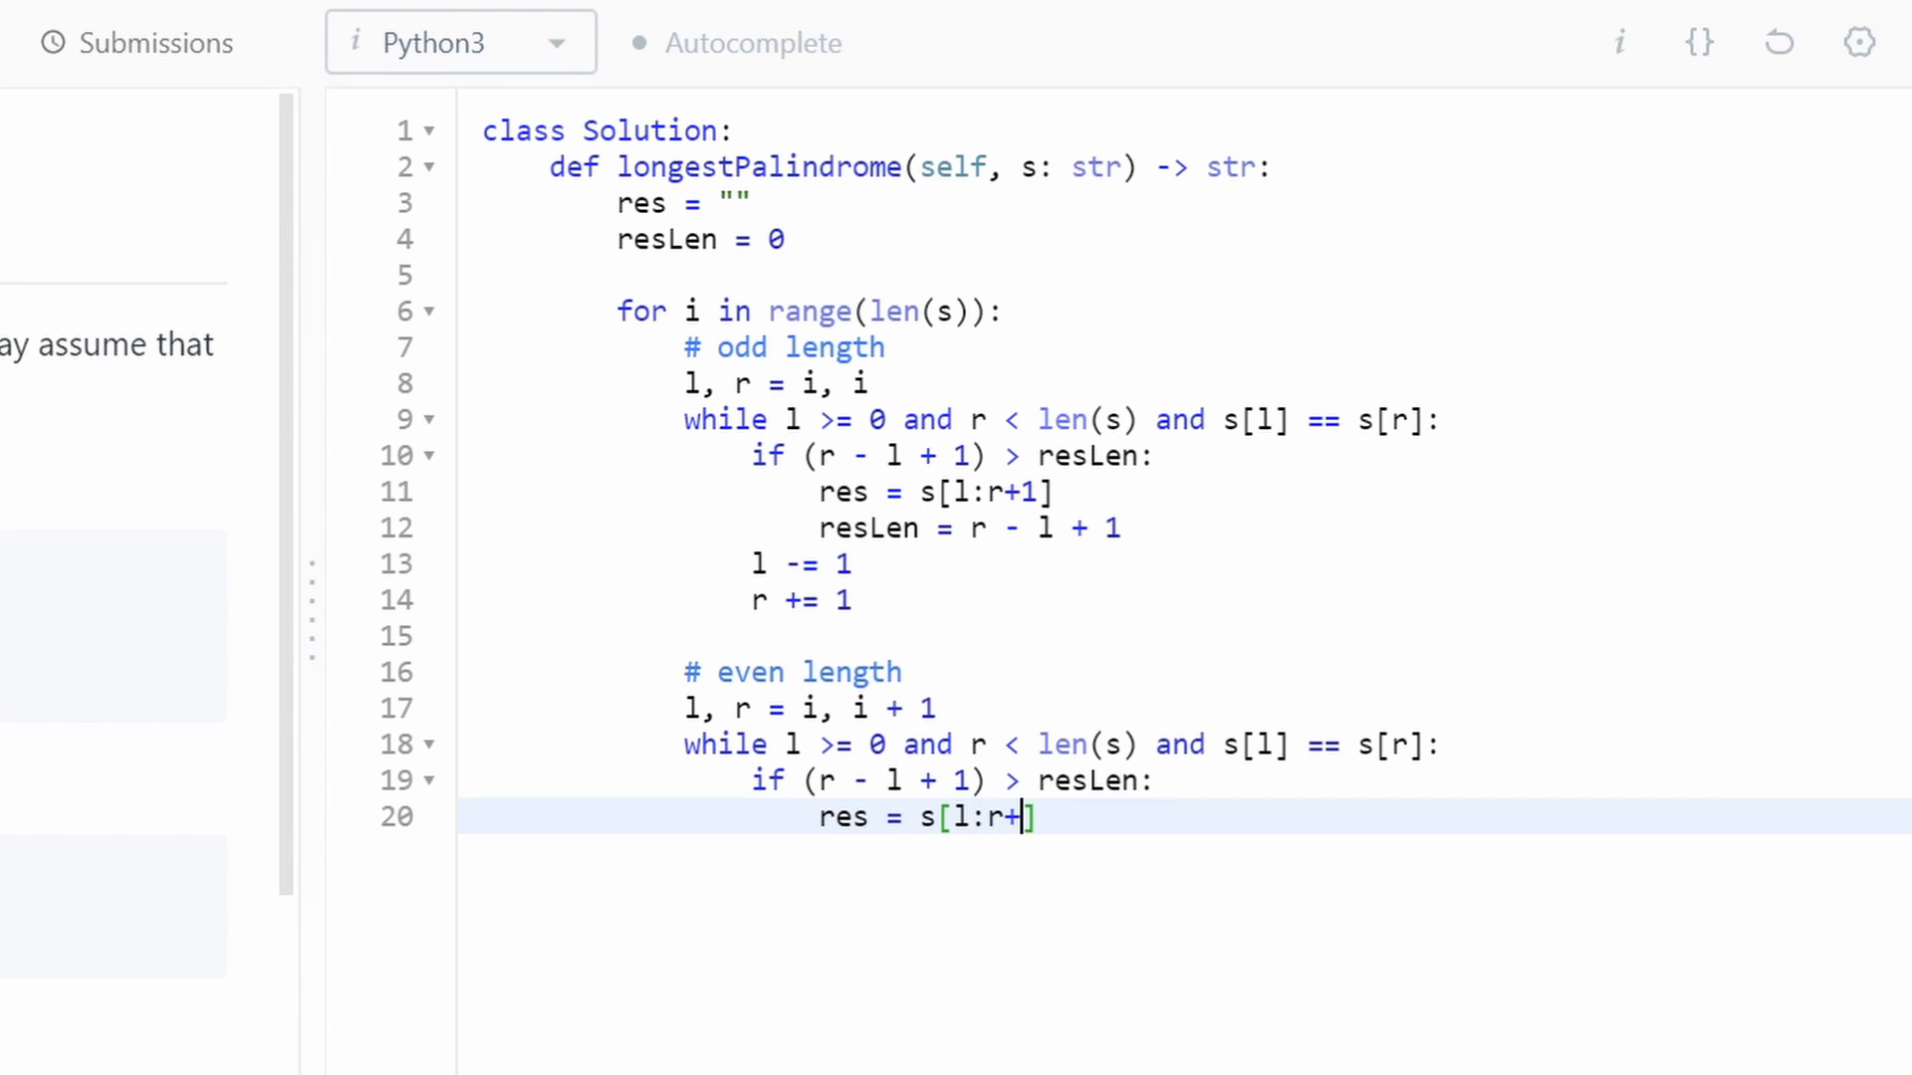
text(1)
text(resLen)
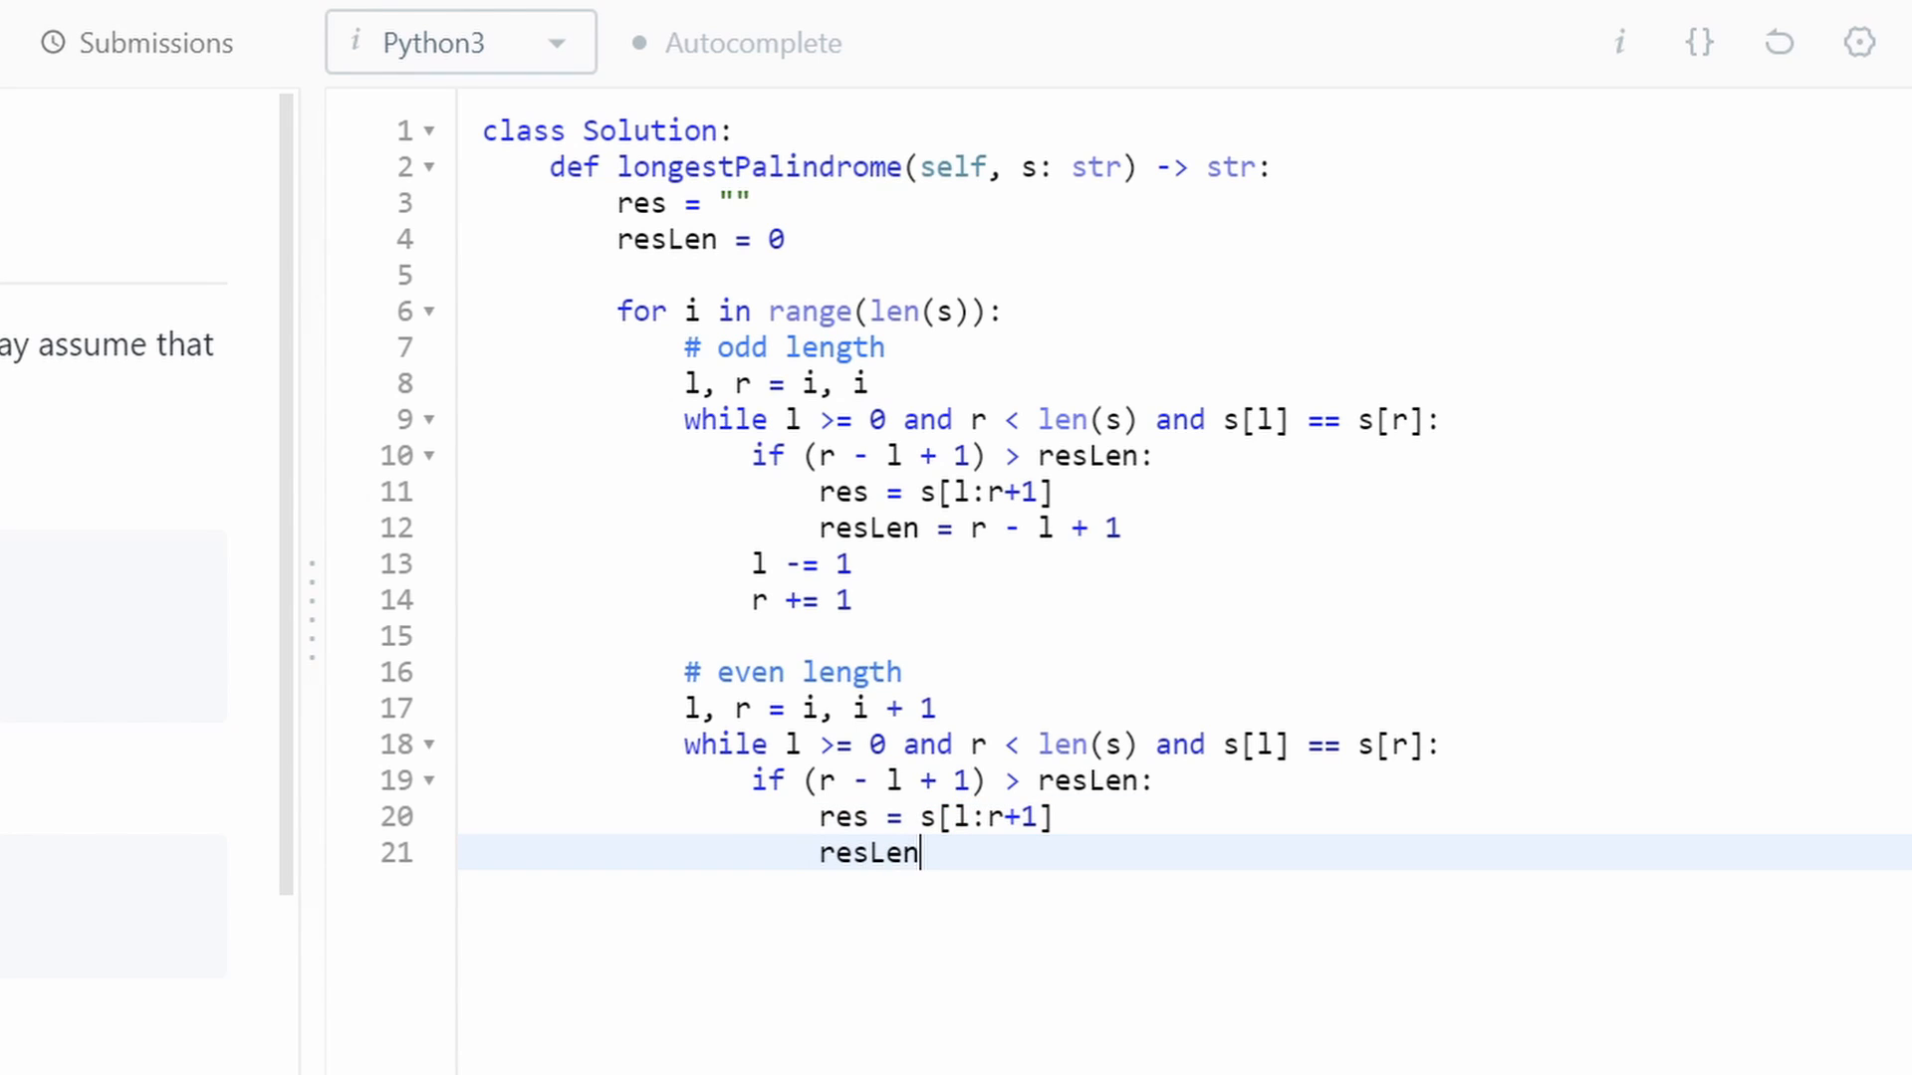
text(= r - l + 1)
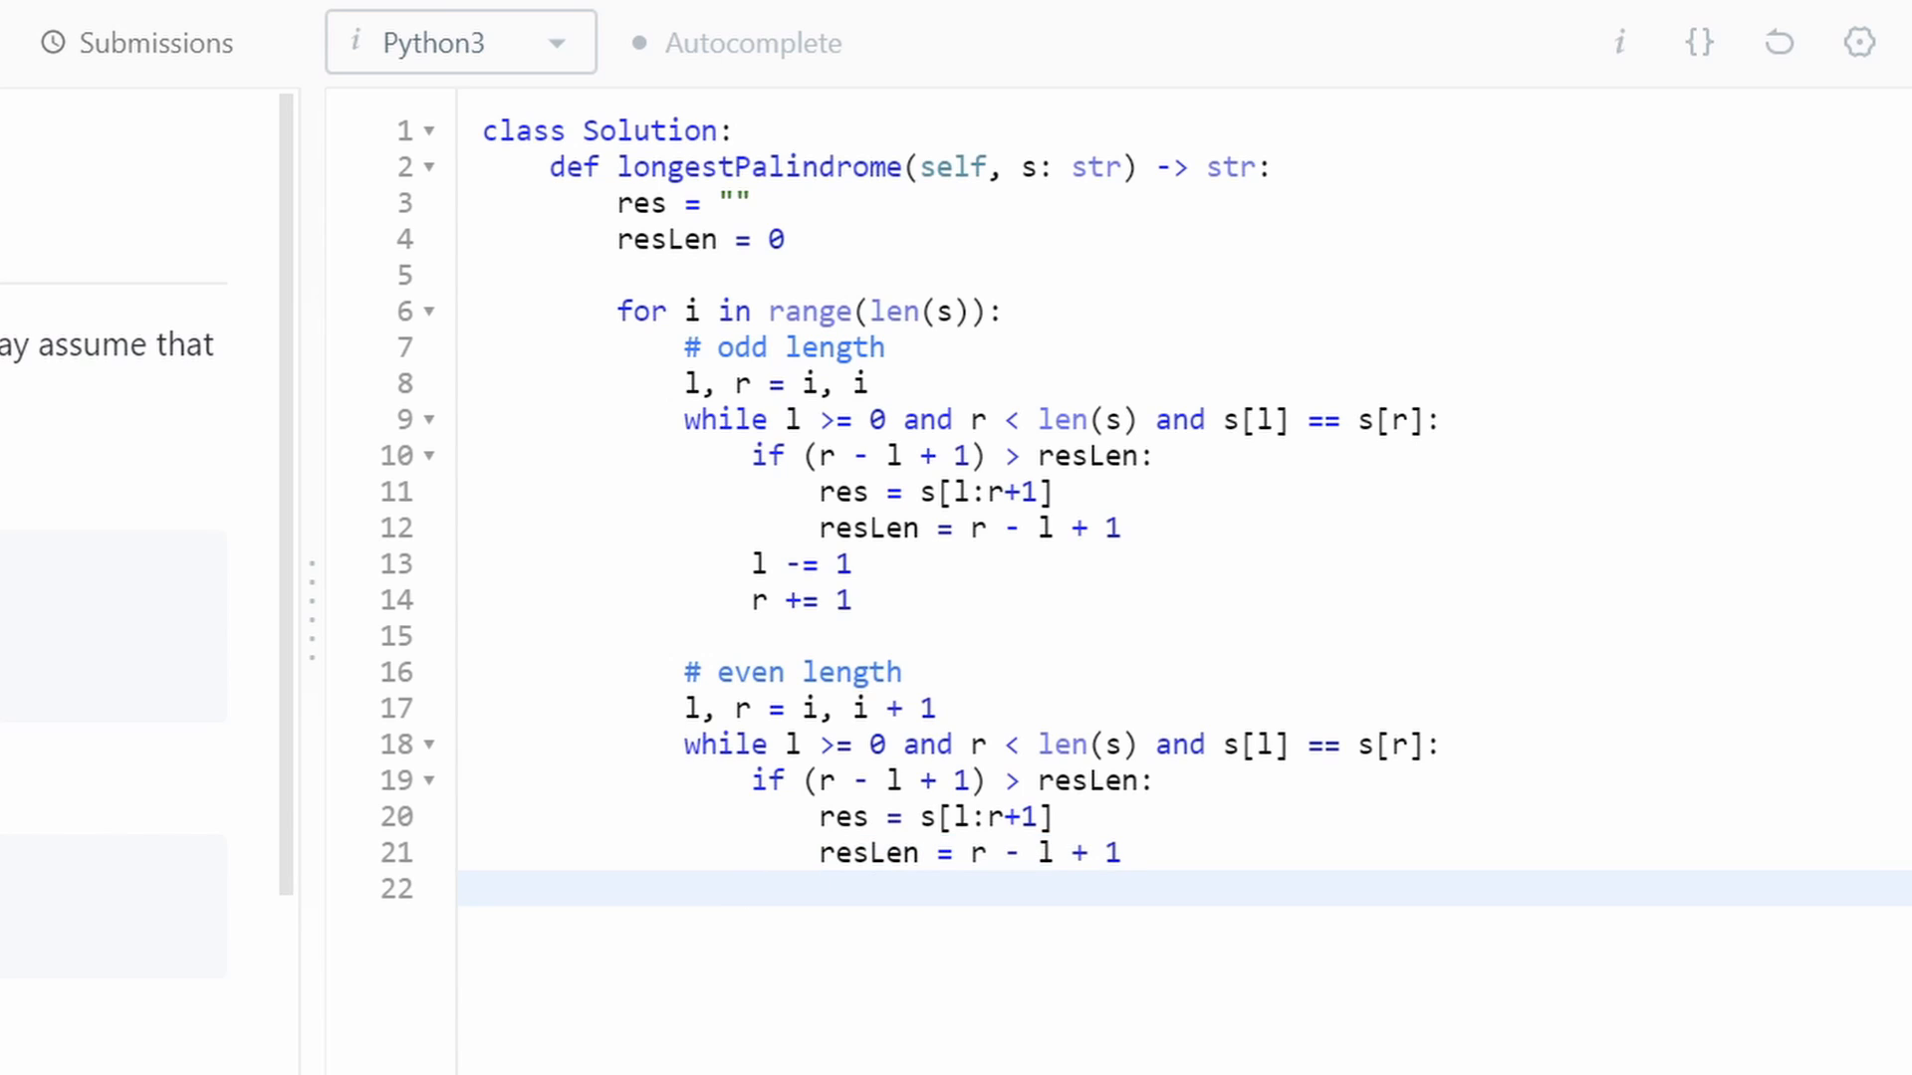
- Widen the even-length pointers with 'l -= 1' and 'r += 1'
text(r)
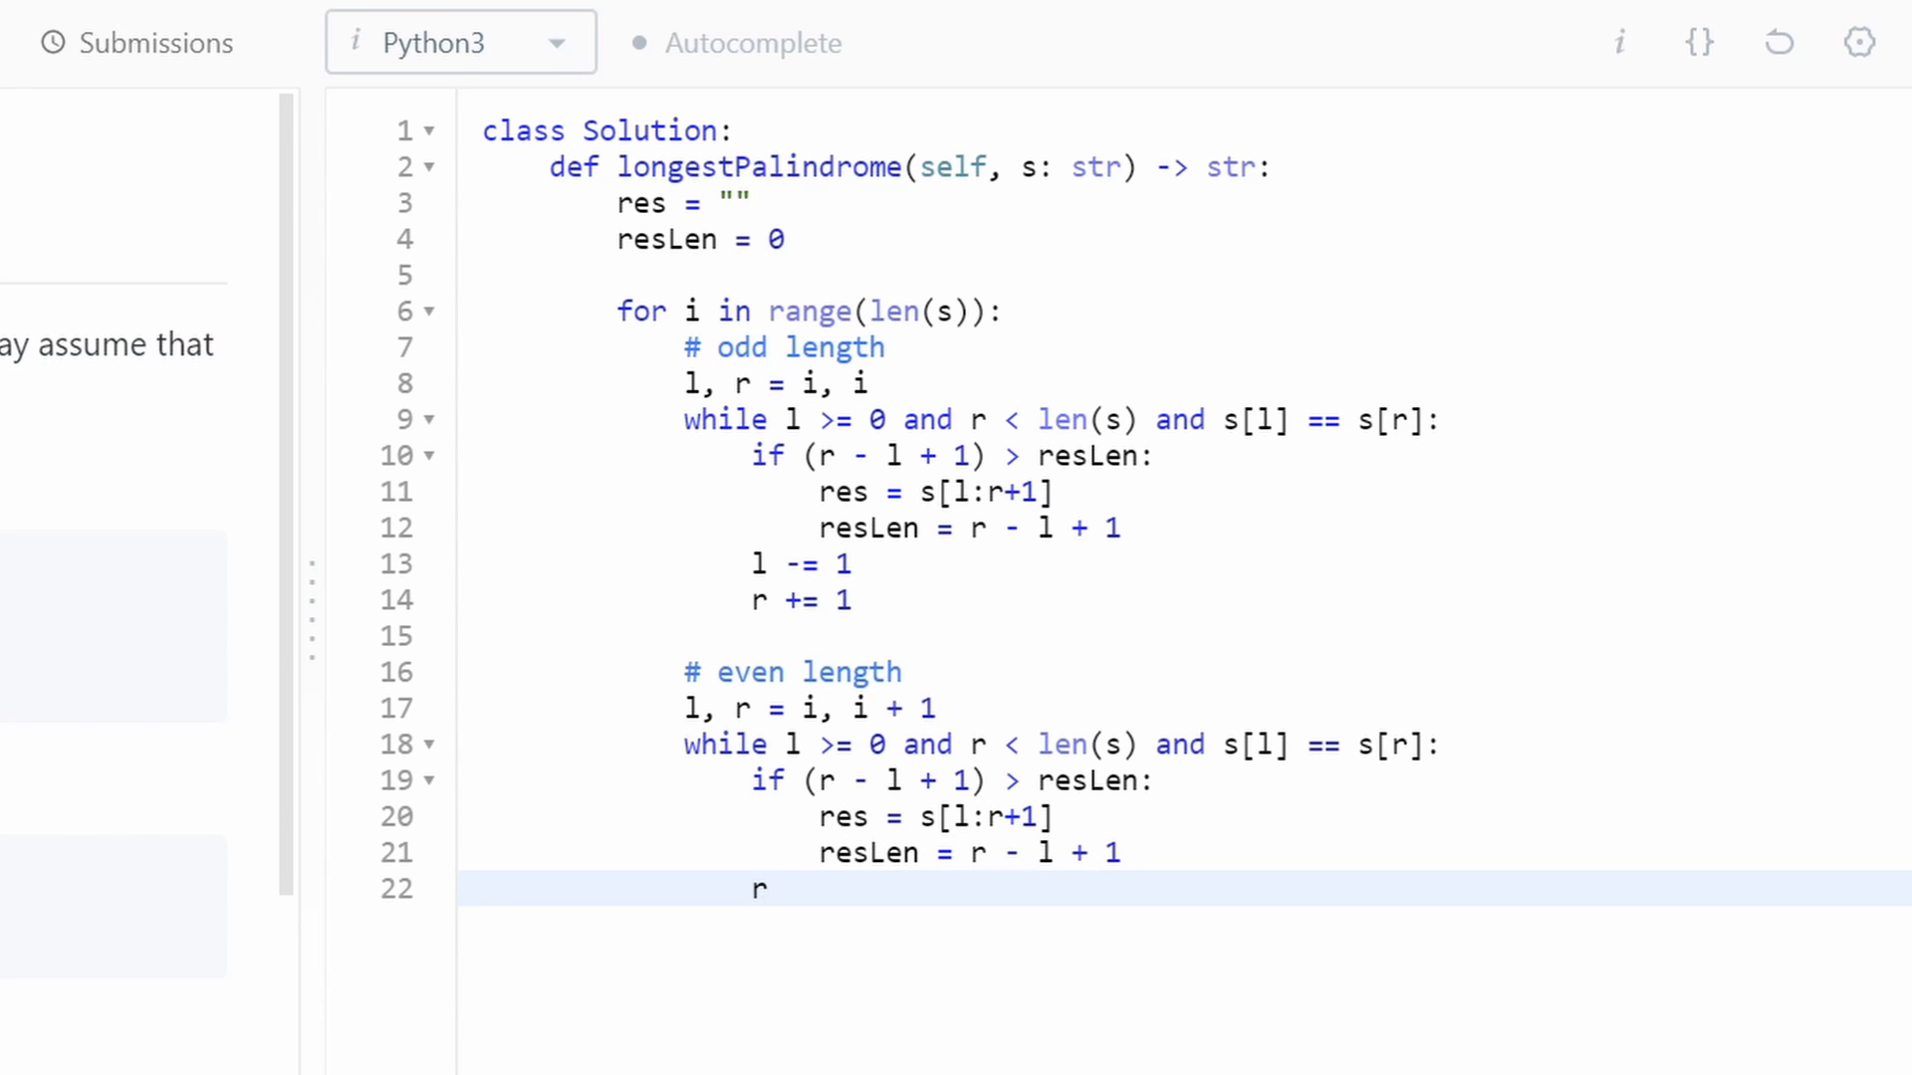
text(-=)
text(r +=)
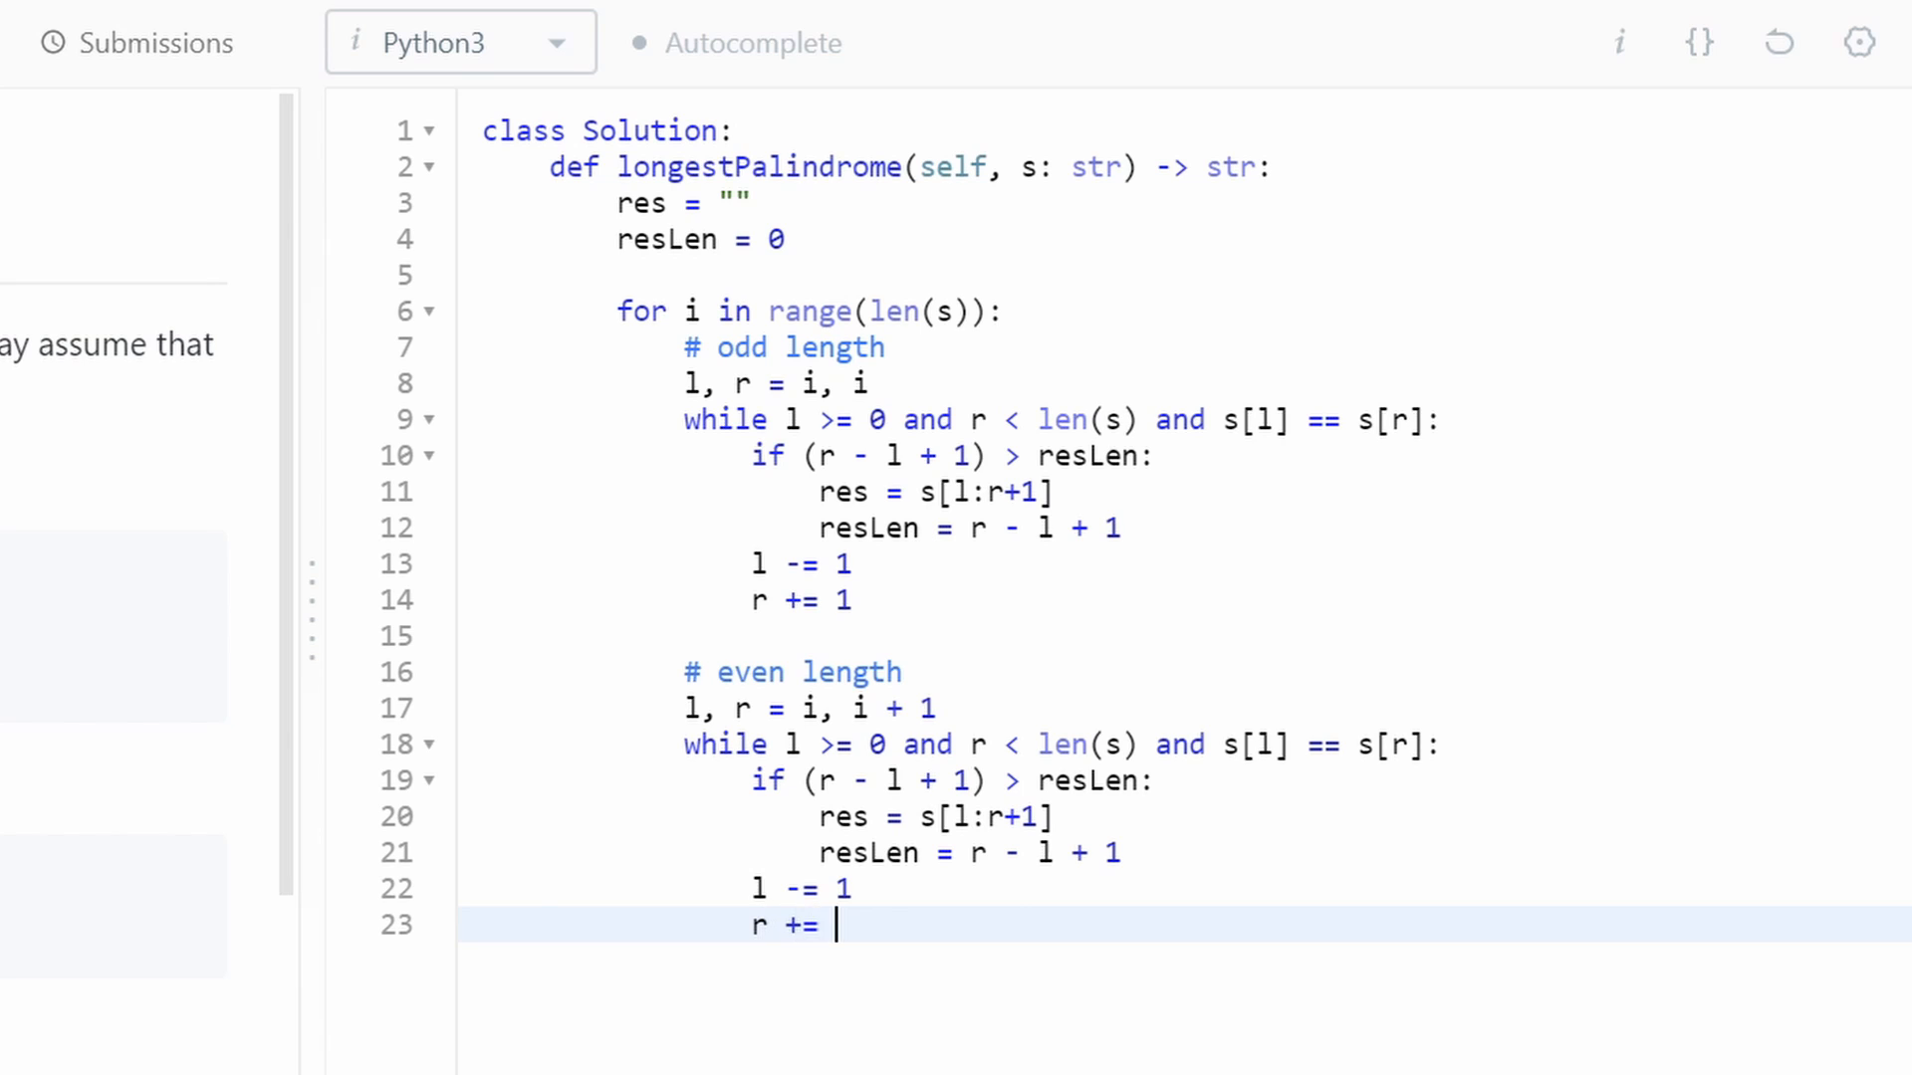
text(1)
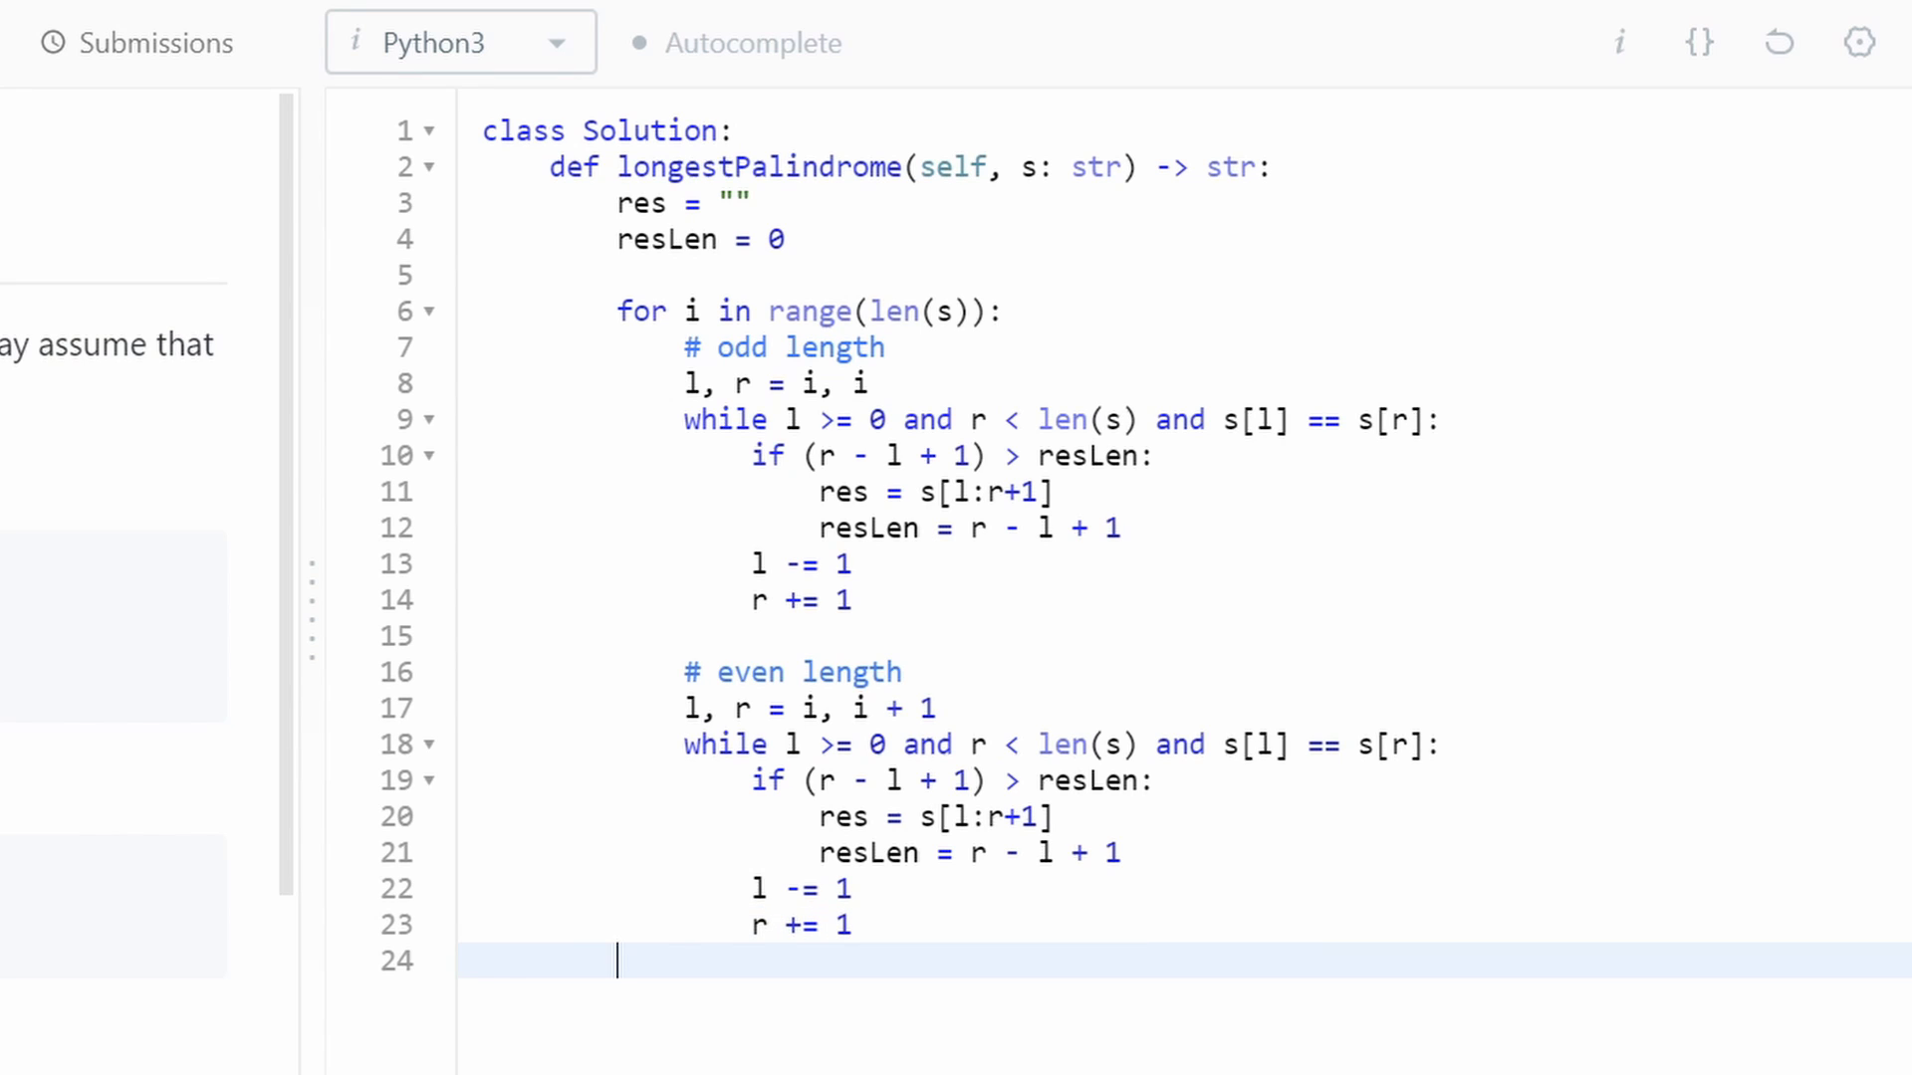
- End the method with 'return res'
text(return res)
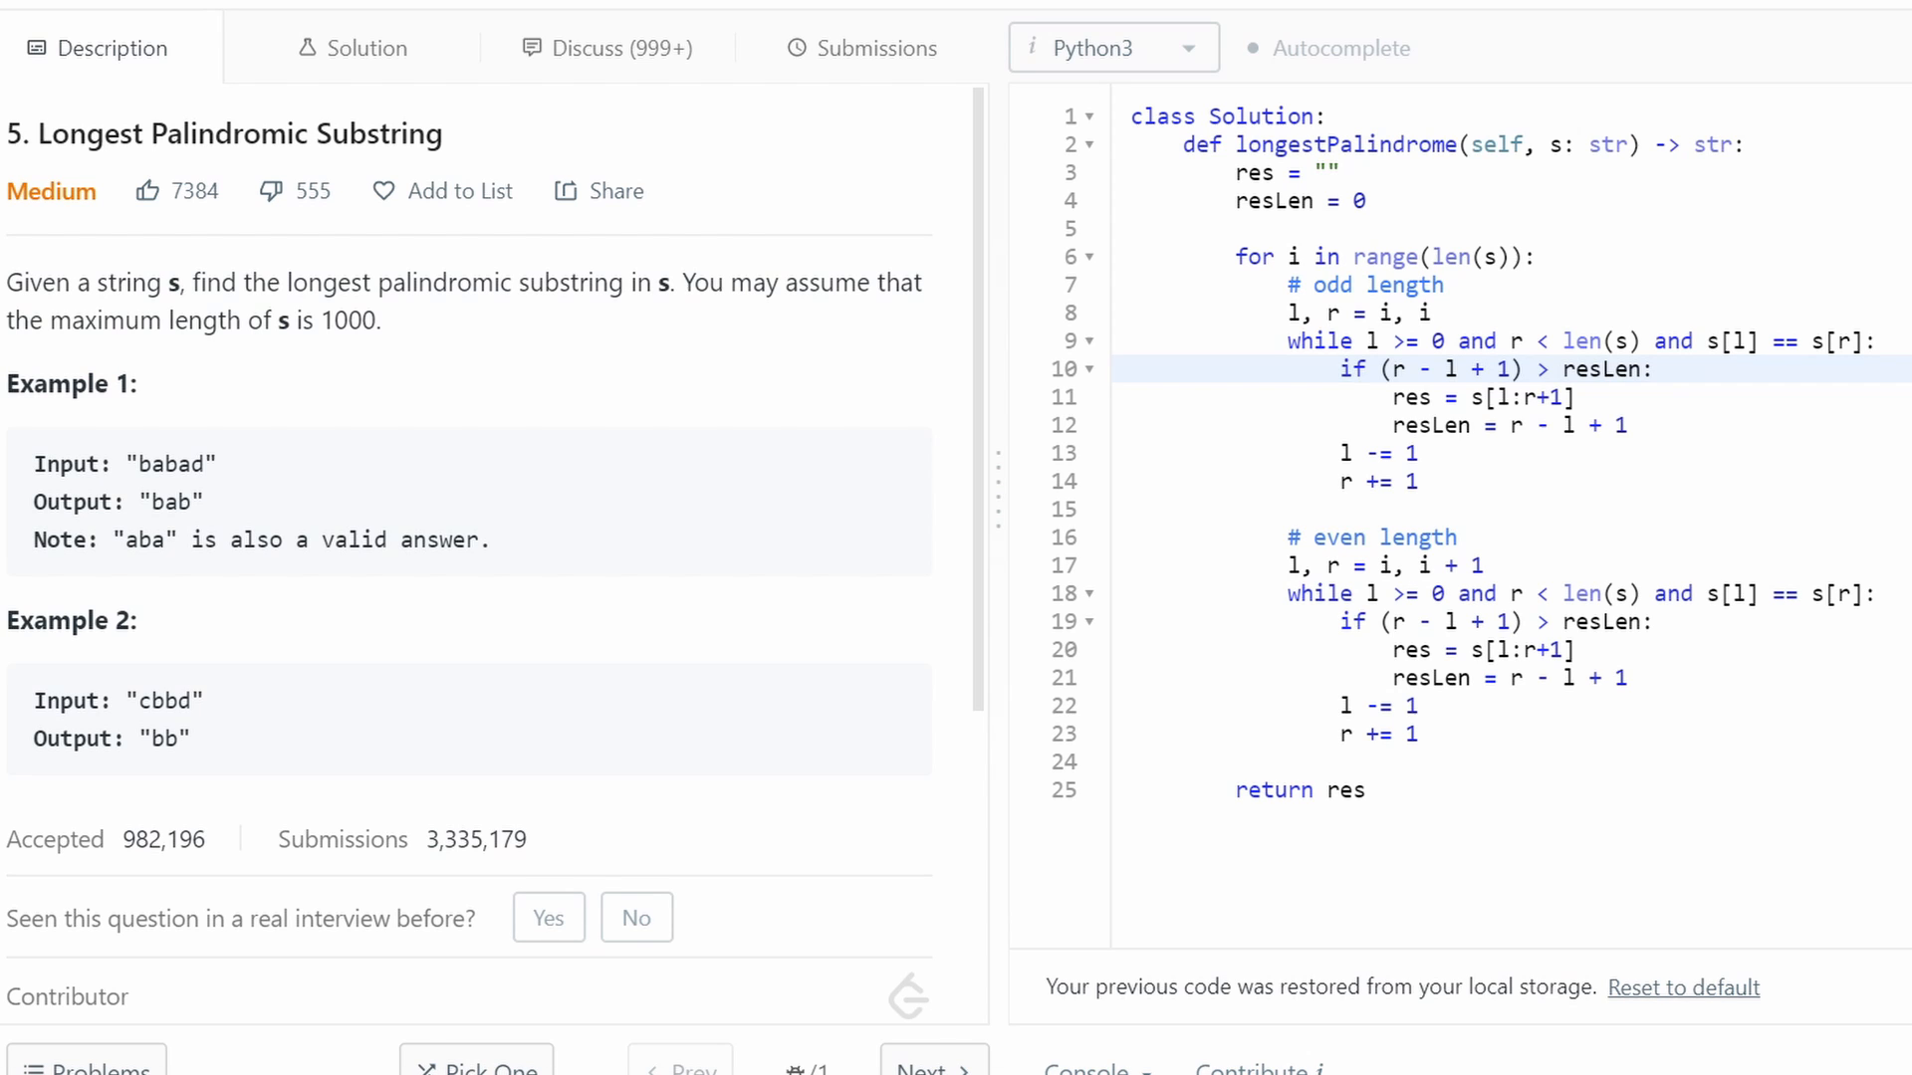
- Submit the solution, get Success in 1208 ms, and highlight the even-length update lines
click(860, 48)
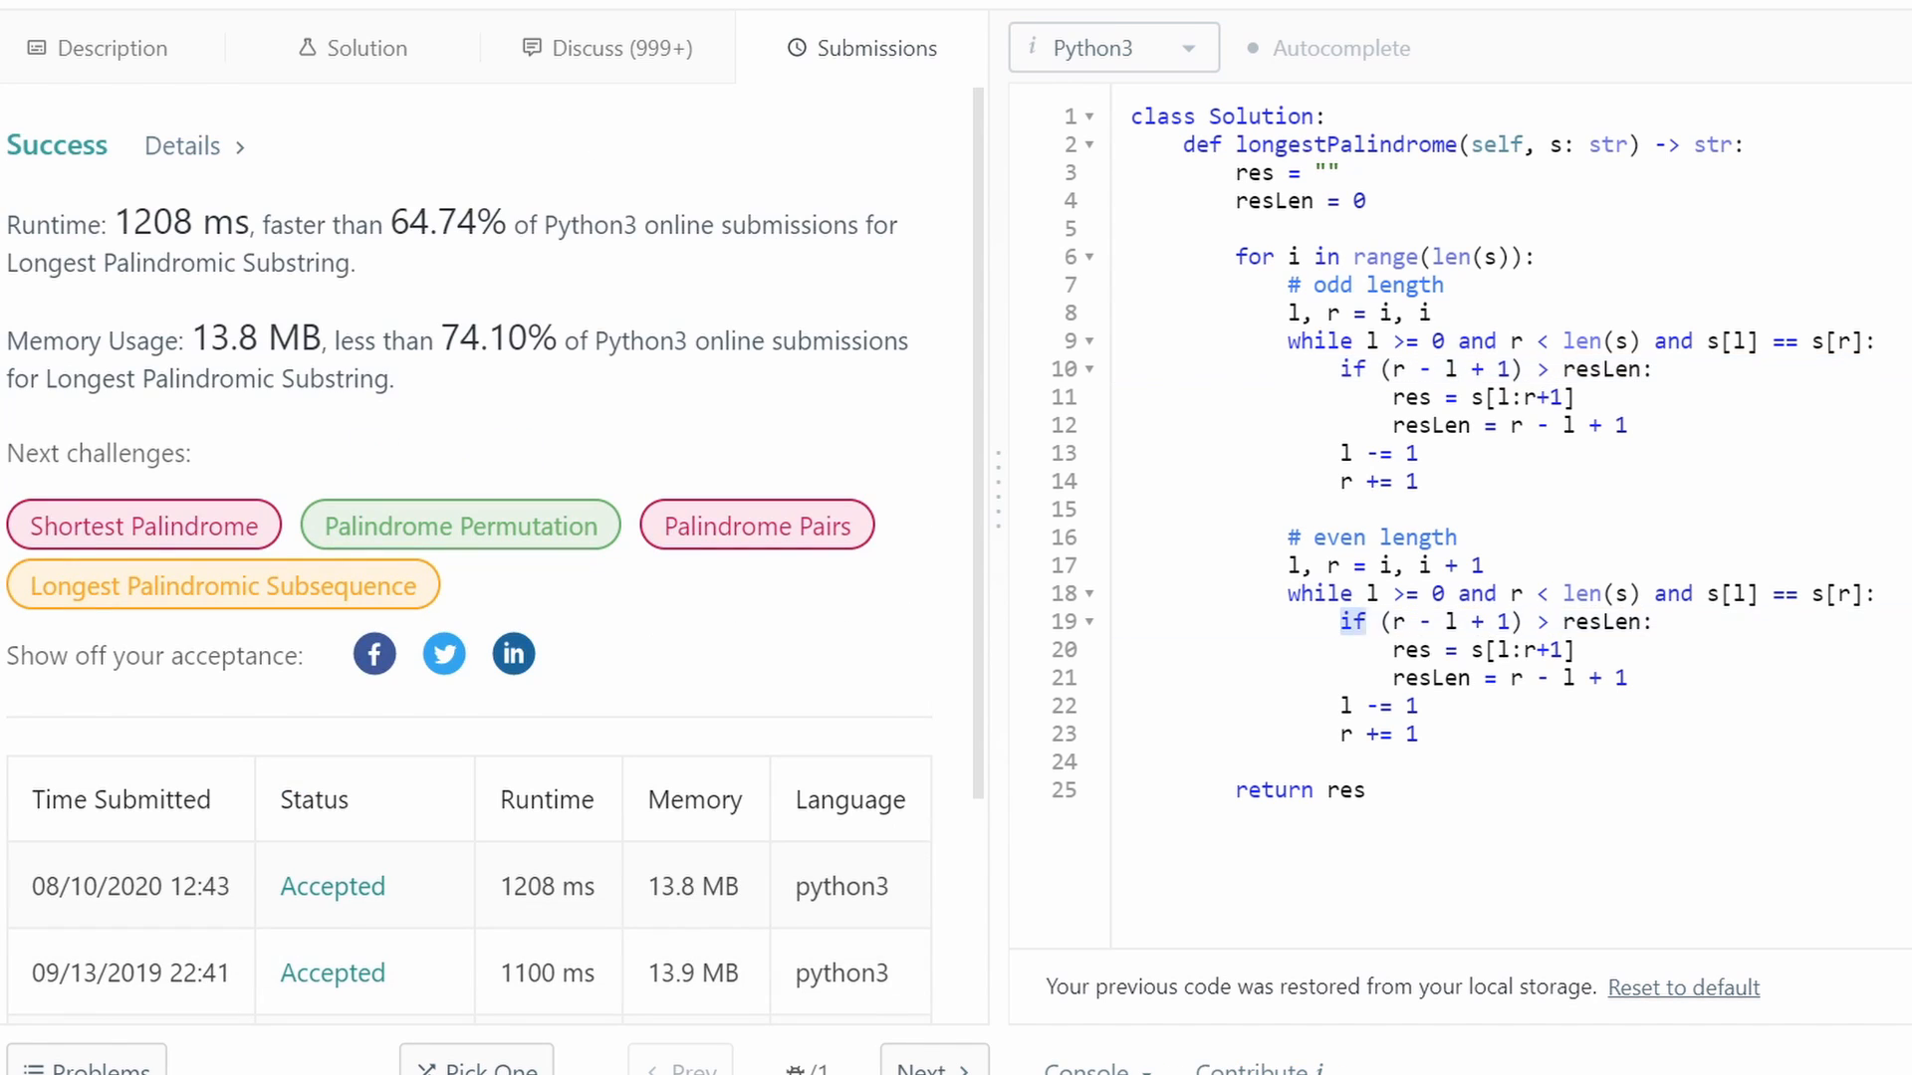
drag(1408, 649, 1627, 677)
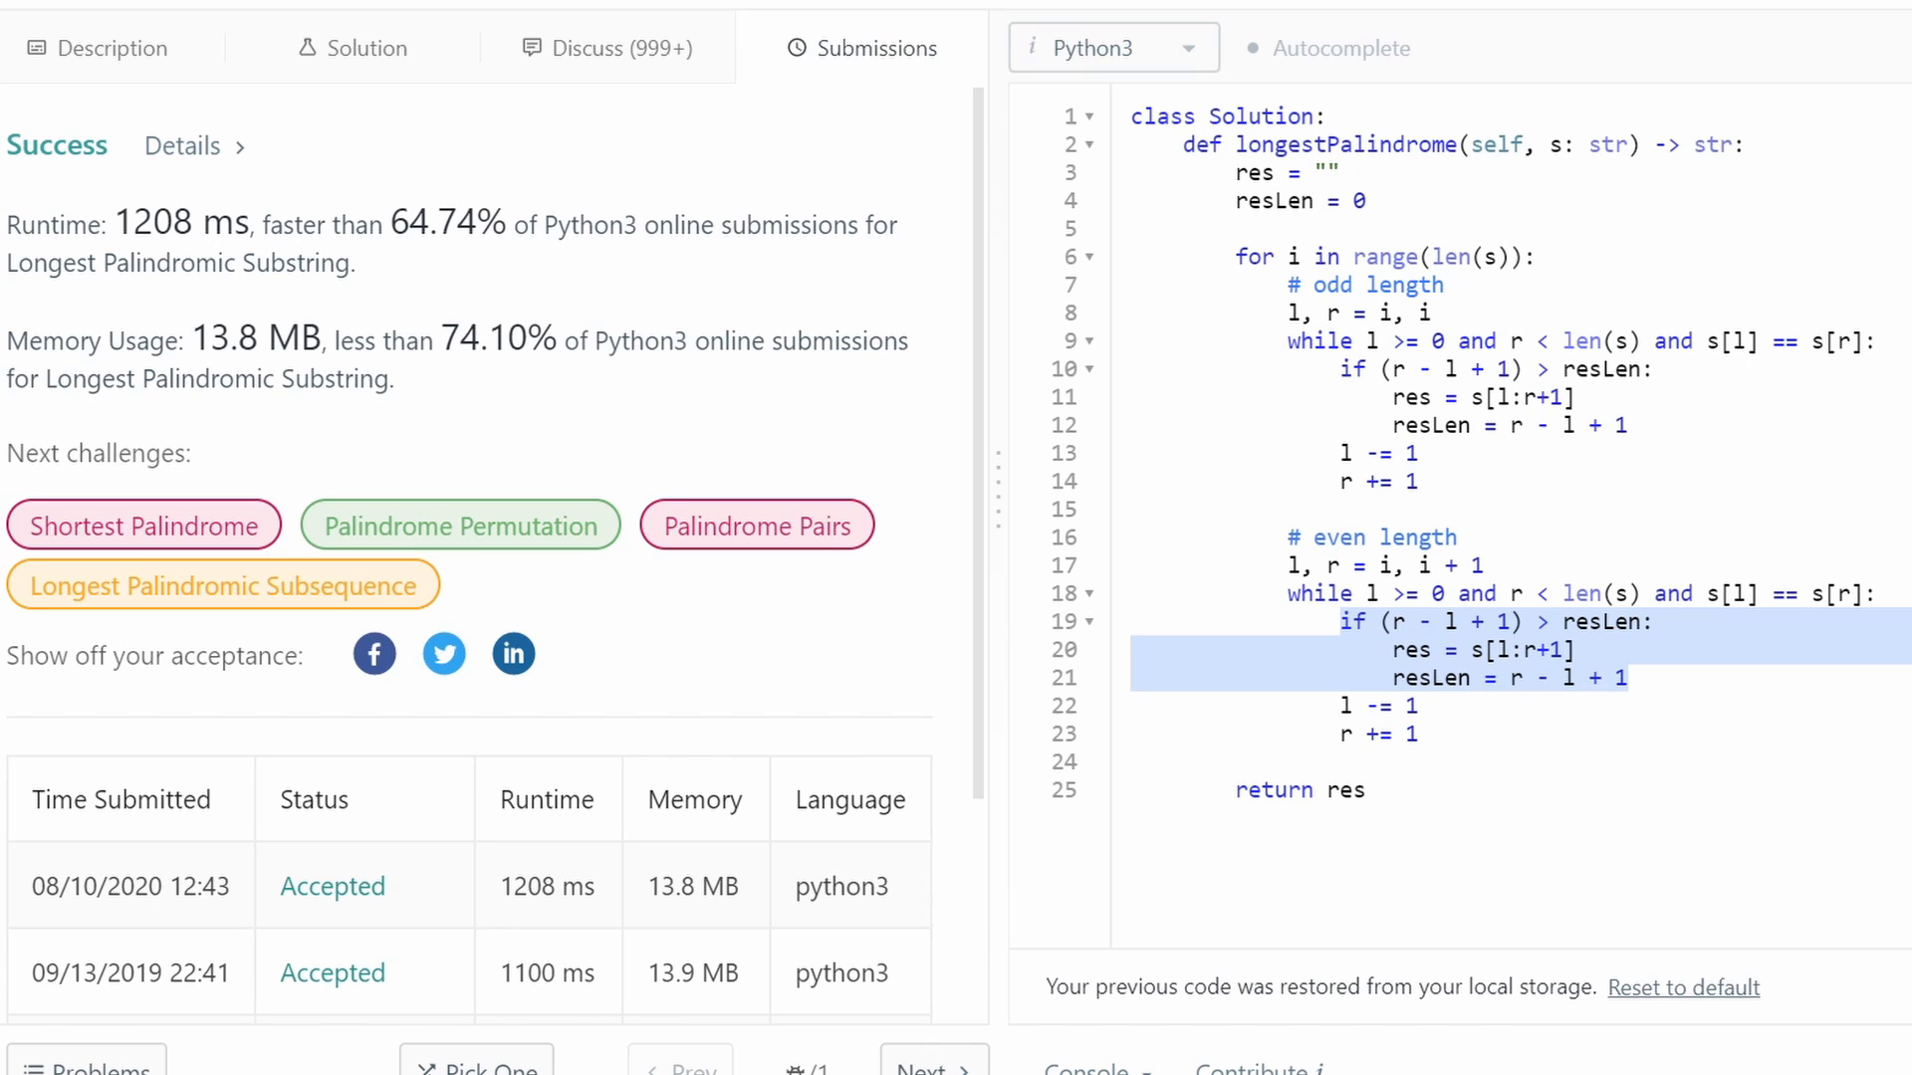